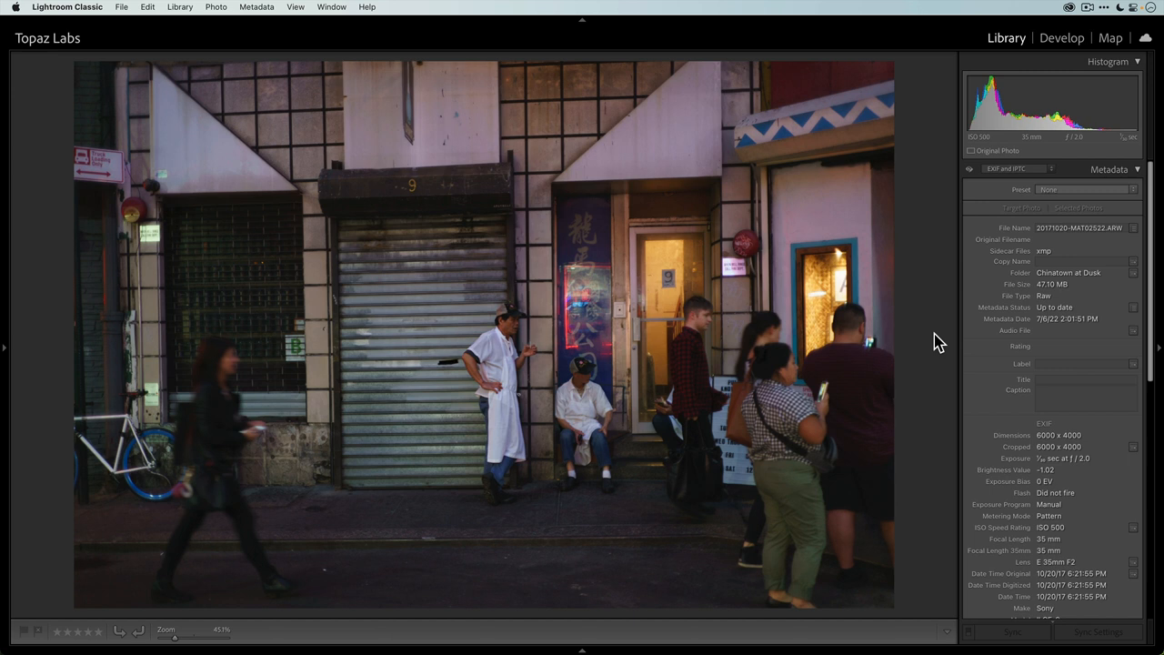
pyautogui.moveTo(934, 345)
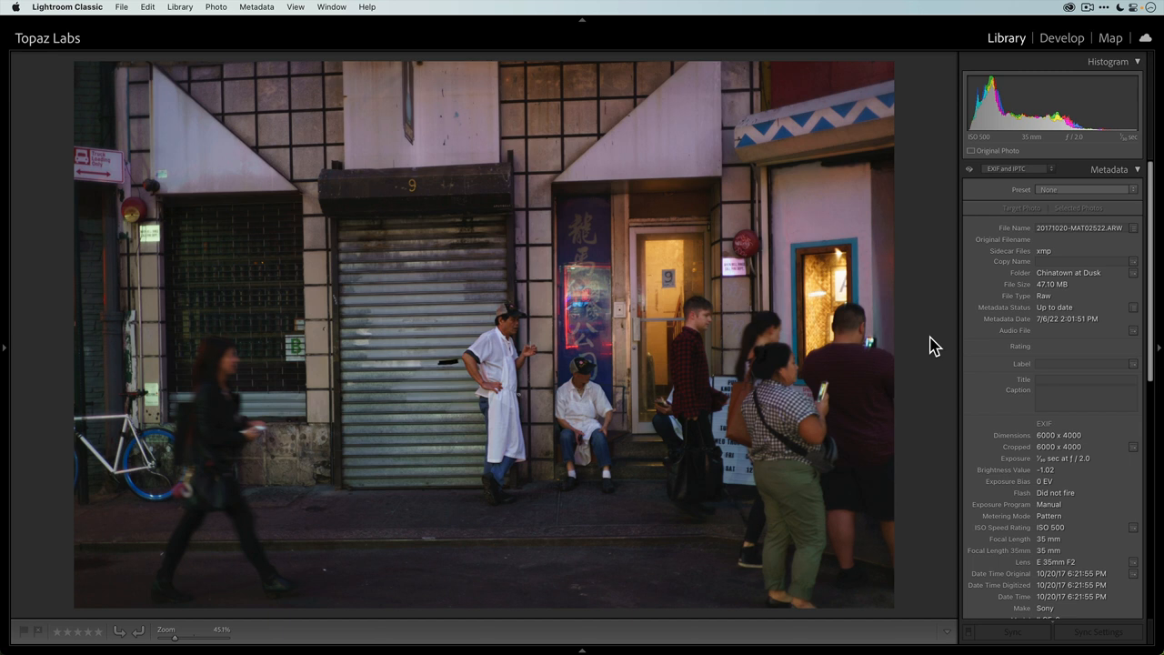
pyautogui.moveTo(382, 389)
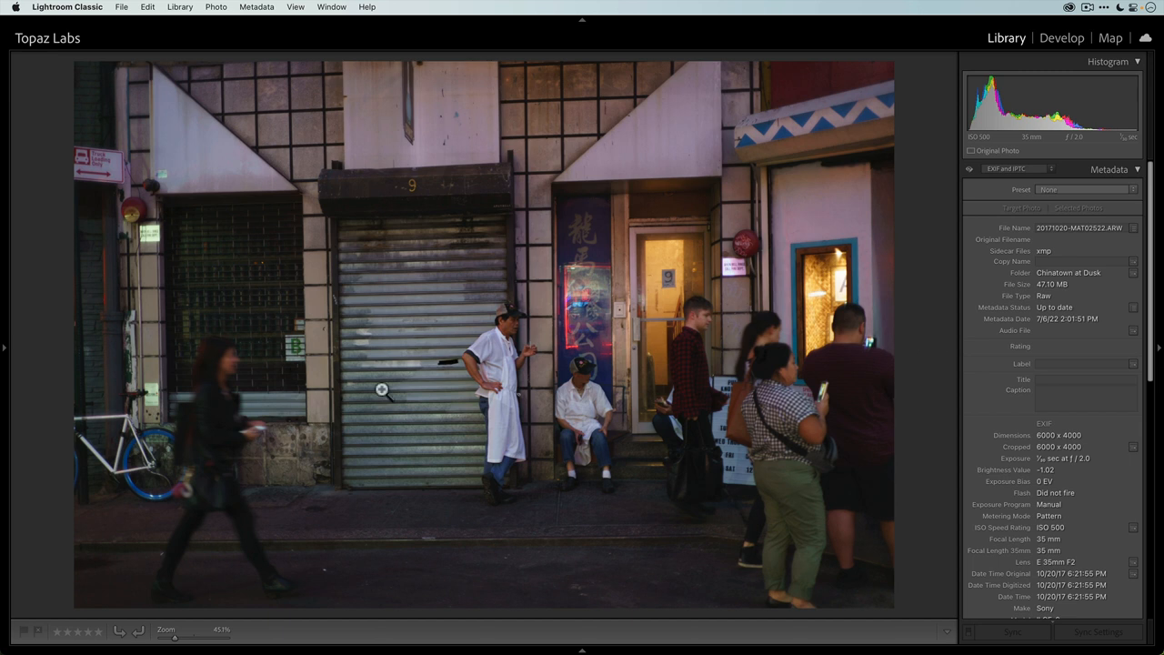
pyautogui.moveTo(999, 293)
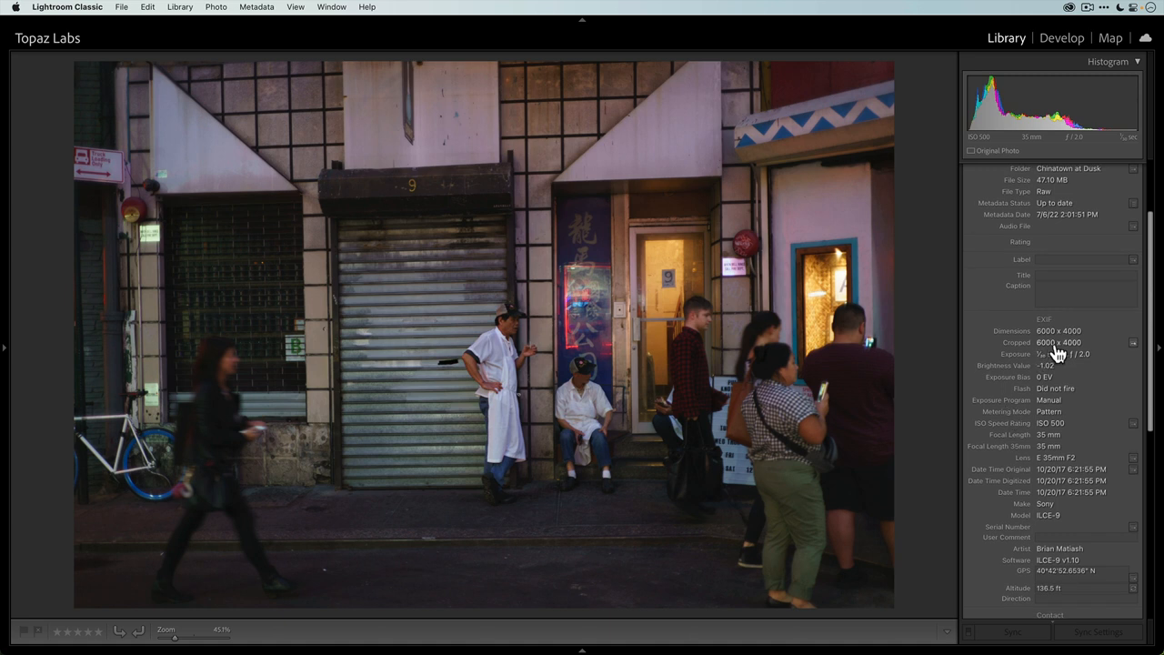
pyautogui.moveTo(1027, 422)
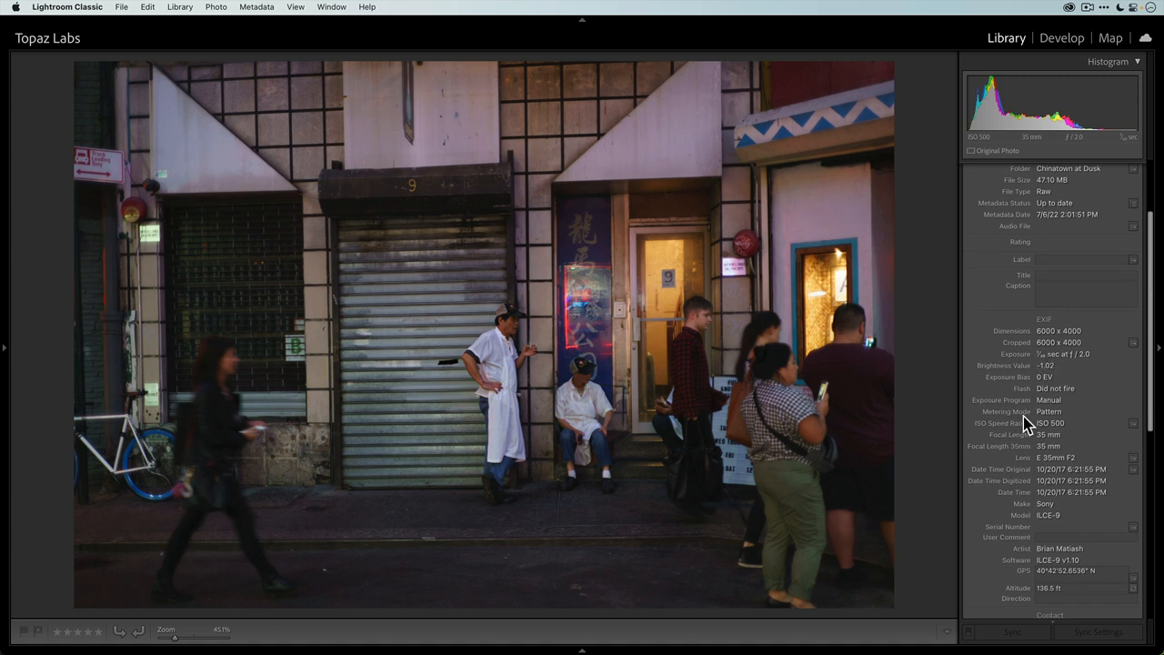
pyautogui.moveTo(1026, 481)
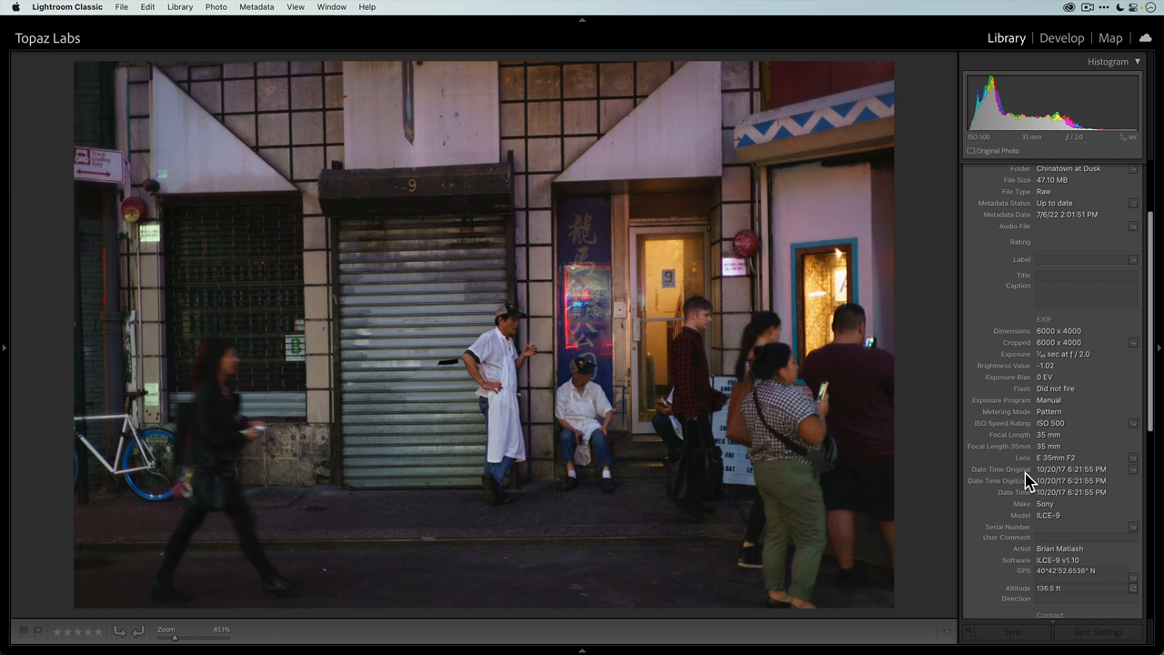
pyautogui.moveTo(1090, 467)
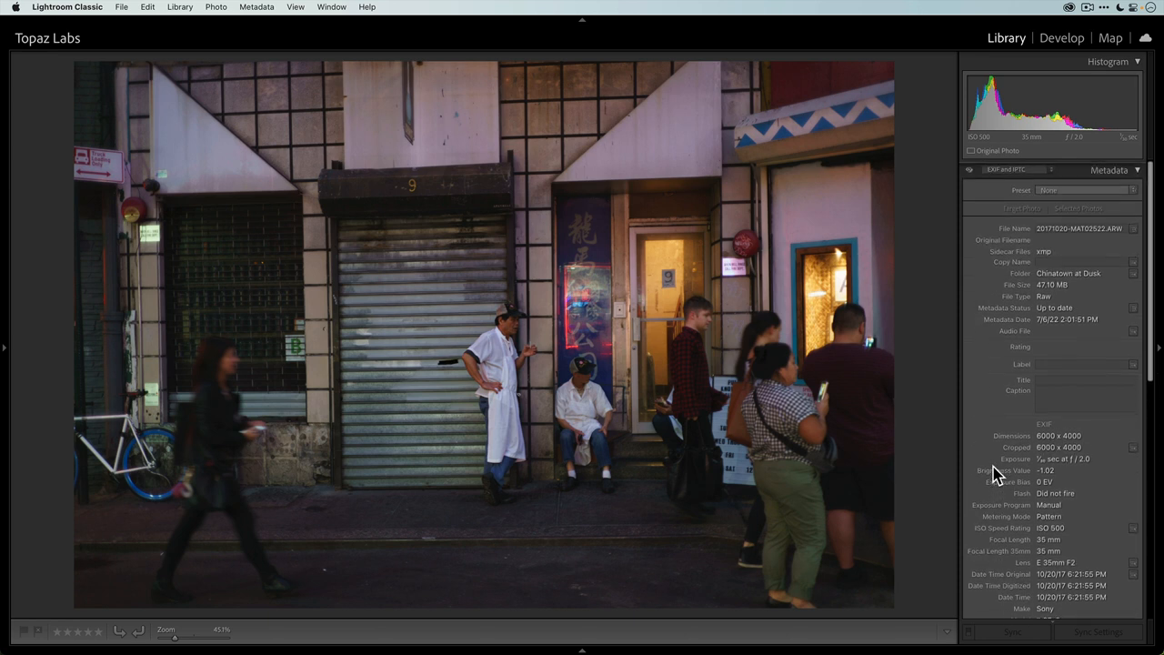
pyautogui.moveTo(991, 469)
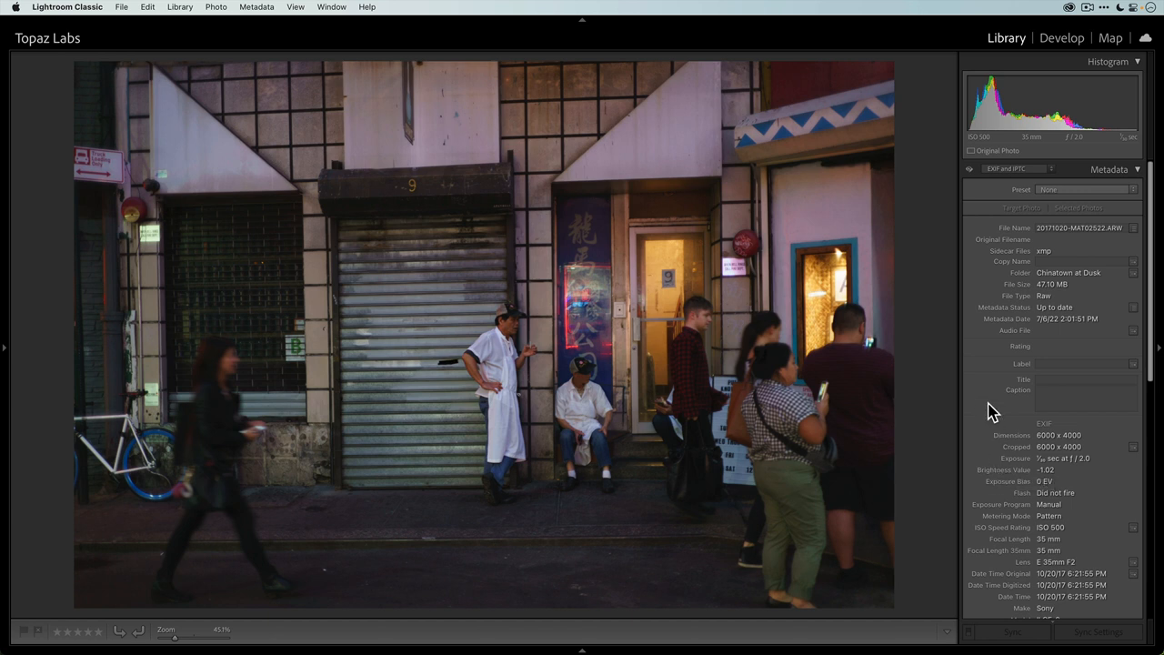
pyautogui.moveTo(1106, 506)
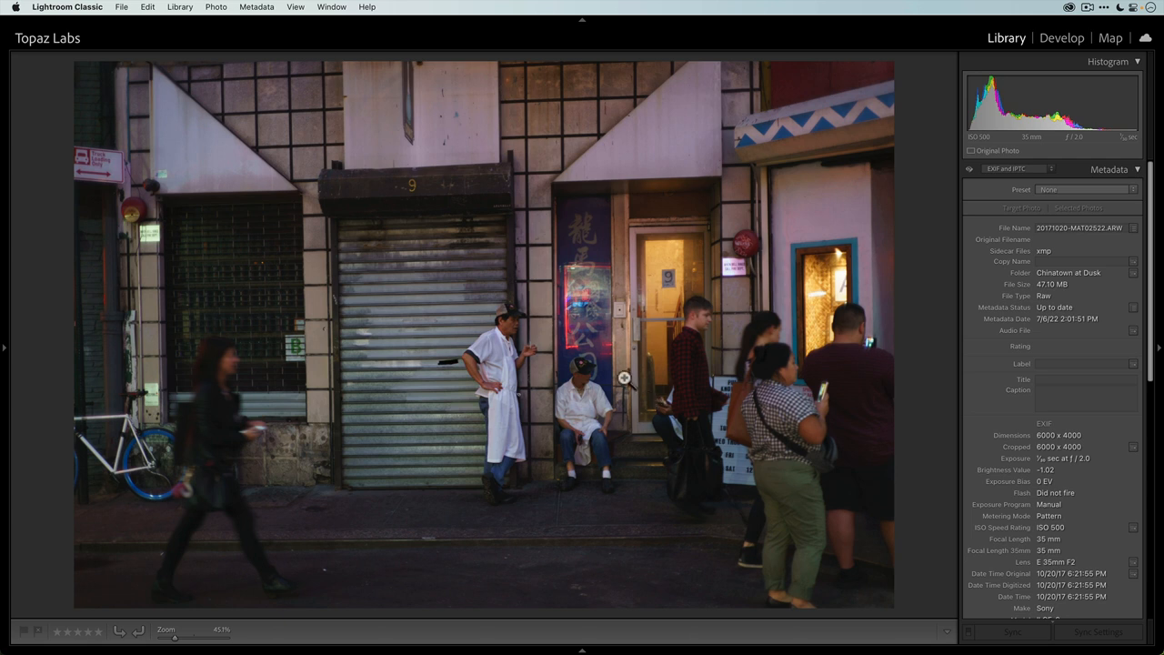
pyautogui.moveTo(1095, 573)
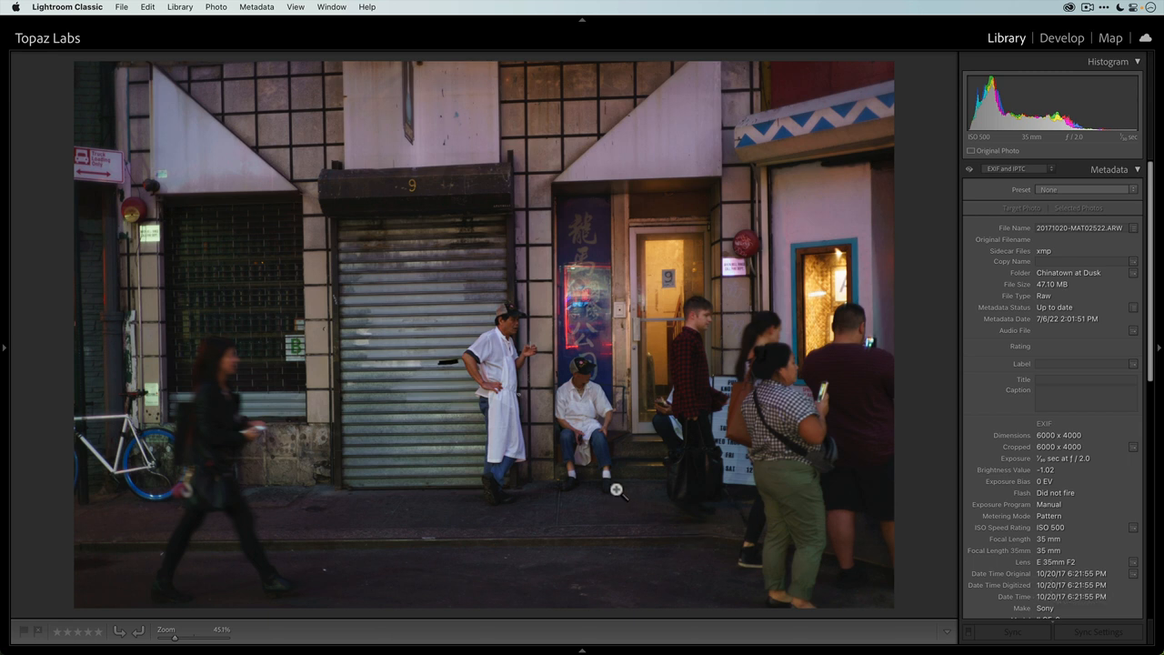
pyautogui.moveTo(608, 404)
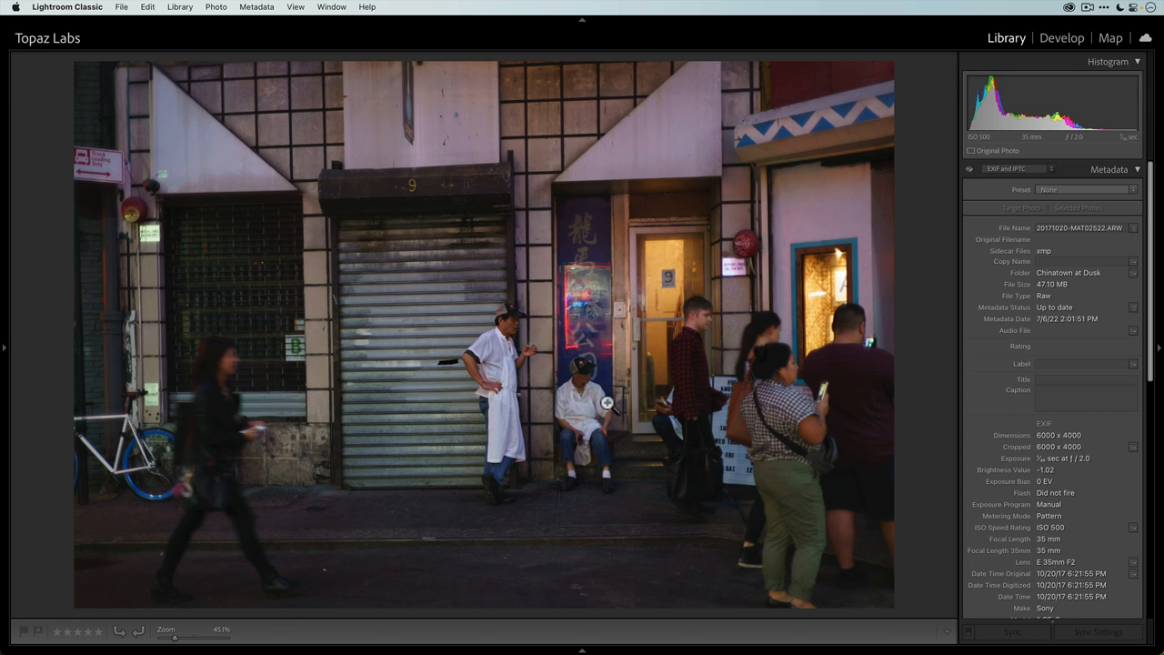
pyautogui.moveTo(622, 251)
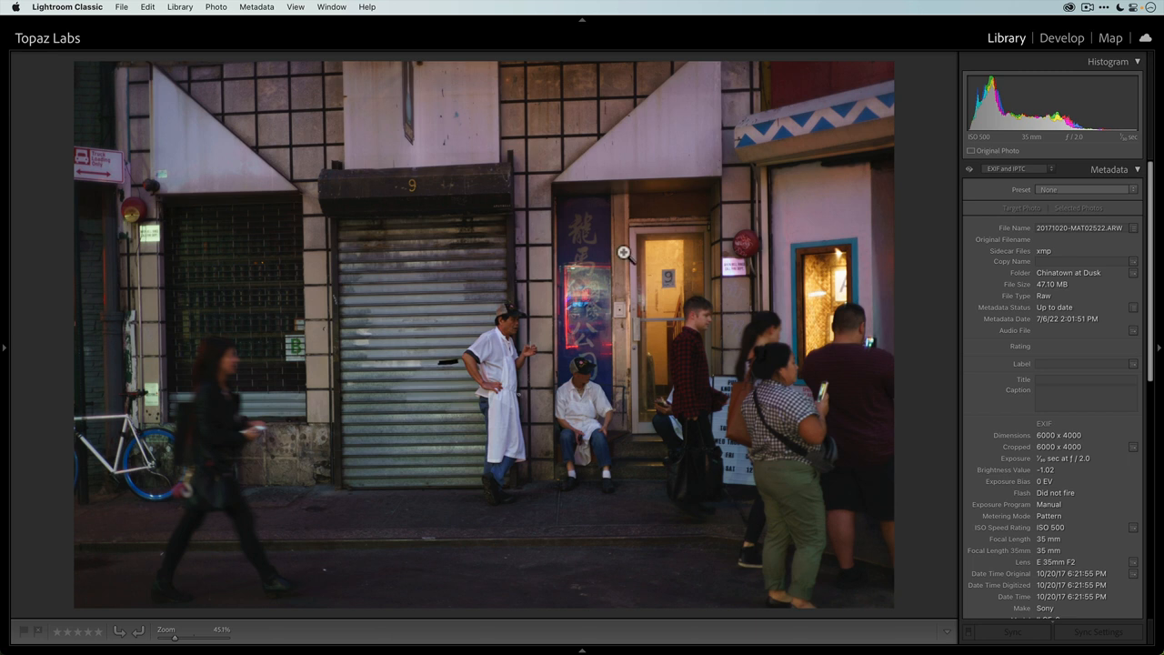
pyautogui.moveTo(640, 262)
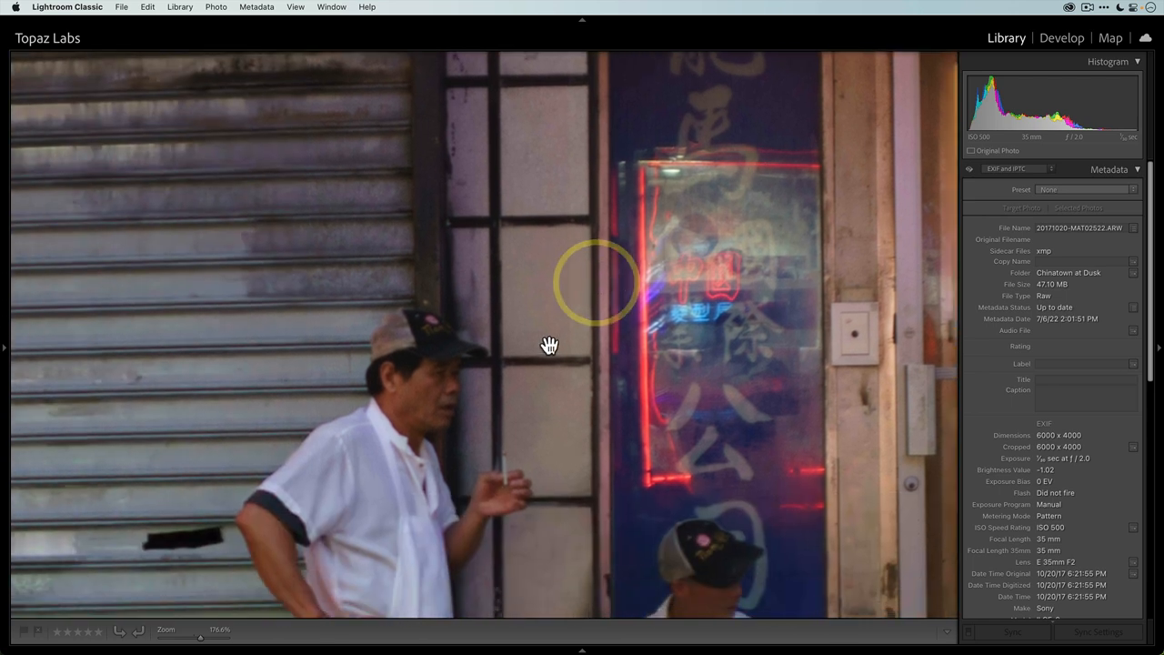
pyautogui.moveTo(473, 180)
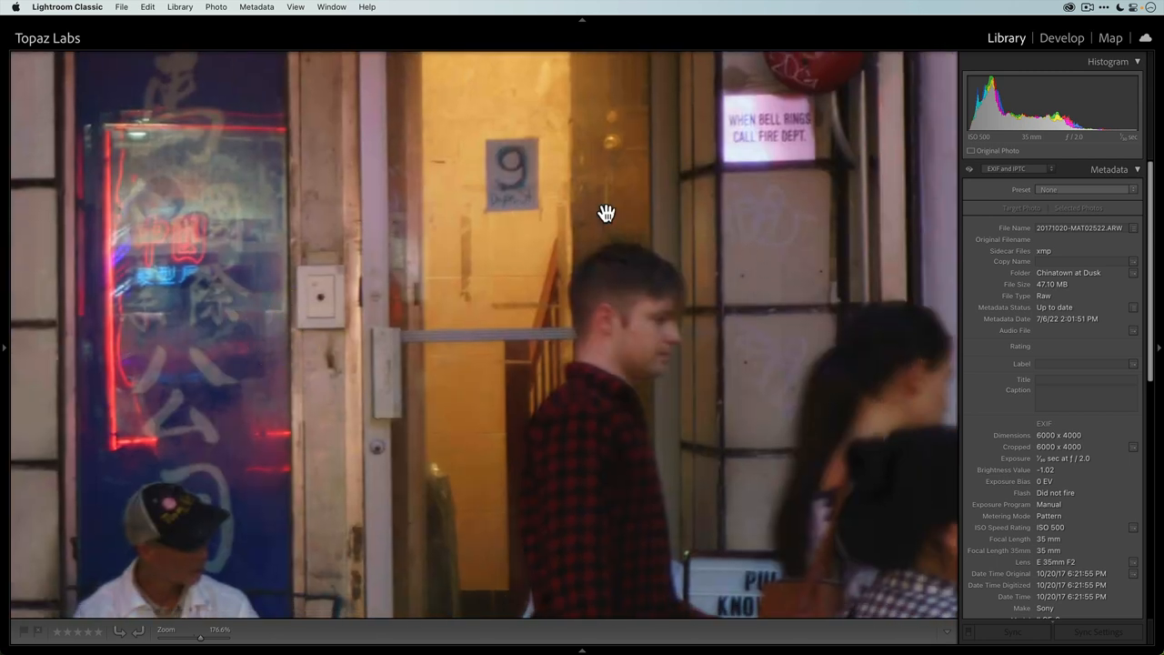
pyautogui.moveTo(825, 216)
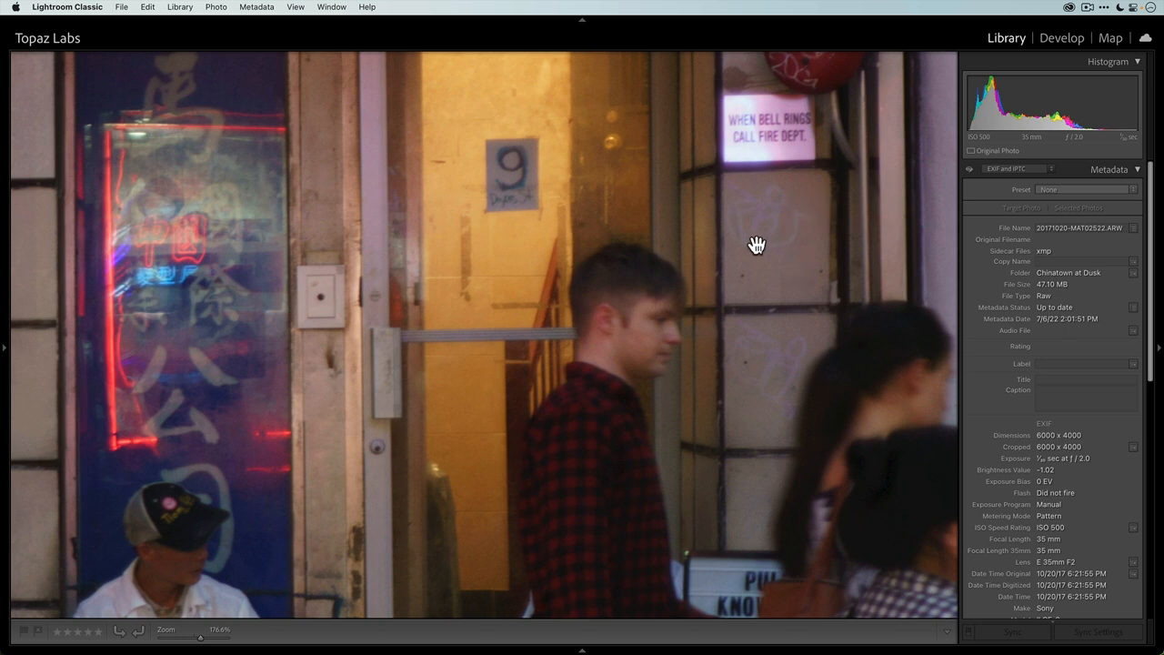
pyautogui.moveTo(763, 236)
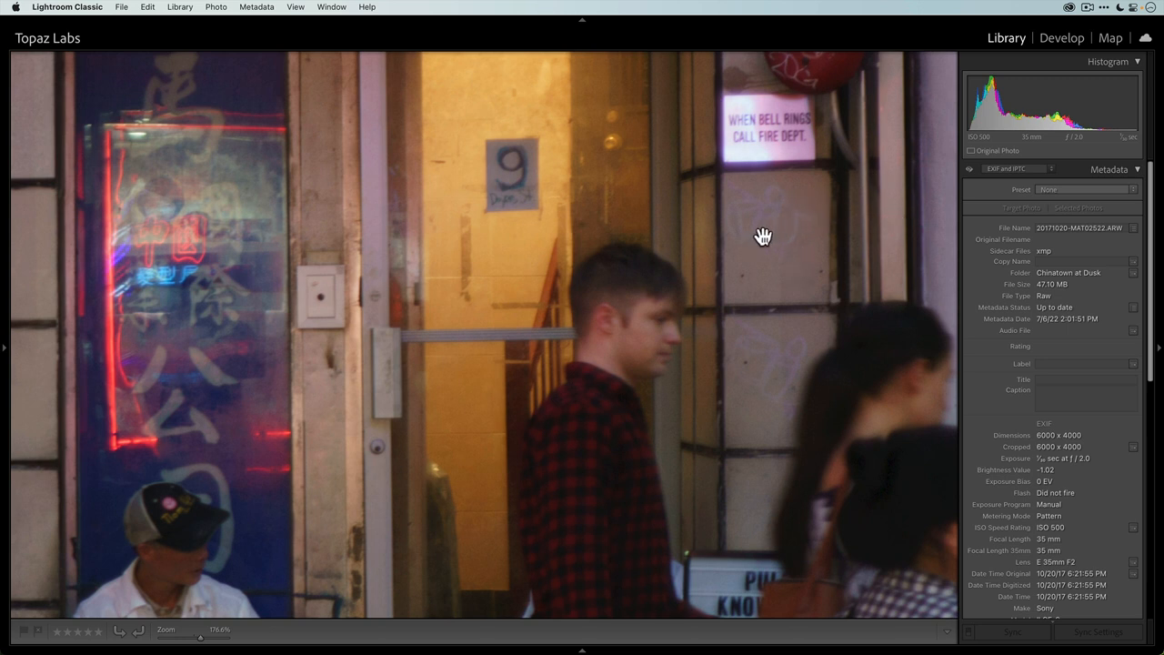
pyautogui.moveTo(353, 301)
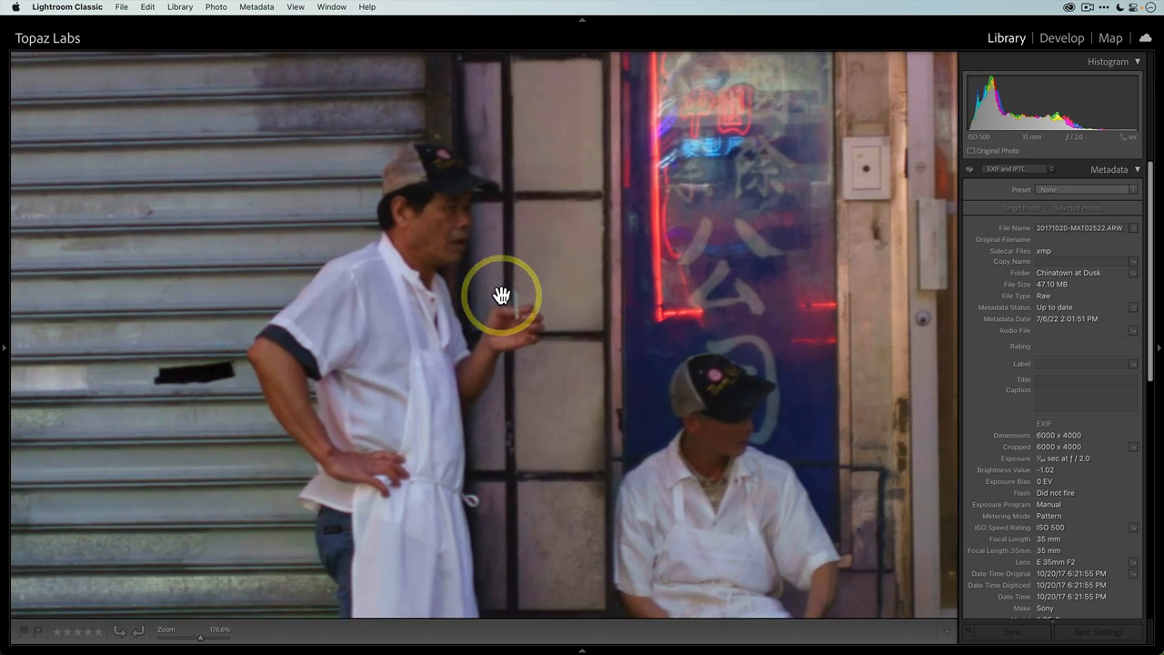
pyautogui.moveTo(502, 295)
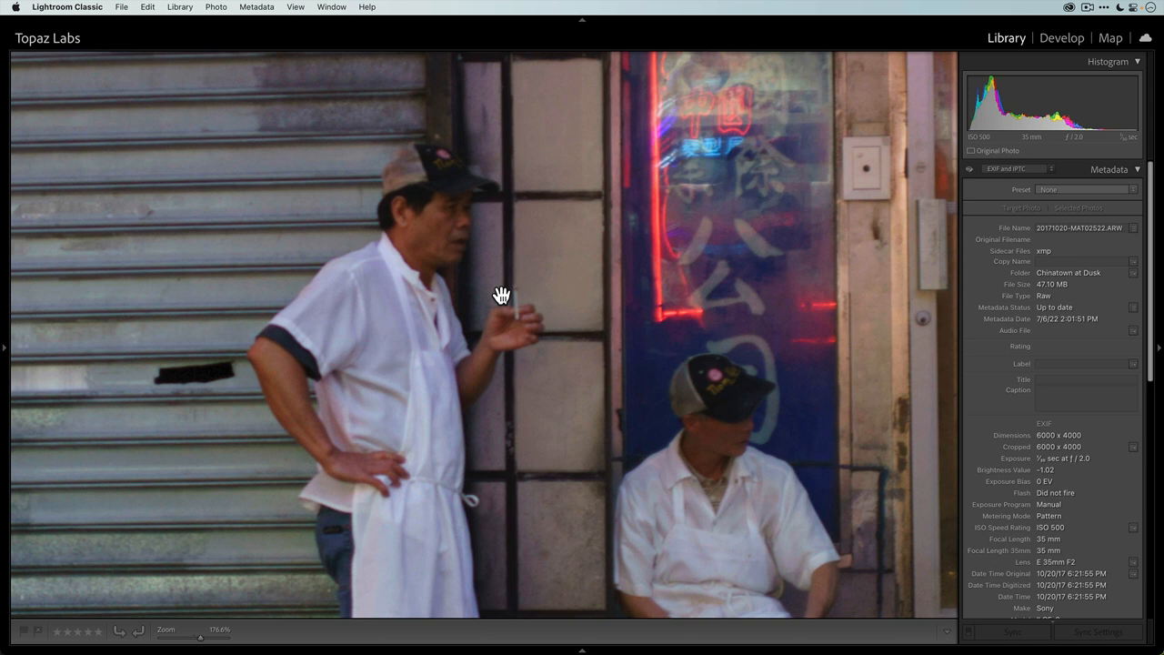
pyautogui.moveTo(498, 248)
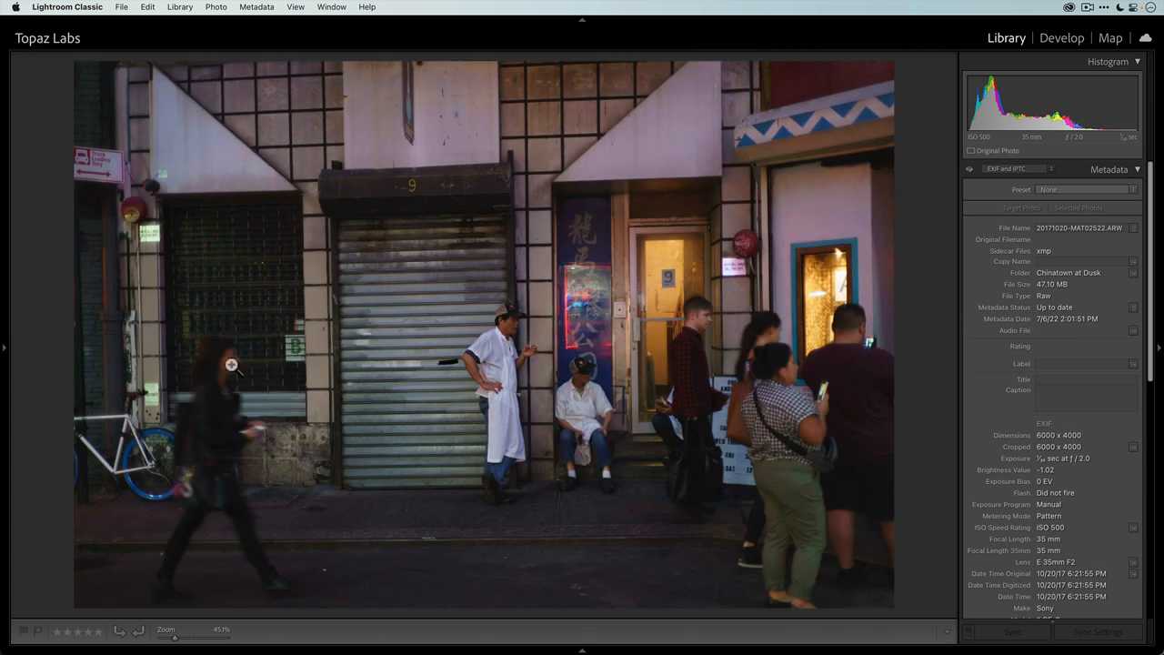
pyautogui.moveTo(331, 373)
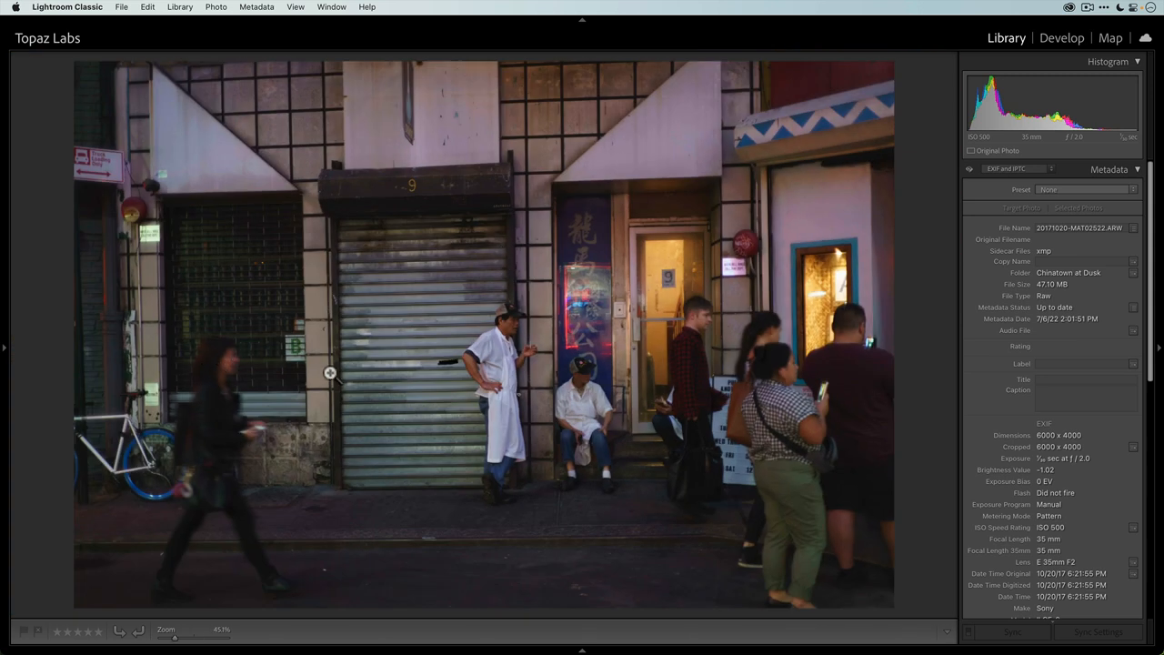
pyautogui.moveTo(211, 329)
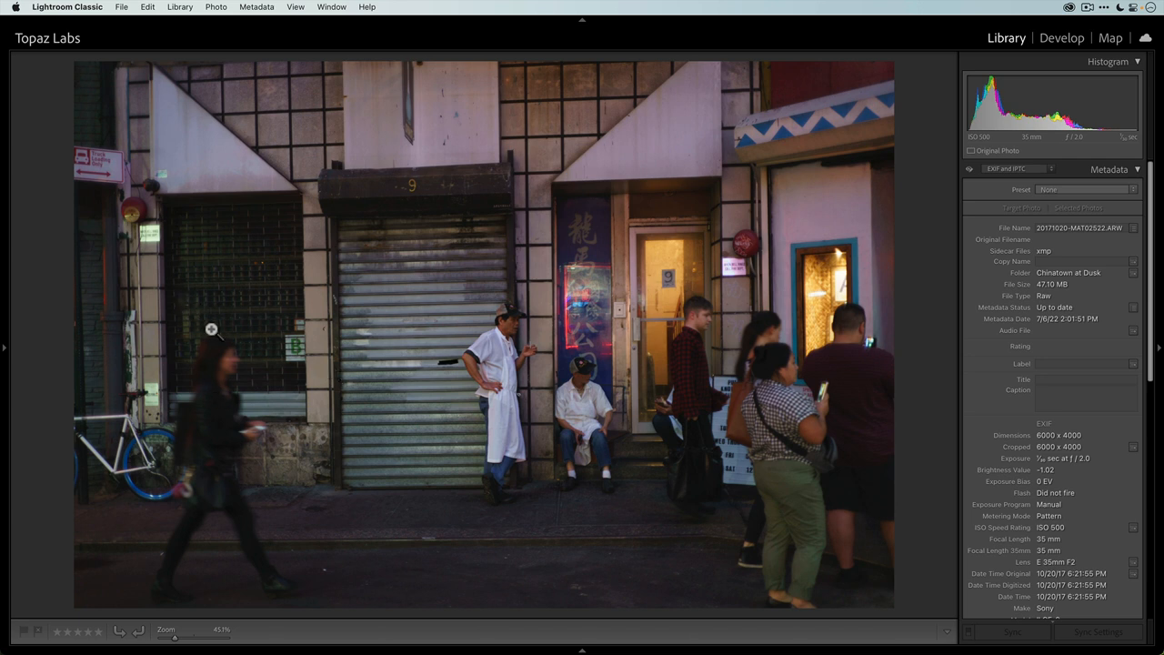
pyautogui.moveTo(300, 393)
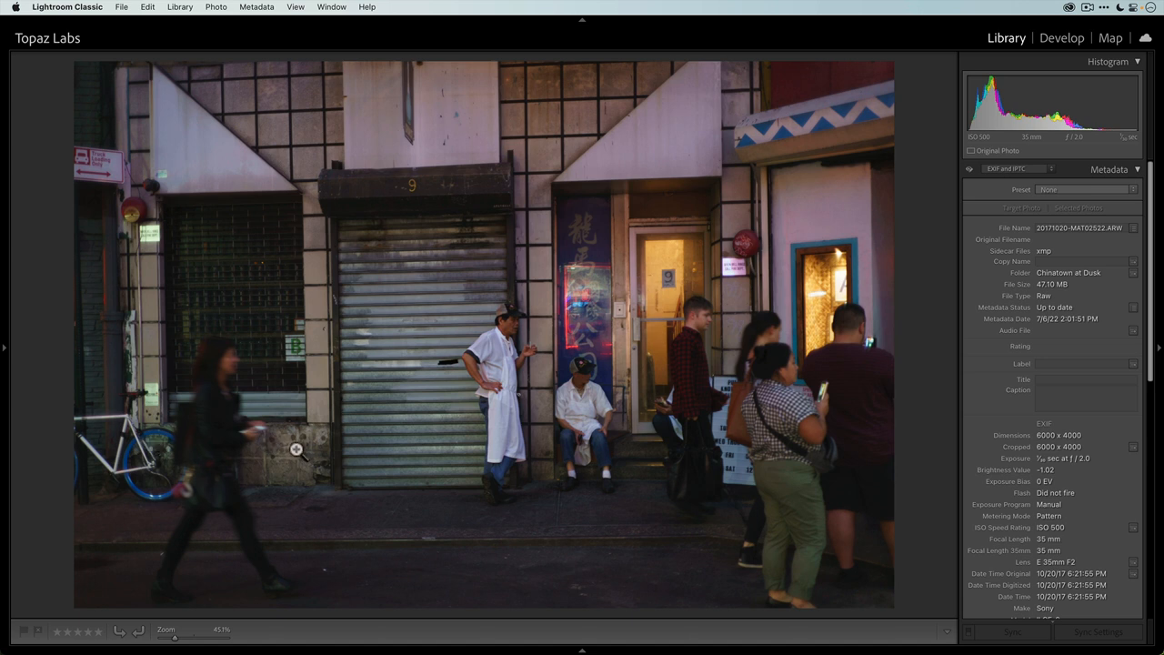
pyautogui.moveTo(298, 373)
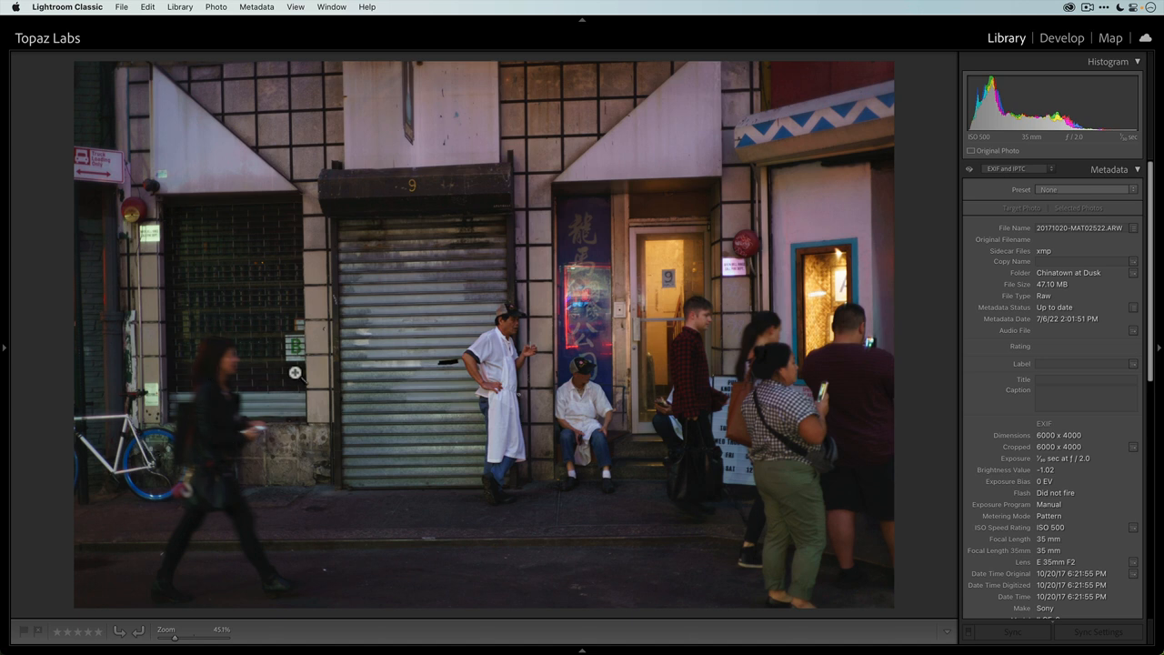
pyautogui.moveTo(499, 342)
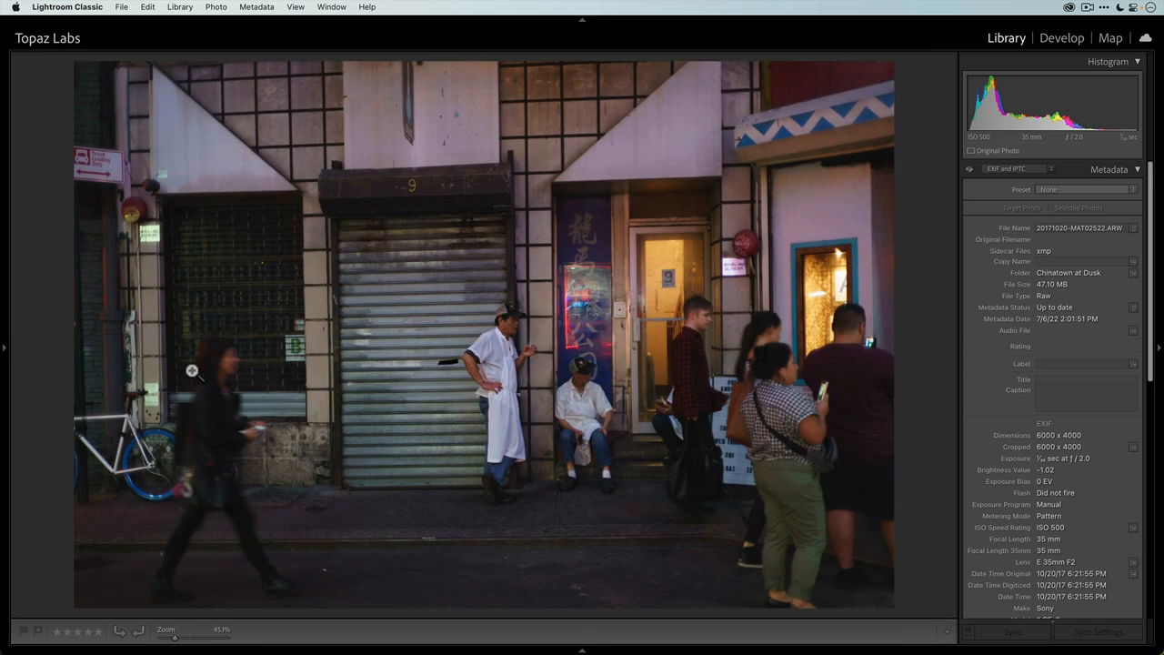
pyautogui.moveTo(906, 349)
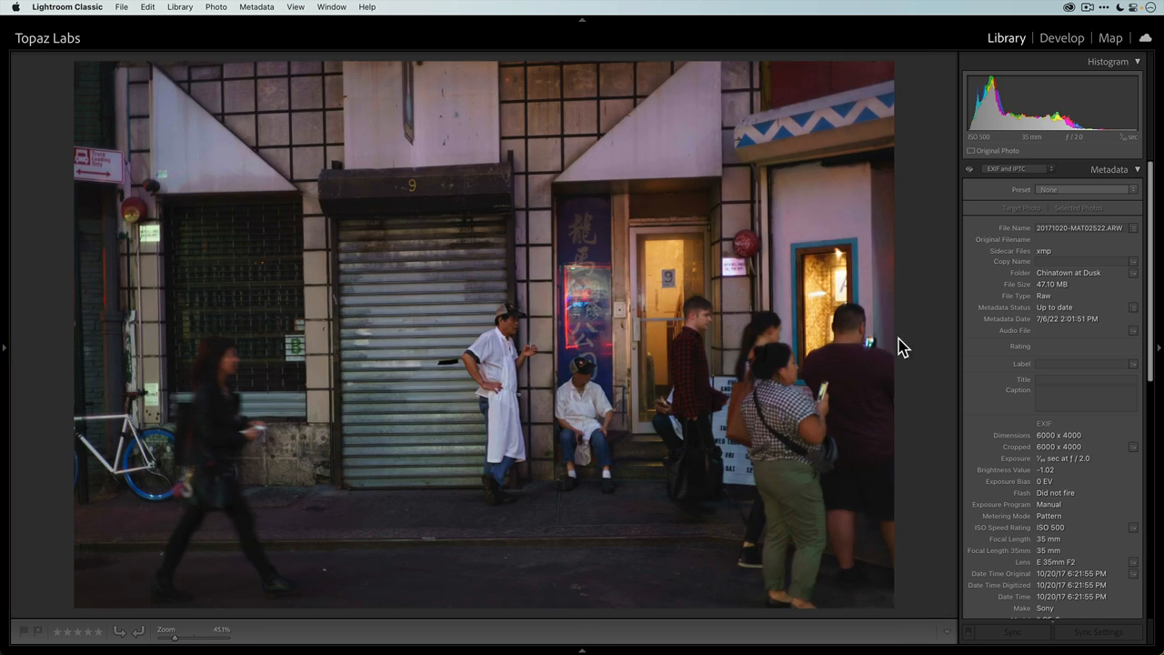
pyautogui.moveTo(819, 422)
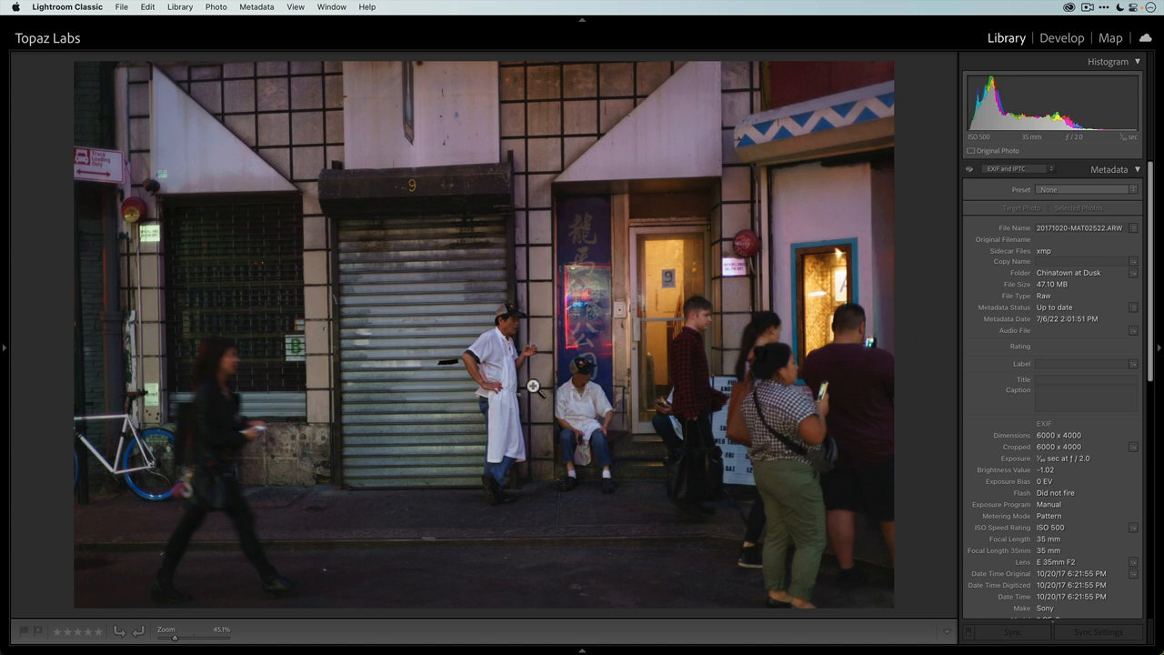
pyautogui.moveTo(330, 386)
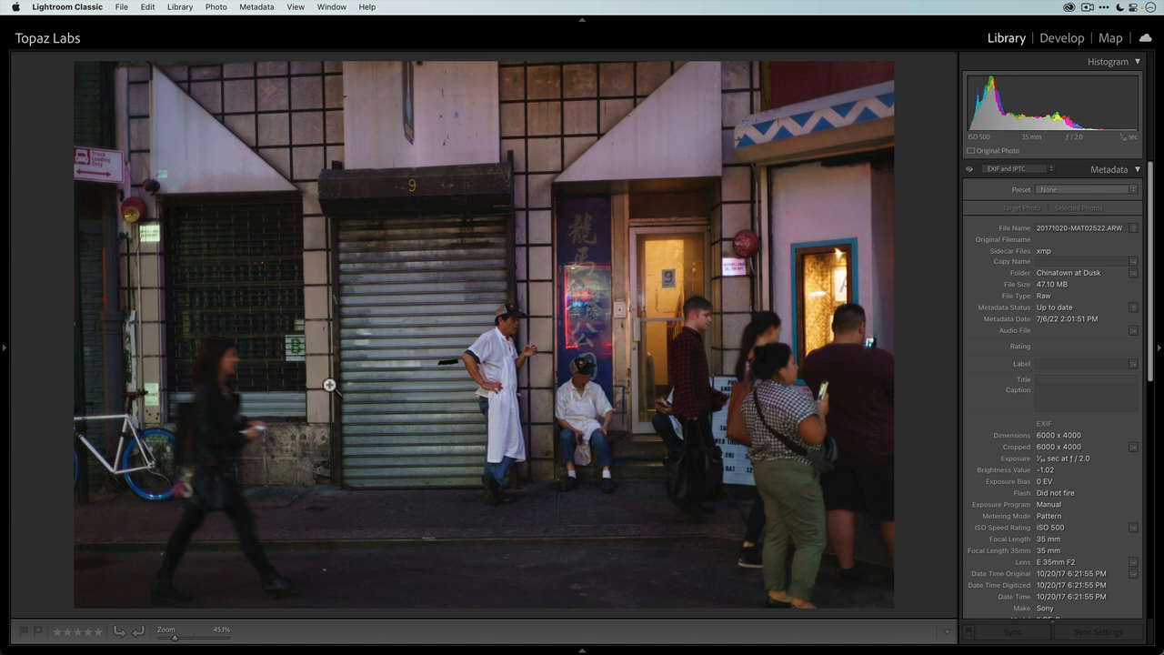
pyautogui.moveTo(593, 433)
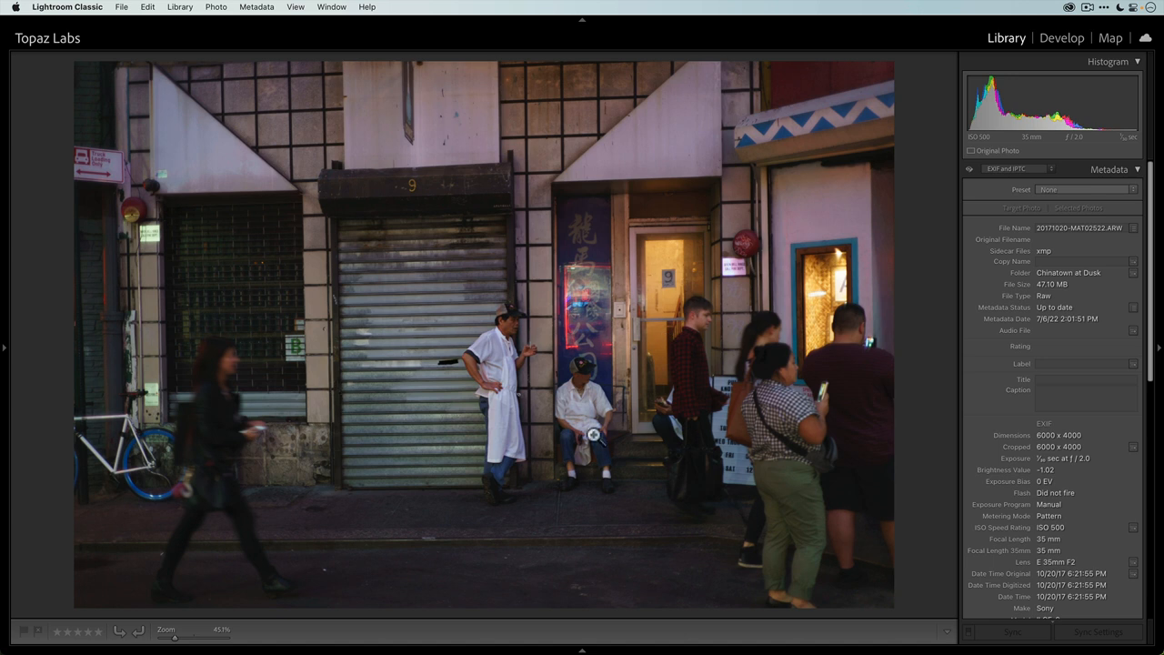
pyautogui.moveTo(542, 357)
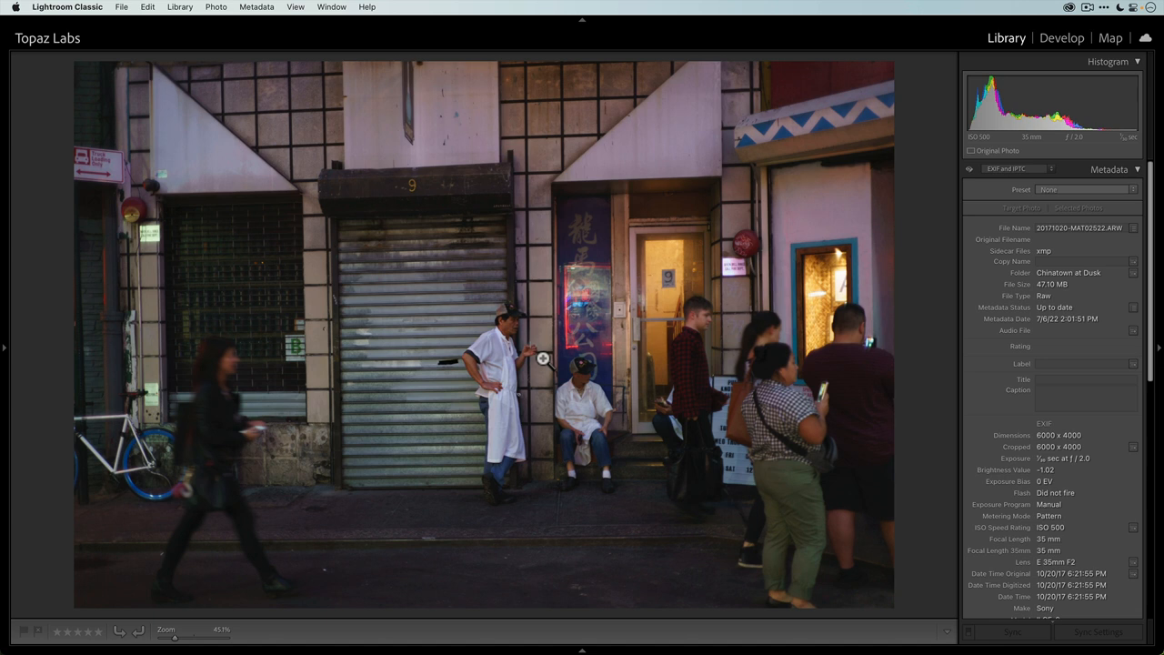
pyautogui.moveTo(578, 293)
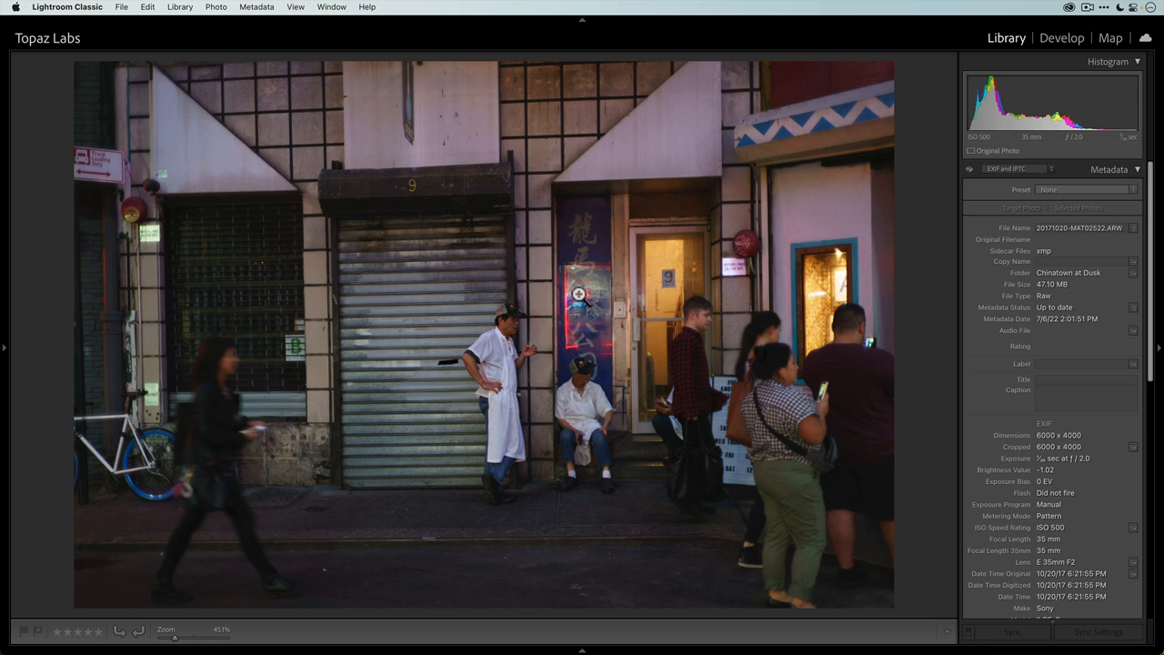
pyautogui.moveTo(476, 253)
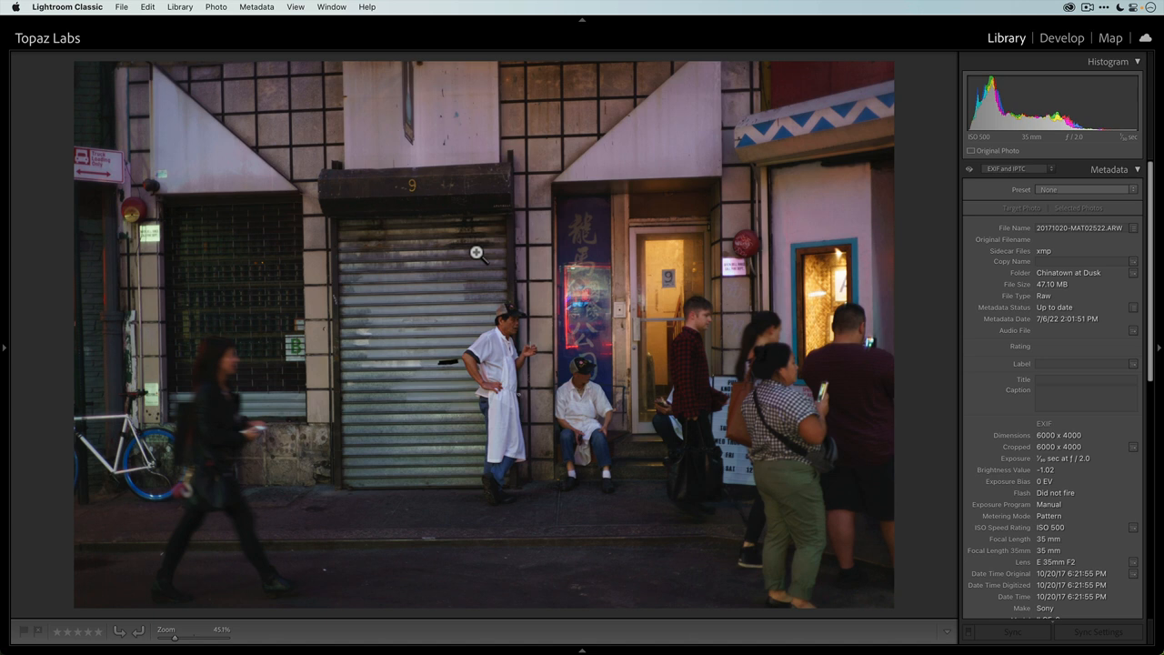
# Reveal the Chinatown photo's raw ARW file on disk via Show in Finder.
pyautogui.rightClick(477, 253)
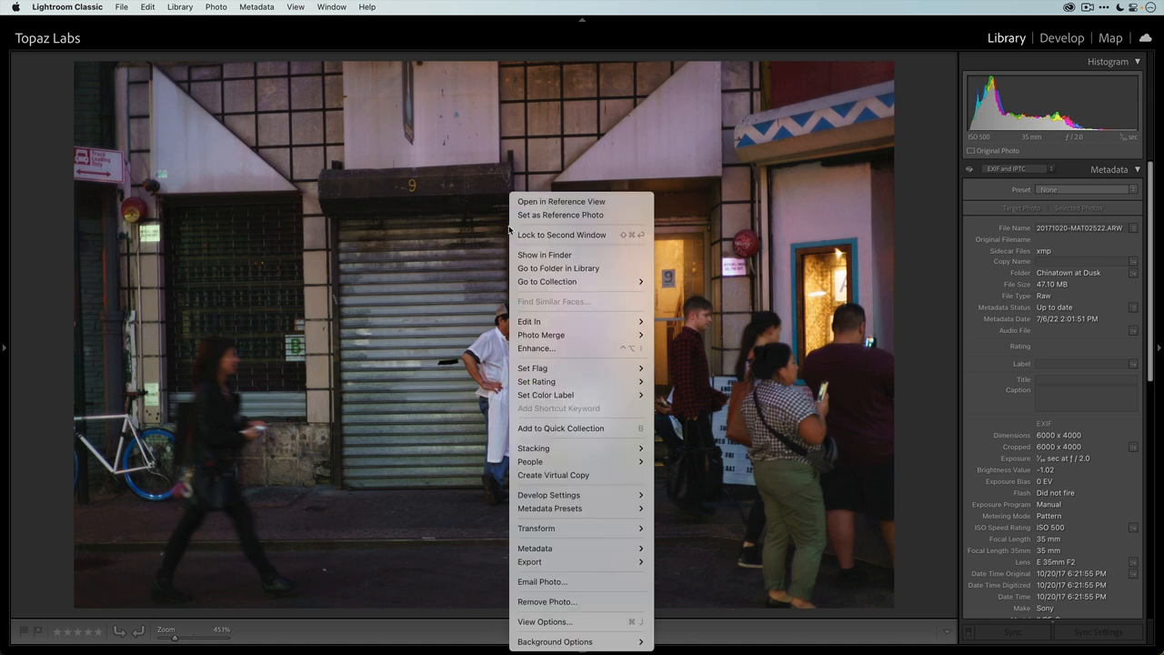
pyautogui.moveTo(580, 254)
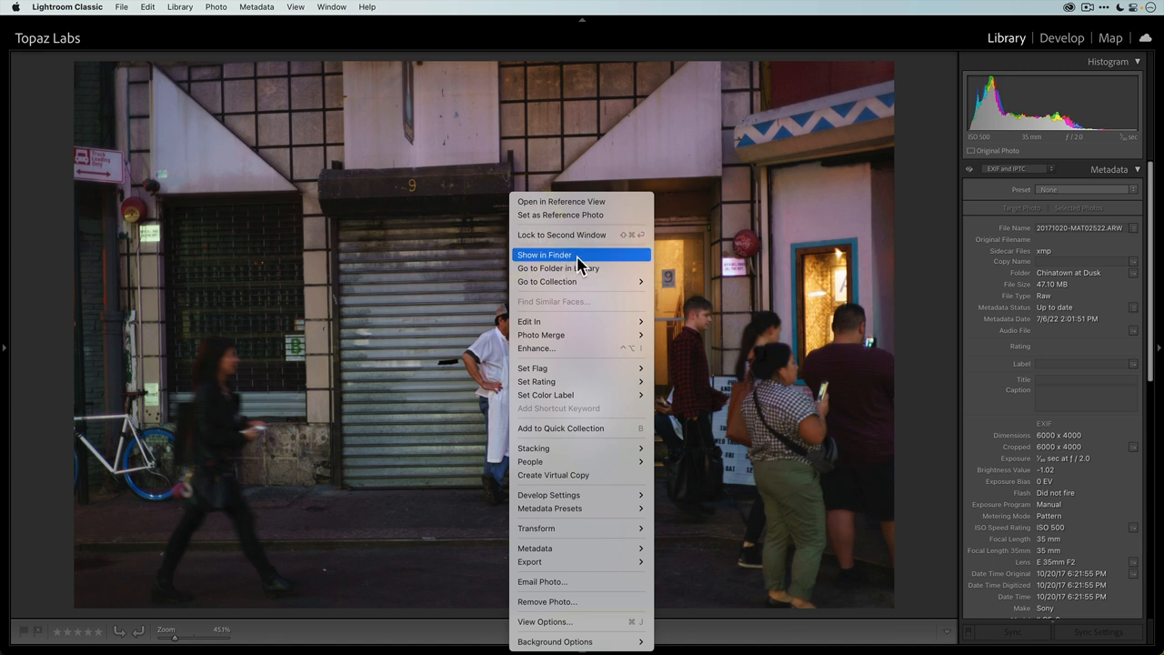
pyautogui.click(544, 254)
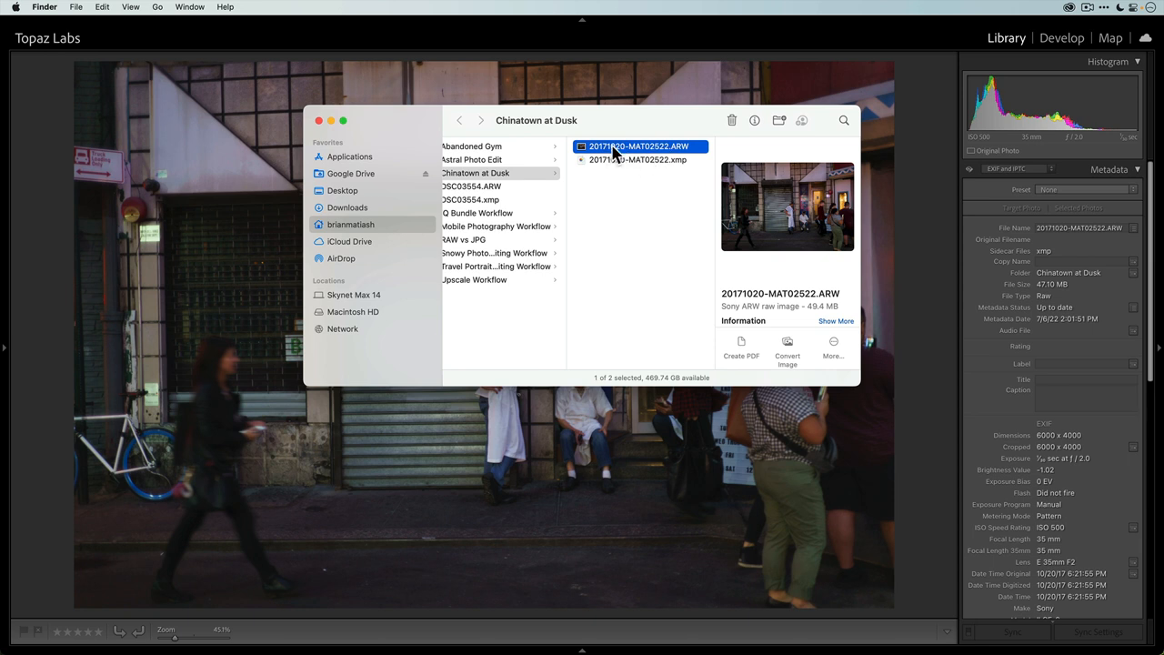
pyautogui.moveTo(687, 149)
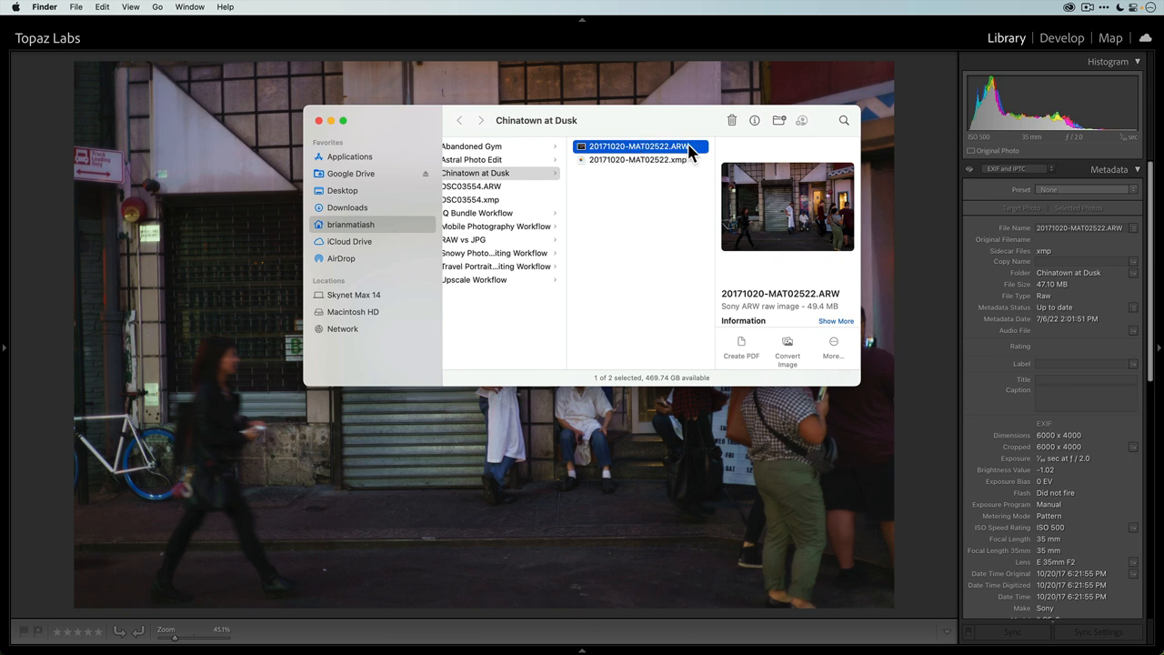
pyautogui.moveTo(597, 646)
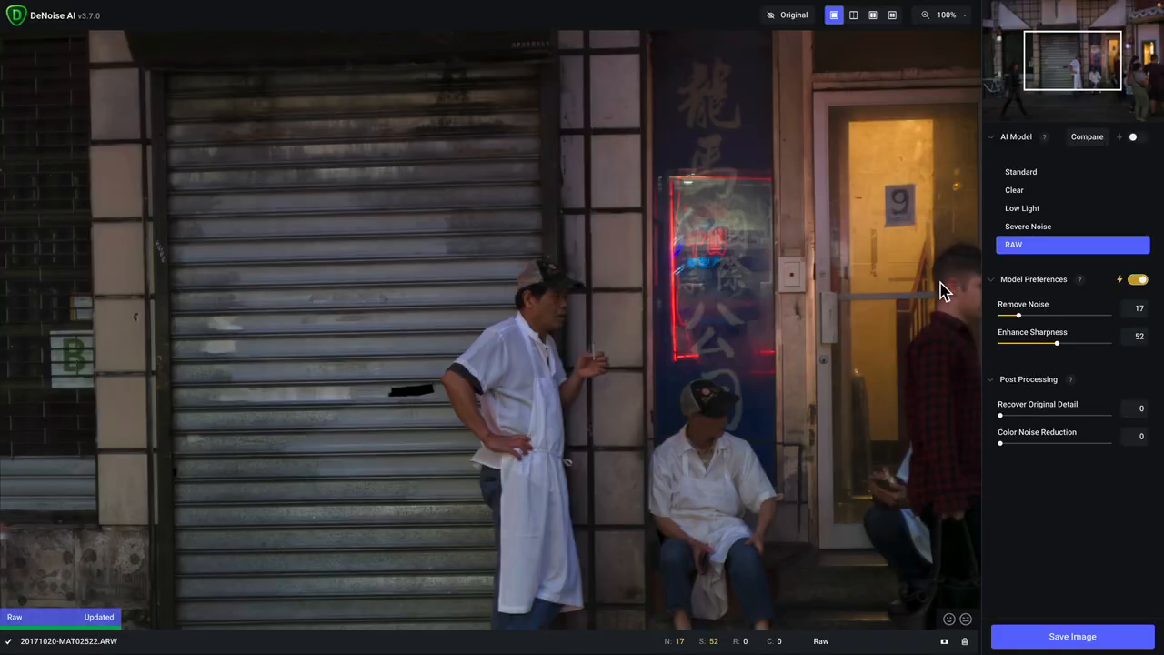
pyautogui.moveTo(1040, 255)
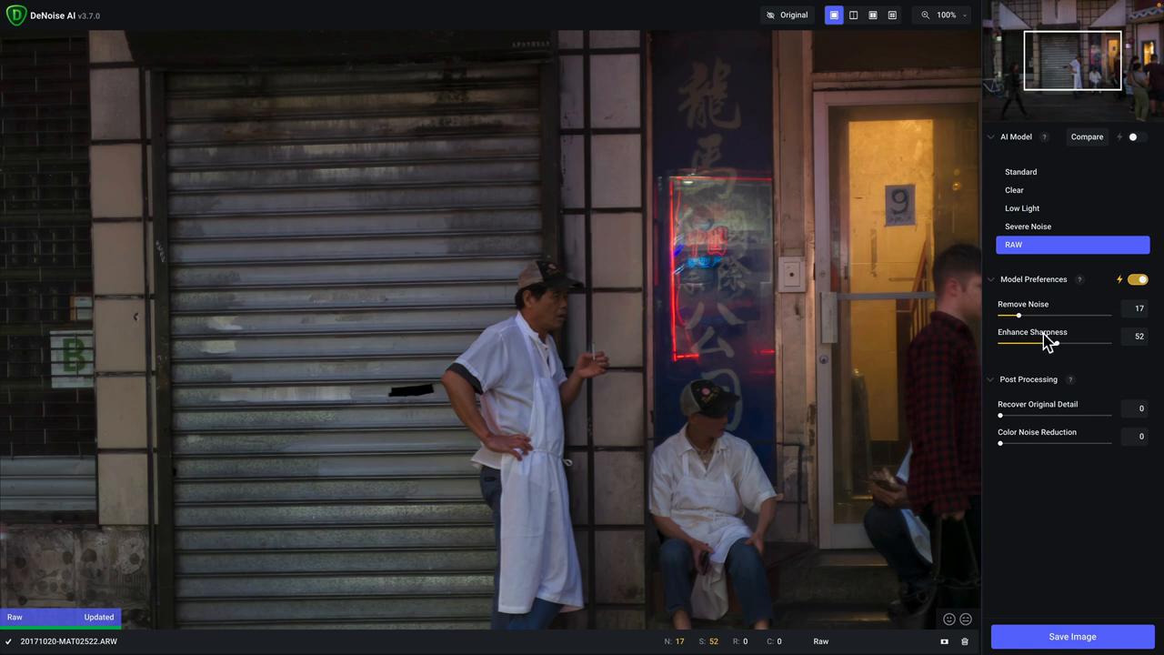
pyautogui.moveTo(890, 102)
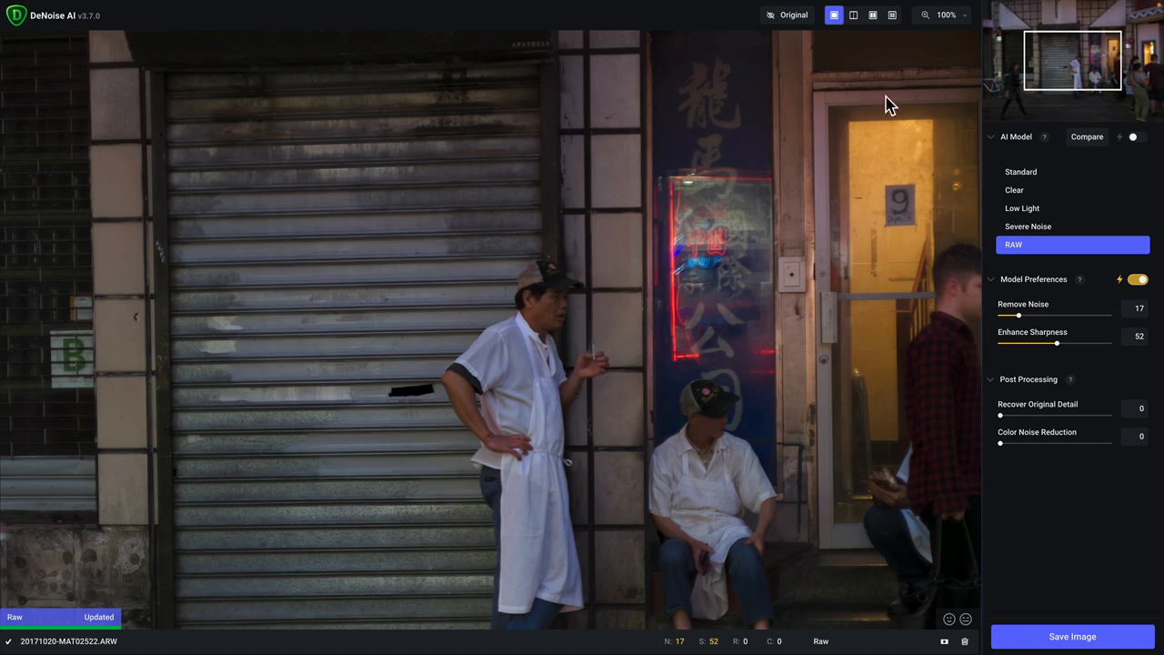
# Magnify the DeNoise AI preview to 200% and pan over the standing man to inspect detail.
pyautogui.click(788, 15)
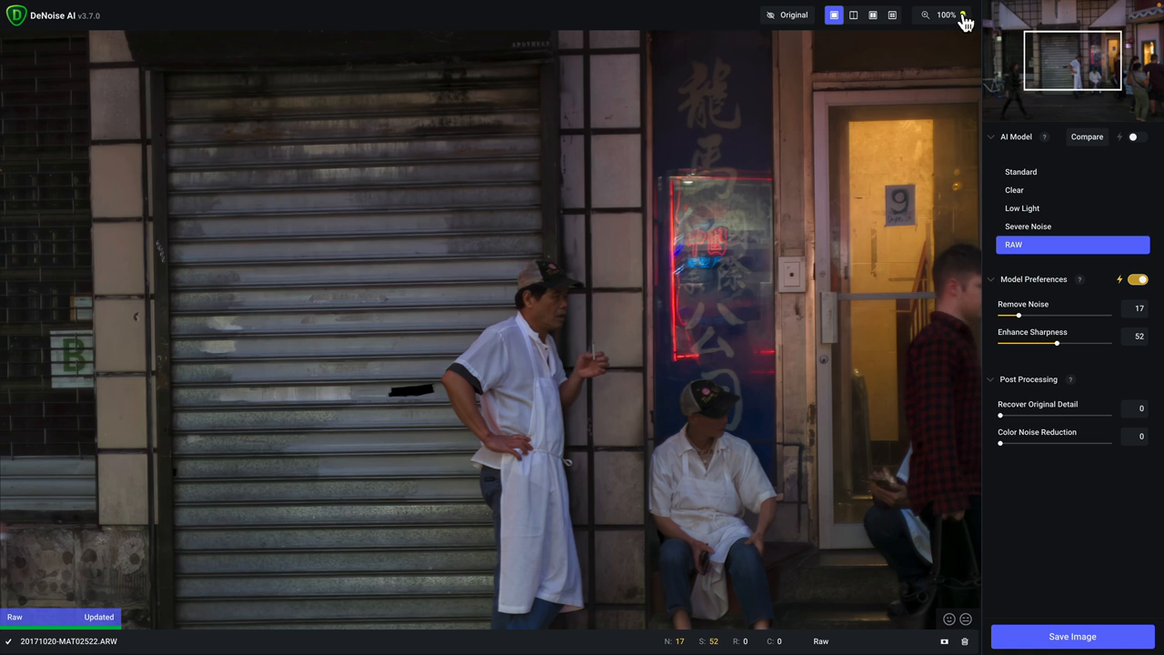
pyautogui.click(962, 14)
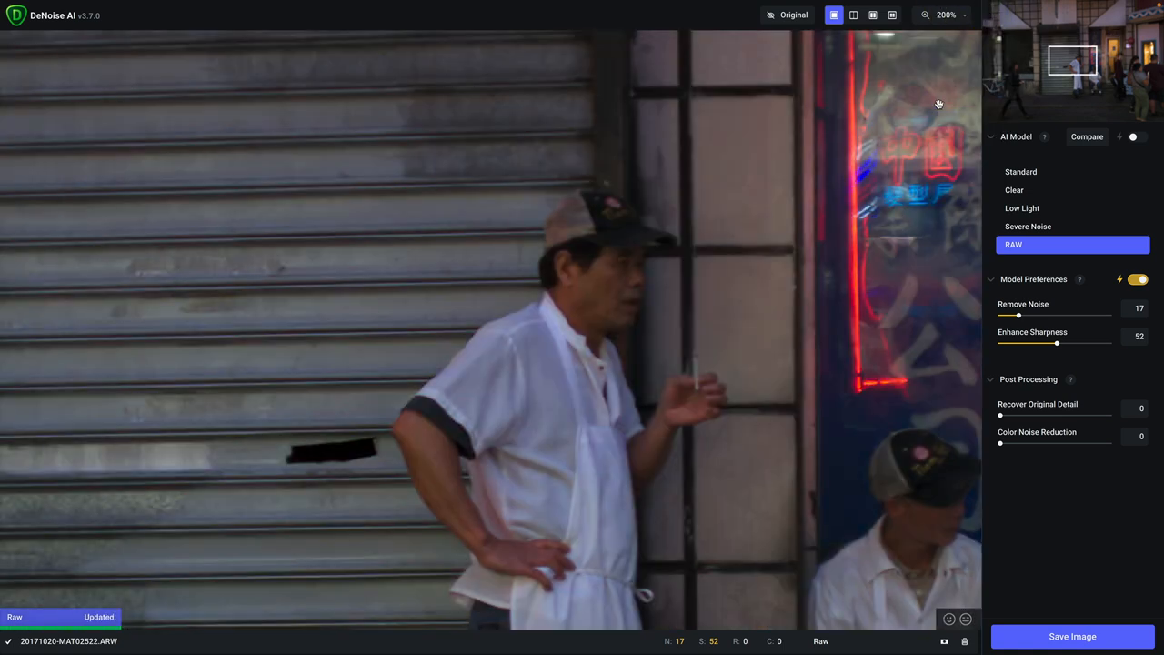
pyautogui.moveTo(753, 306)
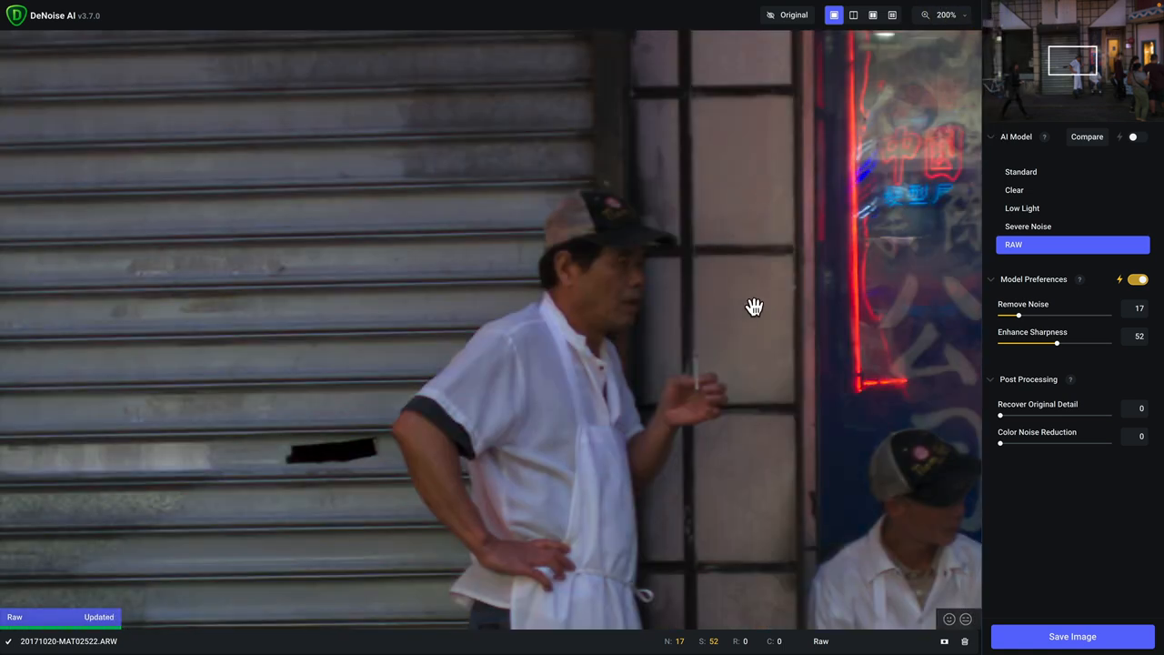
pyautogui.click(787, 15)
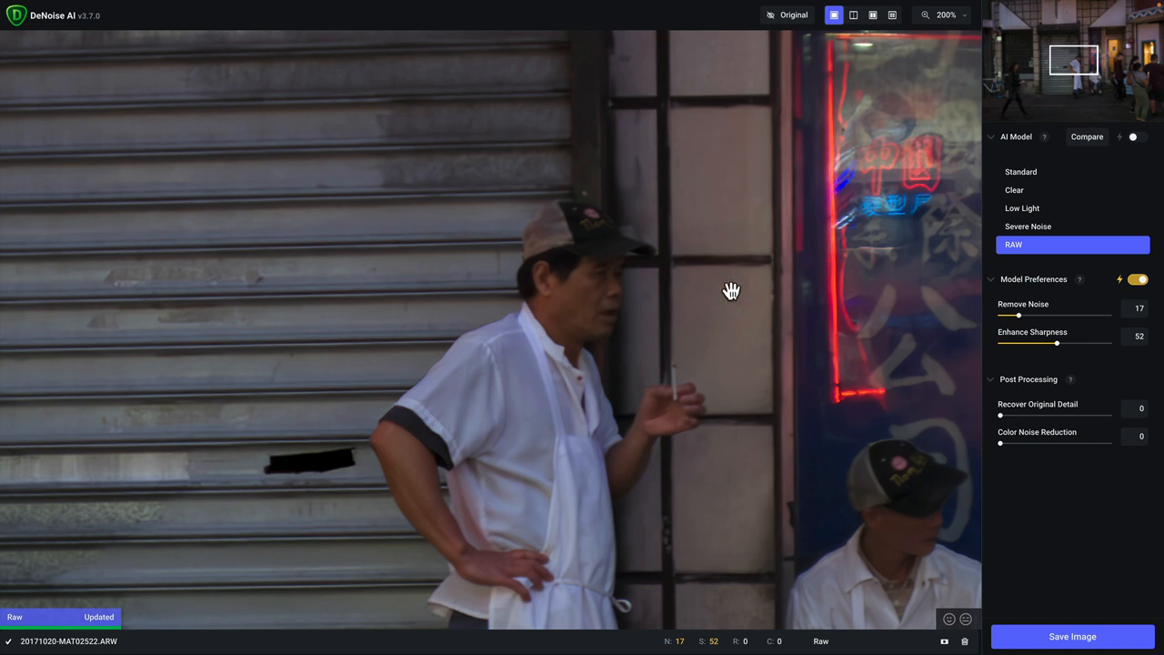
pyautogui.click(788, 15)
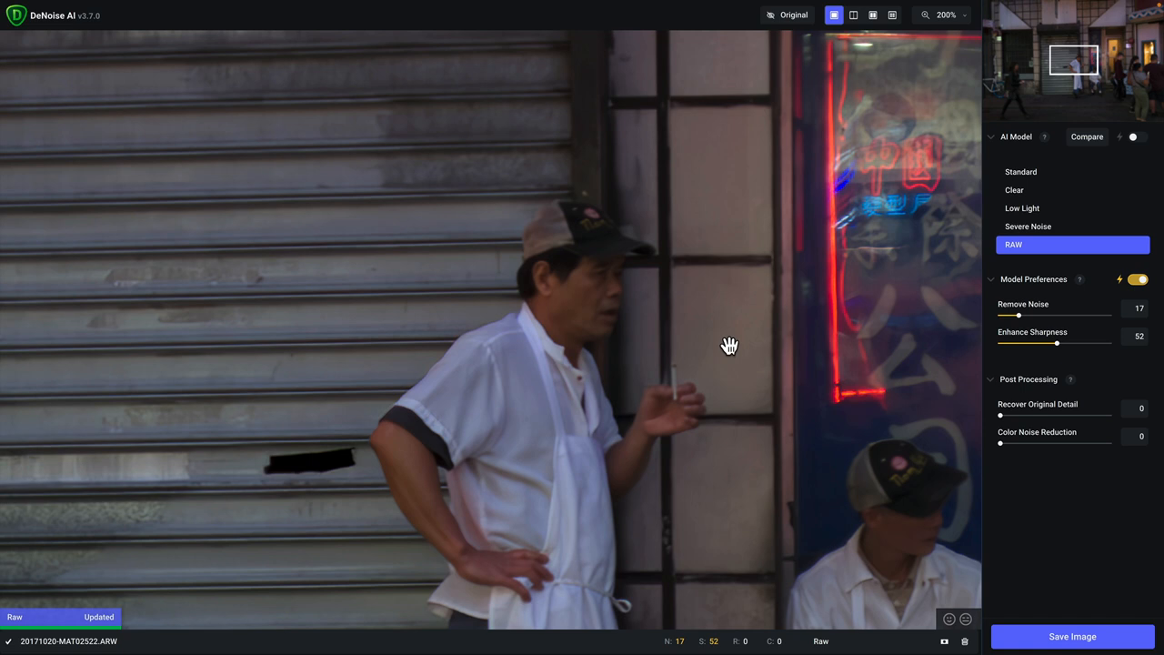
pyautogui.moveTo(544, 344)
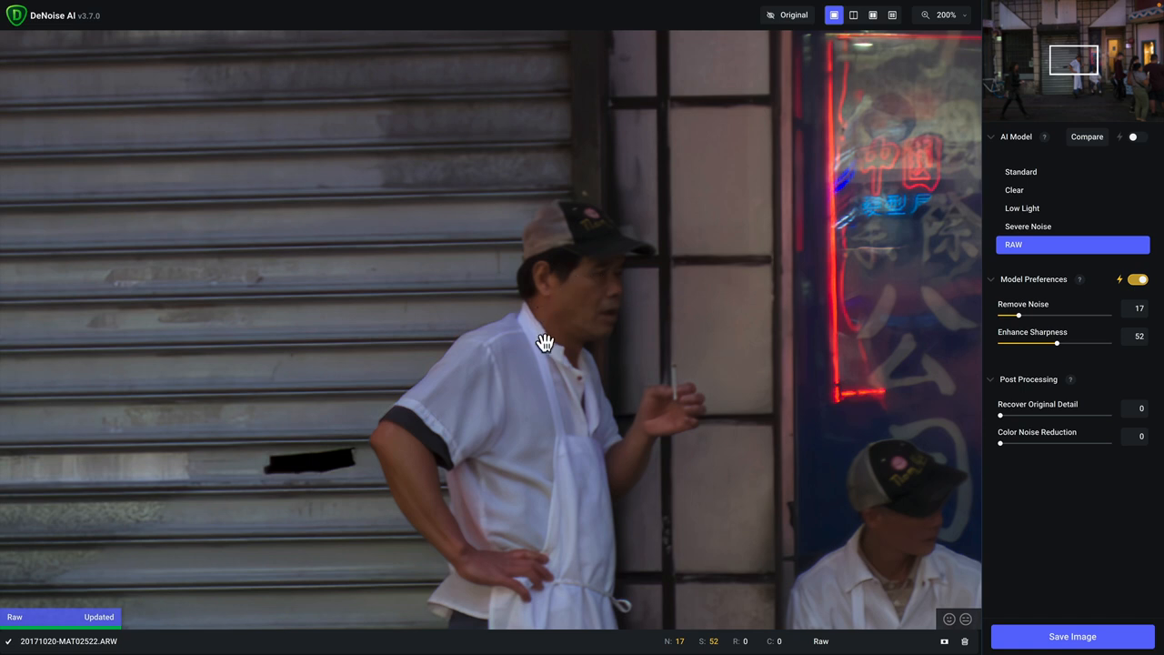
pyautogui.moveTo(611, 324)
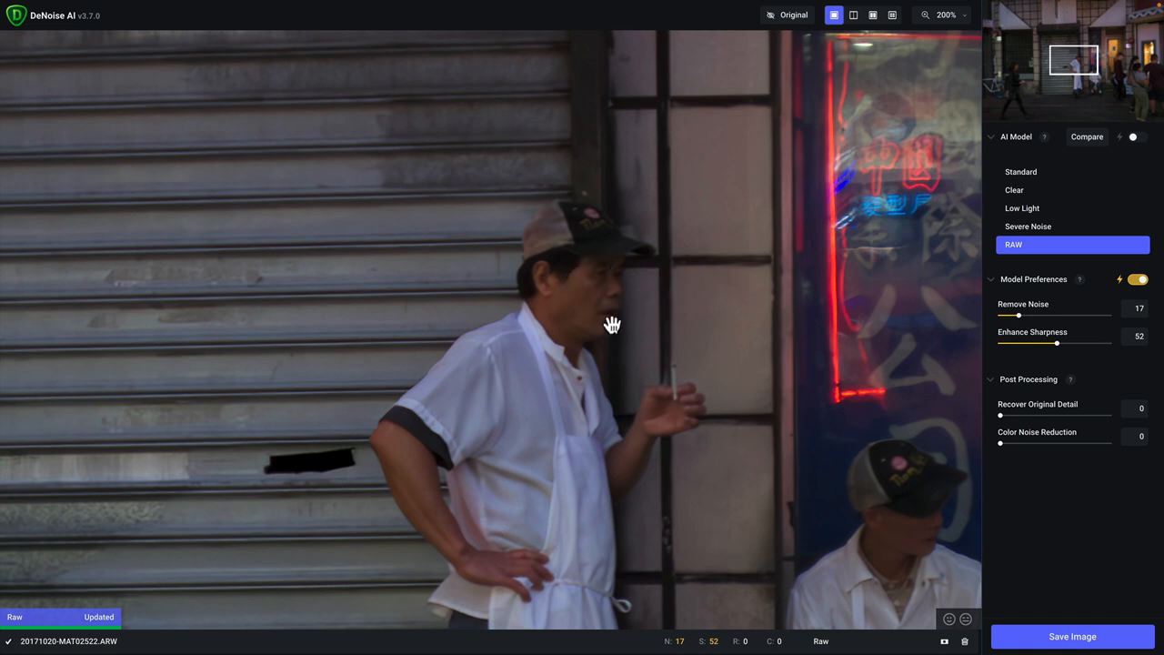
pyautogui.moveTo(742, 384)
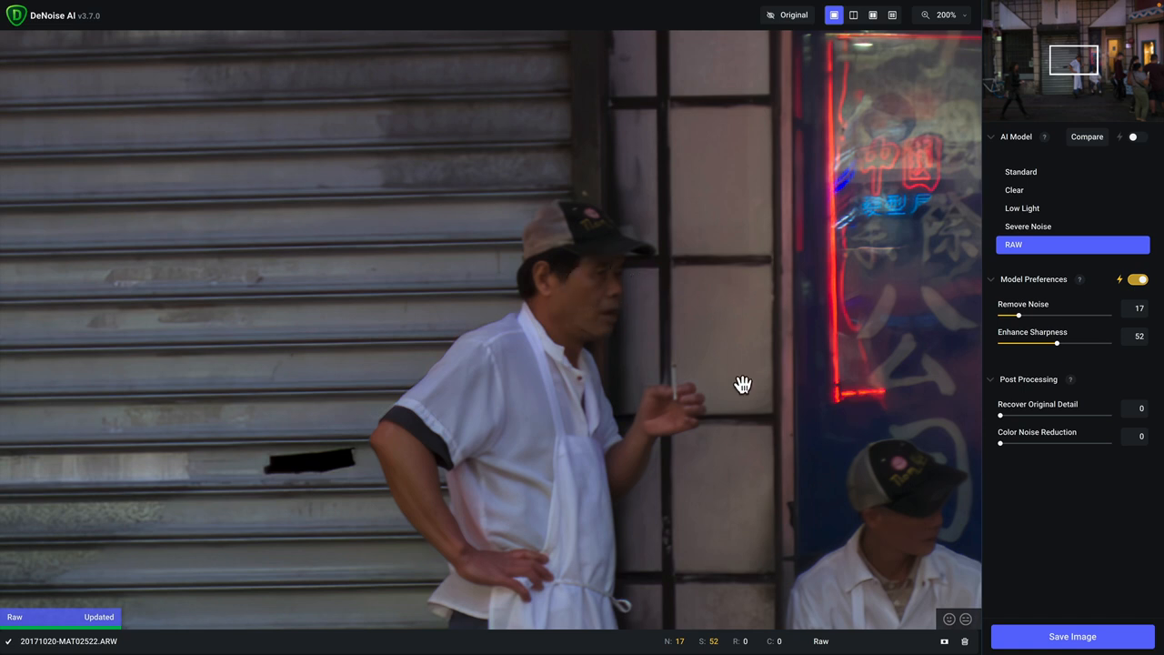
pyautogui.moveTo(1088, 640)
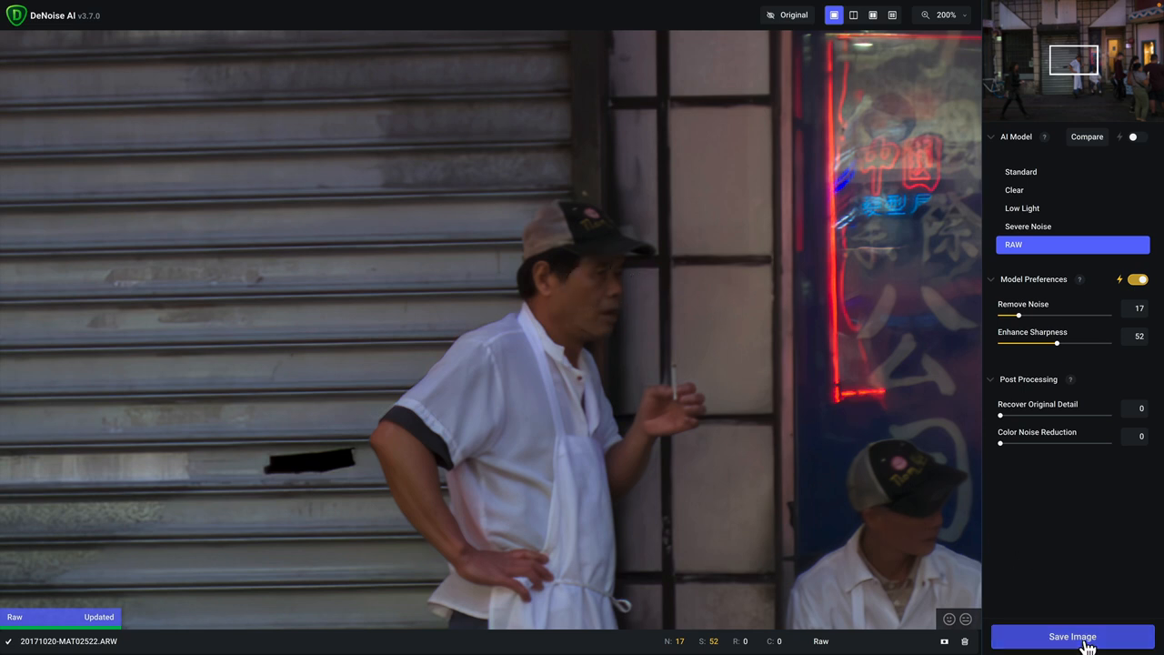
# Save the denoised photo as a DNG beside the original, with Preserve Input Settings kept on.
pyautogui.click(1071, 637)
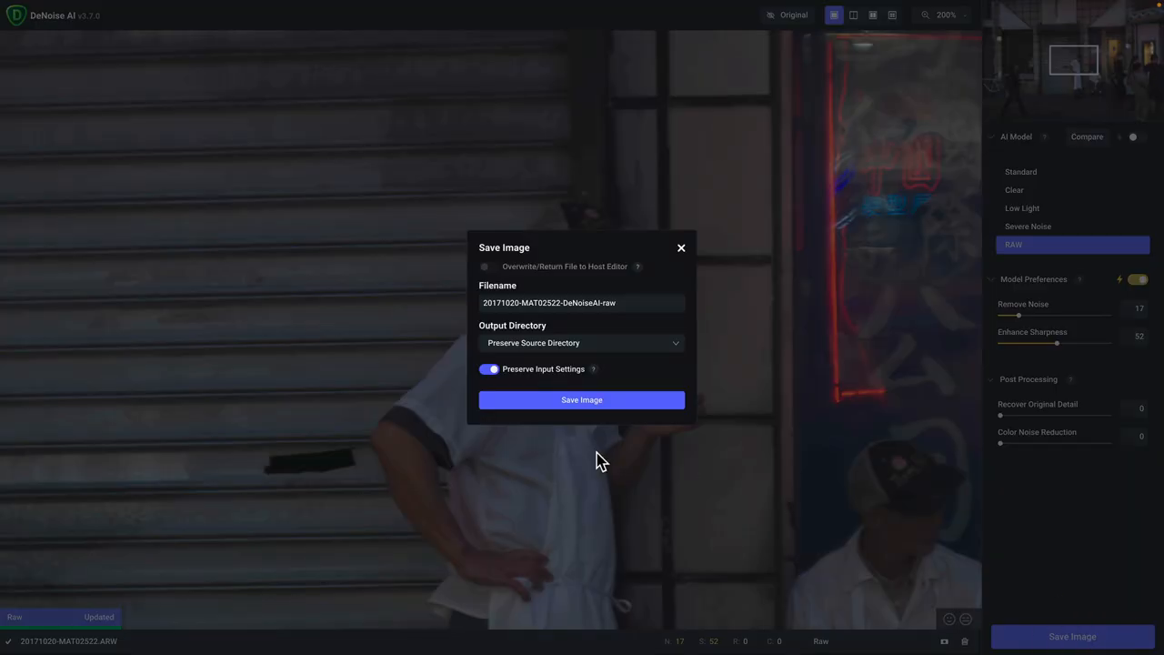
pyautogui.moveTo(553, 380)
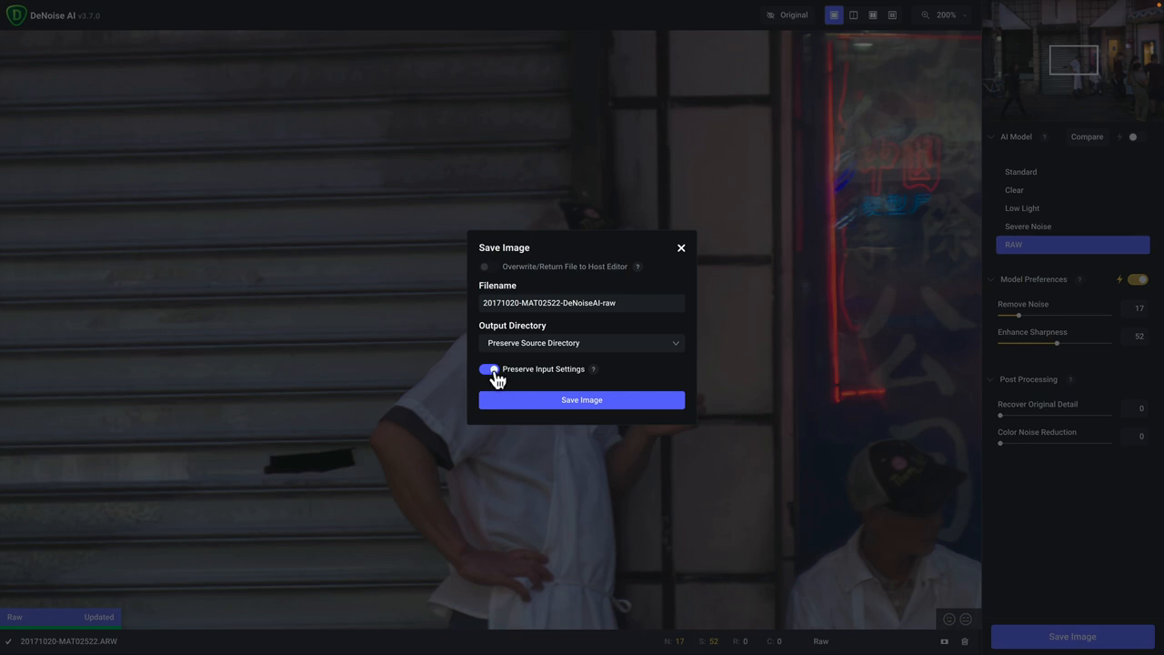
pyautogui.click(489, 369)
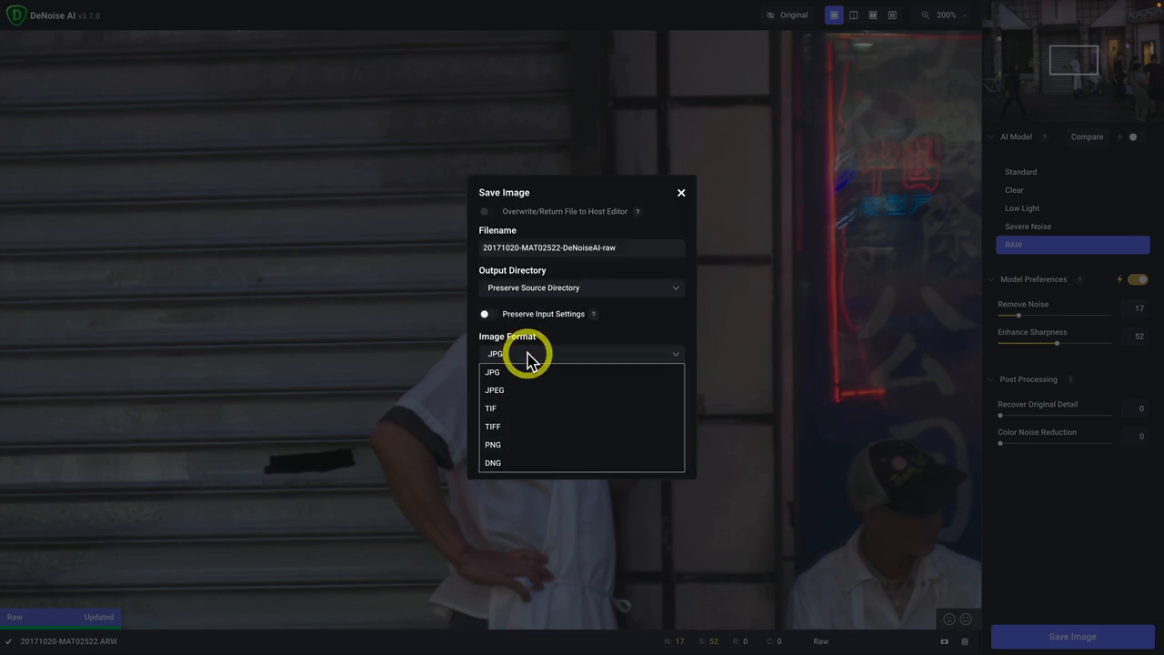
pyautogui.click(491, 462)
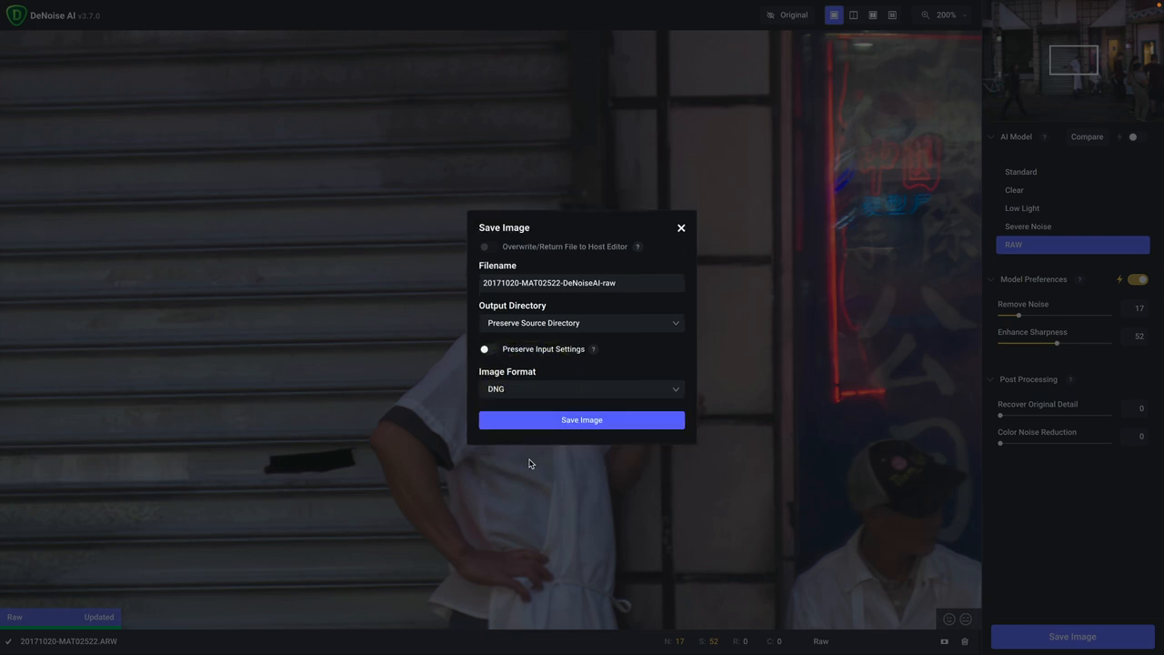
pyautogui.click(484, 349)
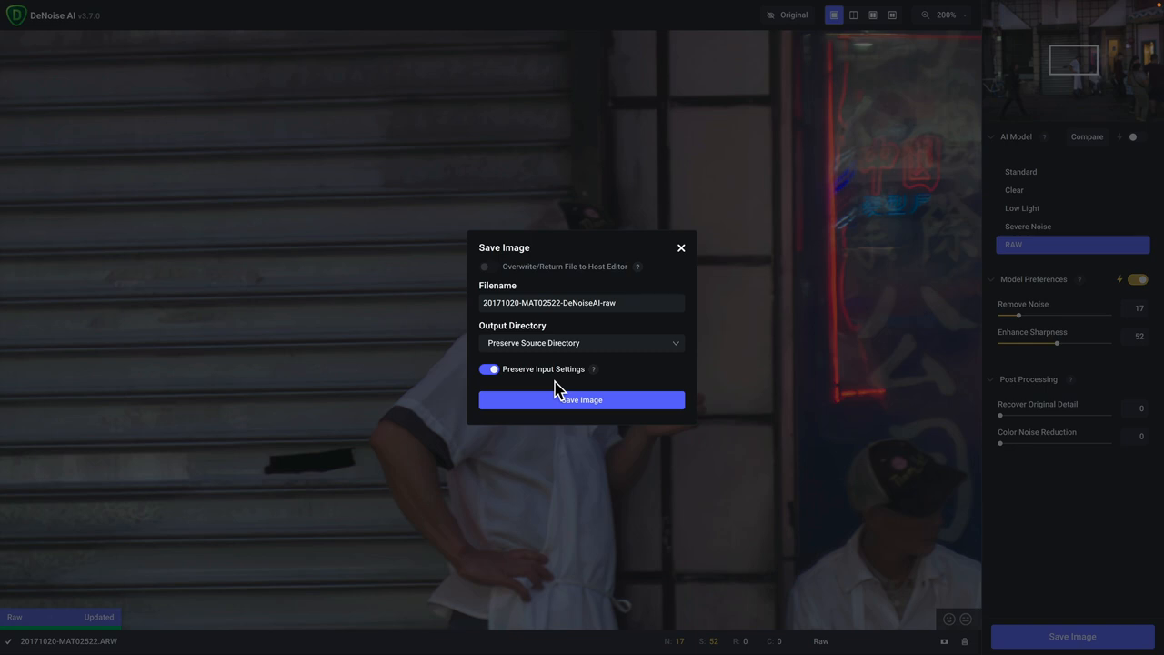
pyautogui.moveTo(506, 357)
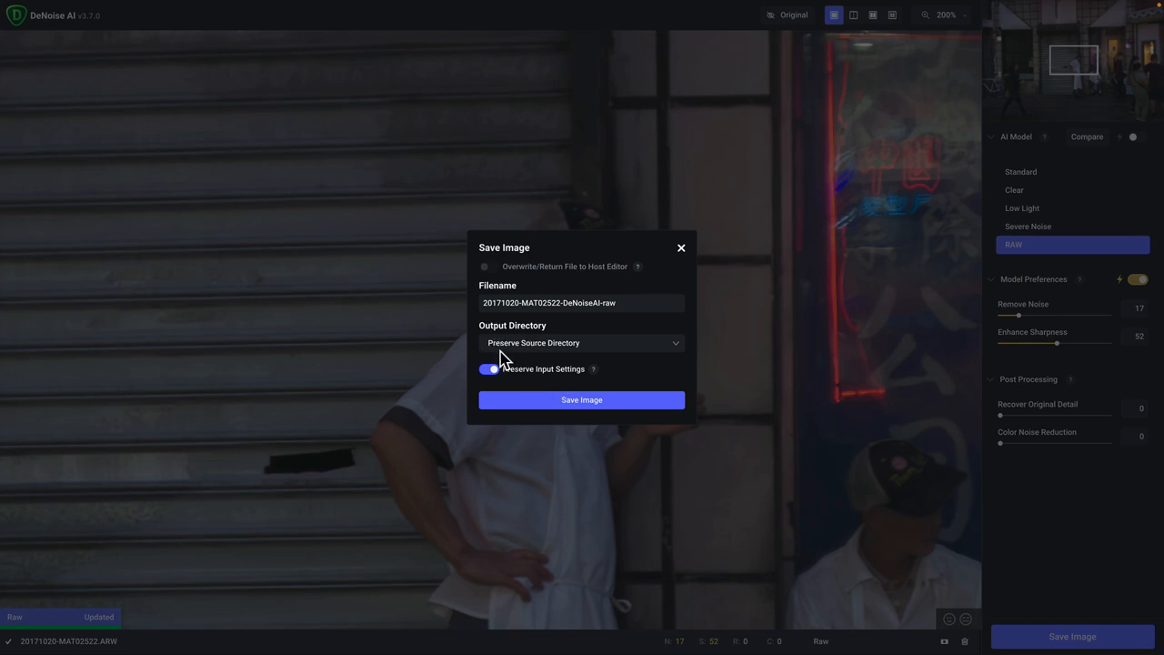
pyautogui.moveTo(634, 380)
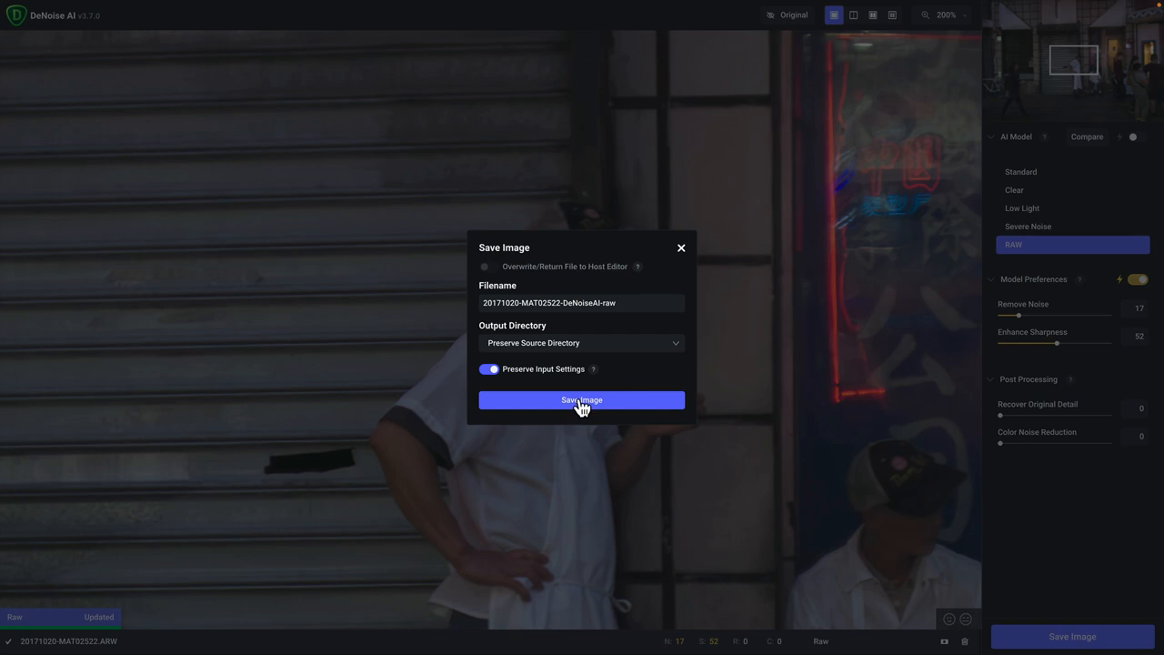
pyautogui.click(582, 400)
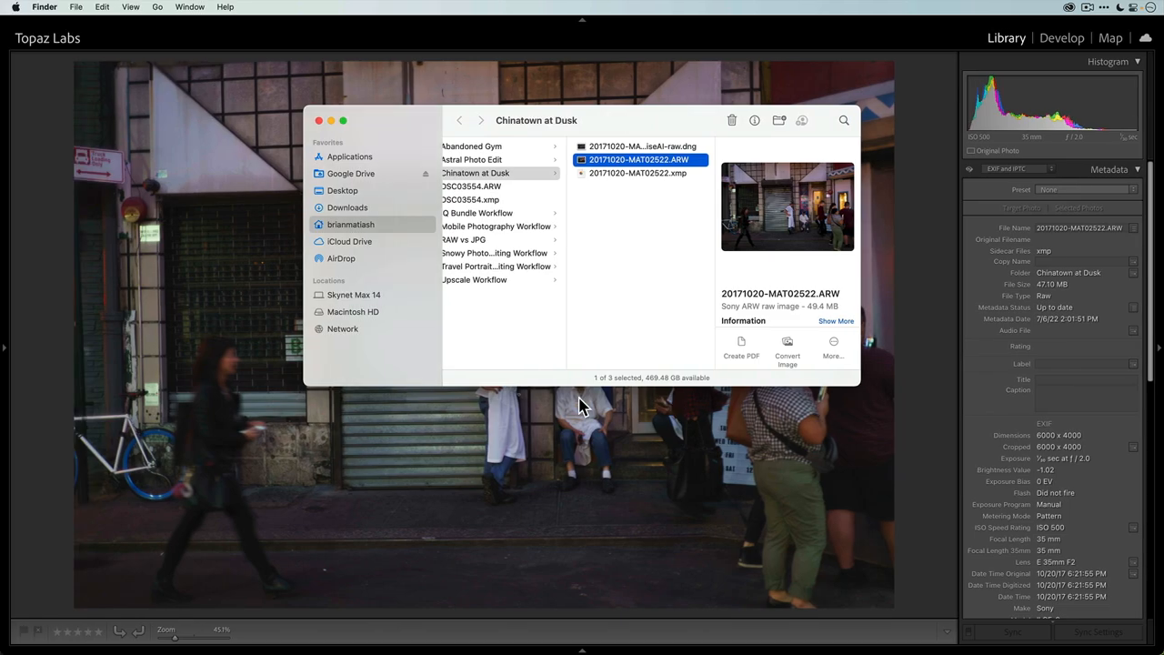
# Bring Lightroom Classic back in front of the Finder window.
pyautogui.click(644, 145)
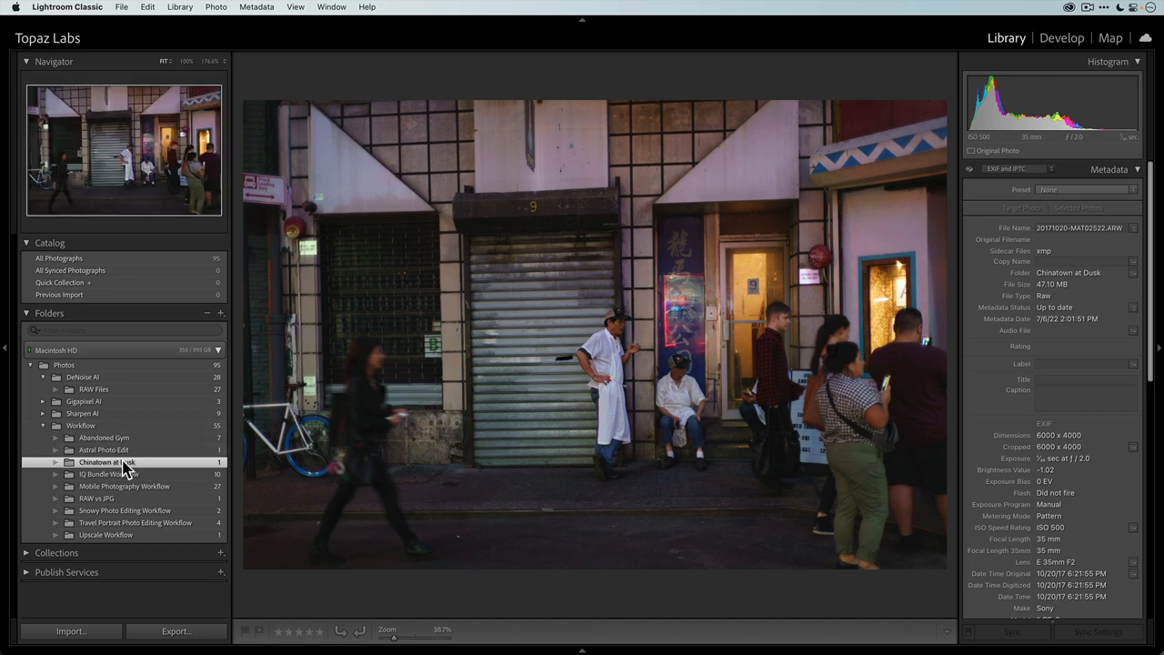
pyautogui.moveTo(136, 467)
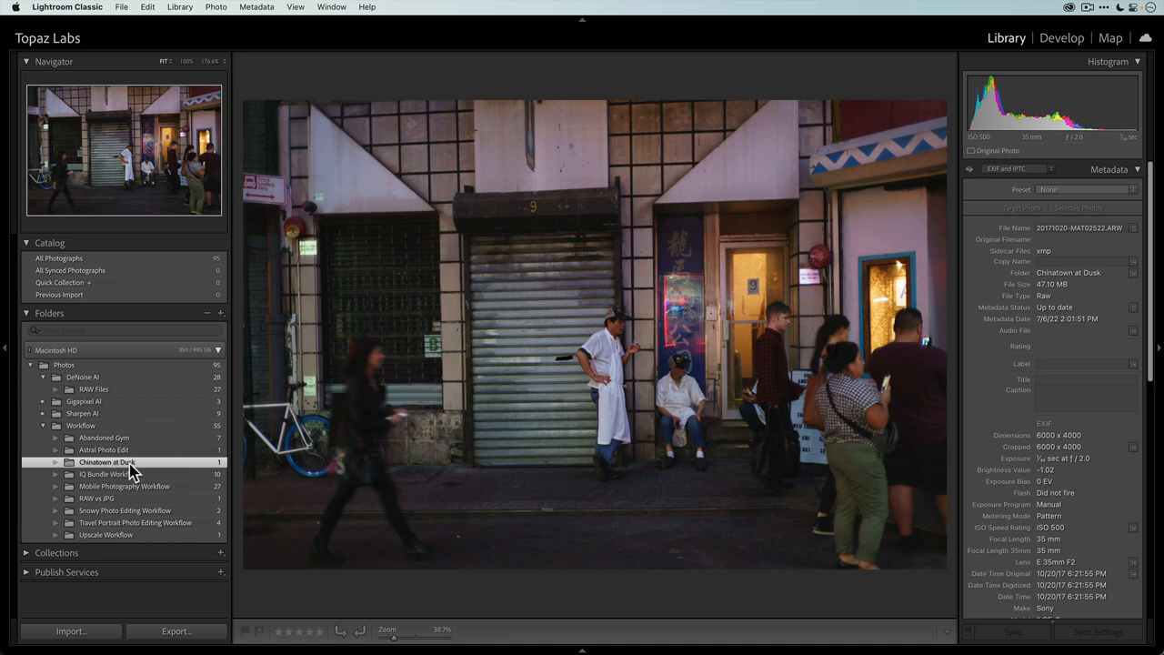
# Synchronize the Chinatown at Dusk folder so the new DeNoise AI DNG is imported.
pyautogui.rightClick(108, 462)
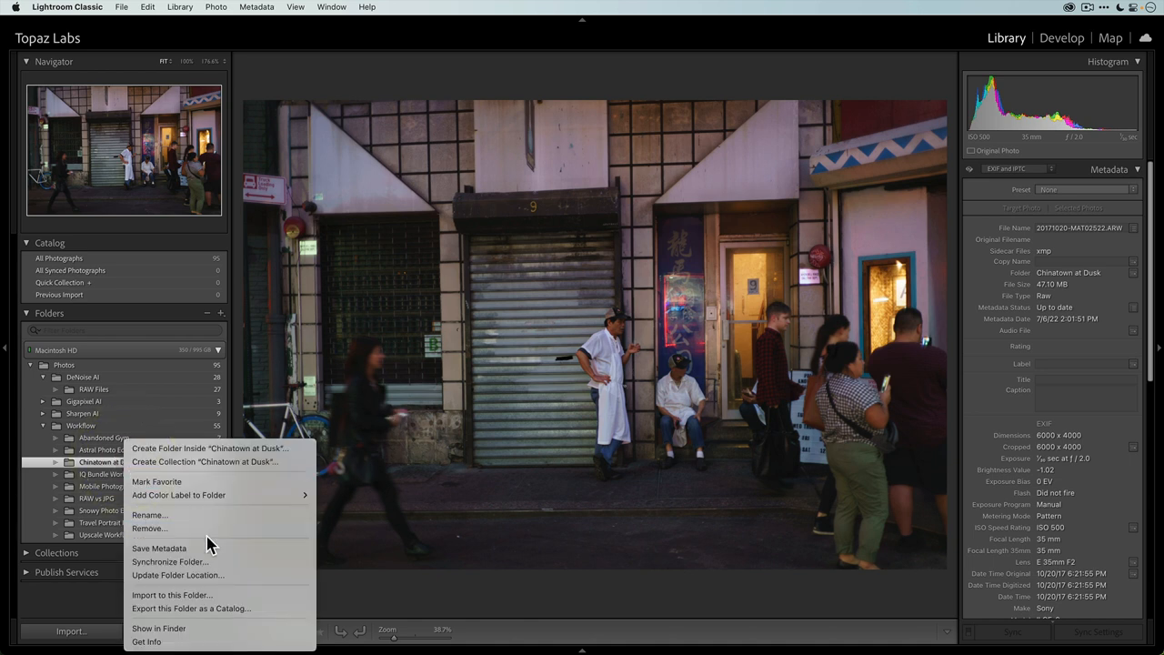
pyautogui.click(169, 560)
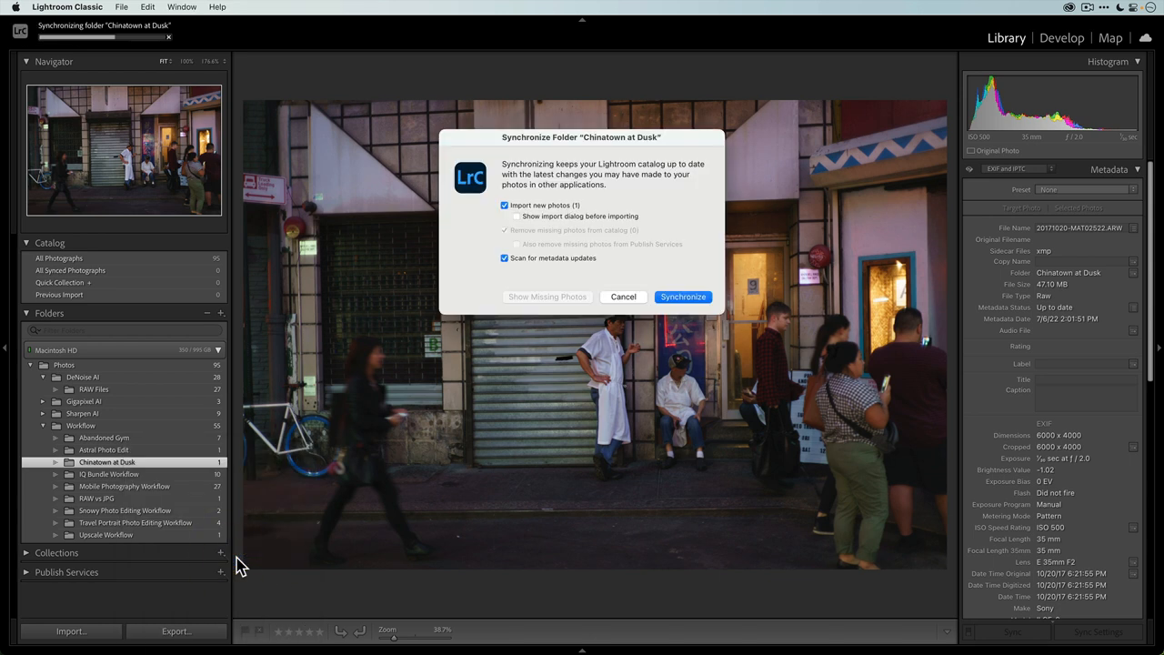
pyautogui.moveTo(582, 218)
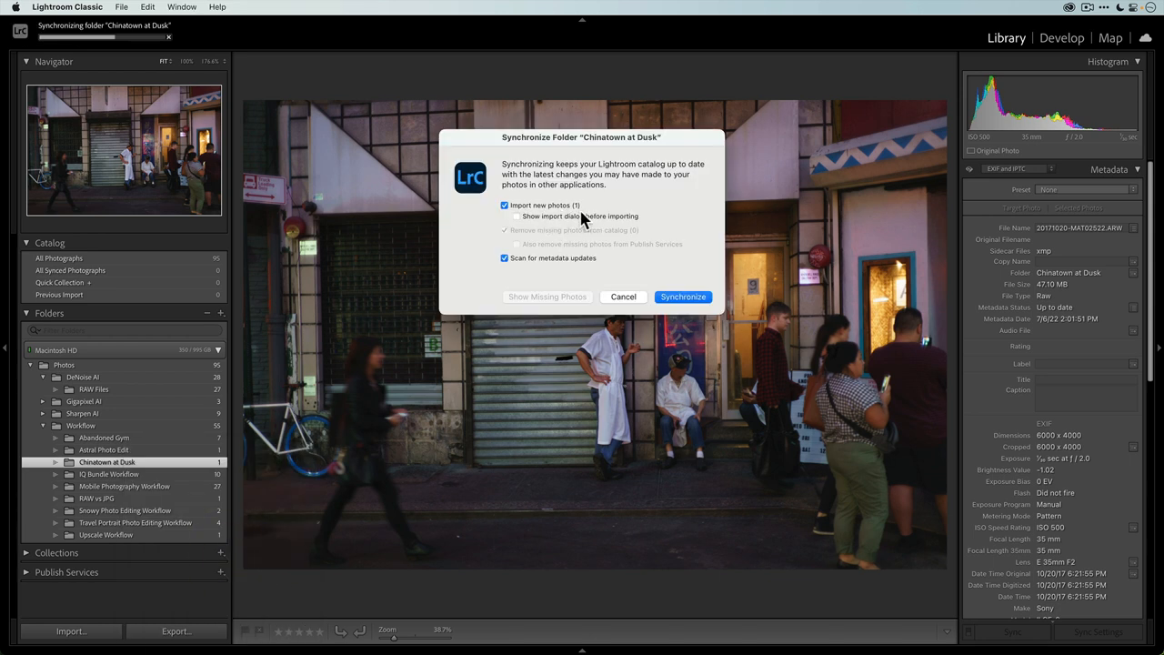
pyautogui.moveTo(571, 222)
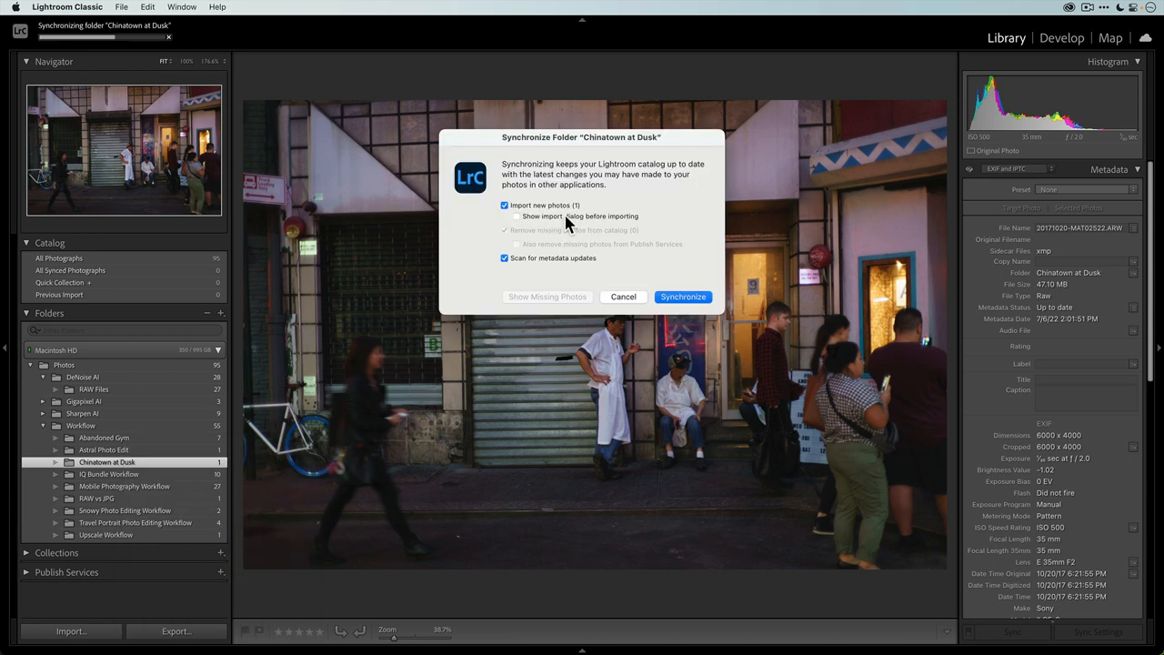
pyautogui.moveTo(313, 309)
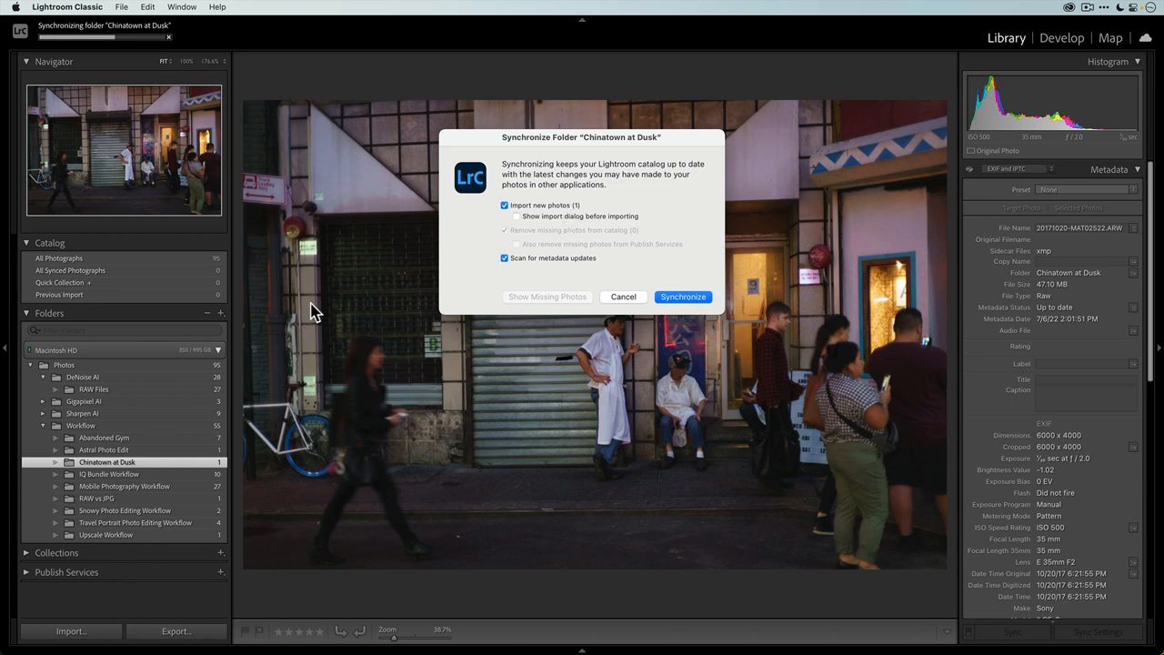
pyautogui.moveTo(671, 300)
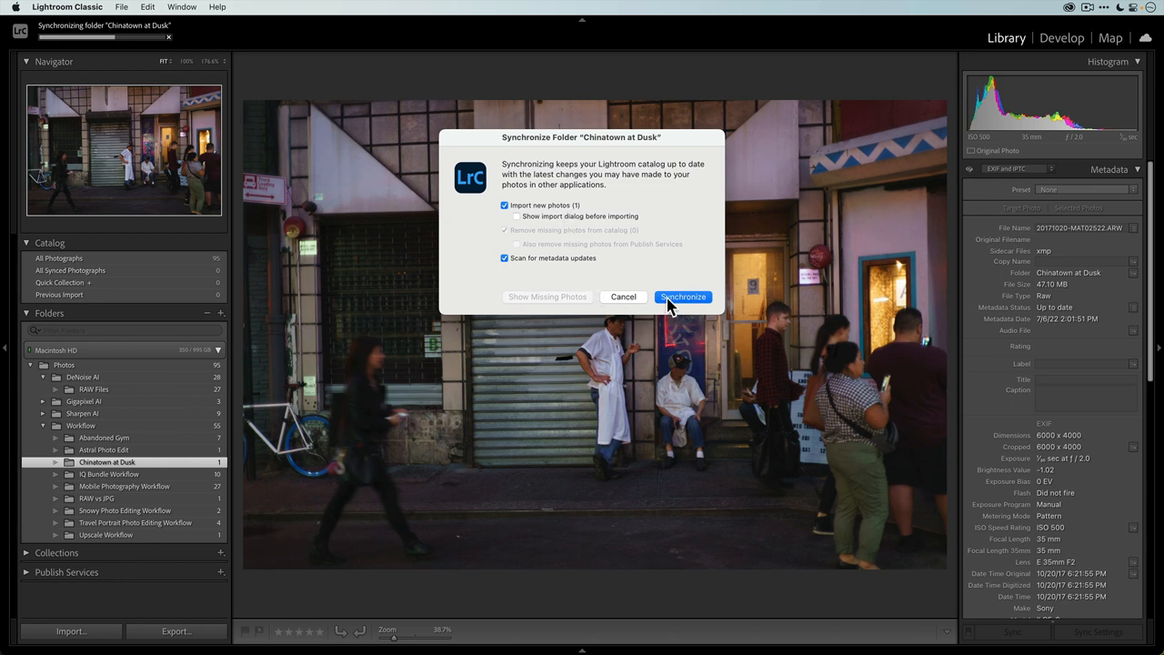
pyautogui.click(684, 296)
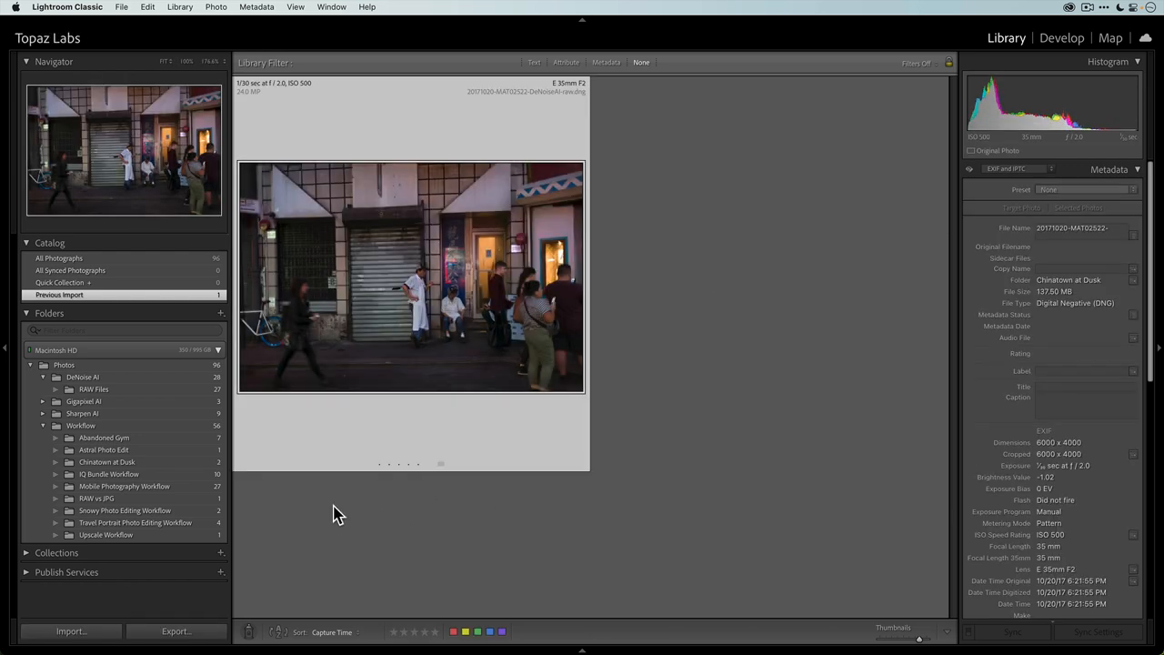
# Show all photos in the Chinatown at Dusk folder for comparison.
pyautogui.click(106, 462)
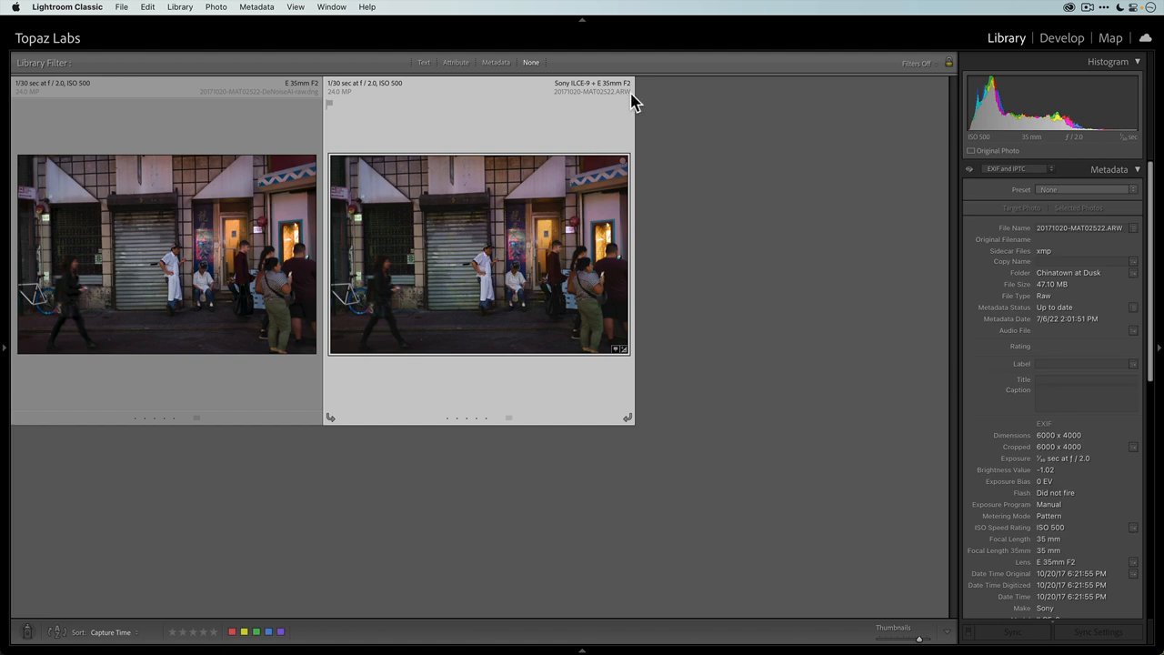
pyautogui.moveTo(628, 104)
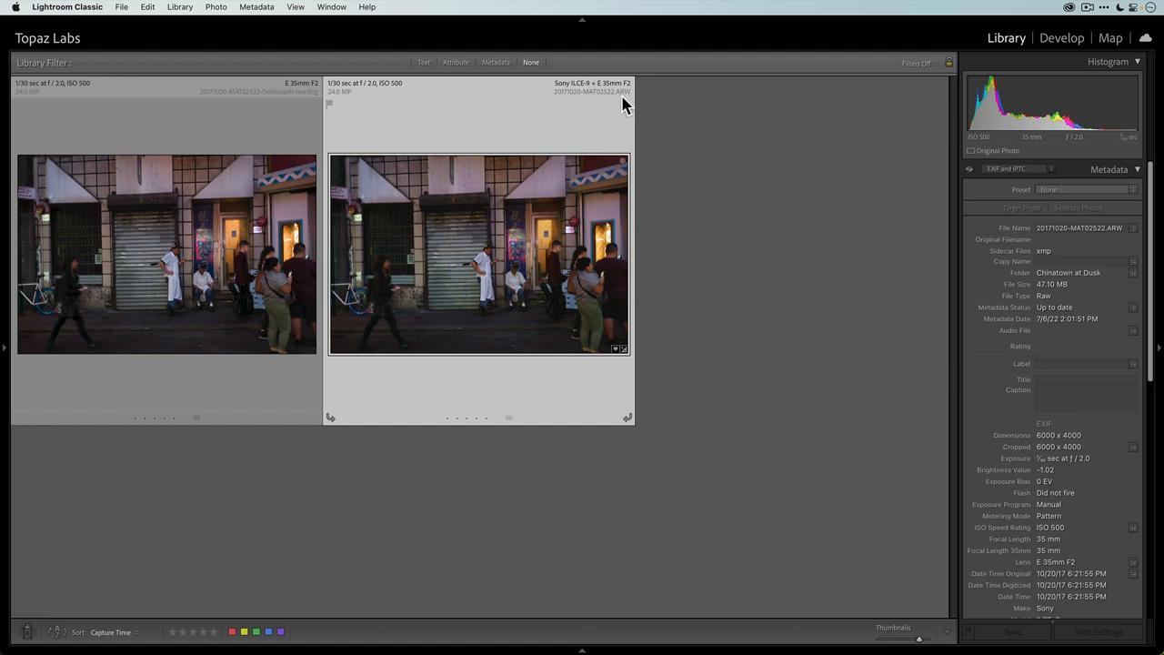
pyautogui.moveTo(633, 102)
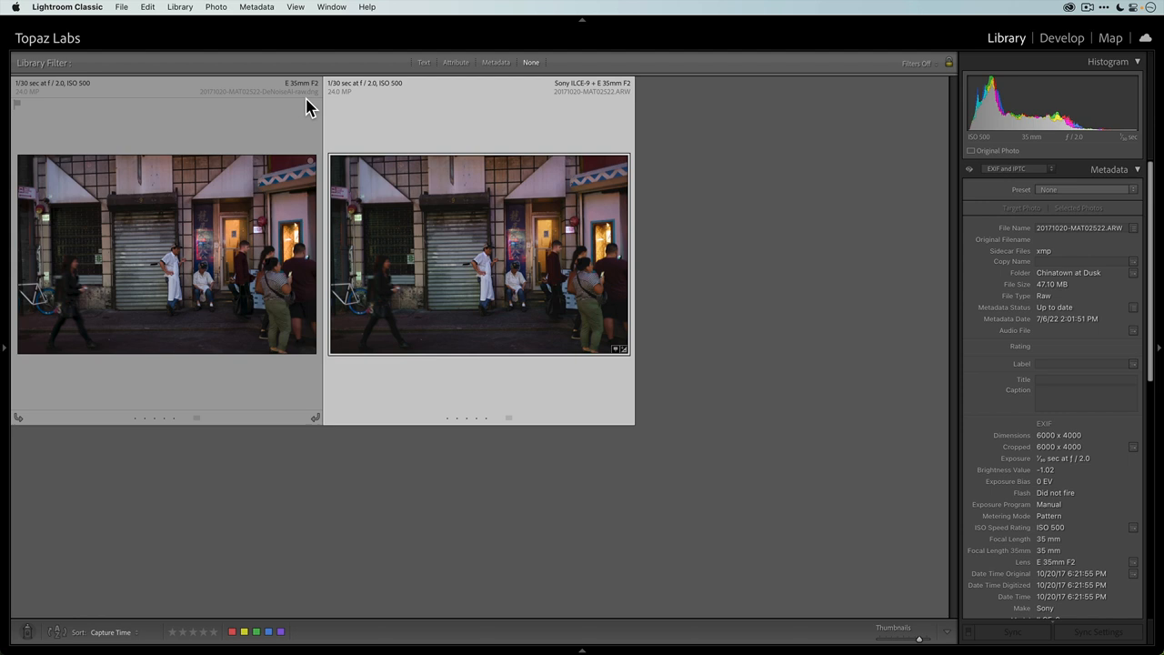
pyautogui.moveTo(258, 234)
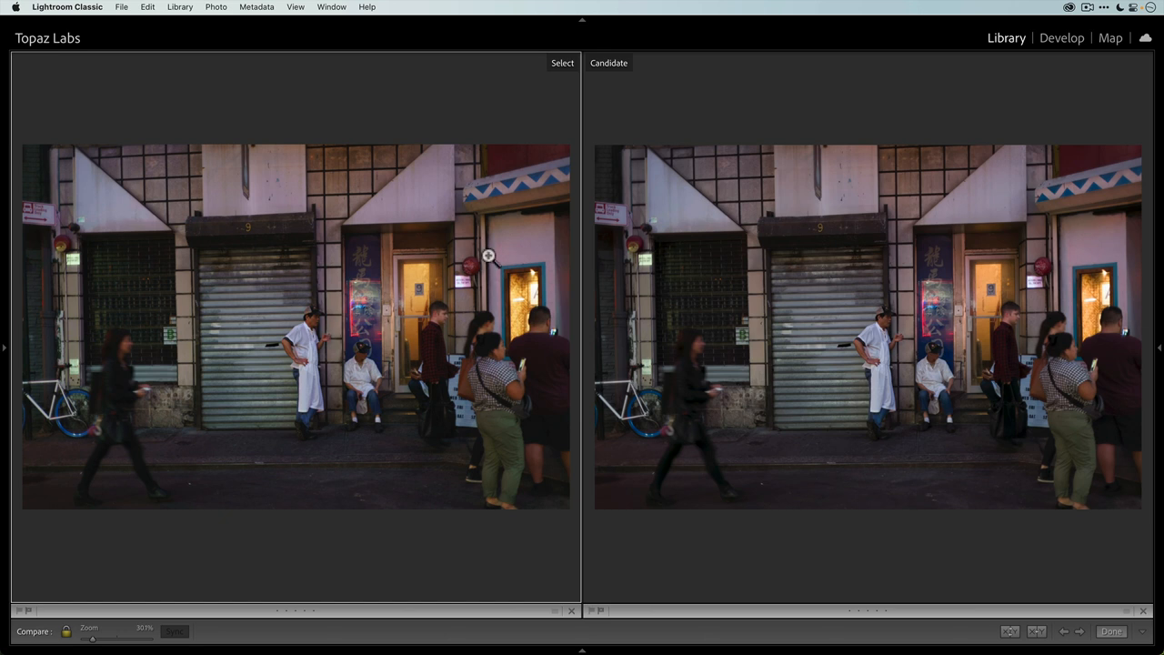
pyautogui.moveTo(292, 316)
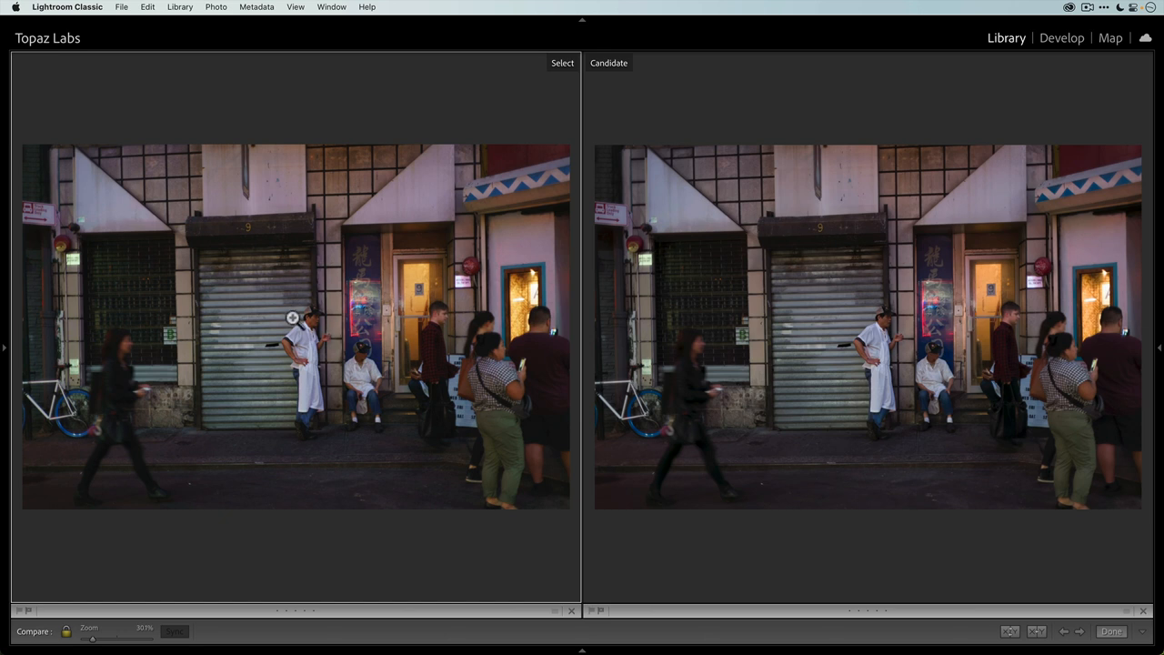
pyautogui.moveTo(360, 338)
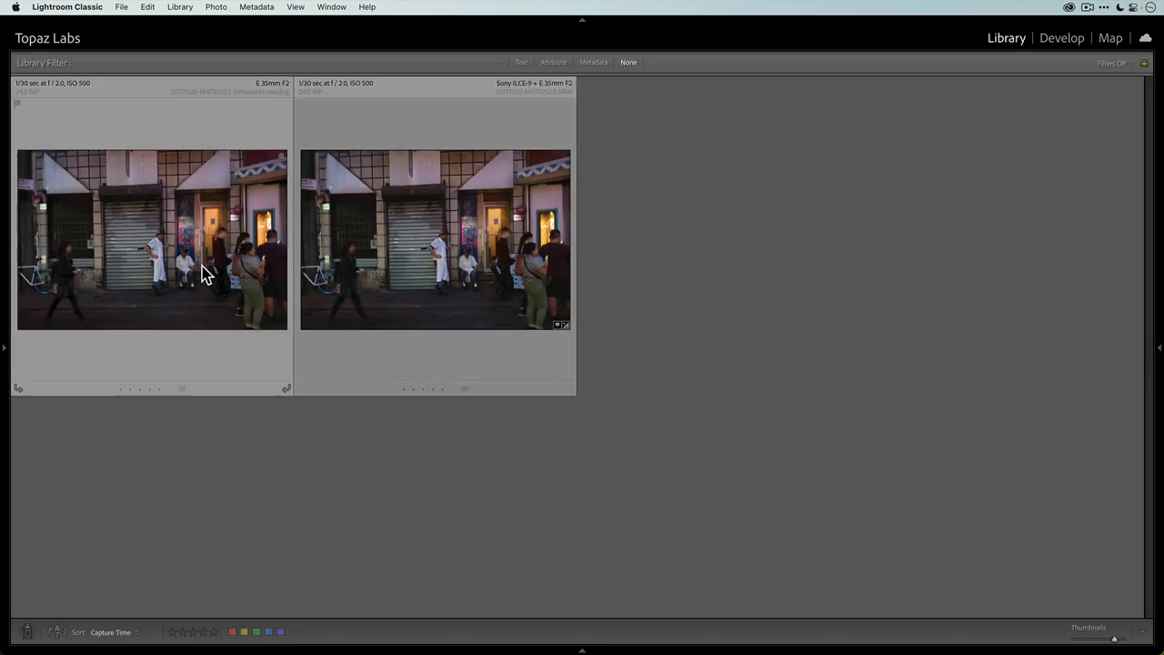
# View one Chinatown at Dusk photo large in Loupe view.
pyautogui.doubleClick(434, 238)
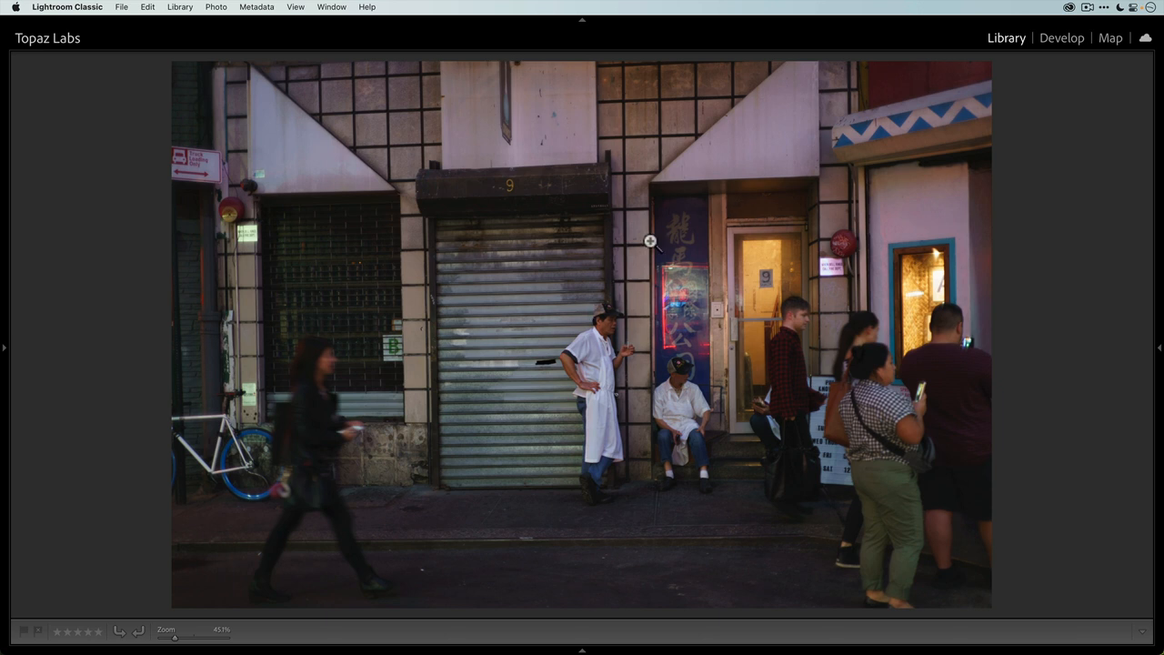
pyautogui.moveTo(687, 329)
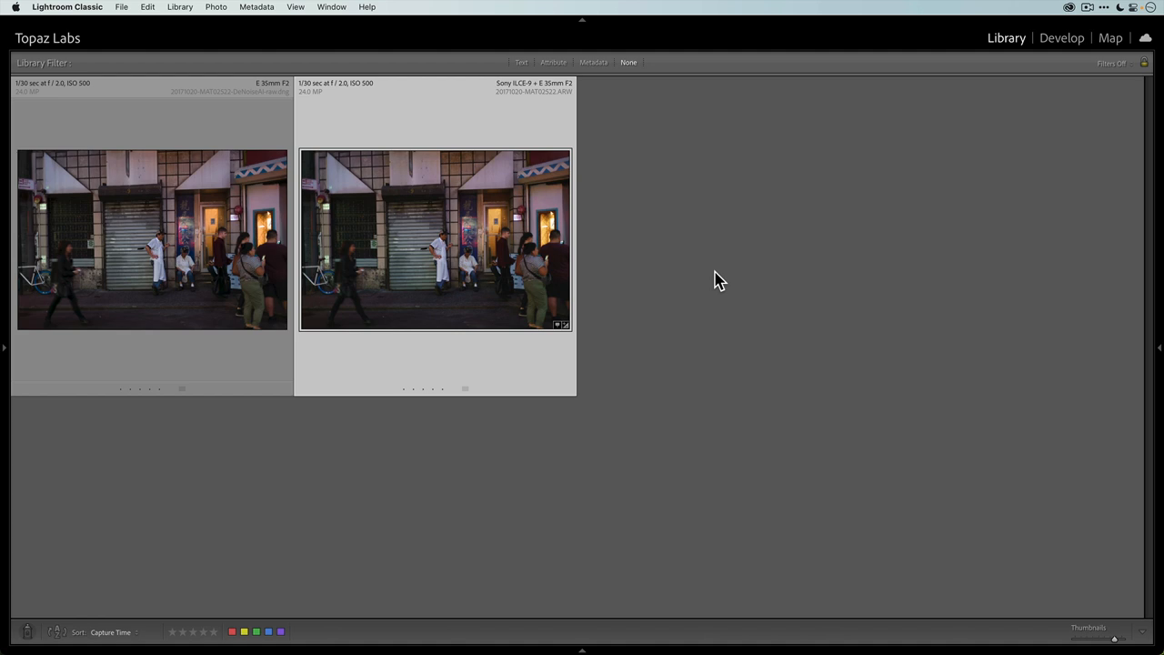
pyautogui.moveTo(676, 269)
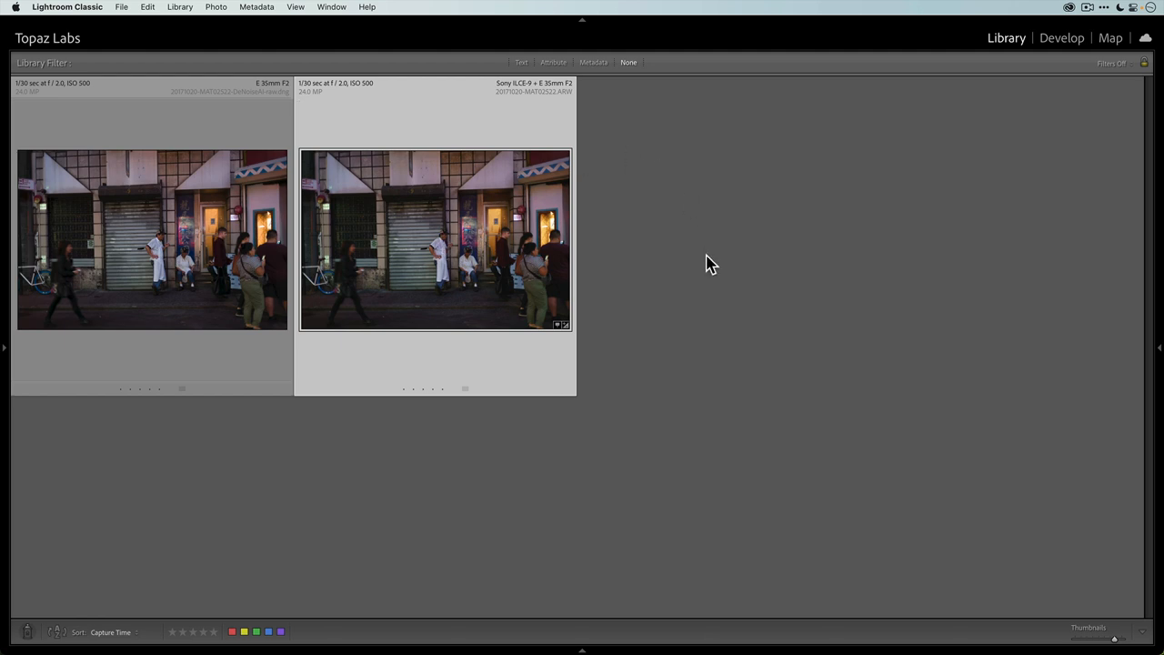
pyautogui.moveTo(389, 253)
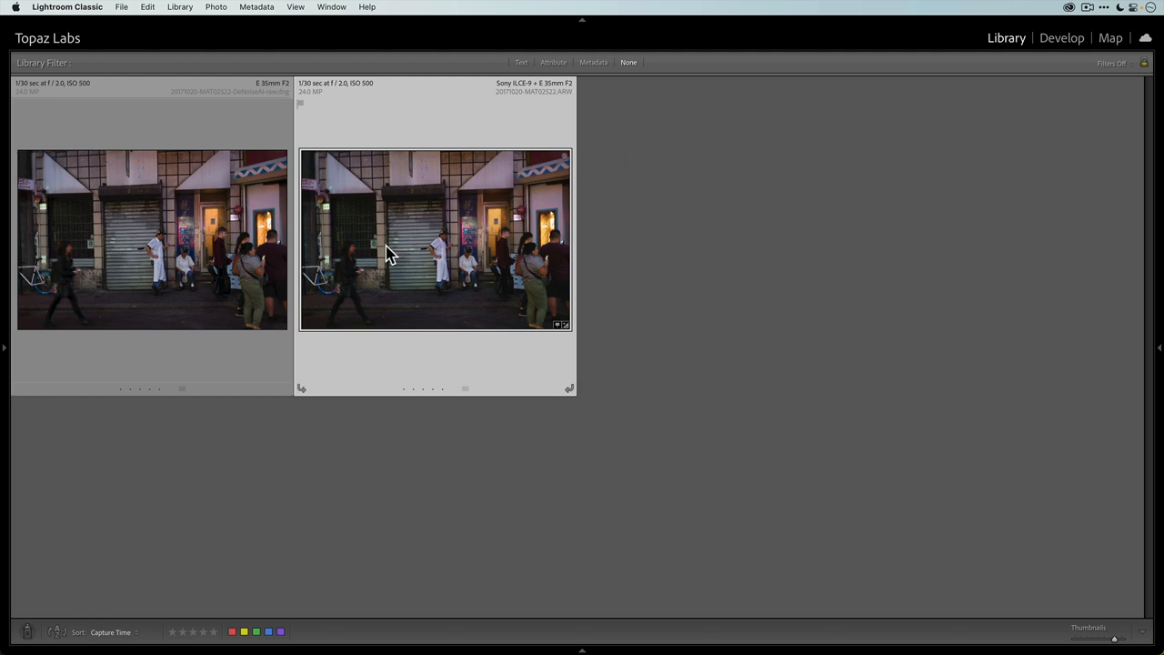
pyautogui.moveTo(380, 226)
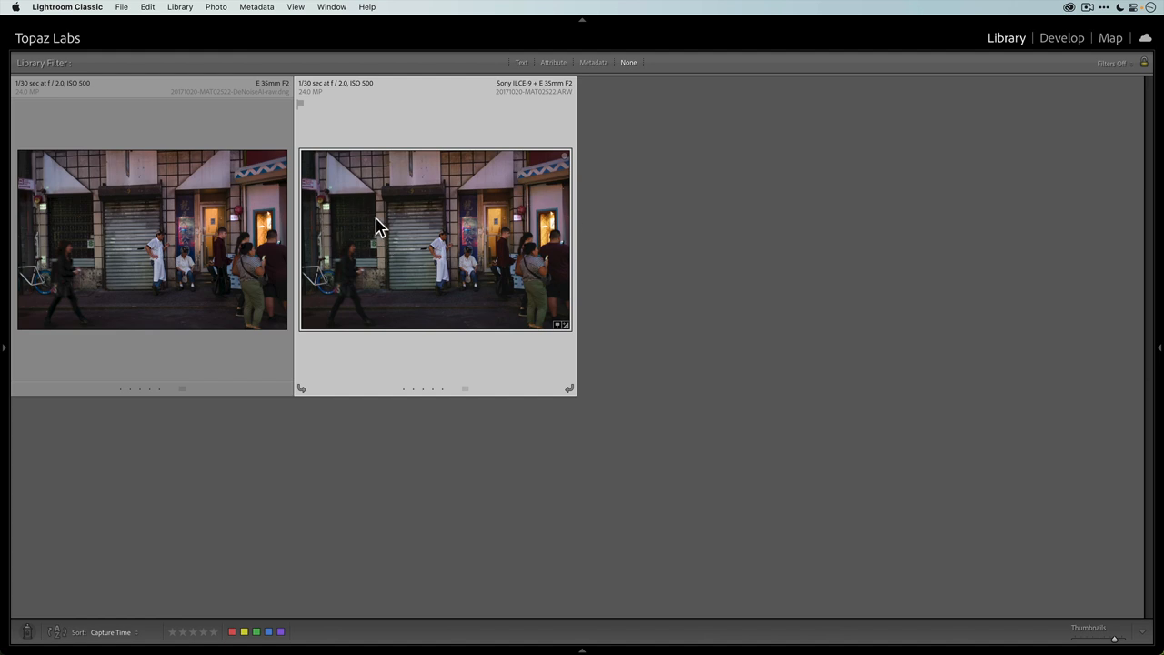
pyautogui.moveTo(524, 230)
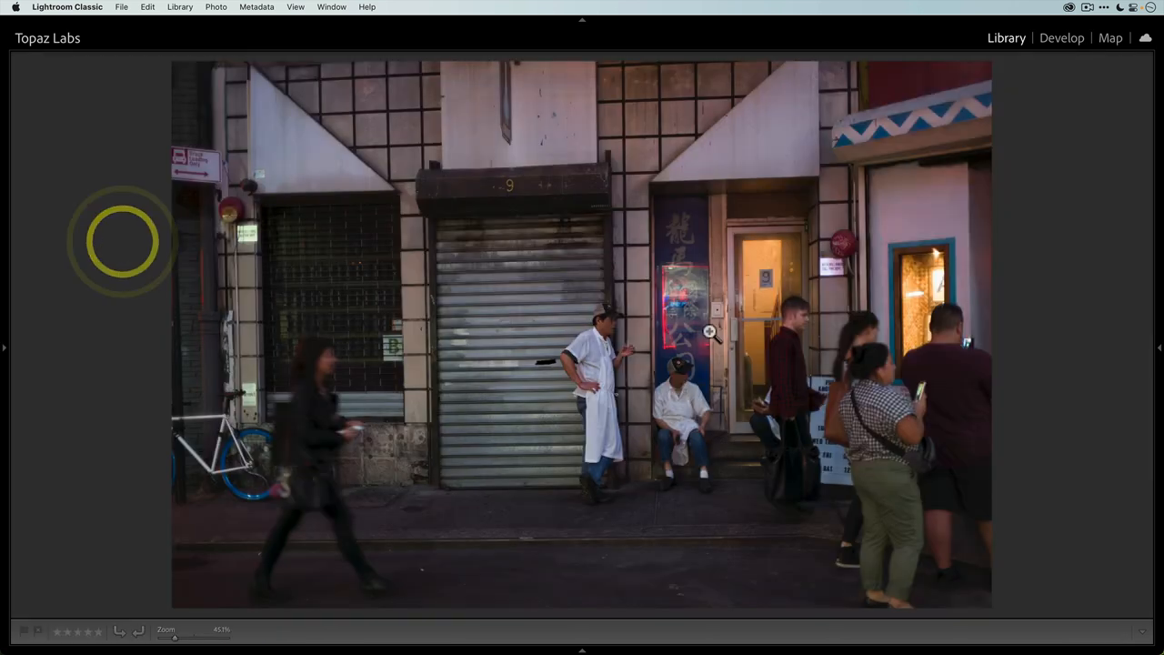
pyautogui.moveTo(973, 120)
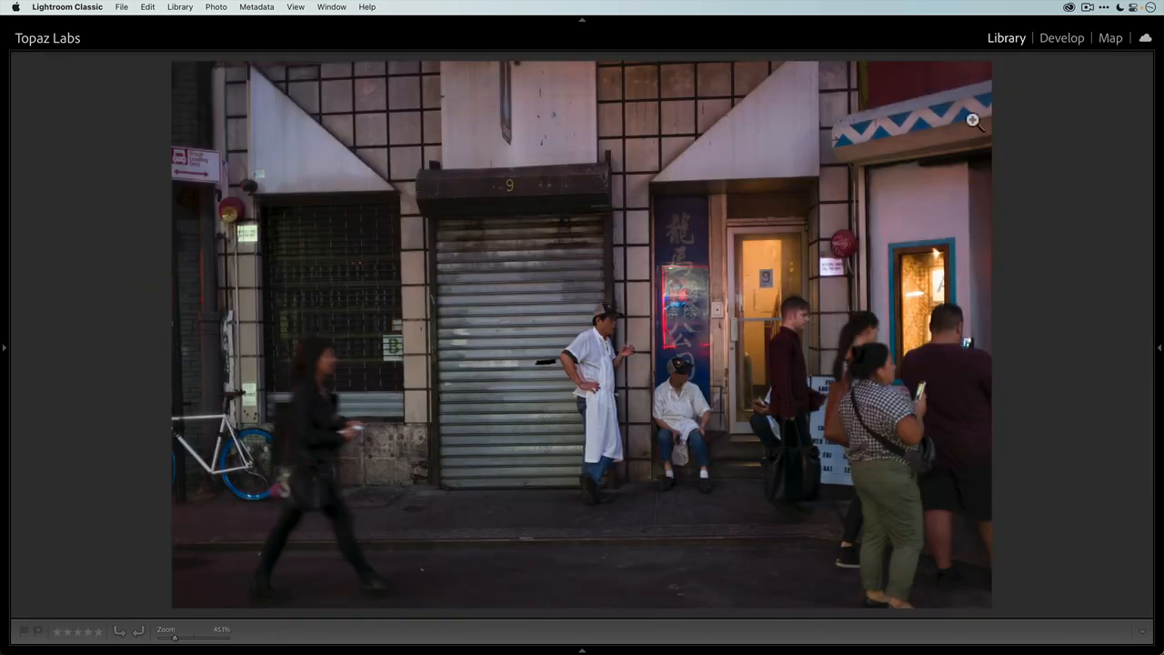
# Switch to Develop, collapse Detail, and enable lens profile corrections.
pyautogui.click(1063, 36)
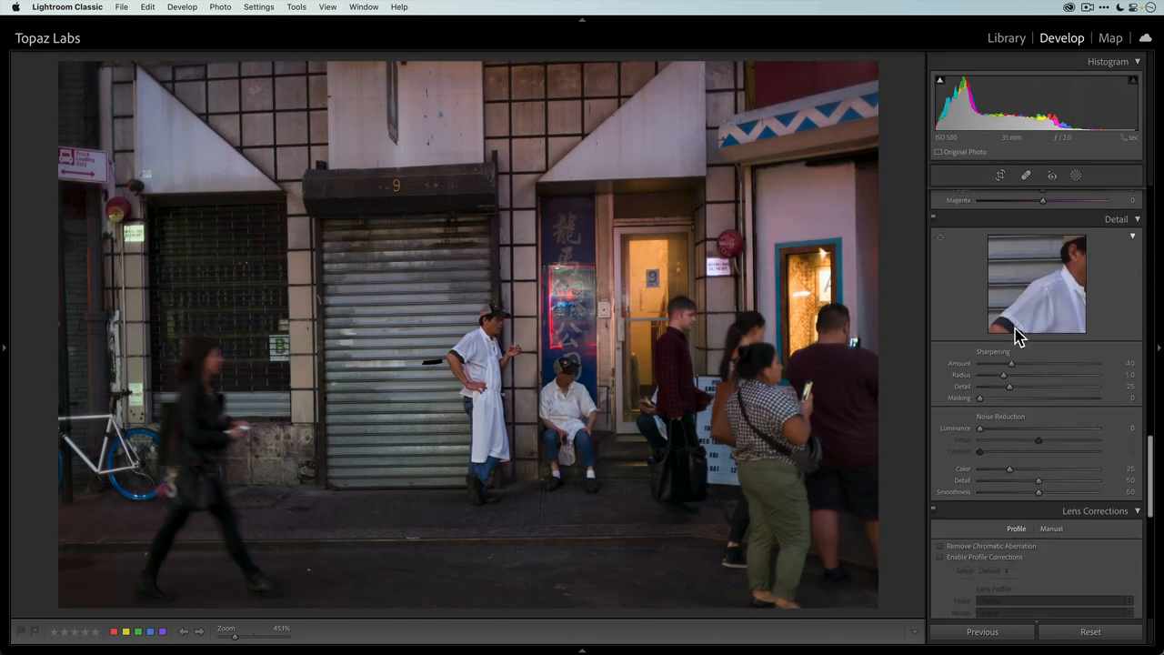
pyautogui.click(1117, 218)
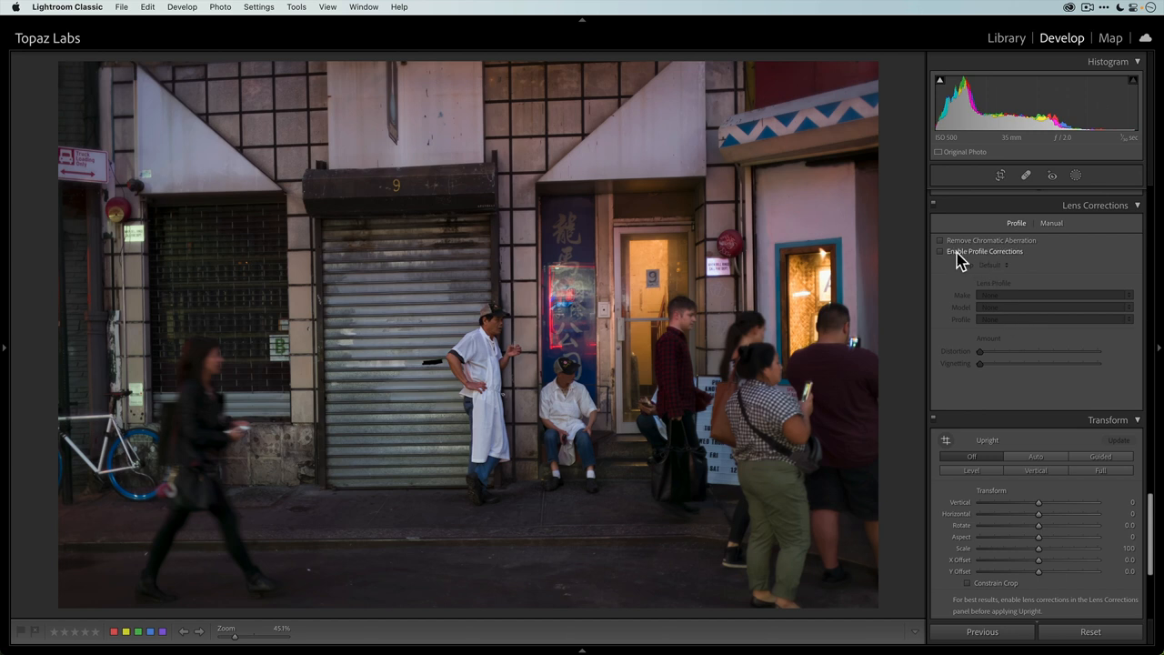
pyautogui.click(942, 251)
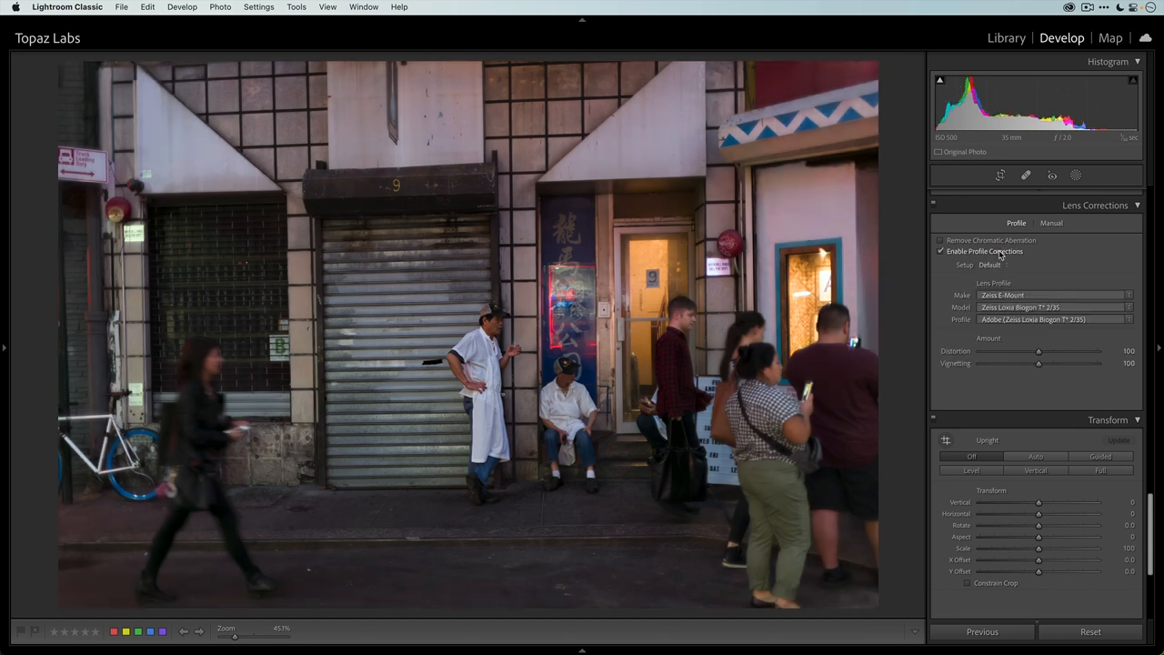
pyautogui.moveTo(1053, 289)
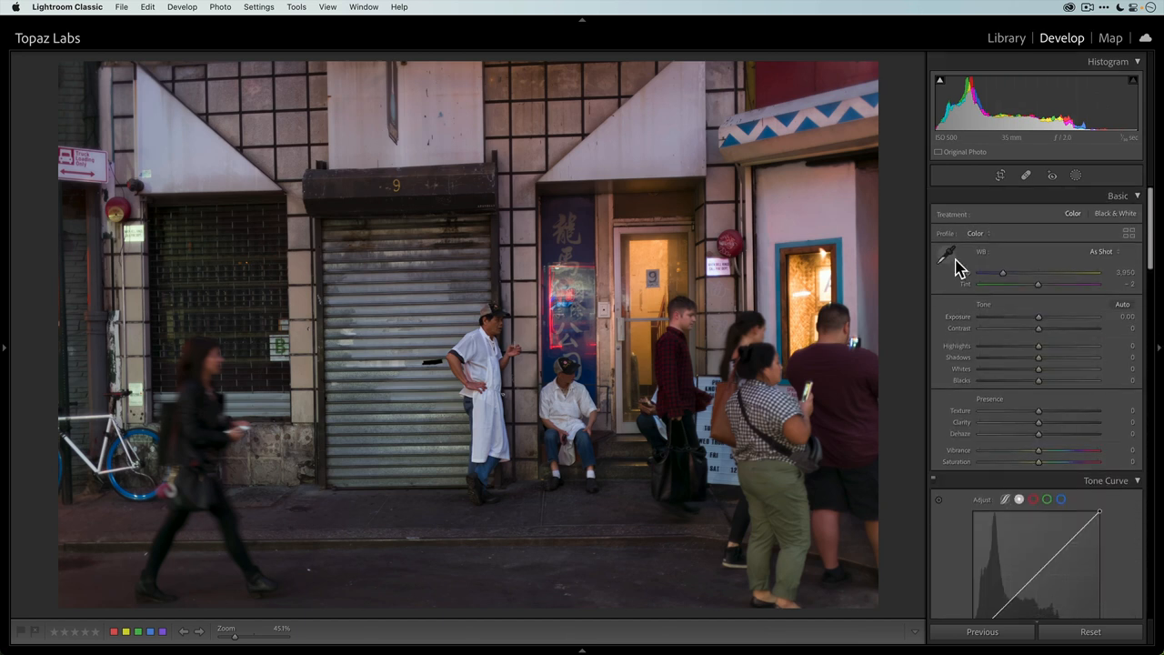
# Set white balance from a neutral spot in the street scene with the eyedropper, then undo.
pyautogui.click(942, 256)
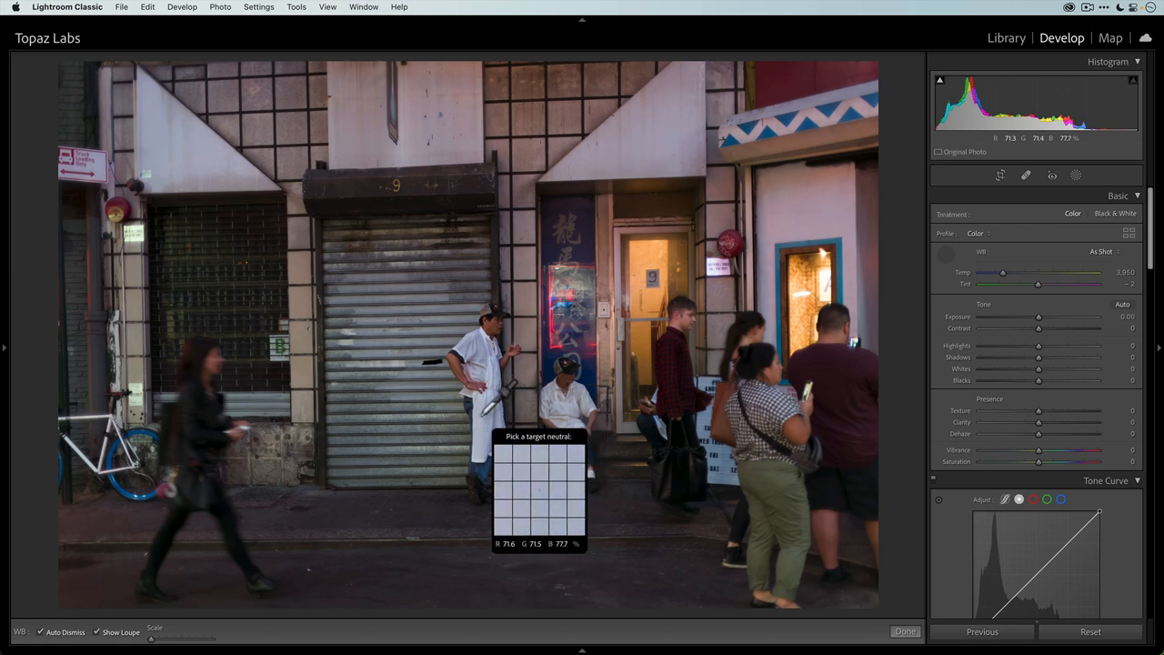
pyautogui.click(480, 416)
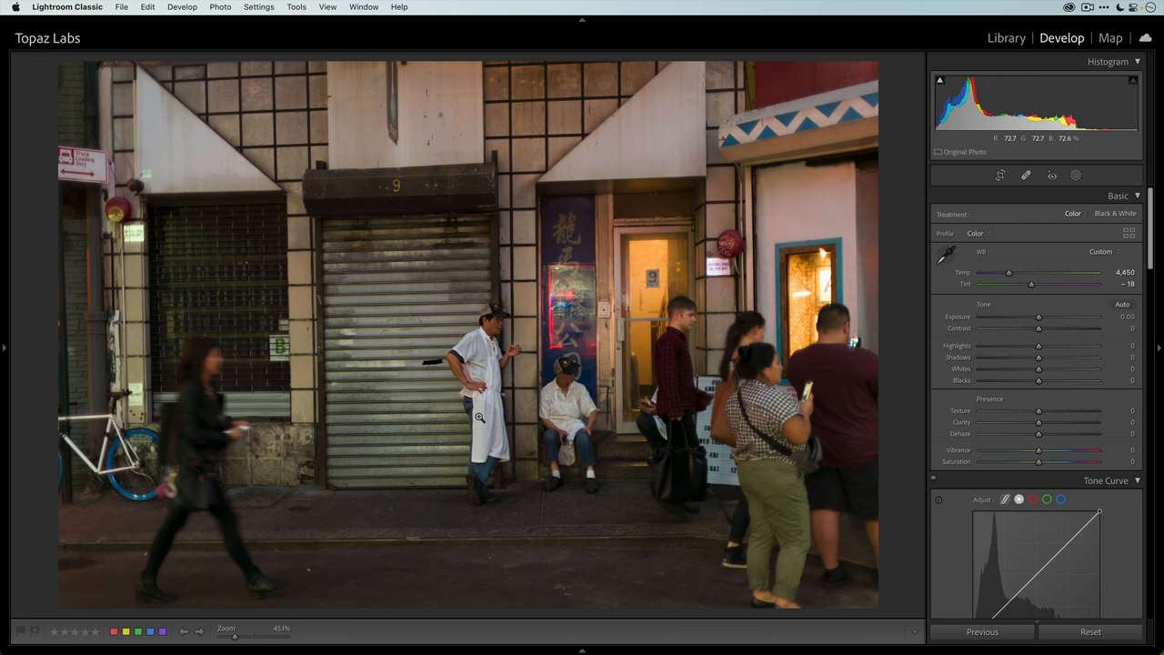
pyautogui.press('cmd+z')
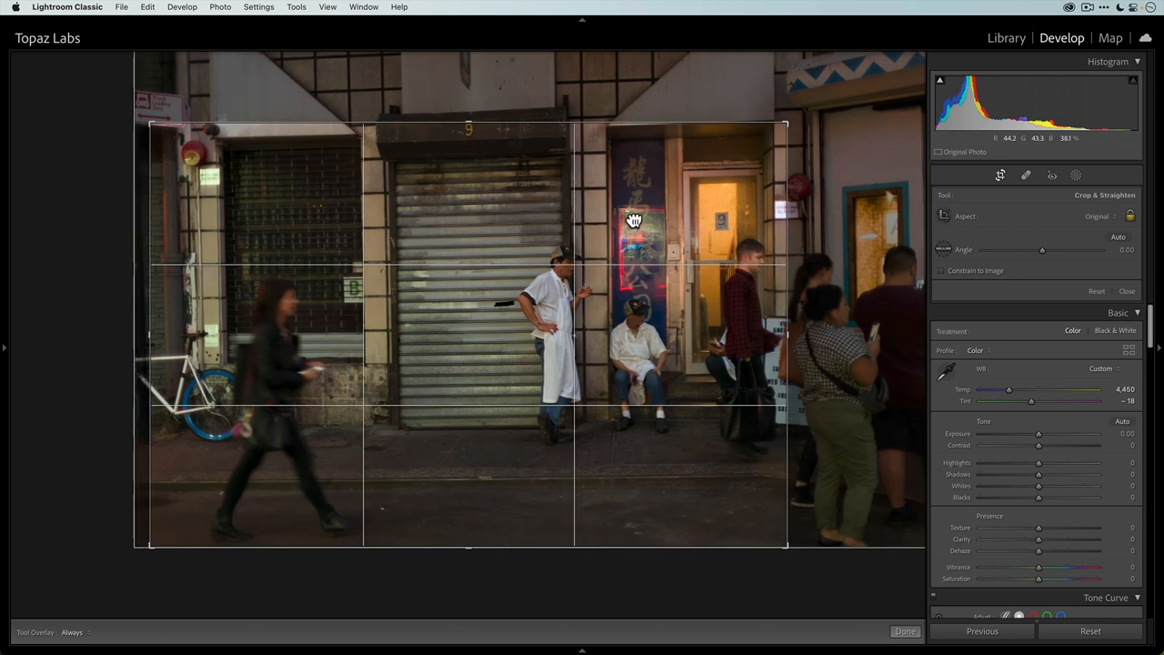
# Apply a tighter crop around the storefront and figures, reopening it to refine the framing.
pyautogui.click(904, 629)
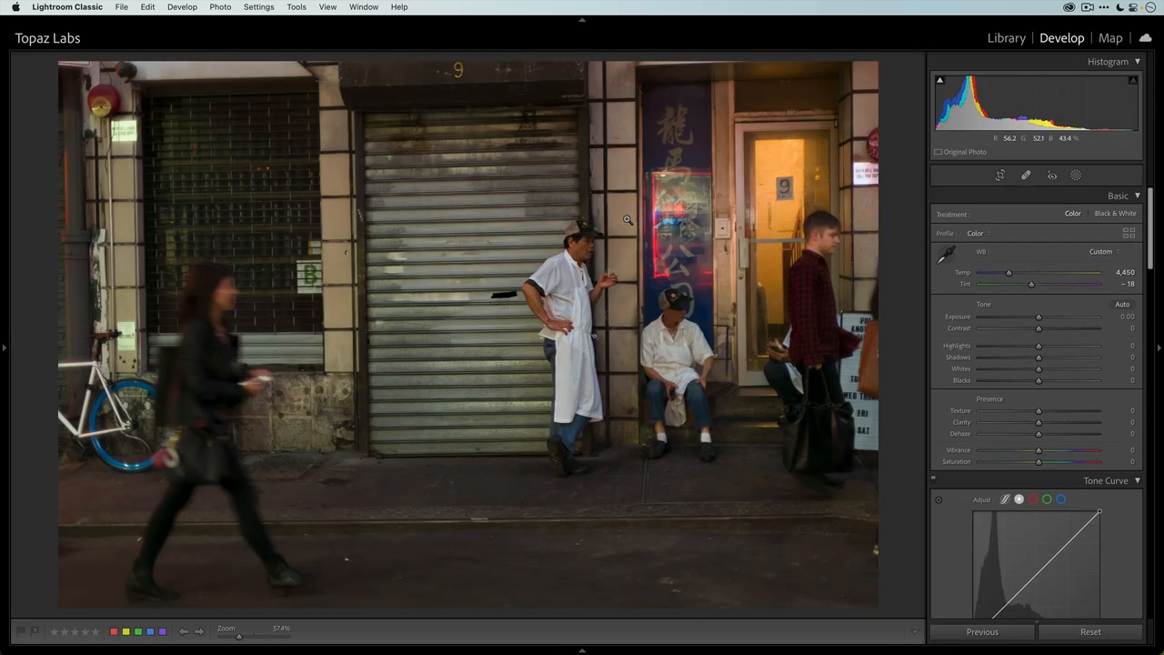
pyautogui.click(1001, 175)
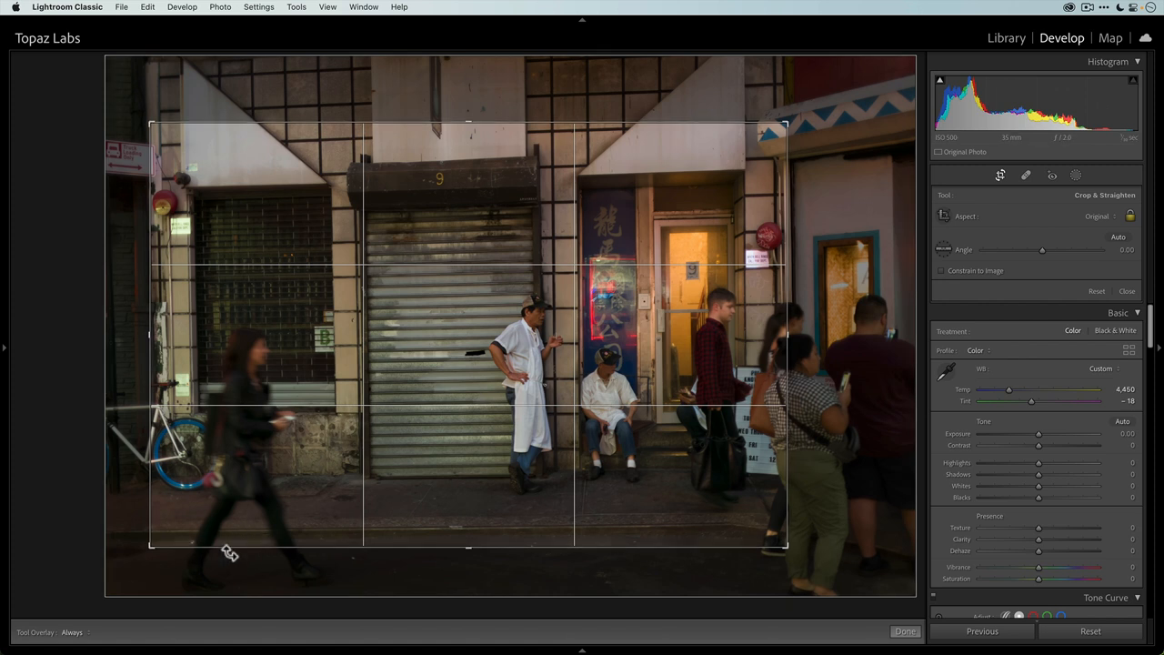
pyautogui.click(904, 630)
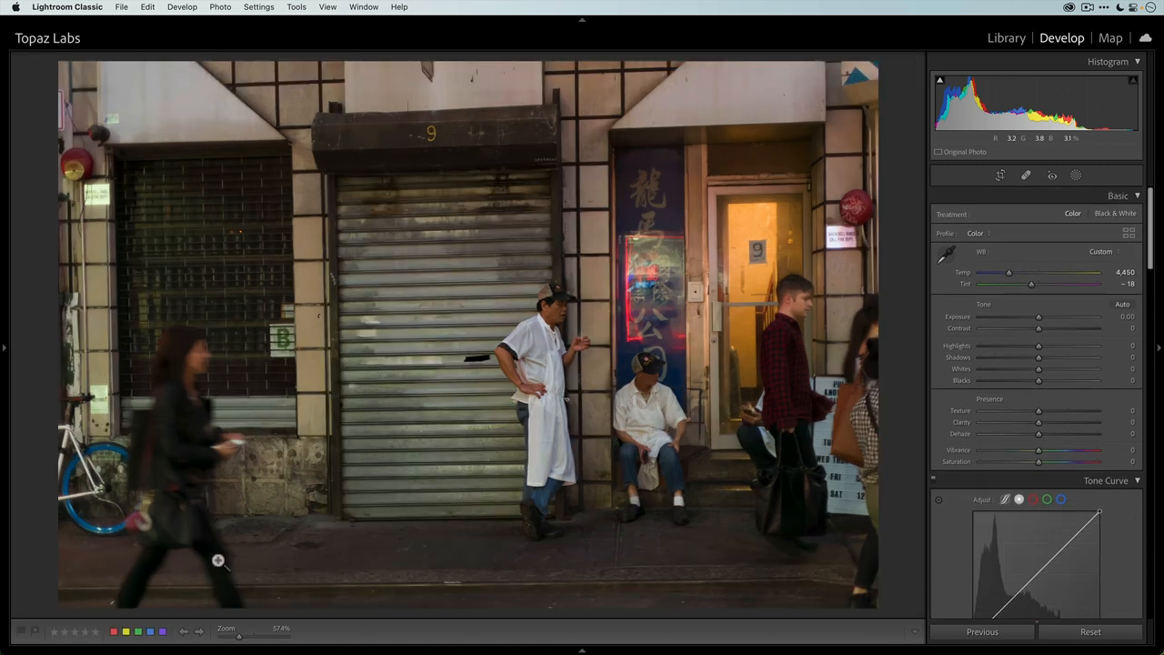
pyautogui.click(1000, 174)
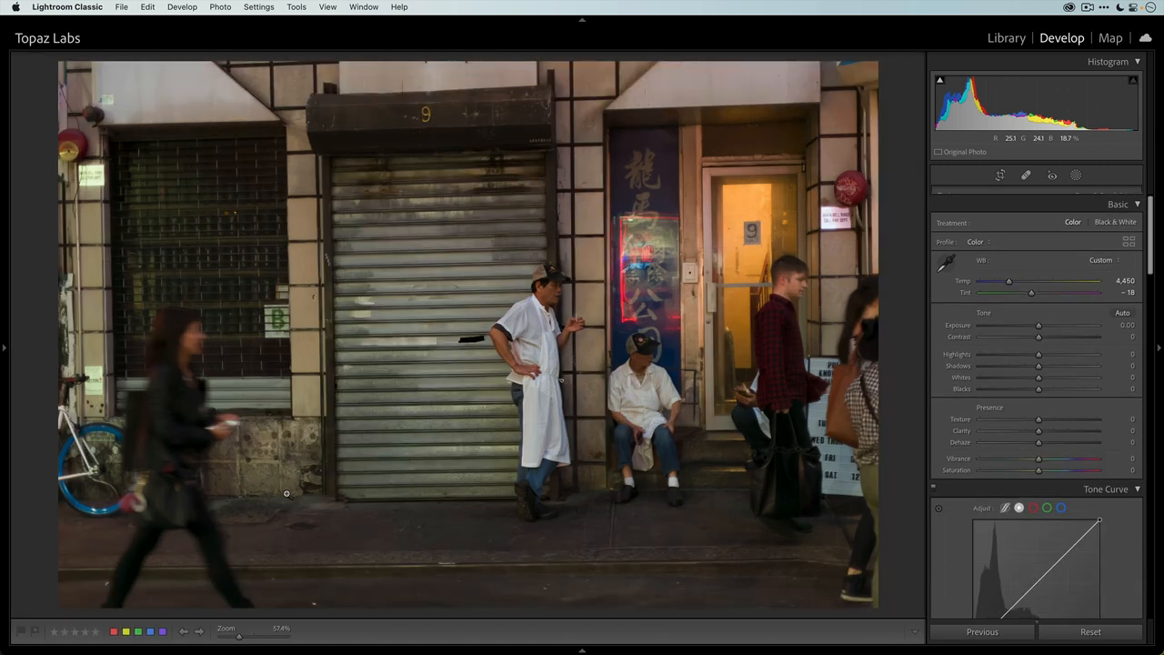
pyautogui.click(1000, 174)
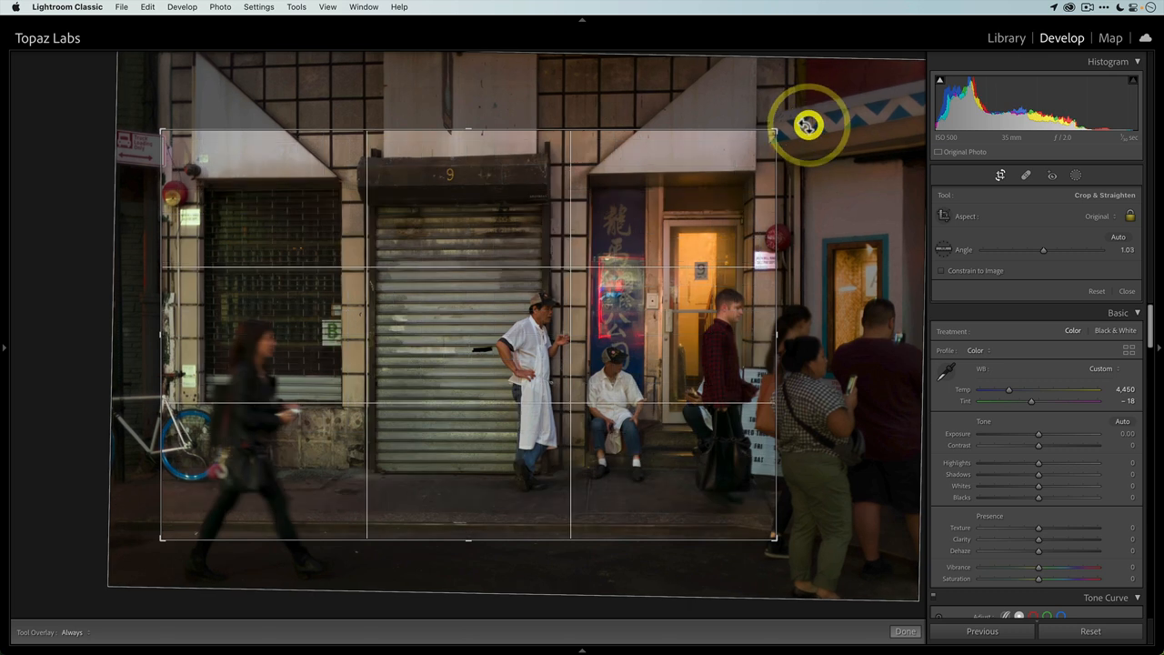
# Apply a refined, level crop around the storefronts with the tilt reset to 0.
pyautogui.click(904, 629)
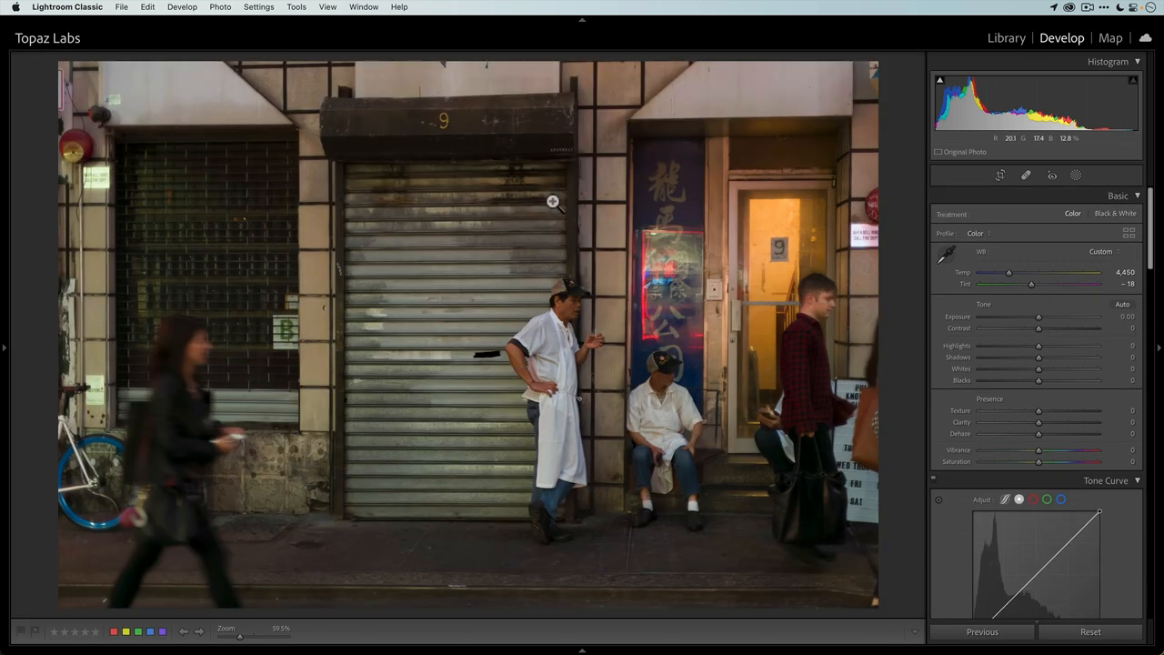
pyautogui.click(1001, 175)
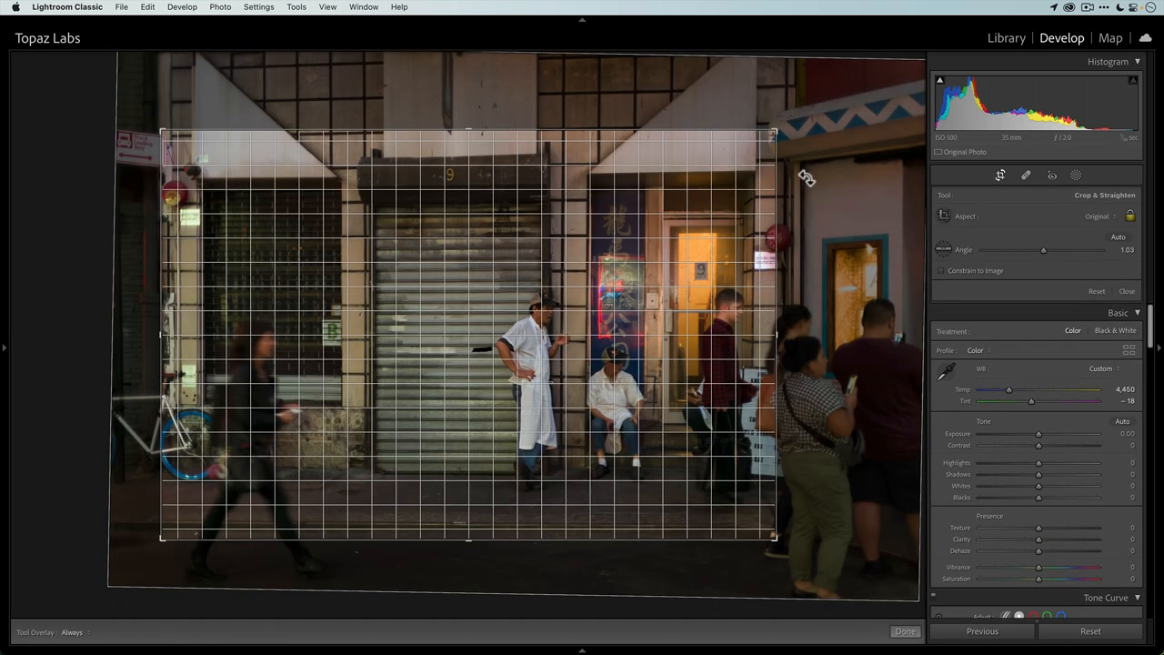
pyautogui.click(904, 630)
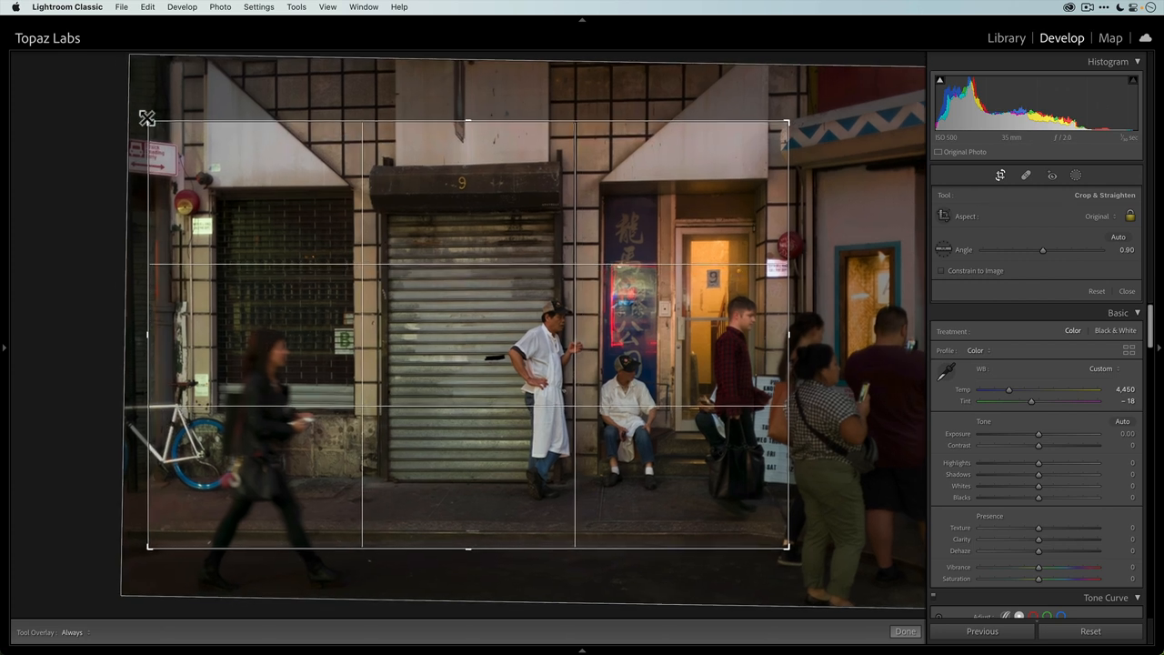
pyautogui.click(904, 630)
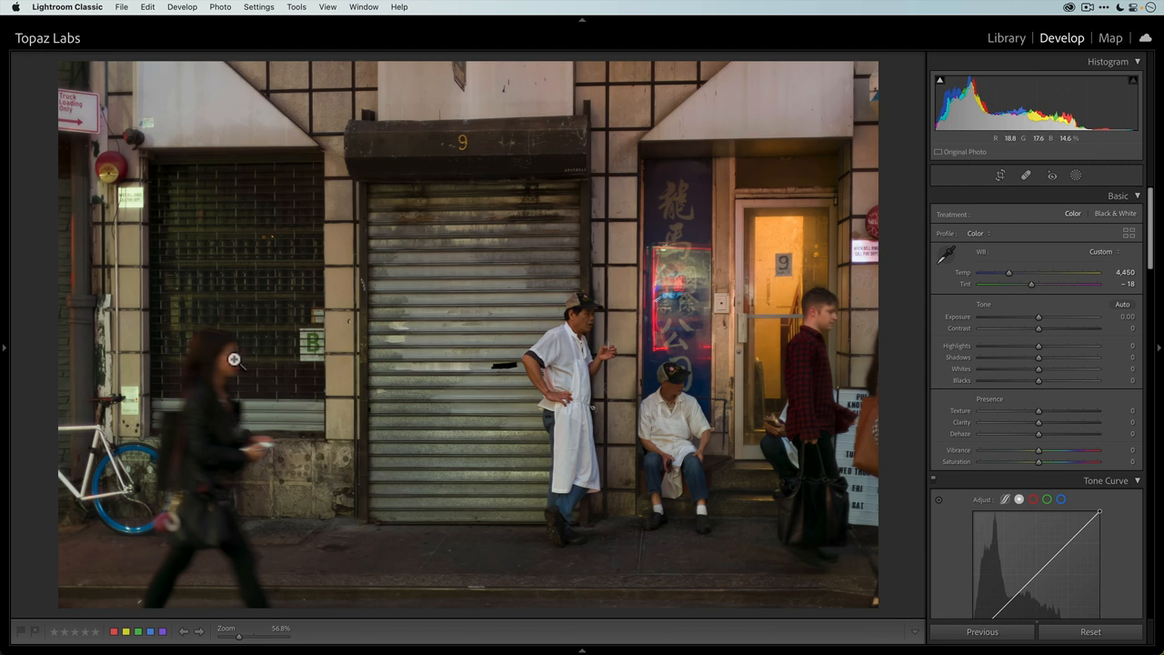
pyautogui.moveTo(564, 368)
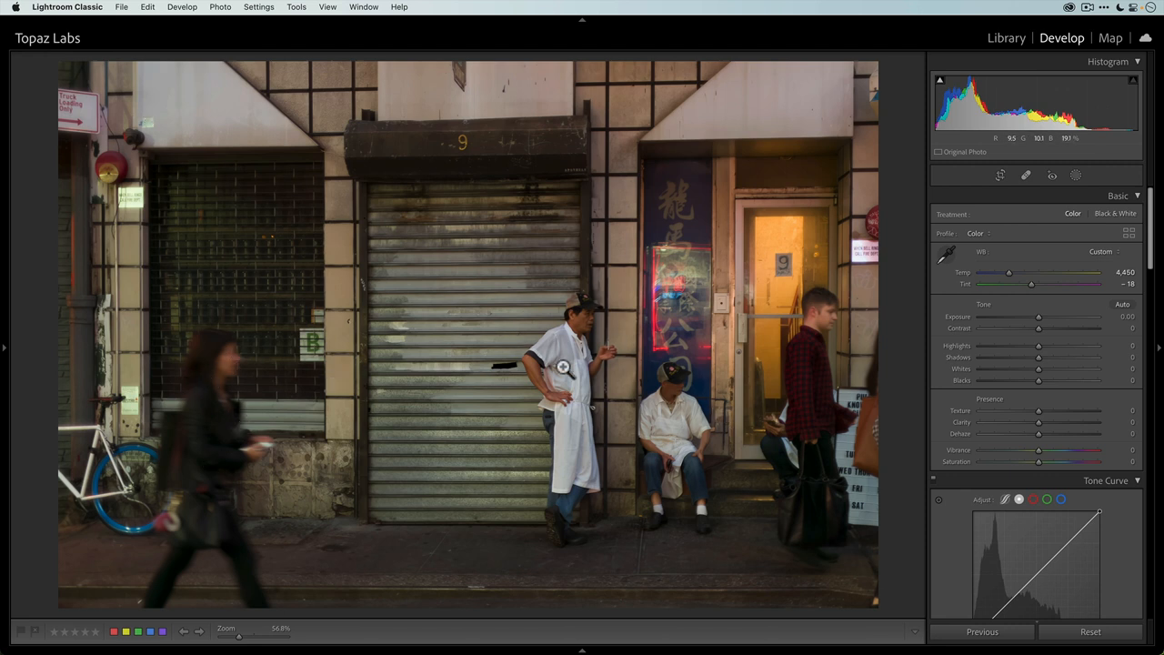
pyautogui.moveTo(817, 353)
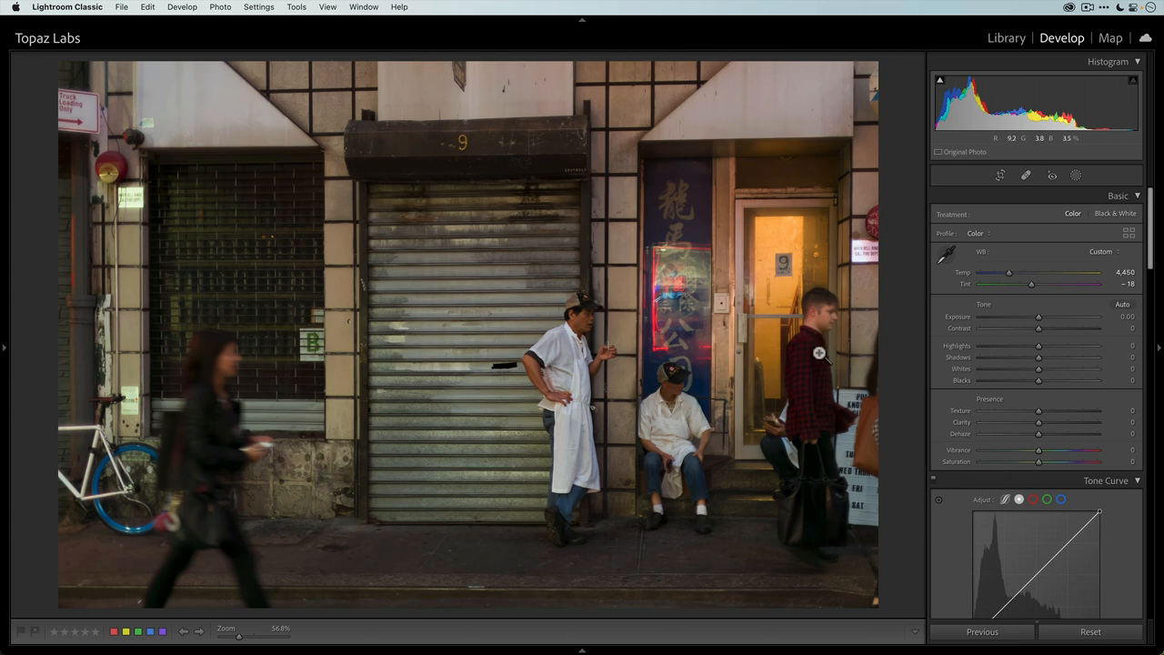
pyautogui.moveTo(869, 426)
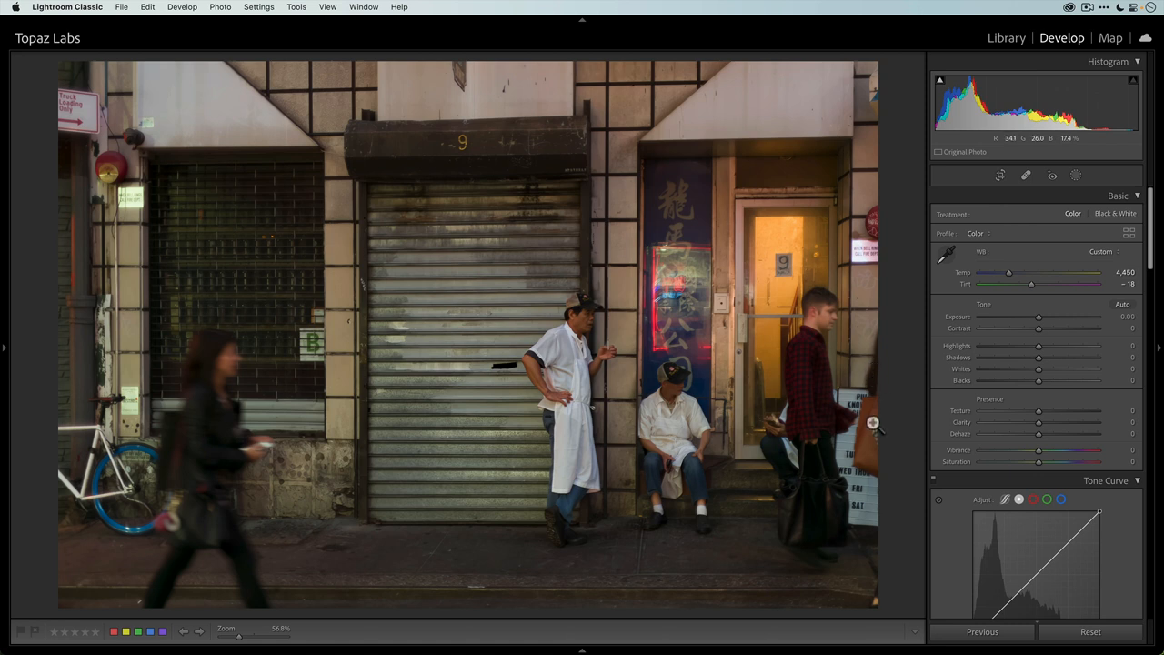
pyautogui.moveTo(876, 349)
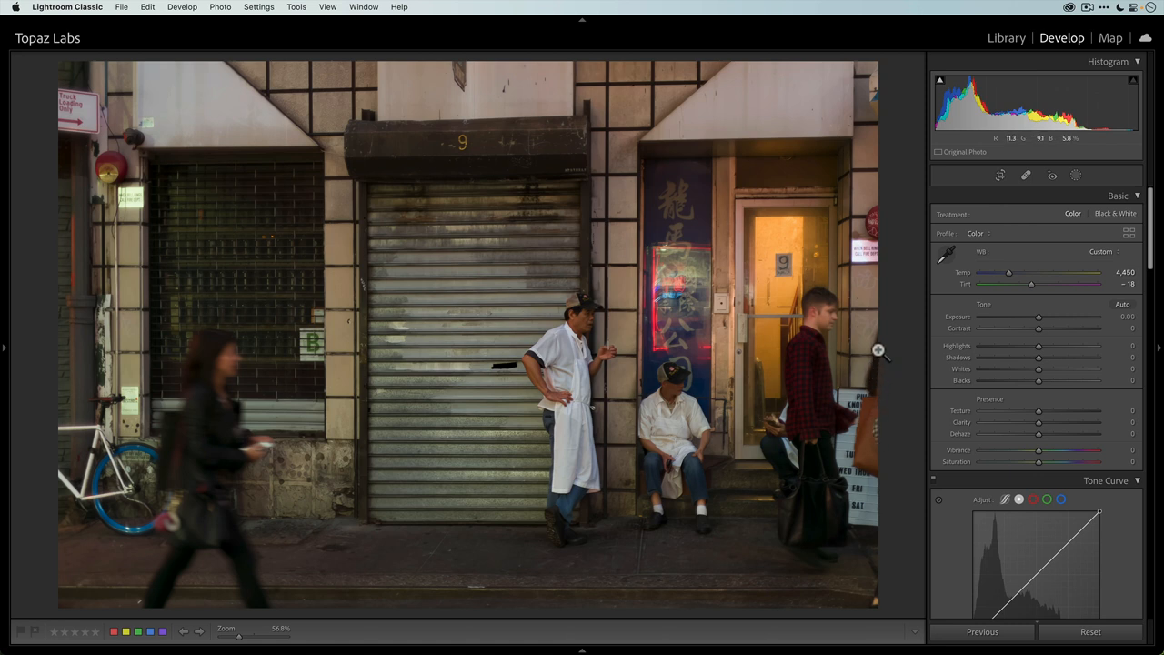
pyautogui.moveTo(869, 425)
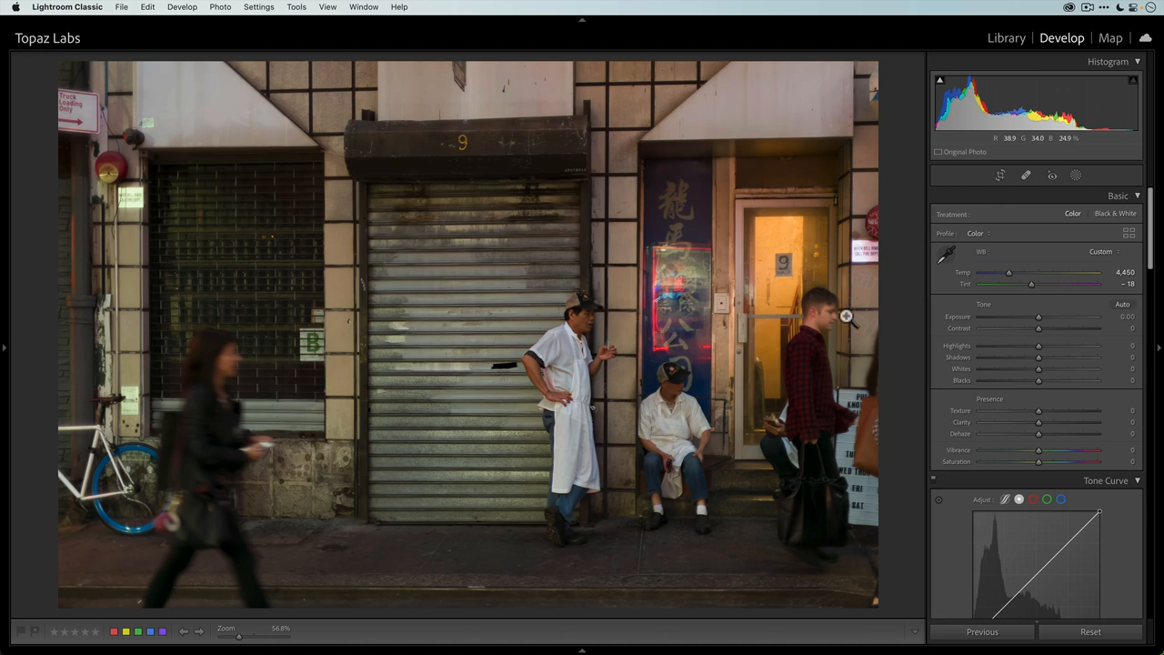
pyautogui.moveTo(698, 364)
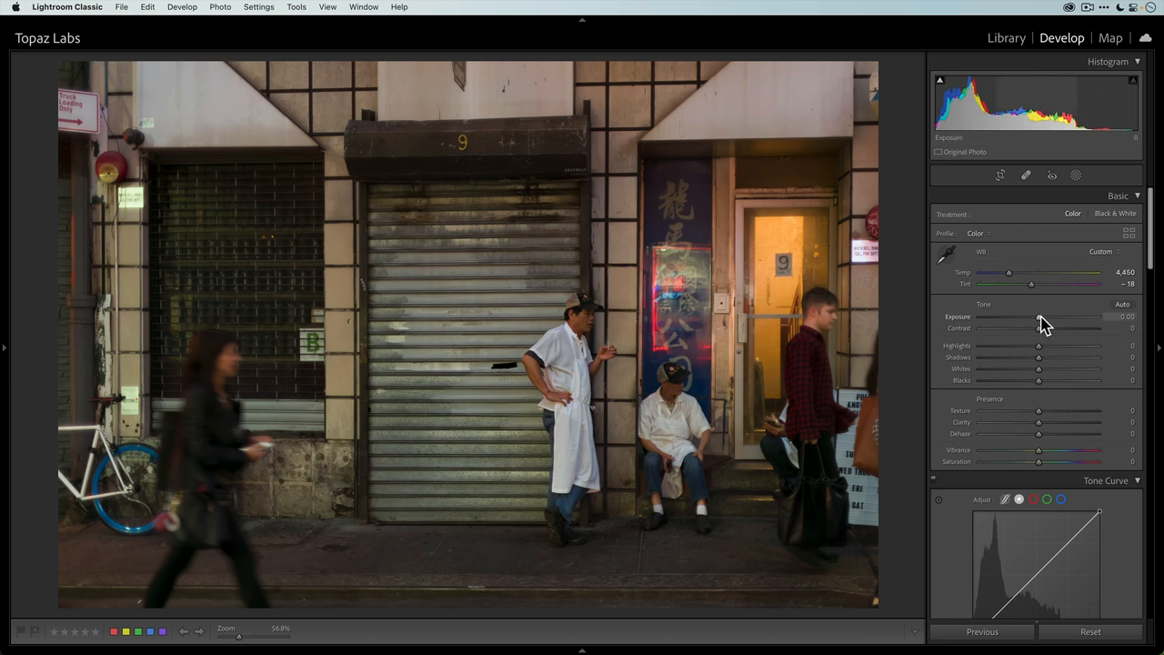
# Set Exposure +0.40, Blacks +29, Shadows +11 and pull Highlights to about -37.
pyautogui.moveTo(1037, 326); pyautogui.dragTo(1044, 325)
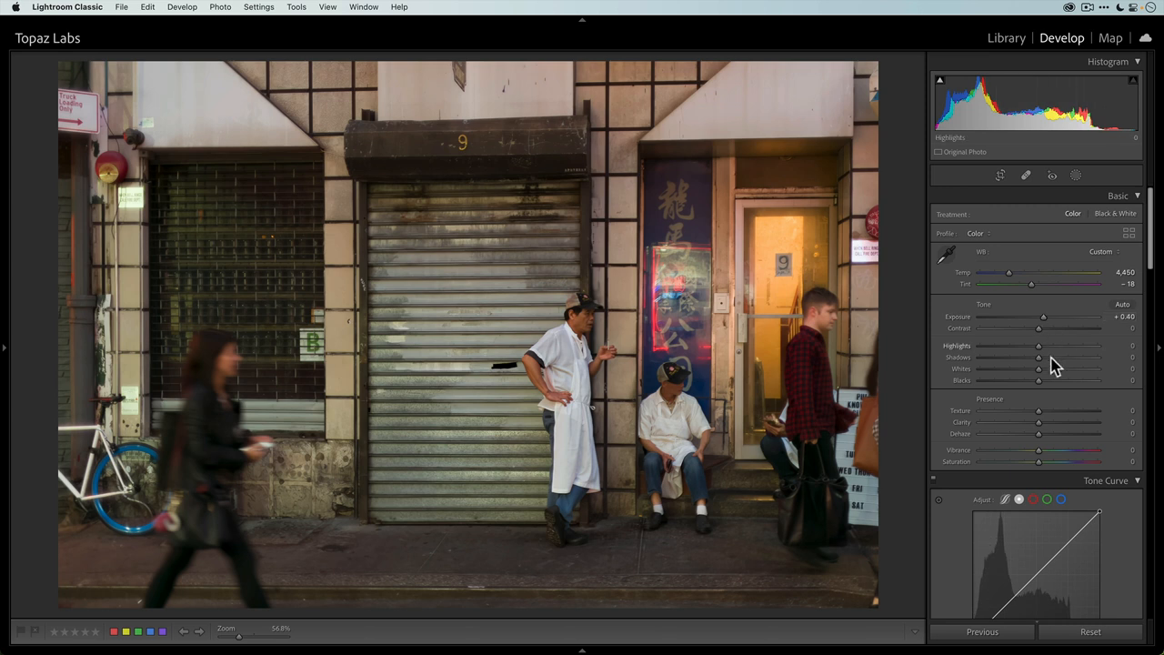
pyautogui.moveTo(1036, 356); pyautogui.dragTo(1055, 357)
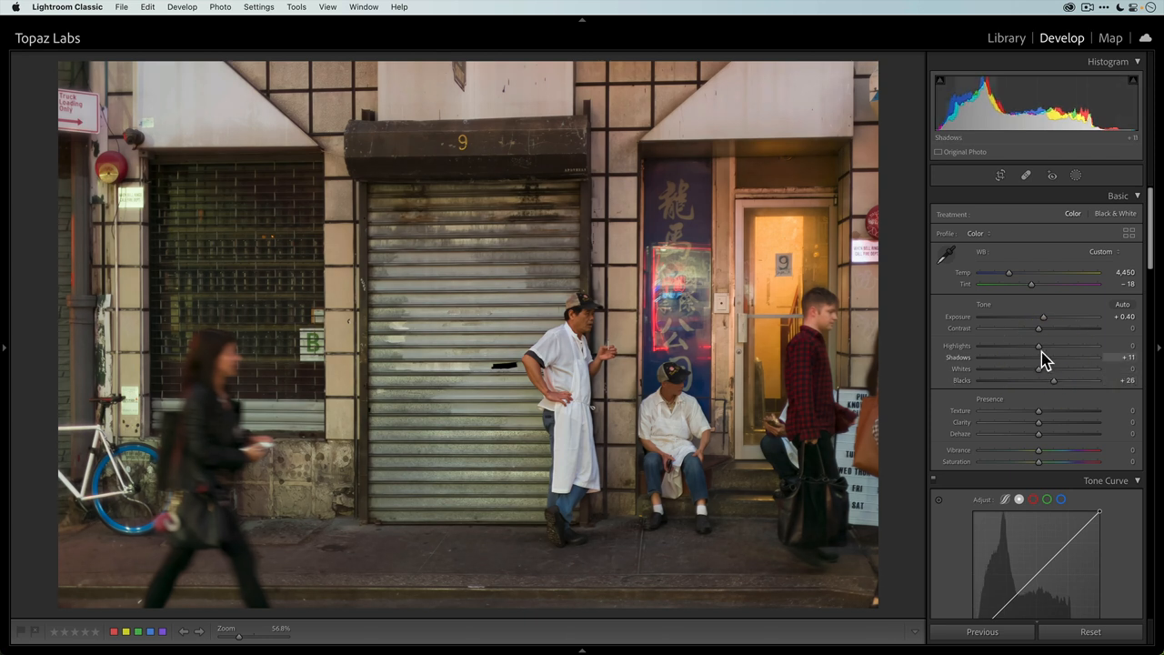
pyautogui.moveTo(1039, 346); pyautogui.dragTo(1019, 345)
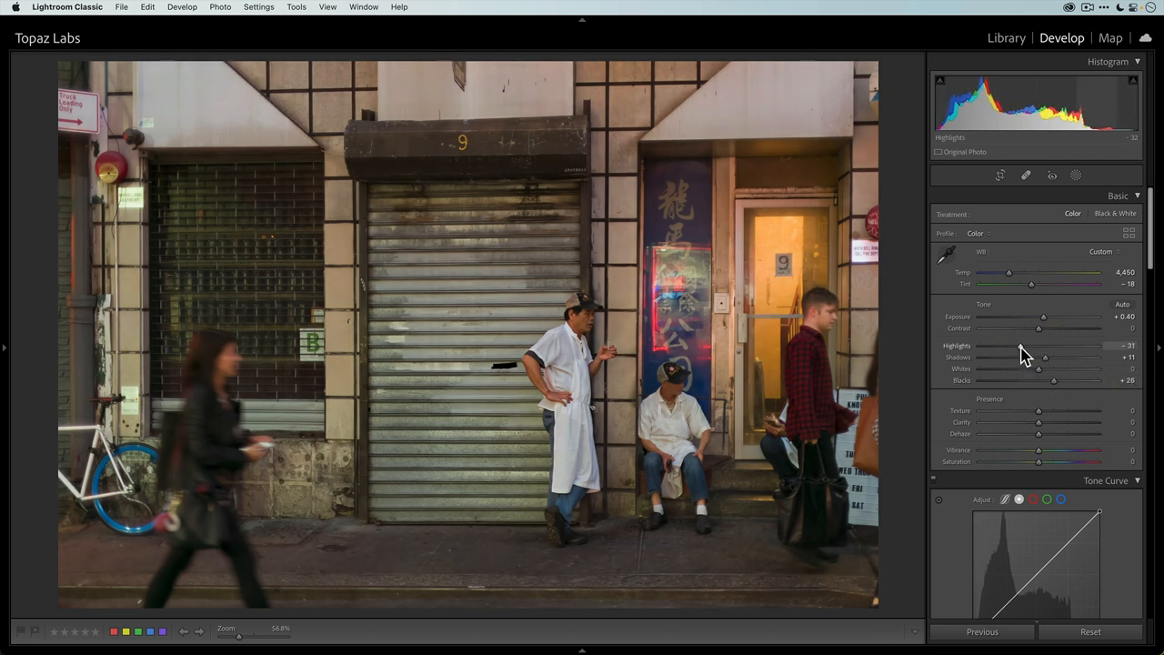
pyautogui.moveTo(1019, 345); pyautogui.dragTo(1027, 346)
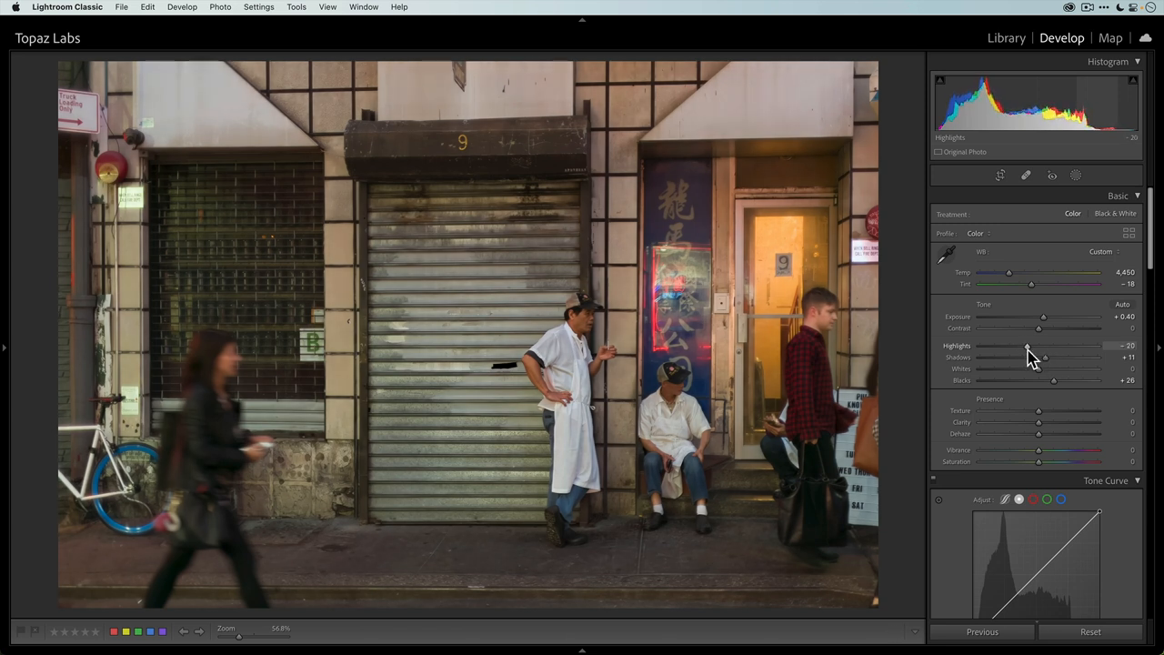
pyautogui.moveTo(1026, 346); pyautogui.dragTo(1030, 346)
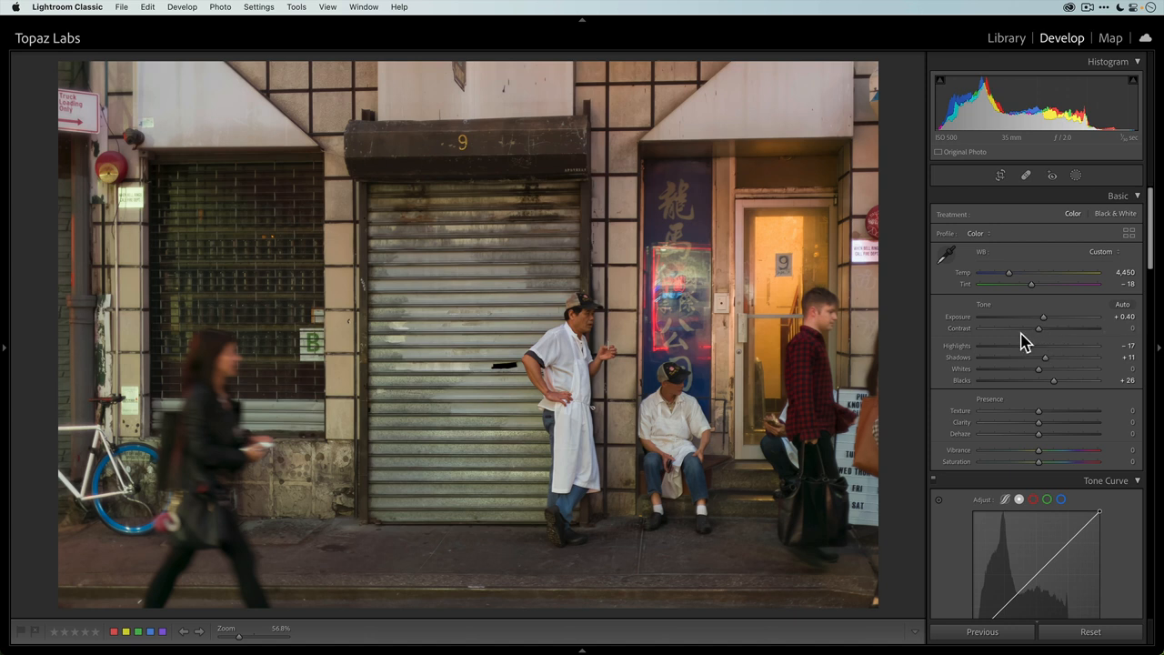
# Place shadow and highlight points on the point curve, brightening the highlights.
pyautogui.scroll(-3)
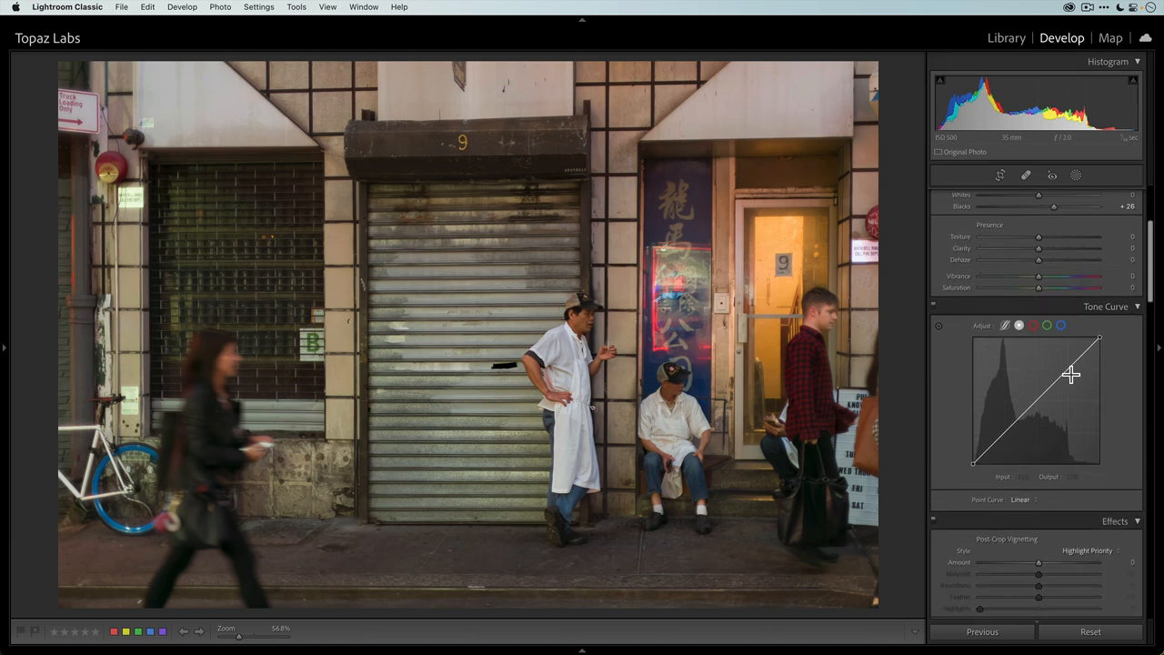
pyautogui.moveTo(1070, 375)
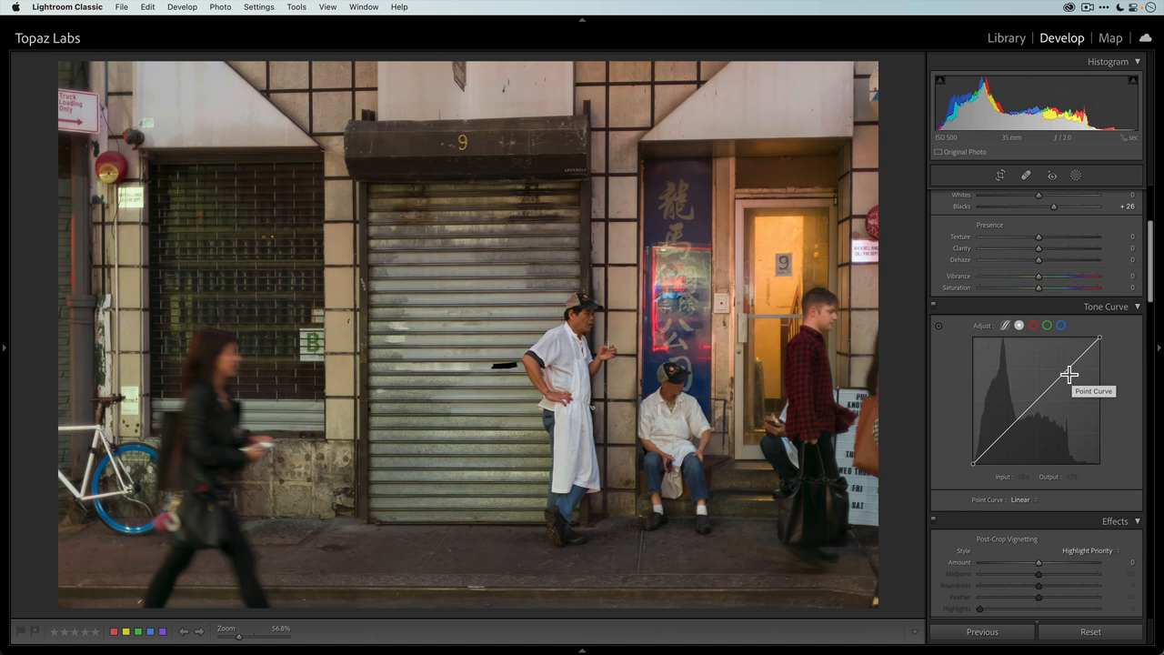
pyautogui.moveTo(1044, 371)
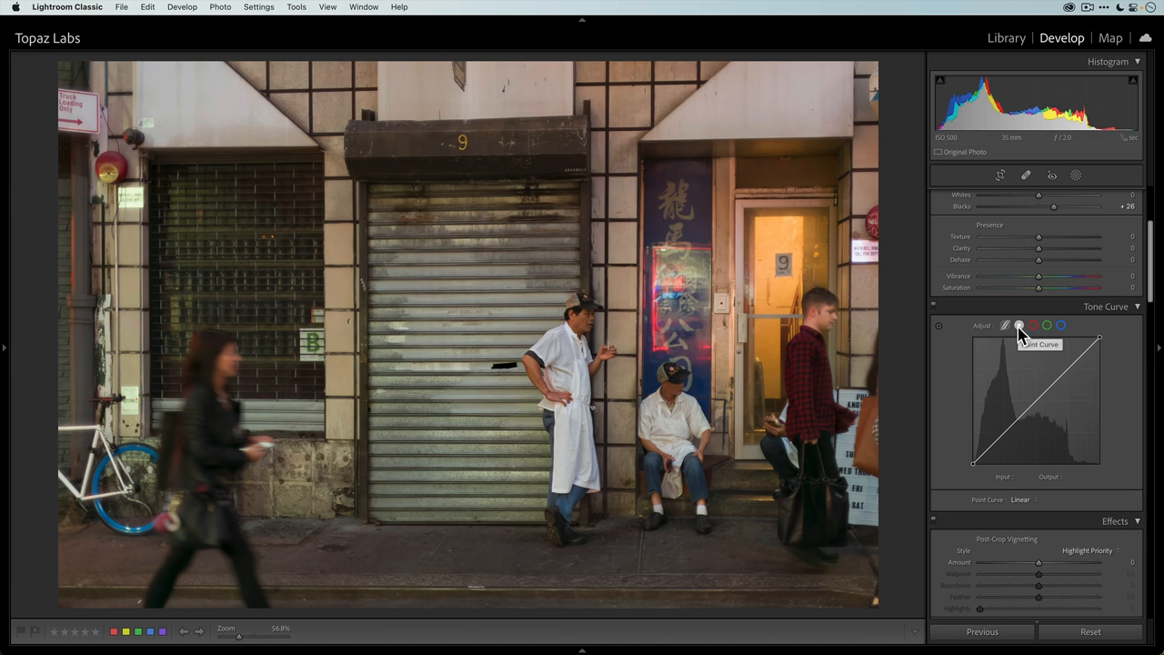
pyautogui.moveTo(1008, 328)
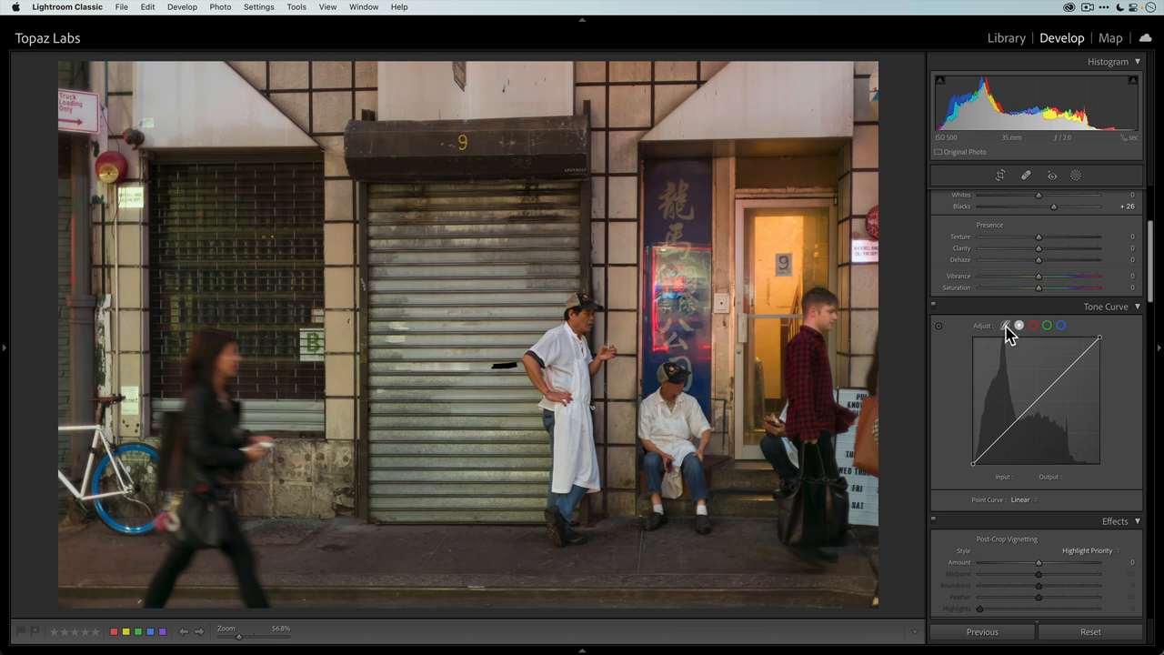
pyautogui.moveTo(1066, 329)
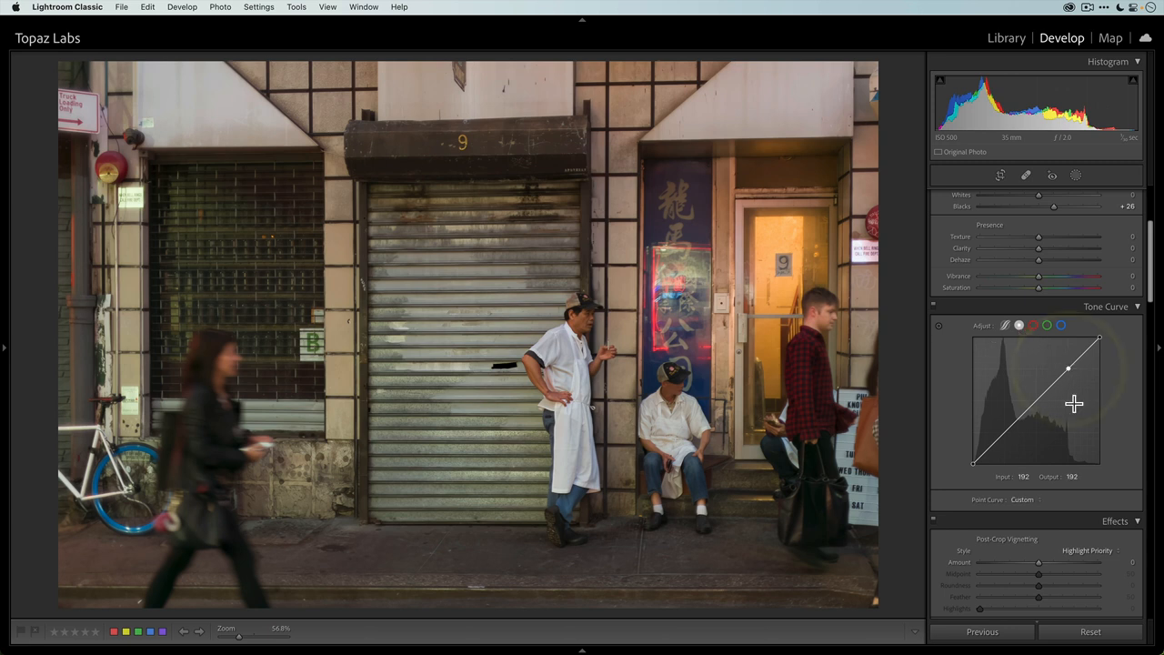
pyautogui.moveTo(1035, 401)
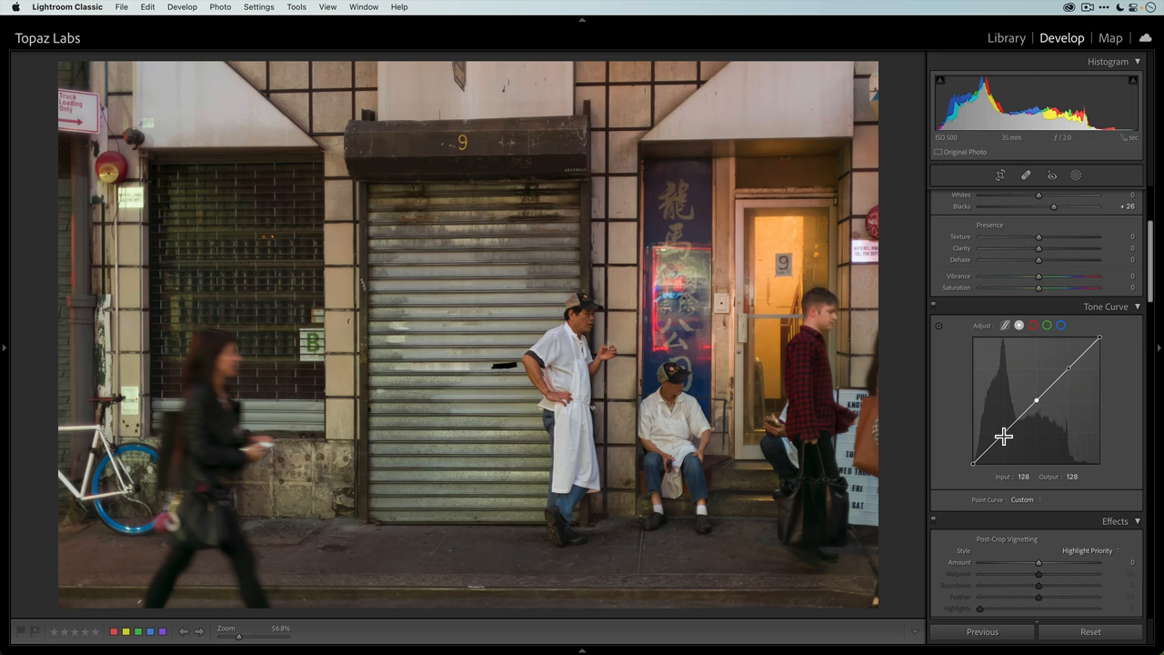
pyautogui.moveTo(1037, 400); pyautogui.dragTo(1004, 433)
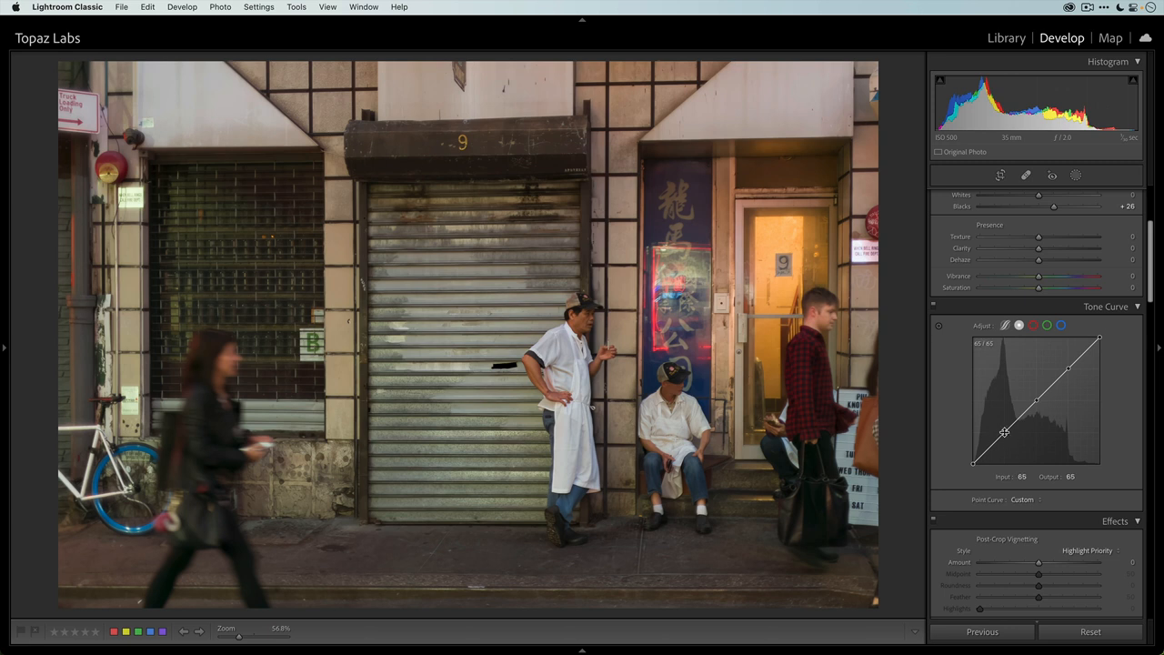
pyautogui.moveTo(1059, 407)
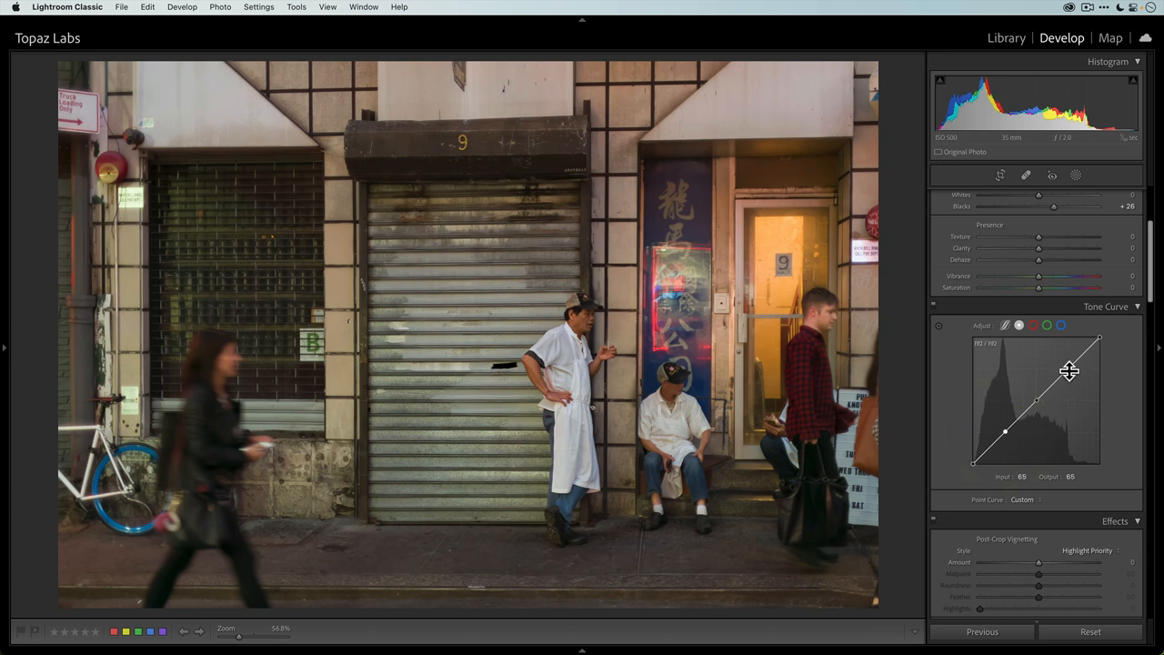
pyautogui.moveTo(1004, 433); pyautogui.dragTo(1069, 371)
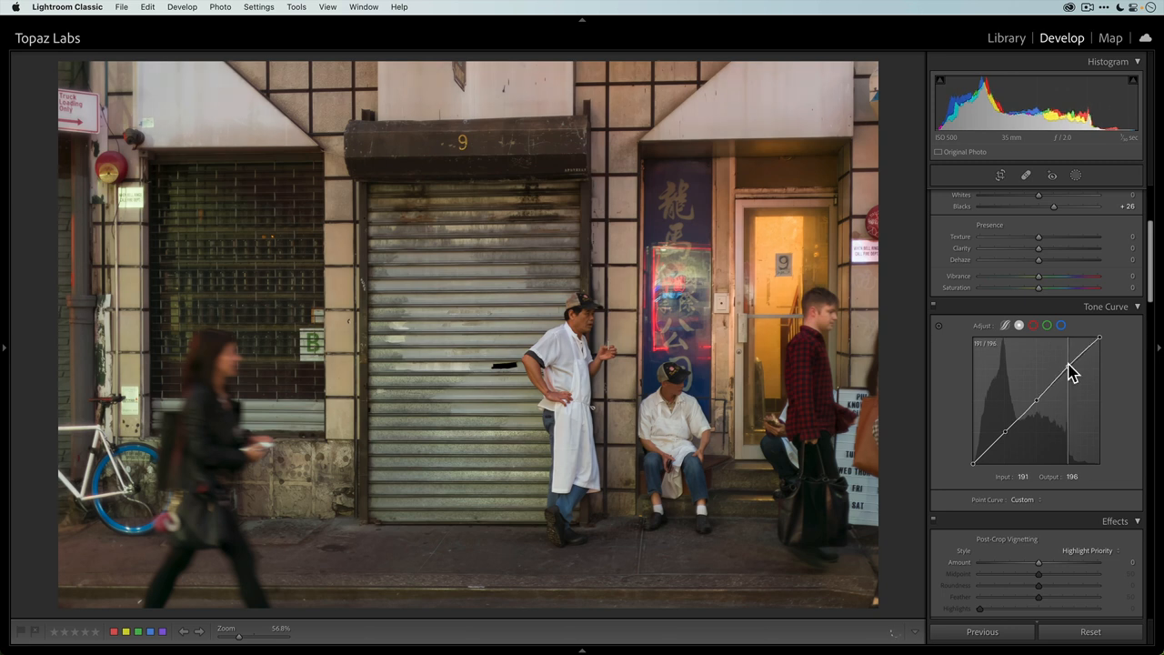
pyautogui.moveTo(1072, 367); pyautogui.dragTo(1070, 364)
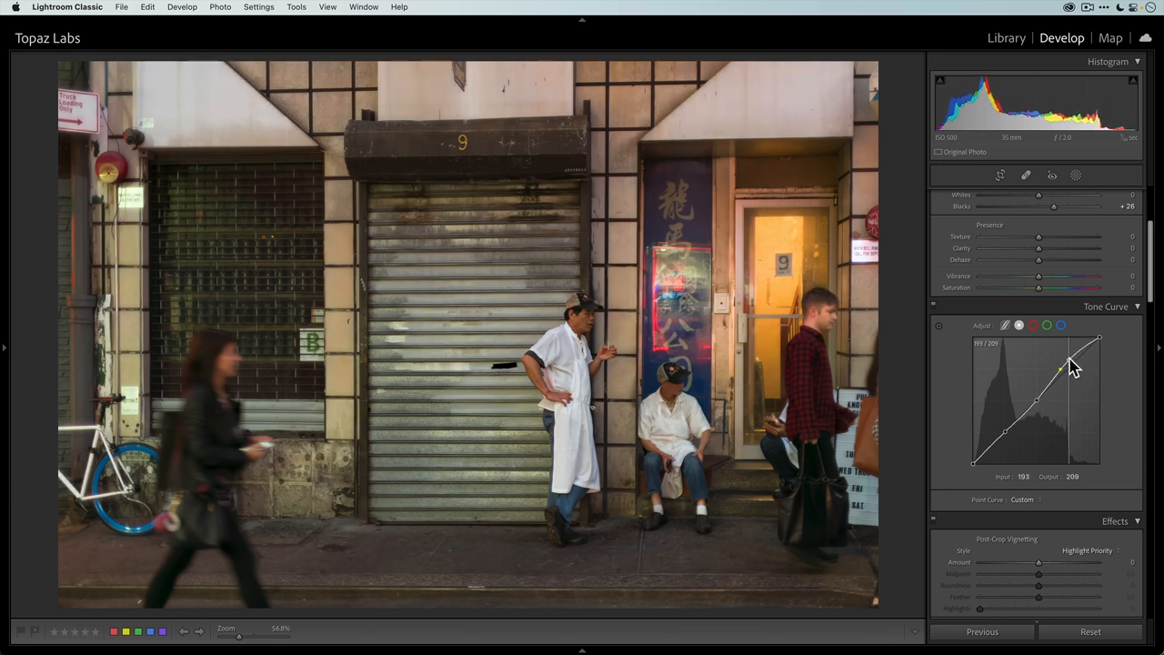
pyautogui.moveTo(1070, 364); pyautogui.dragTo(1004, 436)
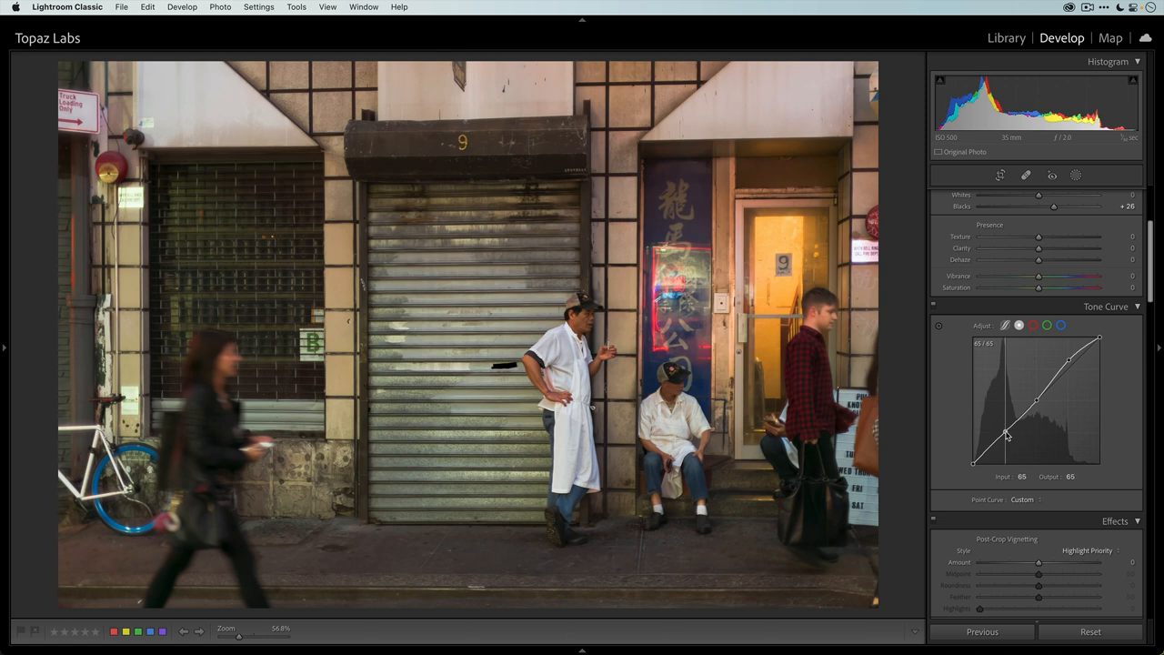
# Deepen the shadow point and add a slightly lifted midtone anchor to form an S-curve.
pyautogui.moveTo(1004, 434); pyautogui.dragTo(1004, 451)
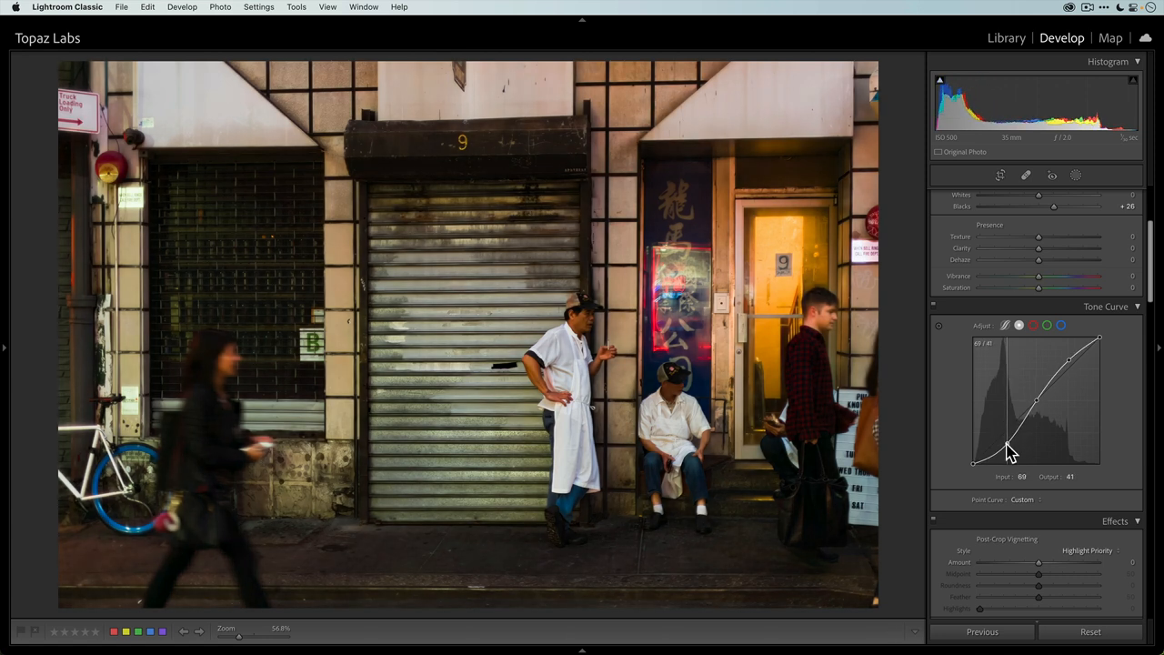
pyautogui.moveTo(1008, 451); pyautogui.dragTo(1008, 454)
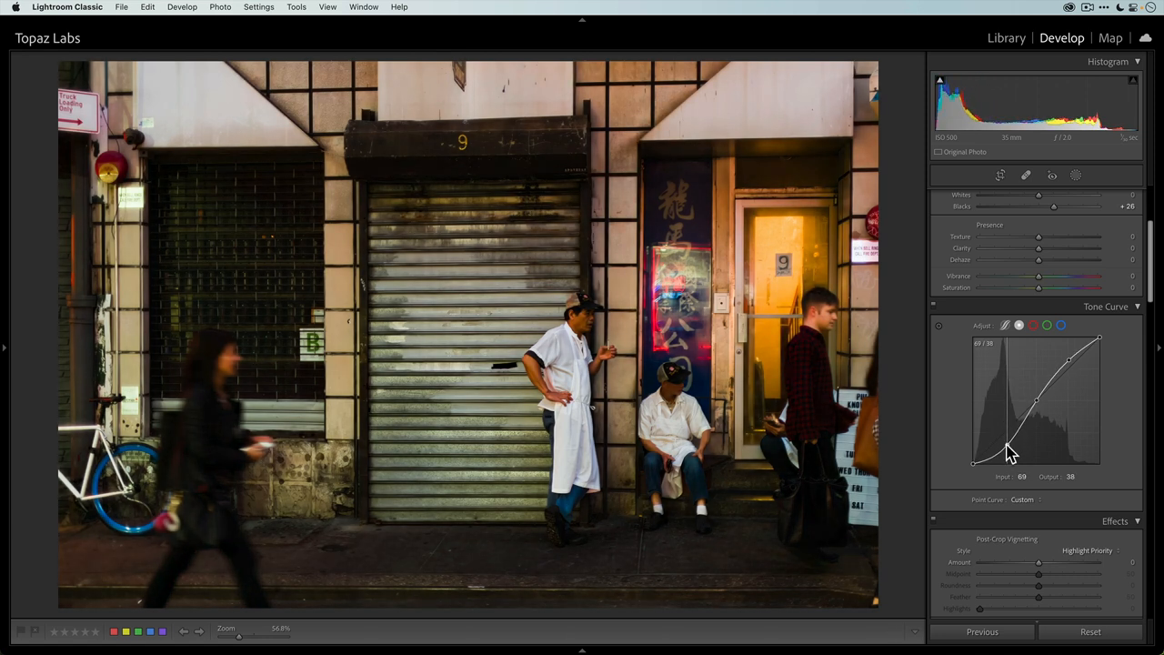
pyautogui.moveTo(1010, 455); pyautogui.dragTo(1037, 404)
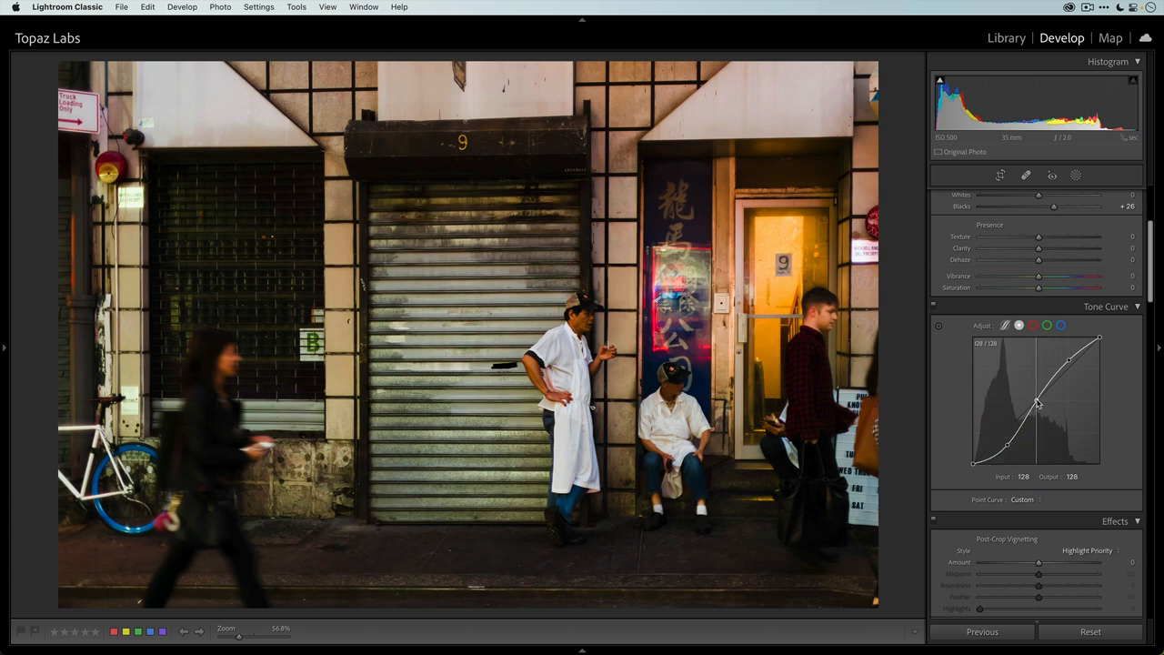
pyautogui.moveTo(1037, 408); pyautogui.dragTo(1036, 404)
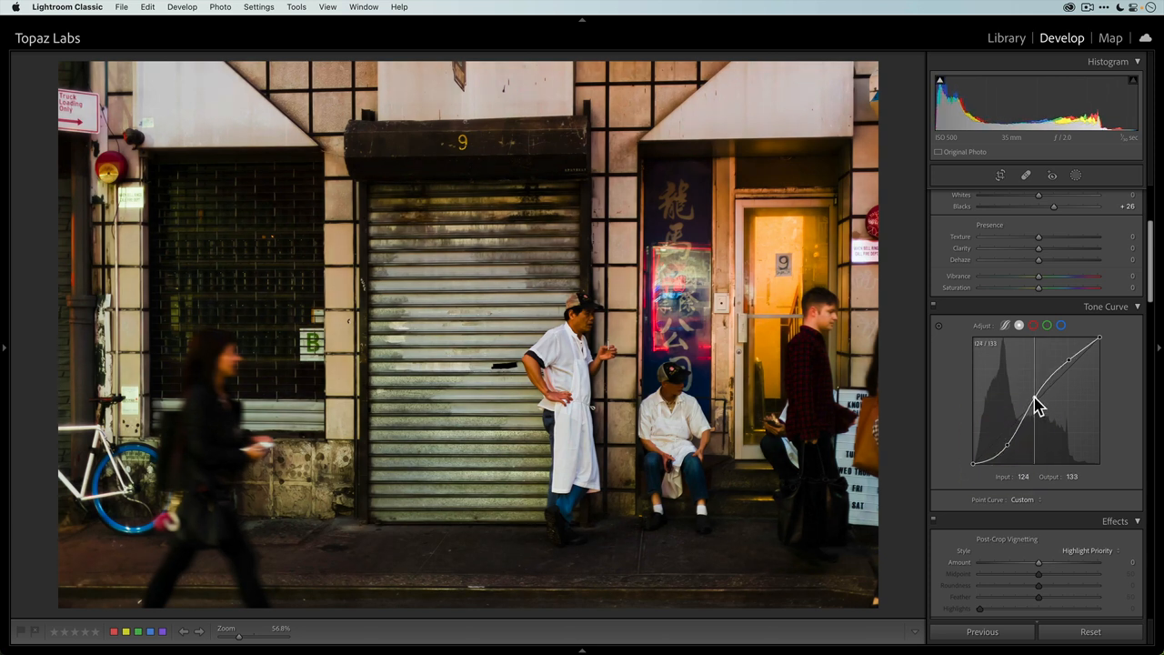
pyautogui.moveTo(1040, 400); pyautogui.dragTo(1035, 403)
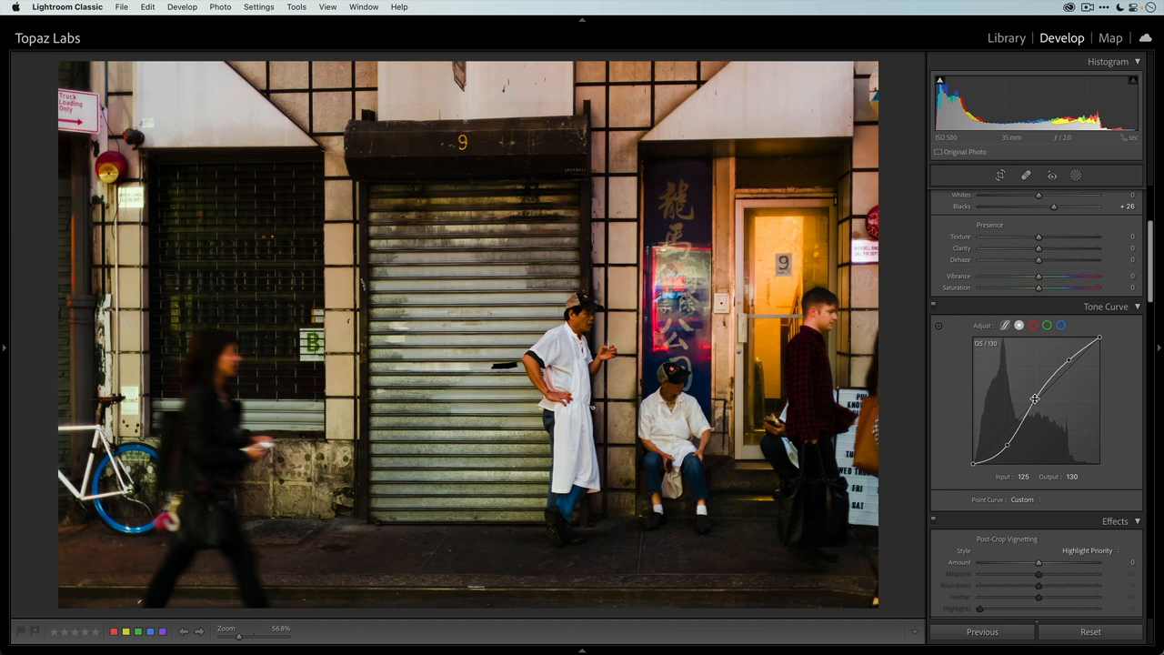
pyautogui.moveTo(975, 475)
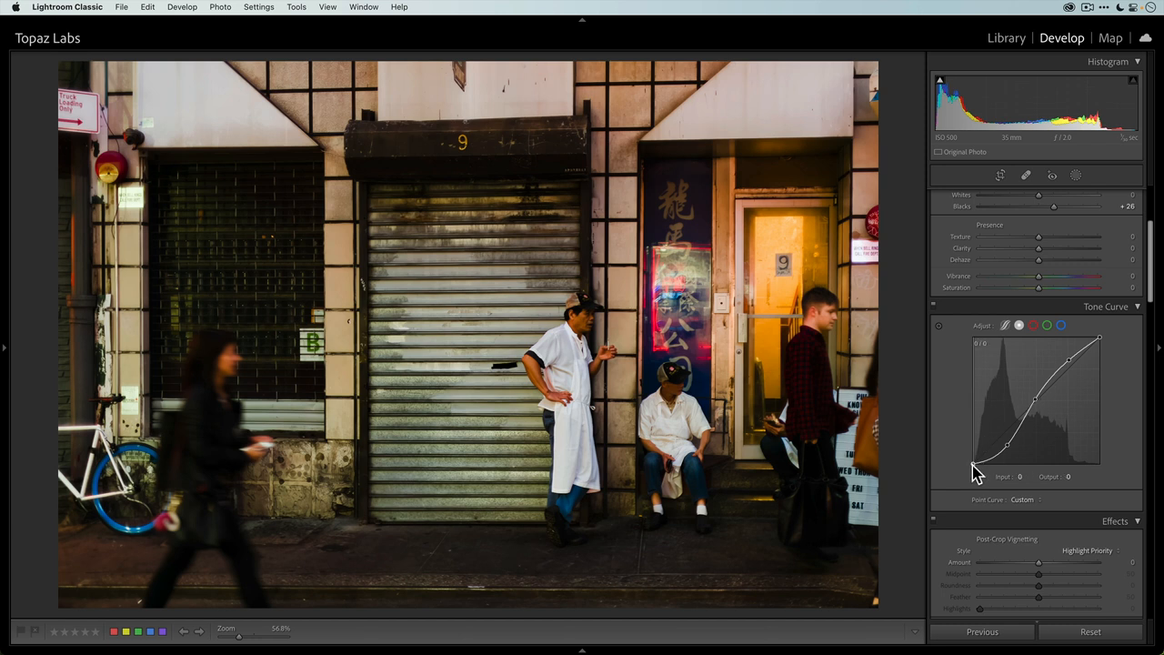
# Raise the curve's black point, overshooting into inverted tones and bringing it back.
pyautogui.moveTo(1008, 455); pyautogui.dragTo(1008, 451)
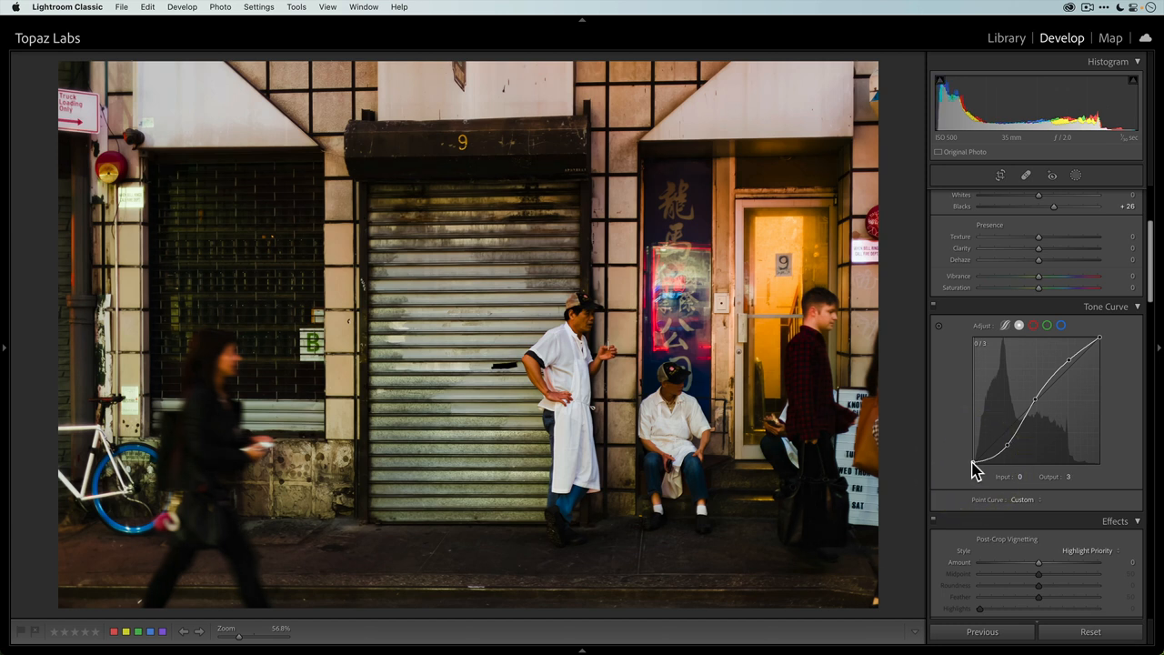
pyautogui.moveTo(1007, 466); pyautogui.dragTo(1008, 437)
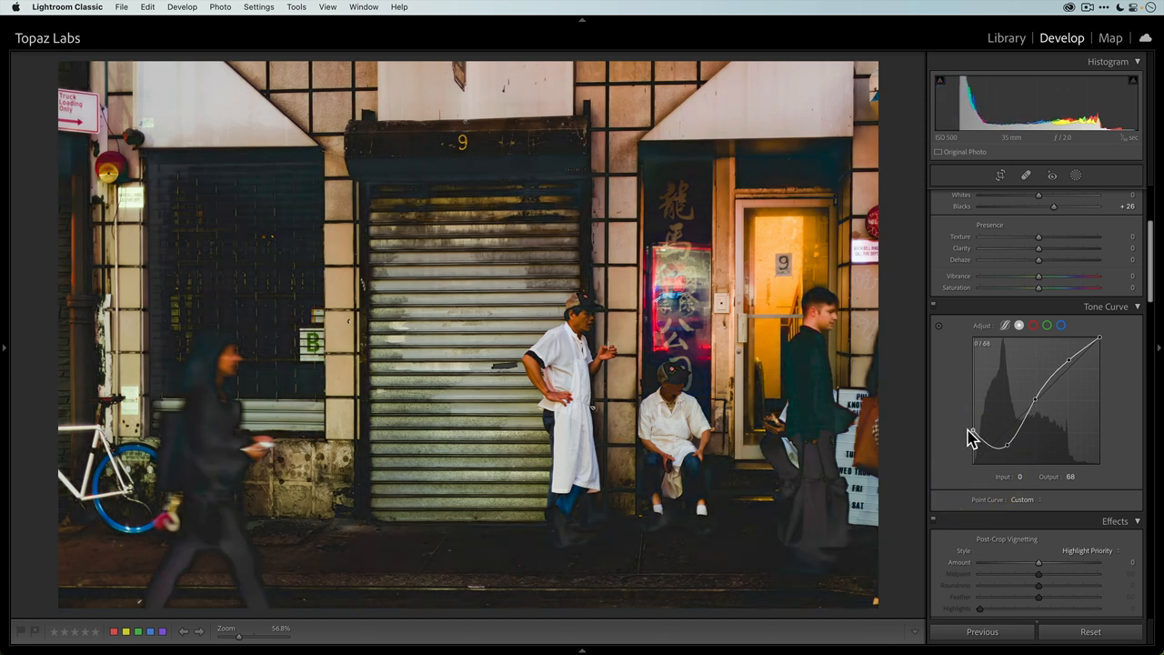
pyautogui.moveTo(971, 436); pyautogui.dragTo(971, 400)
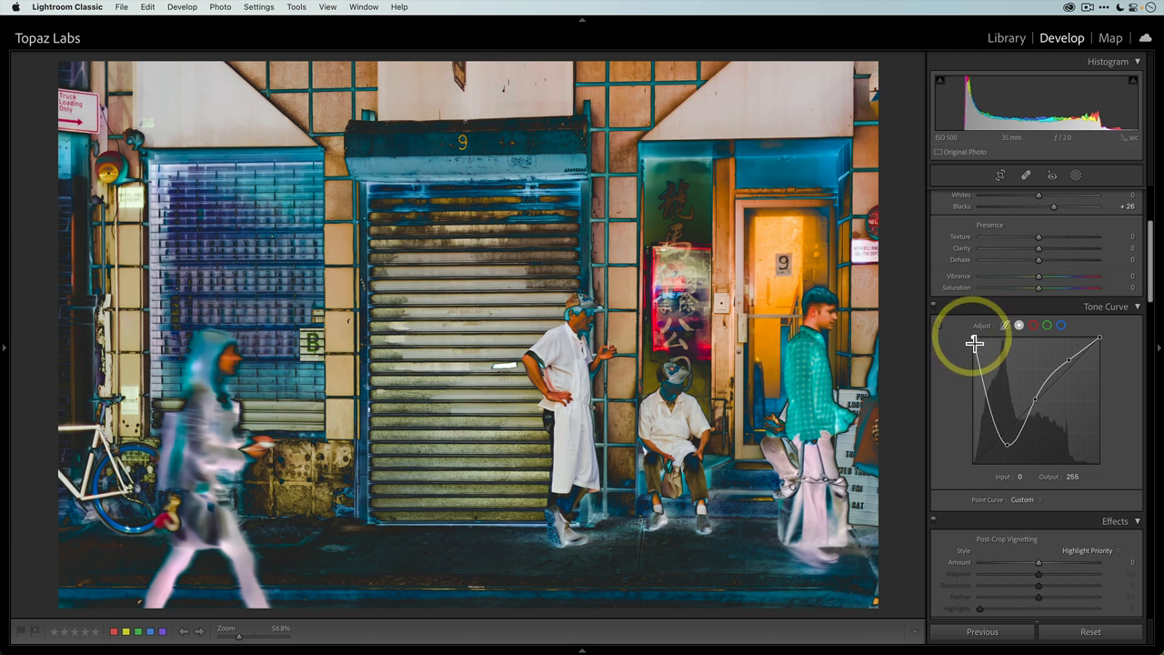
pyautogui.moveTo(1100, 342)
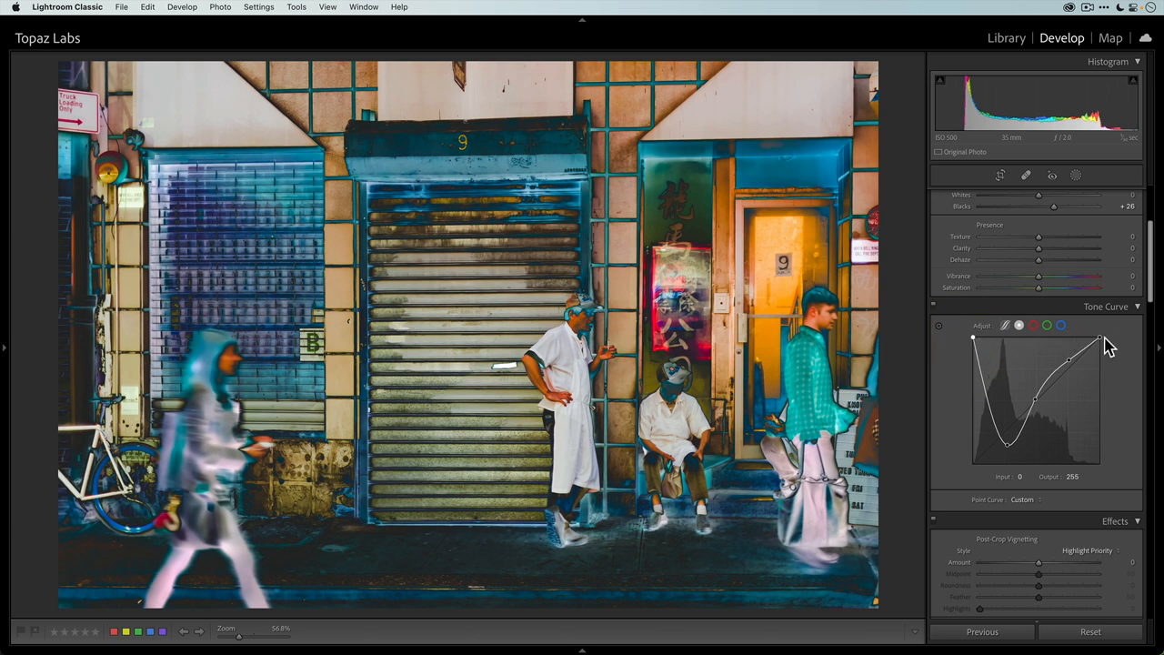
pyautogui.moveTo(991, 342)
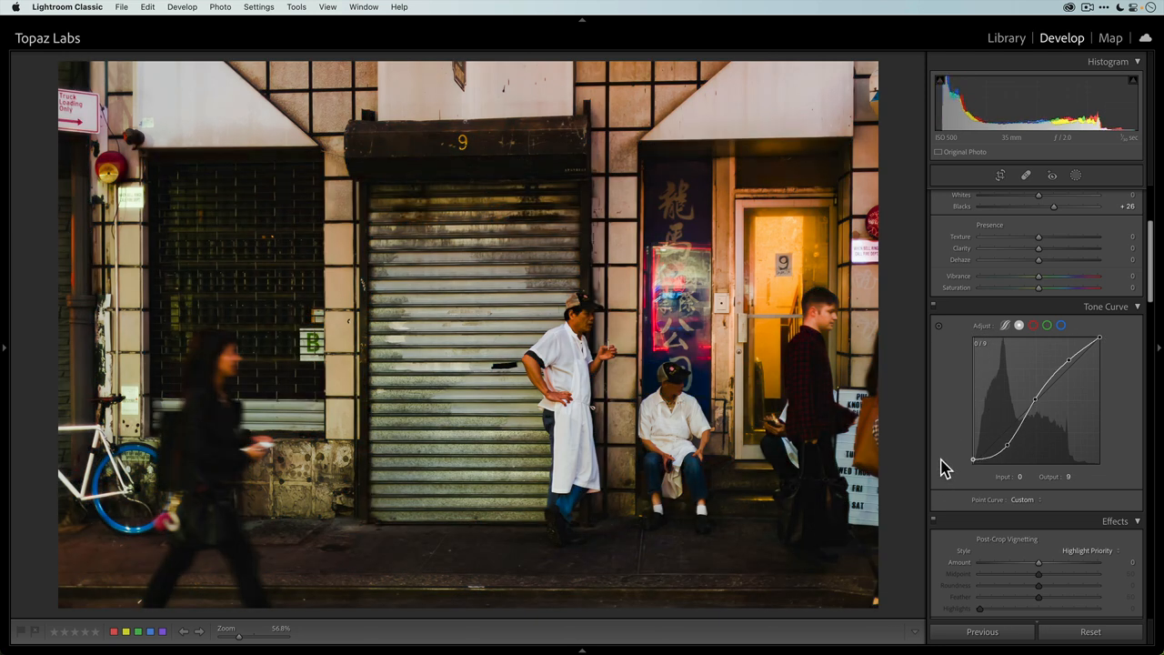
pyautogui.moveTo(975, 458); pyautogui.dragTo(975, 446)
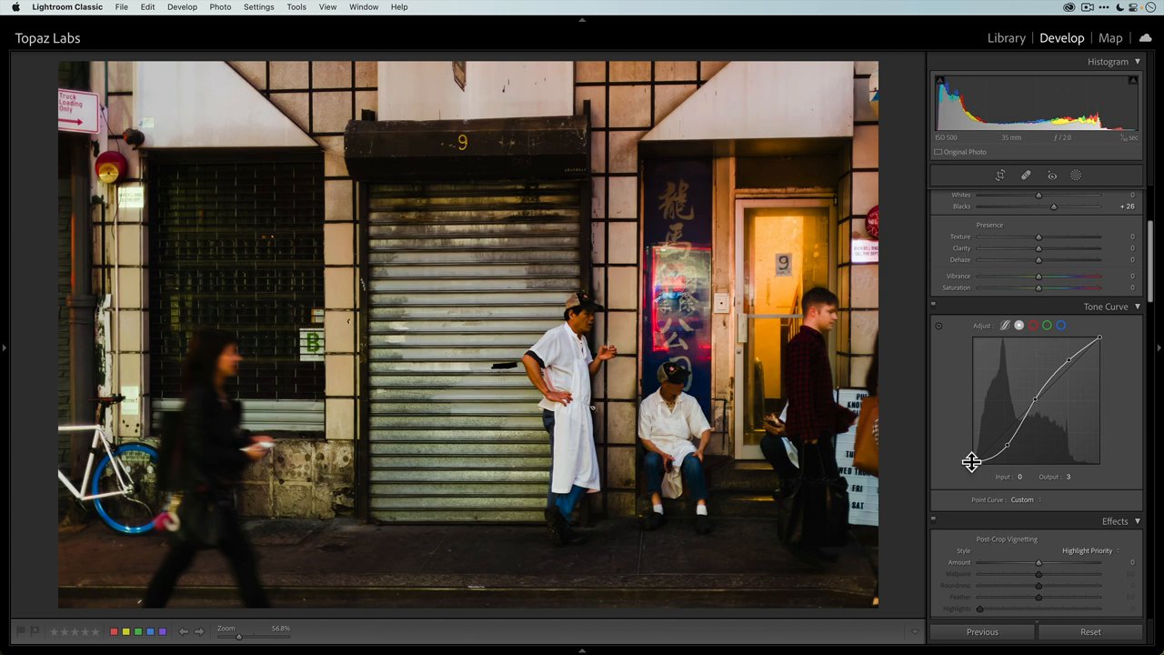
# Settle the black point slightly lifted for faded, matte shadows.
pyautogui.moveTo(973, 462); pyautogui.dragTo(974, 459)
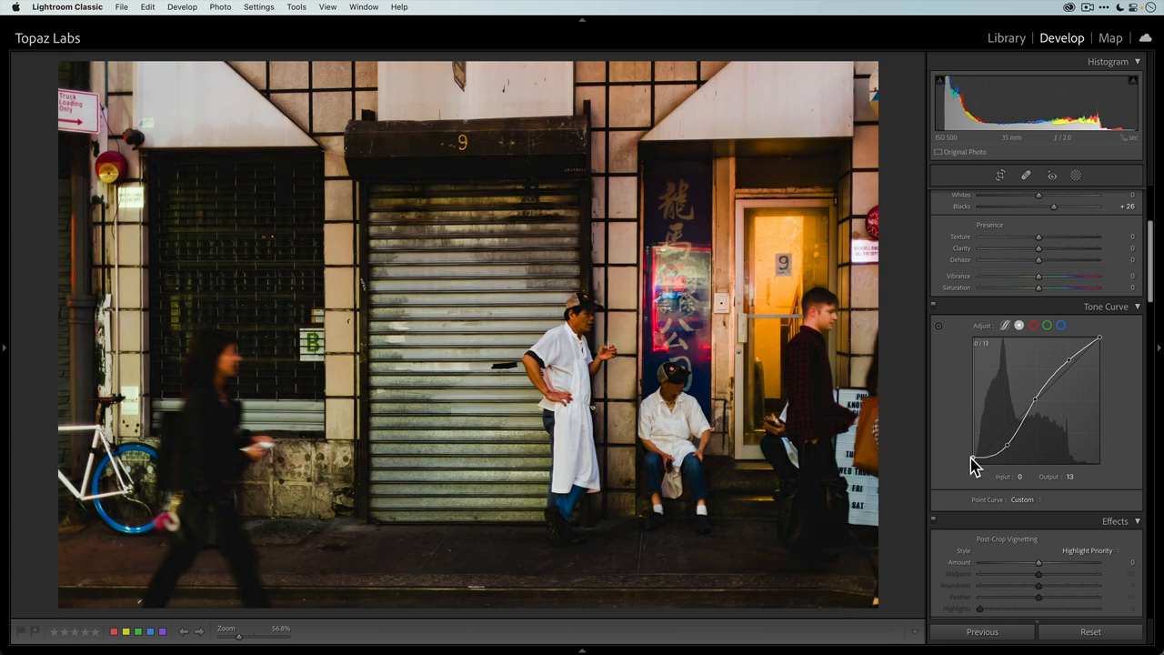
pyautogui.moveTo(973, 462); pyautogui.dragTo(973, 455)
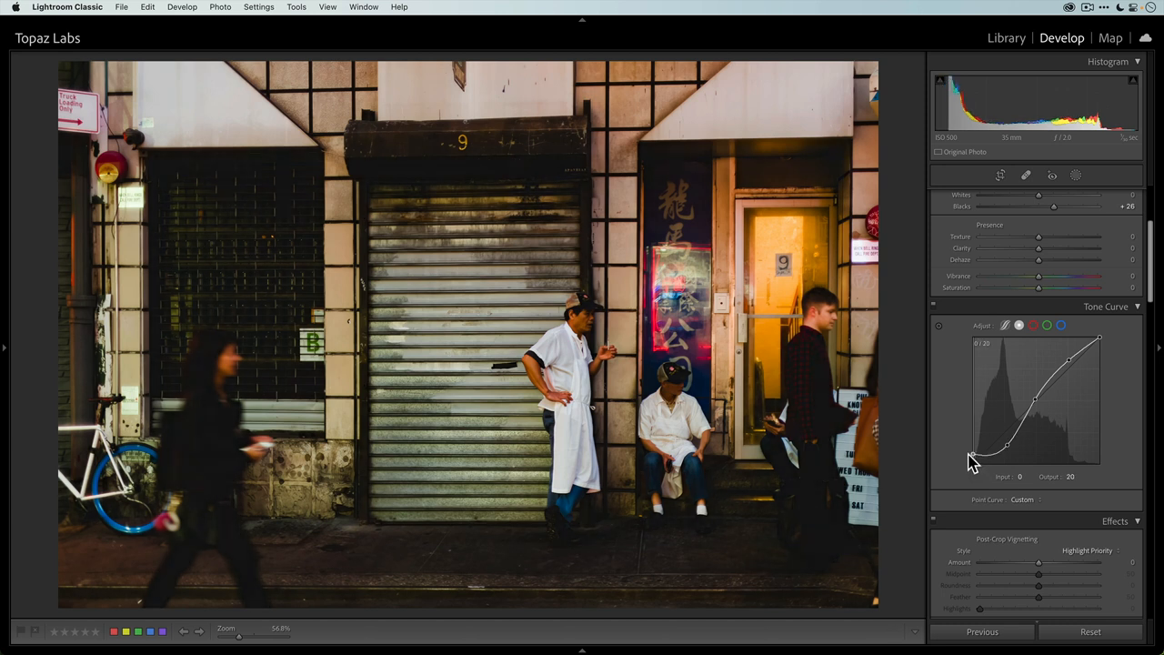
pyautogui.moveTo(971, 455); pyautogui.dragTo(971, 473)
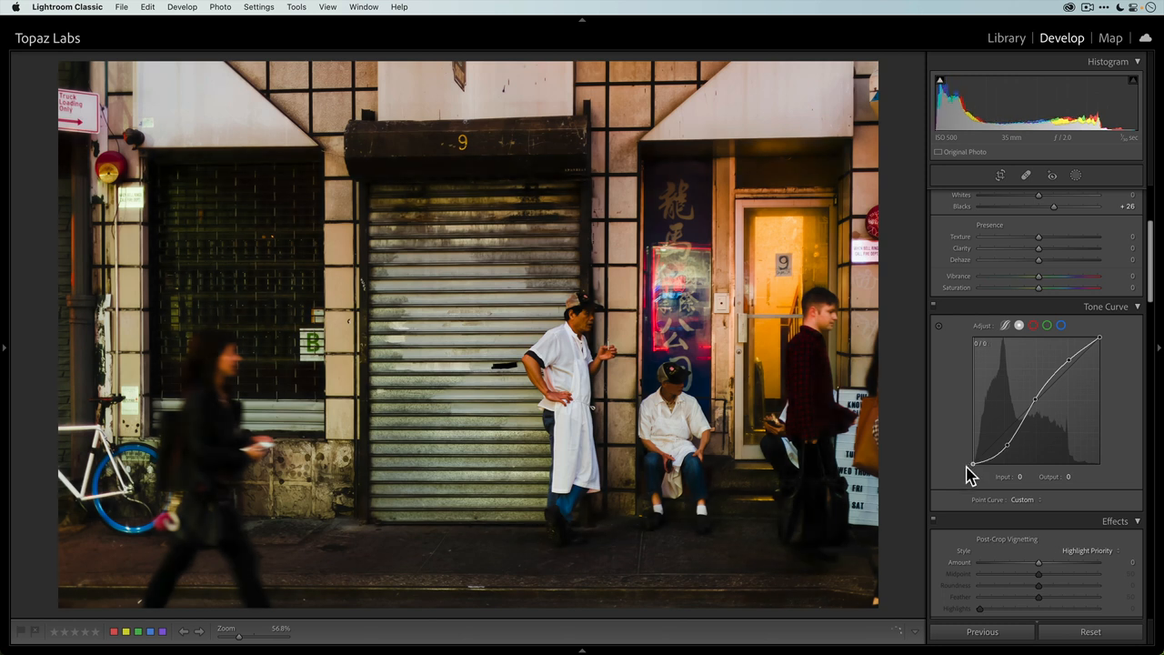
pyautogui.moveTo(971, 464); pyautogui.dragTo(971, 458)
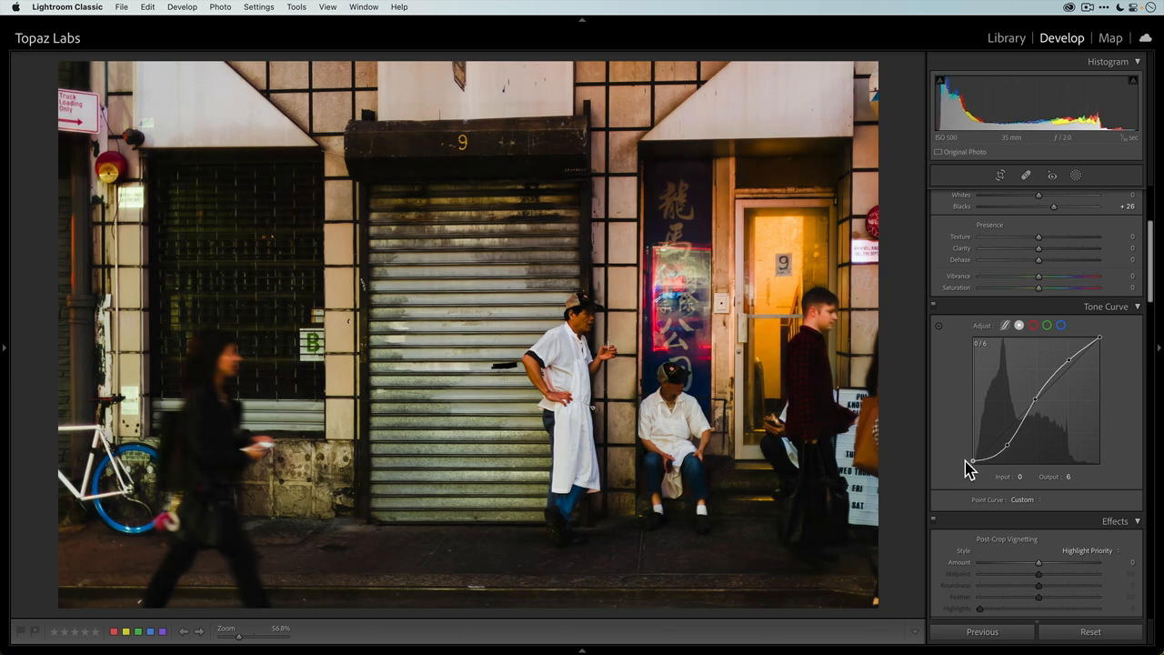
pyautogui.moveTo(971, 466); pyautogui.dragTo(972, 458)
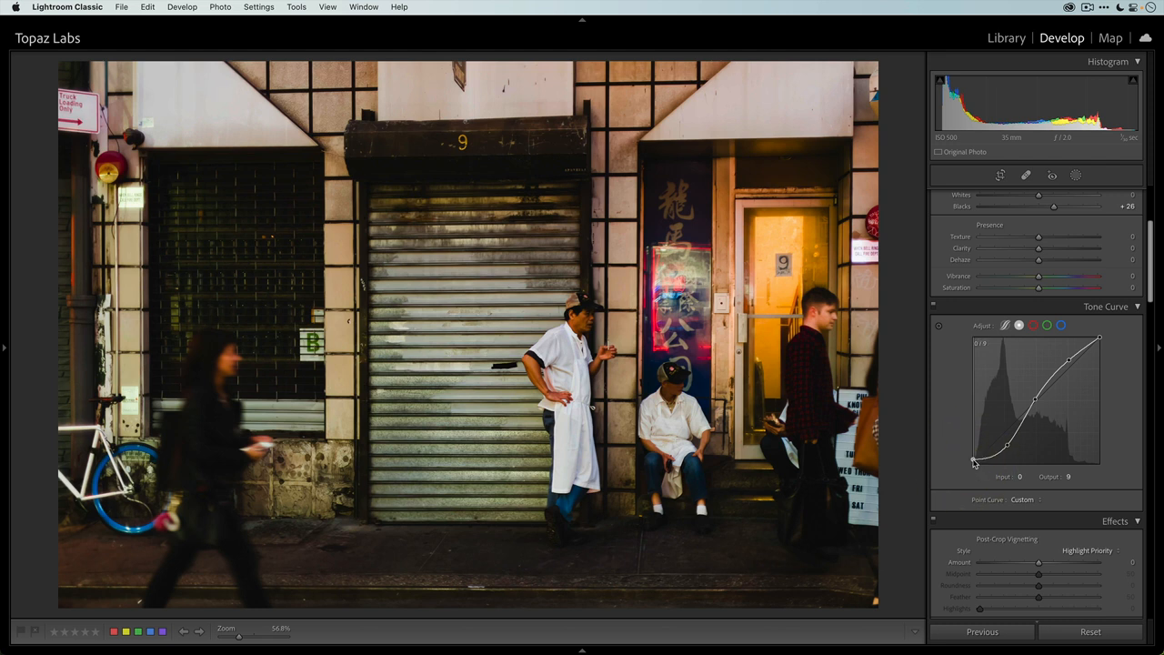
pyautogui.moveTo(973, 462); pyautogui.dragTo(973, 456)
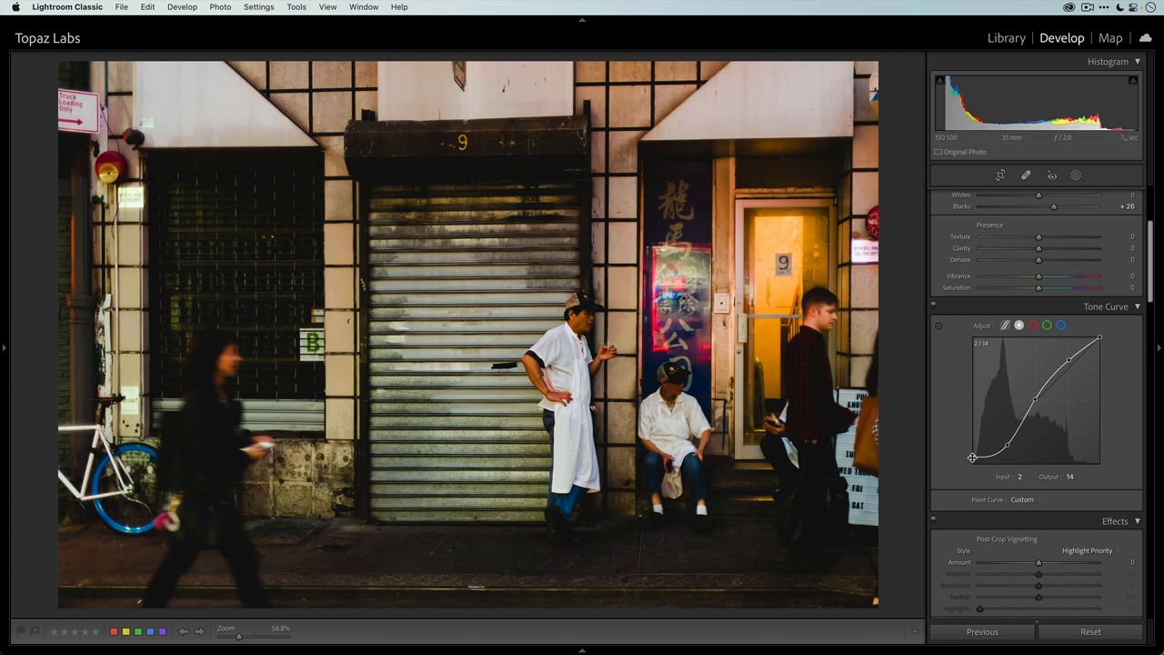
pyautogui.moveTo(936, 313)
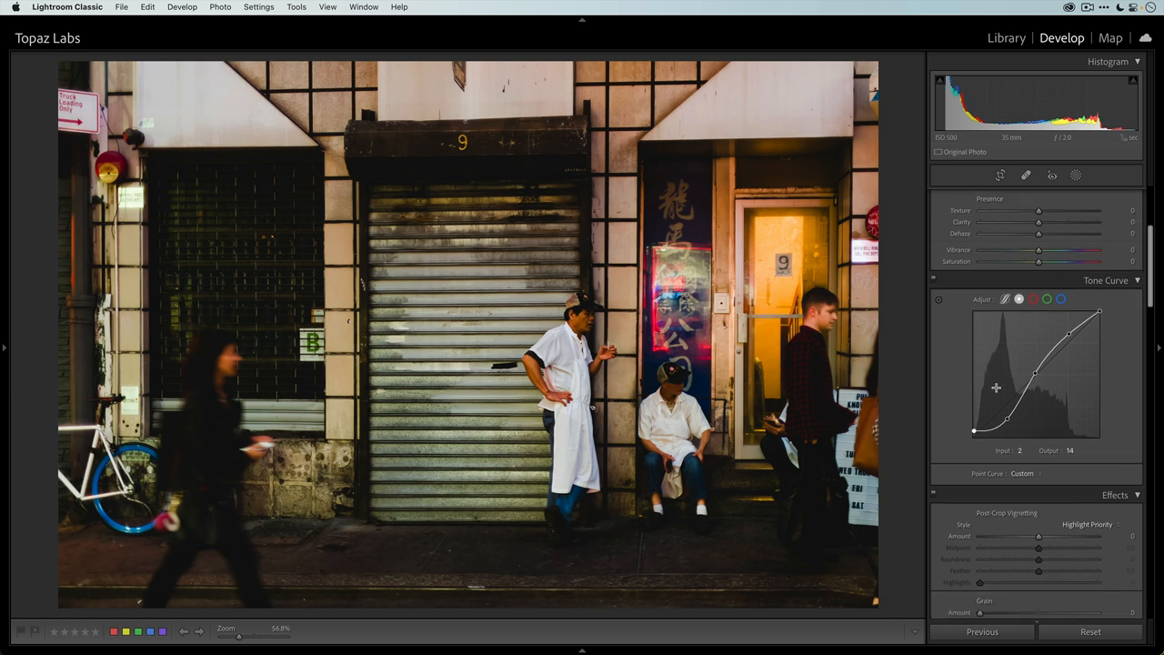
# Push the Highlights color wheel toward a warm yellow-orange tint and refine it.
pyautogui.scroll(-3)
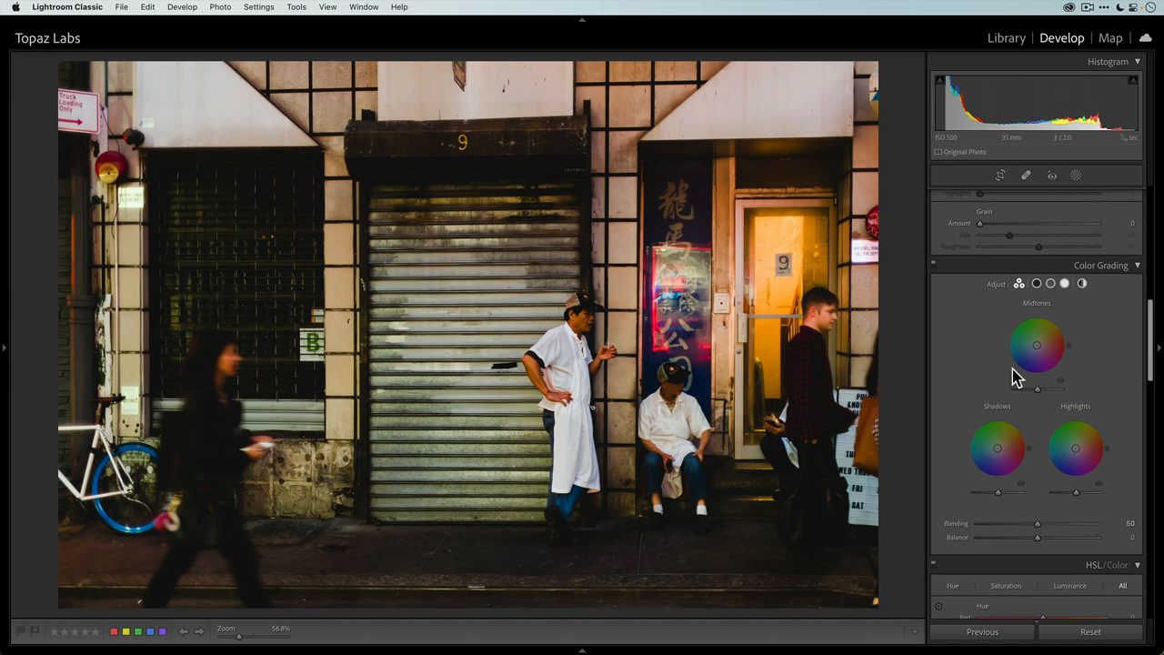
pyautogui.moveTo(1095, 364)
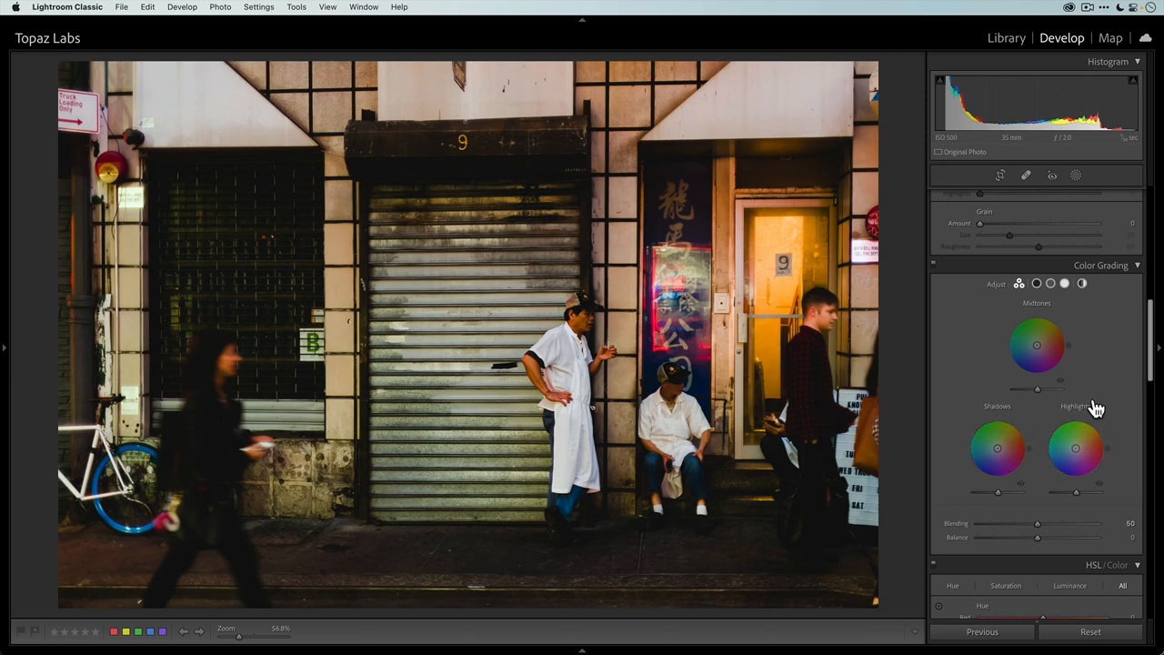
pyautogui.moveTo(1117, 350)
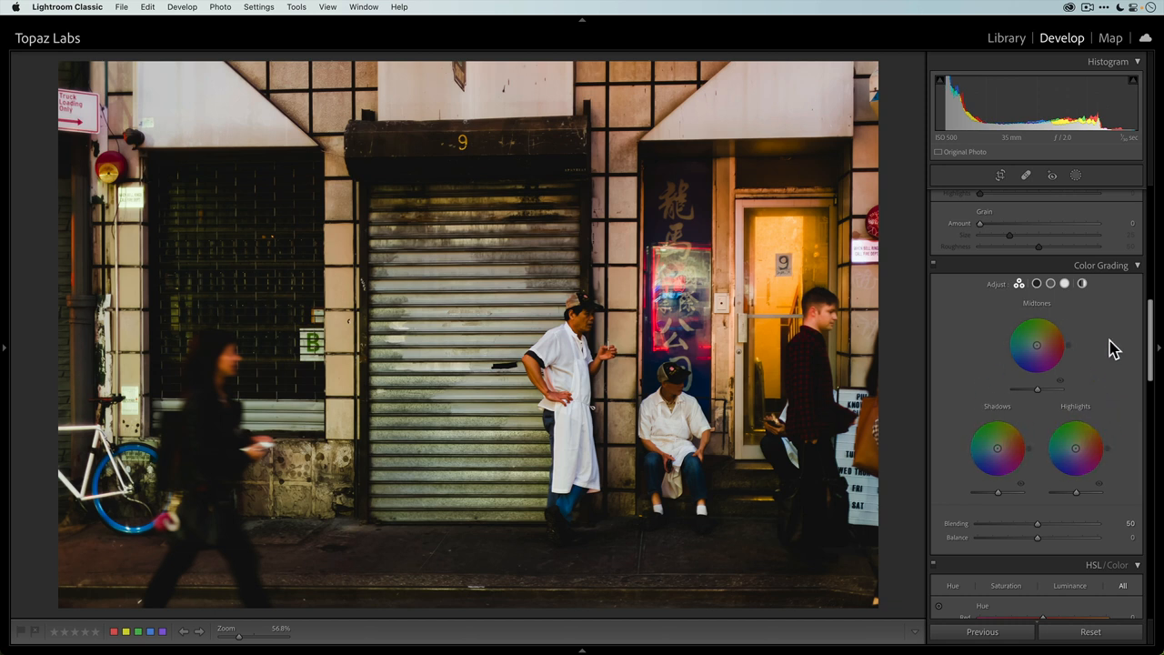
pyautogui.moveTo(1101, 408)
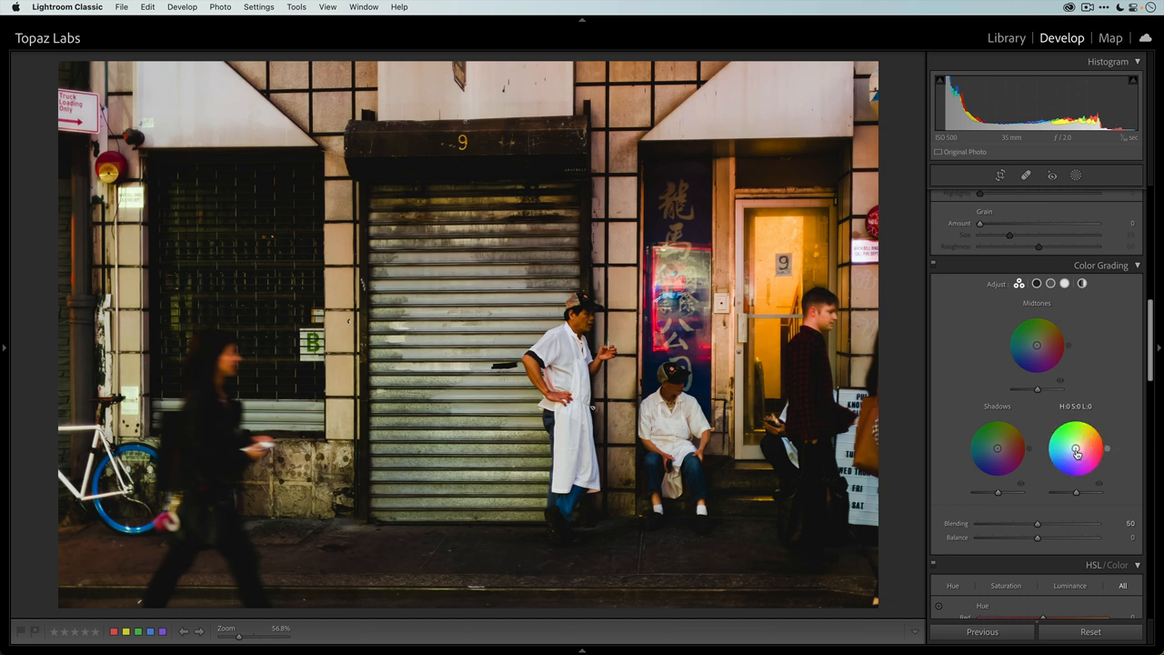
pyautogui.moveTo(1077, 447); pyautogui.dragTo(1086, 422)
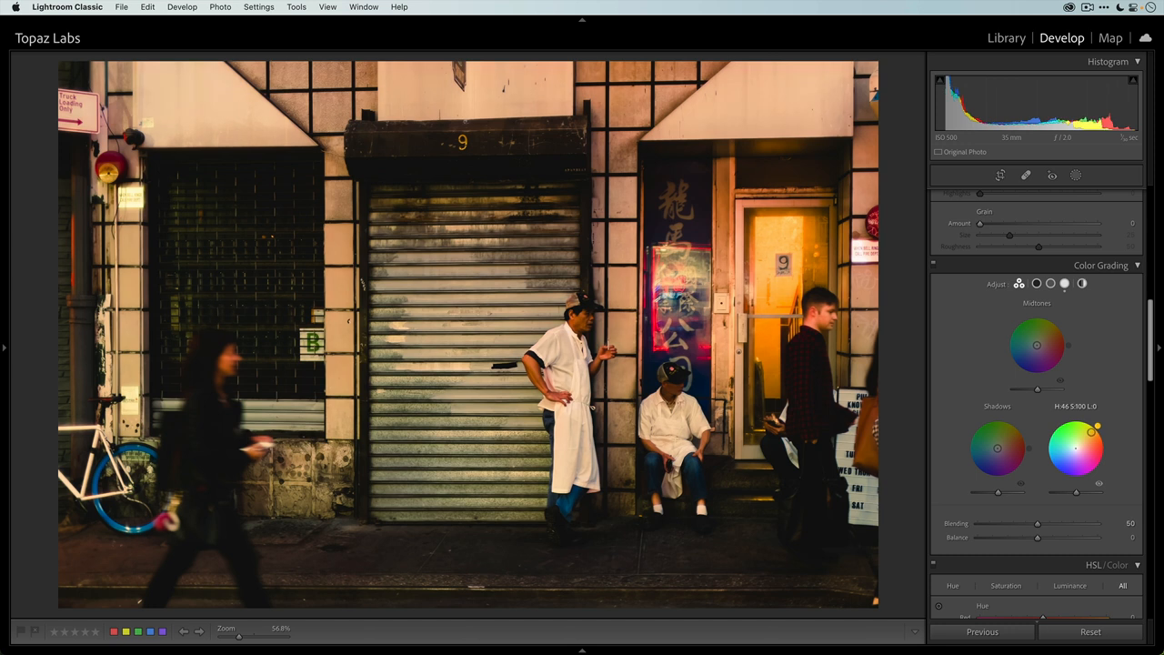
pyautogui.moveTo(1097, 426); pyautogui.dragTo(1095, 439)
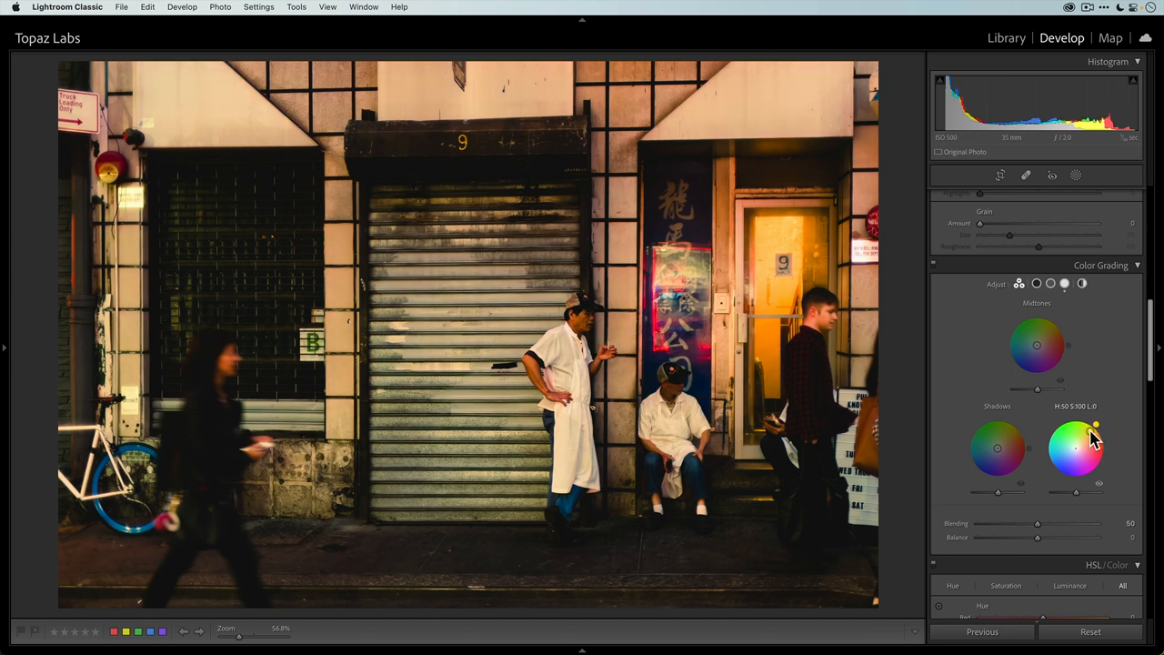
pyautogui.moveTo(1091, 442)
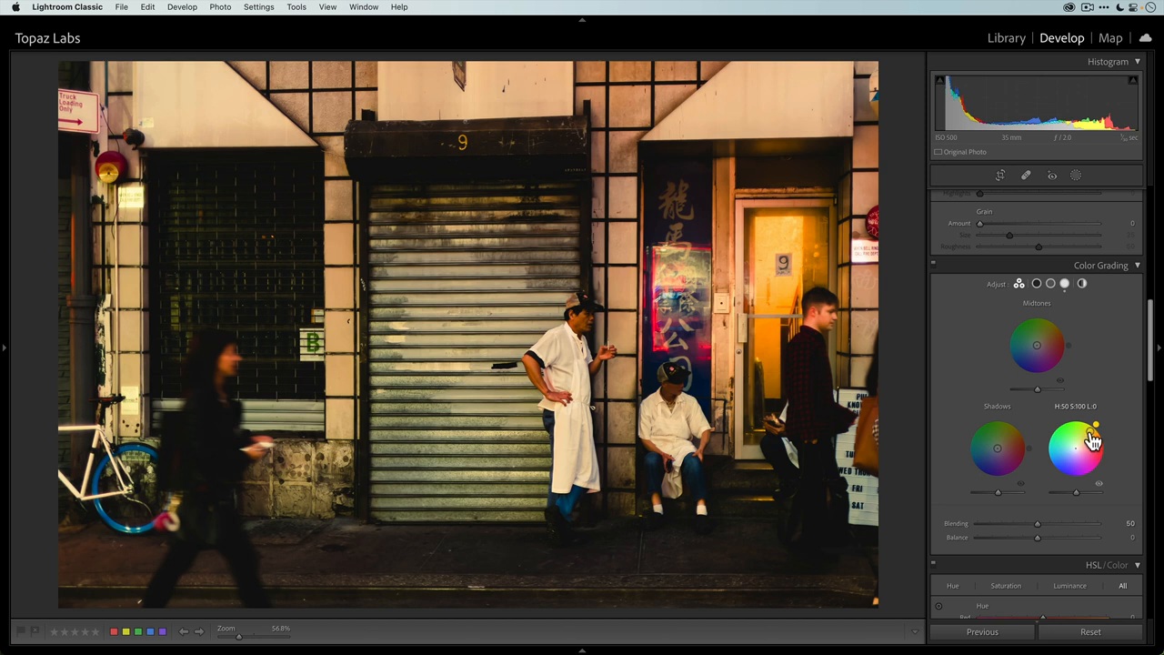
pyautogui.moveTo(1108, 435)
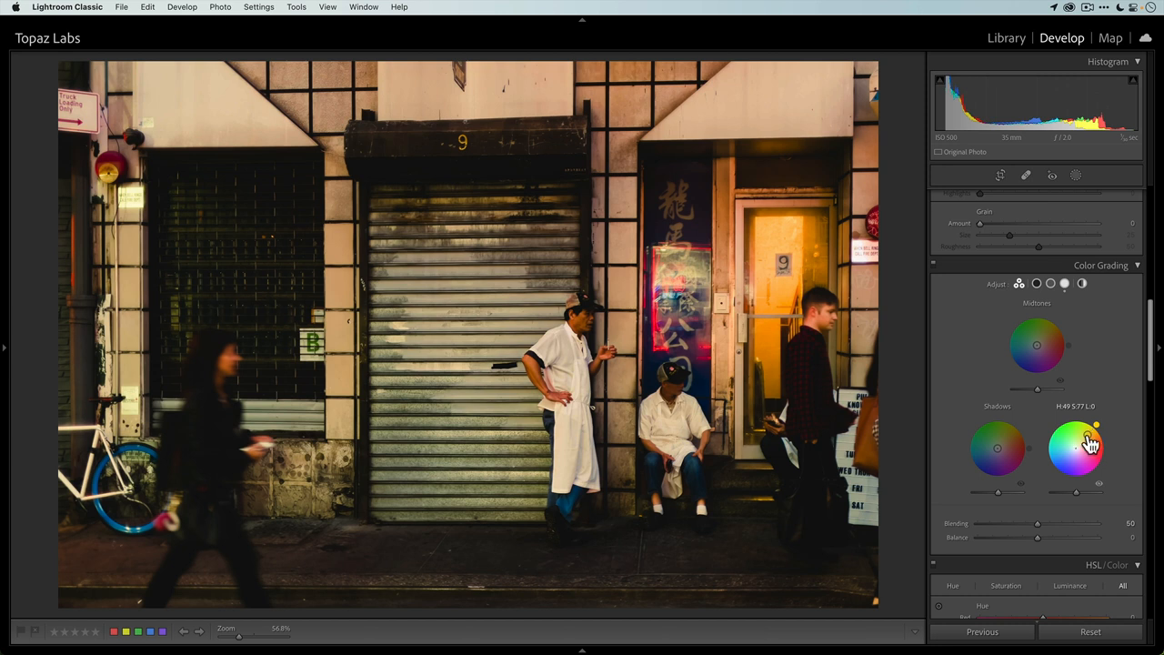
pyautogui.moveTo(1087, 443)
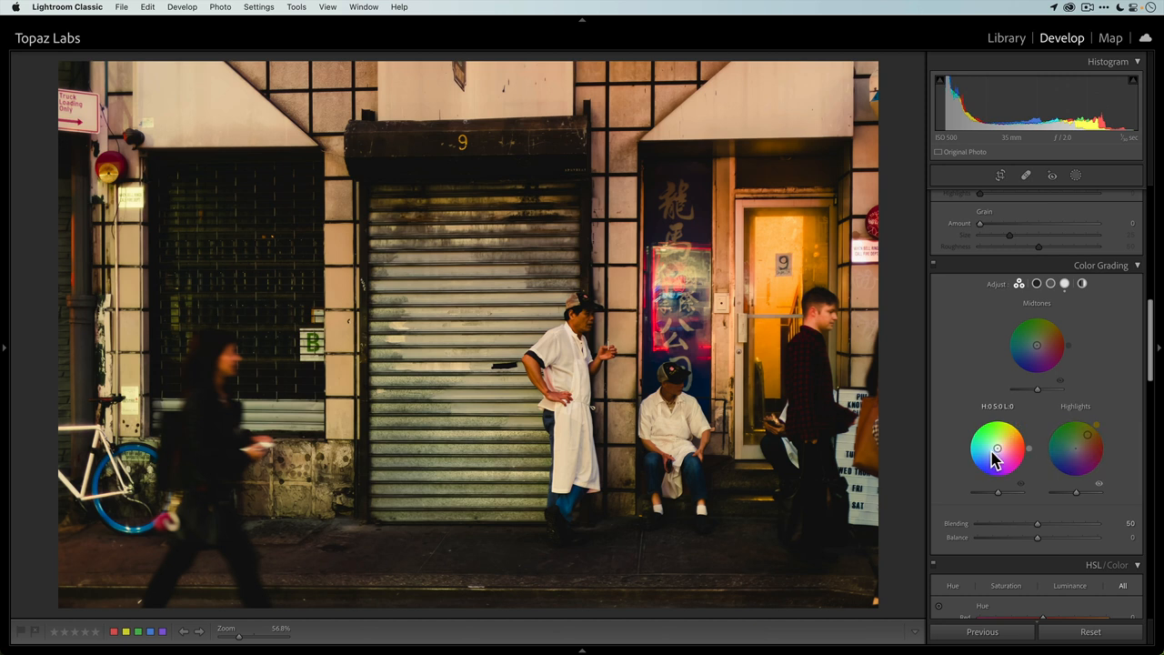
pyautogui.moveTo(996, 458)
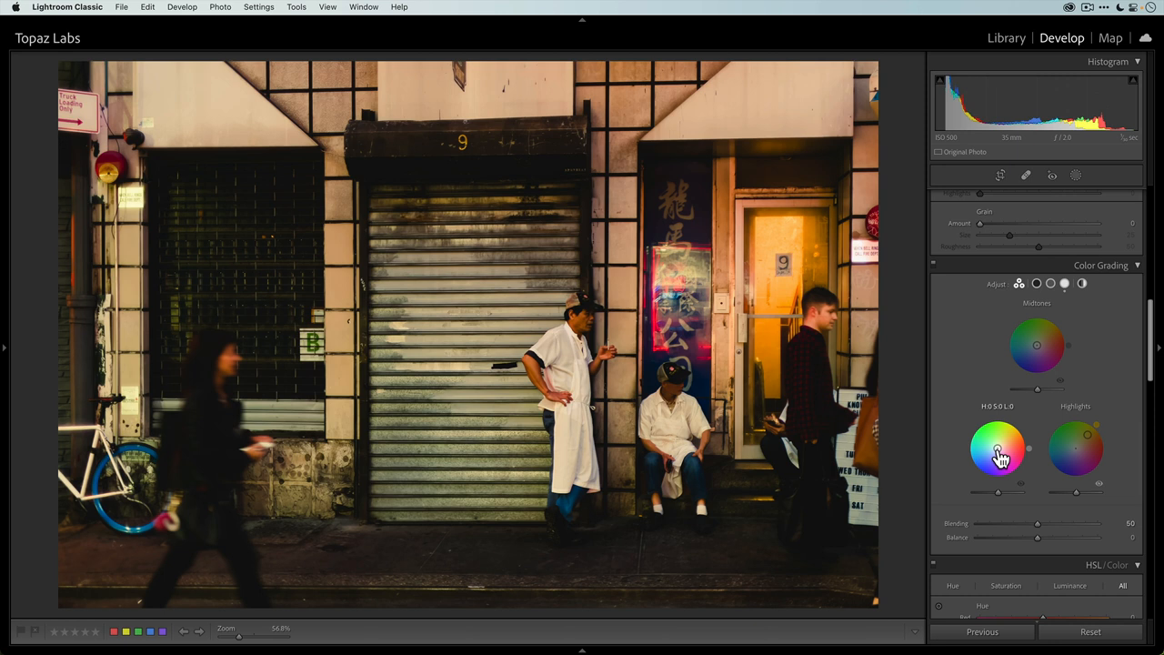
# Add a tint on the Shadows wheel, then a tint on the Midtones wheel.
pyautogui.moveTo(997, 451); pyautogui.dragTo(993, 451)
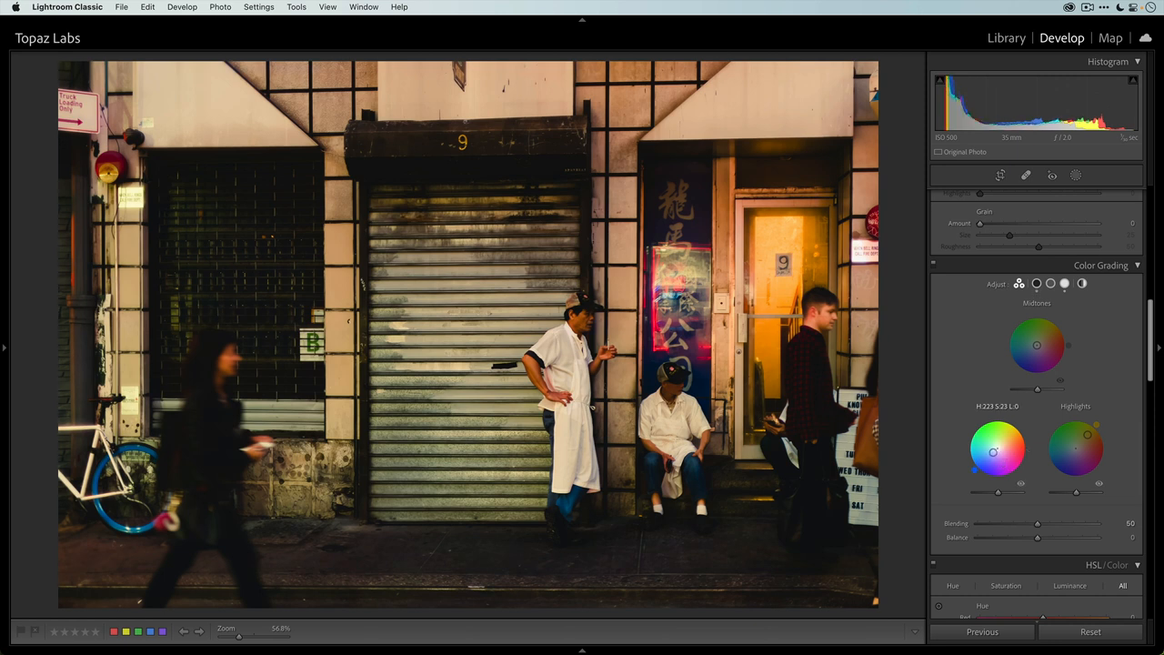
pyautogui.moveTo(993, 451); pyautogui.dragTo(986, 466)
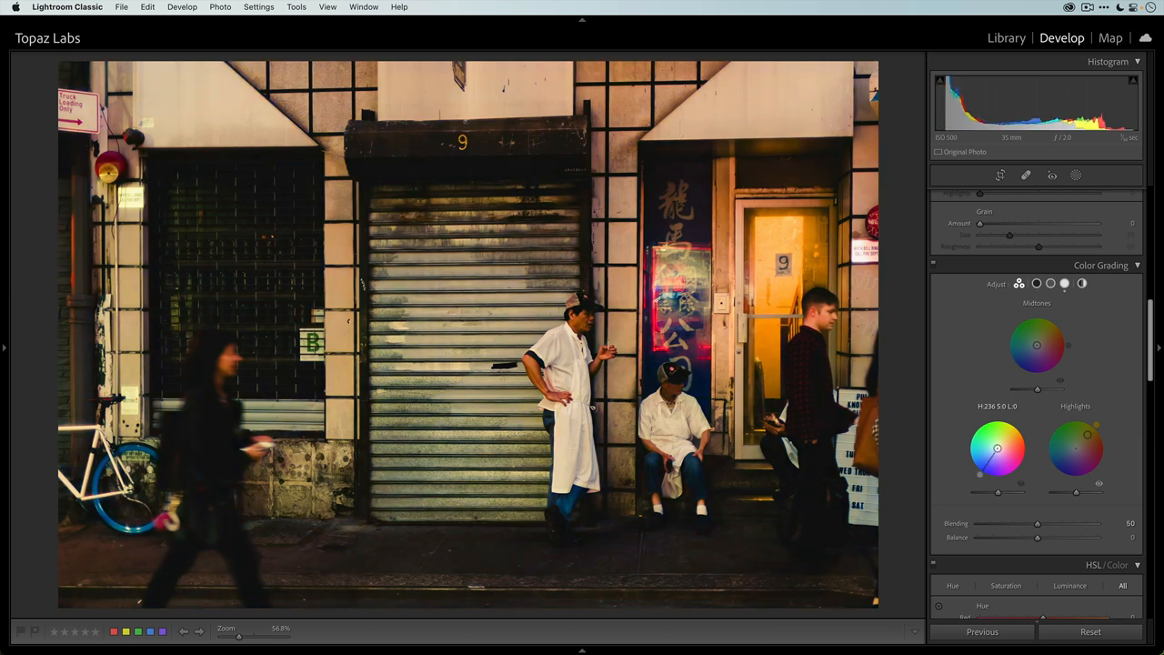
pyautogui.moveTo(997, 451); pyautogui.dragTo(980, 472)
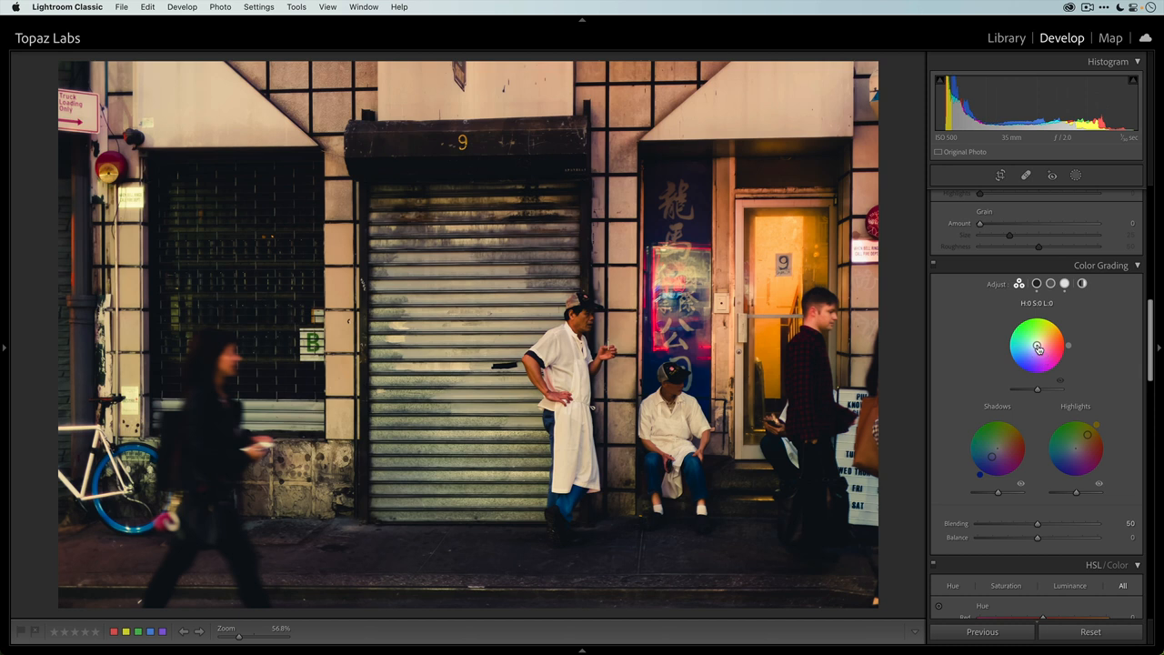
pyautogui.moveTo(1037, 345); pyautogui.dragTo(1042, 317)
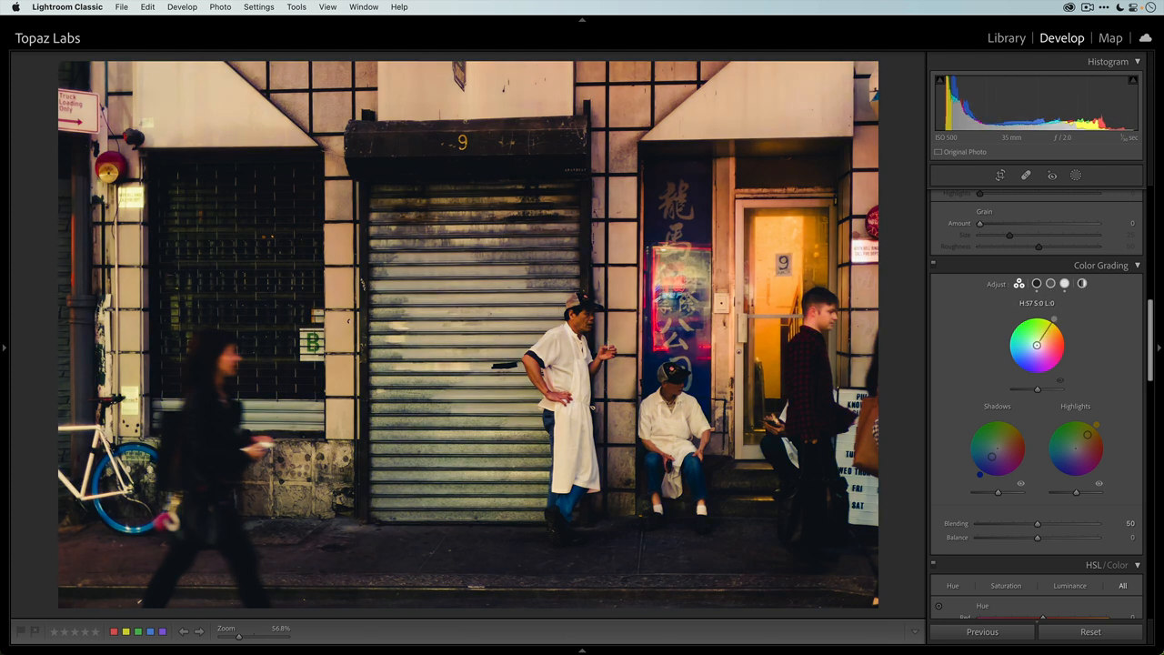
pyautogui.moveTo(1037, 344); pyautogui.dragTo(1037, 343)
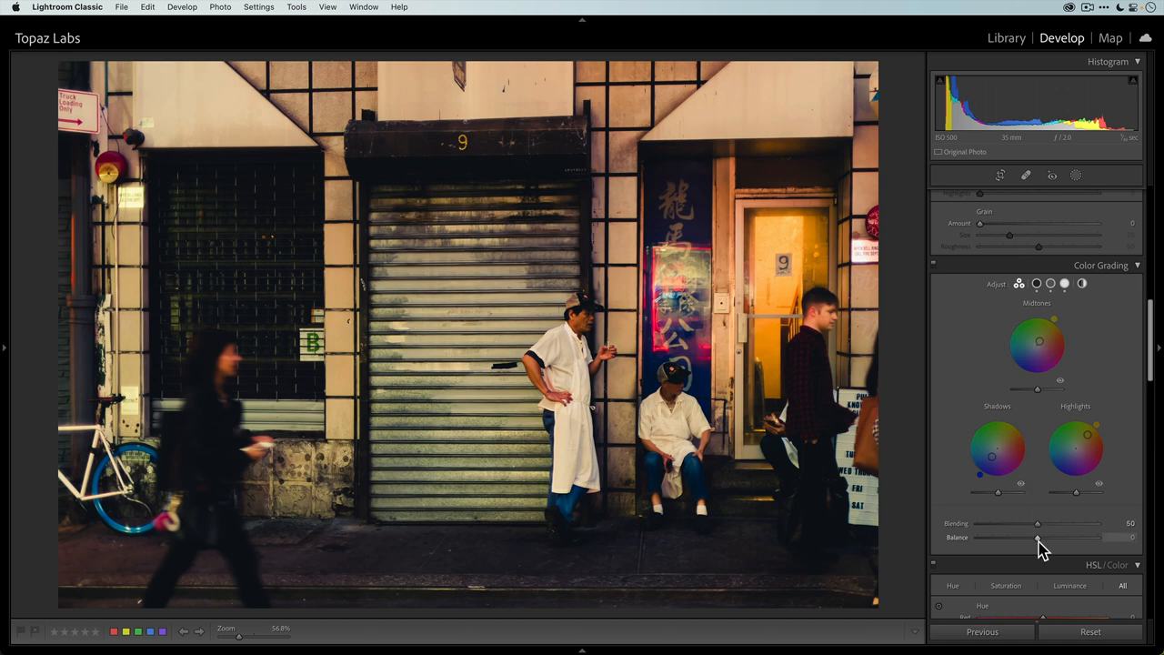
pyautogui.moveTo(1040, 538)
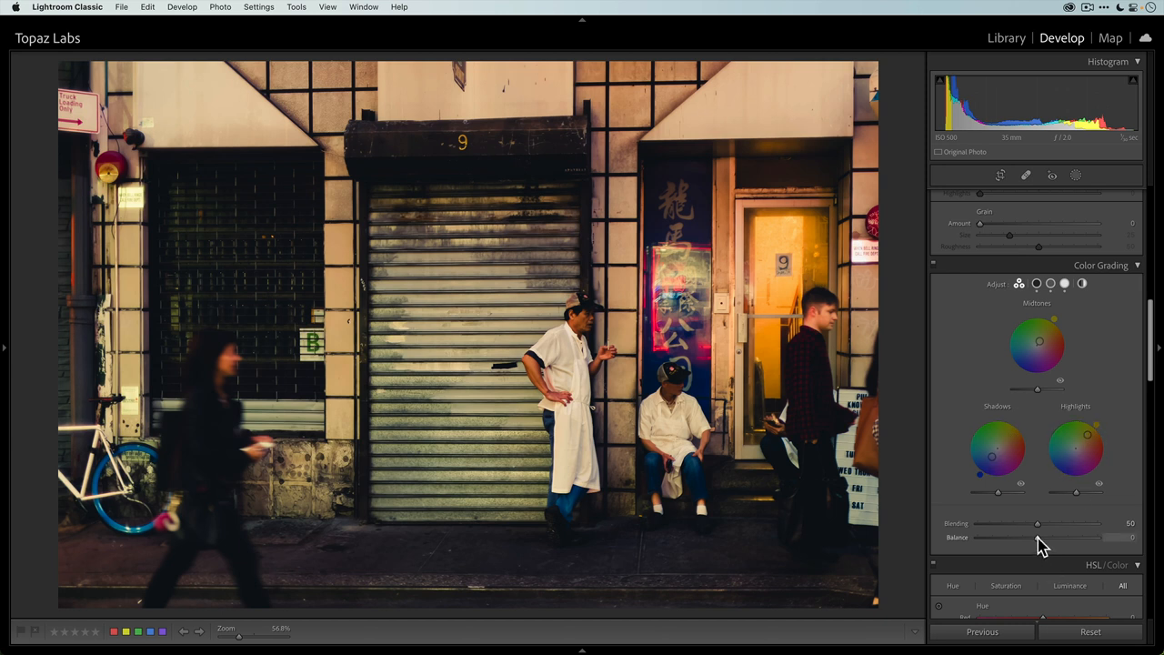
# Move the Balance slider off -100 to a slightly positive, highlight-leaning value.
pyautogui.moveTo(1037, 539); pyautogui.dragTo(978, 538)
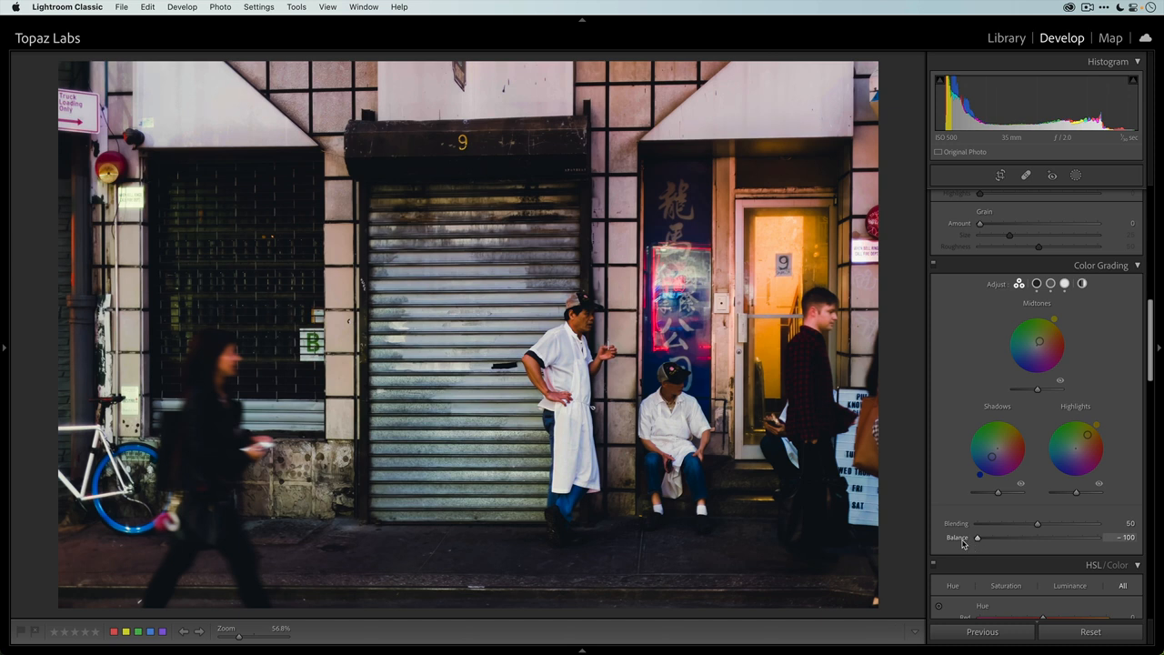
pyautogui.moveTo(978, 537); pyautogui.dragTo(1077, 536)
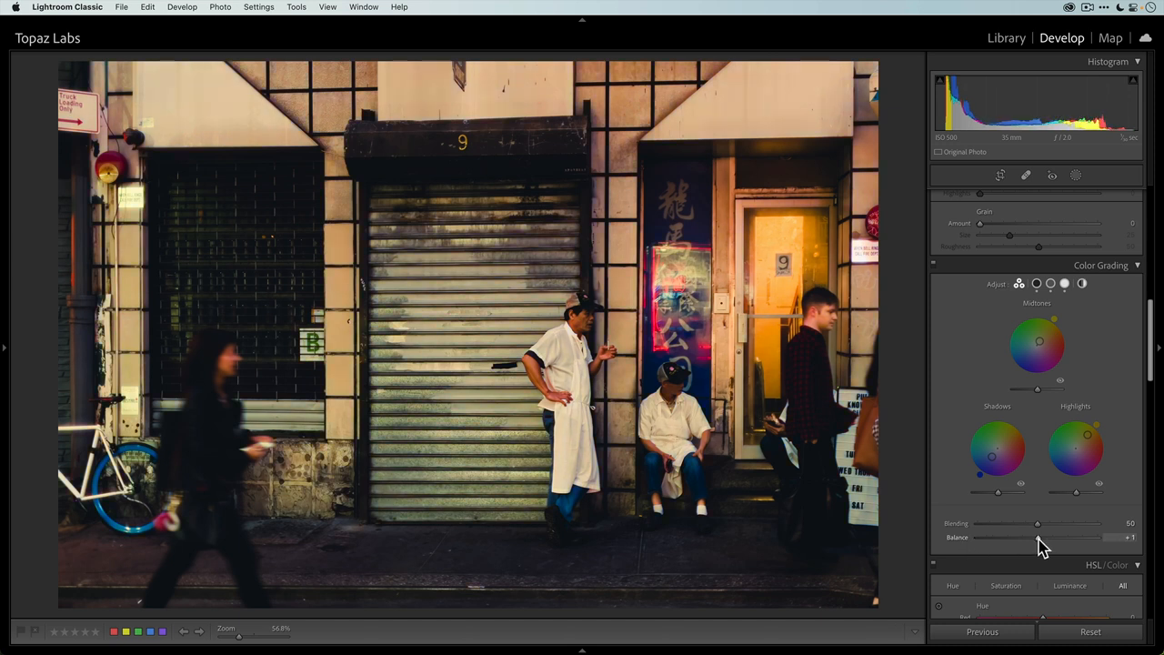
pyautogui.moveTo(1037, 539); pyautogui.dragTo(1064, 538)
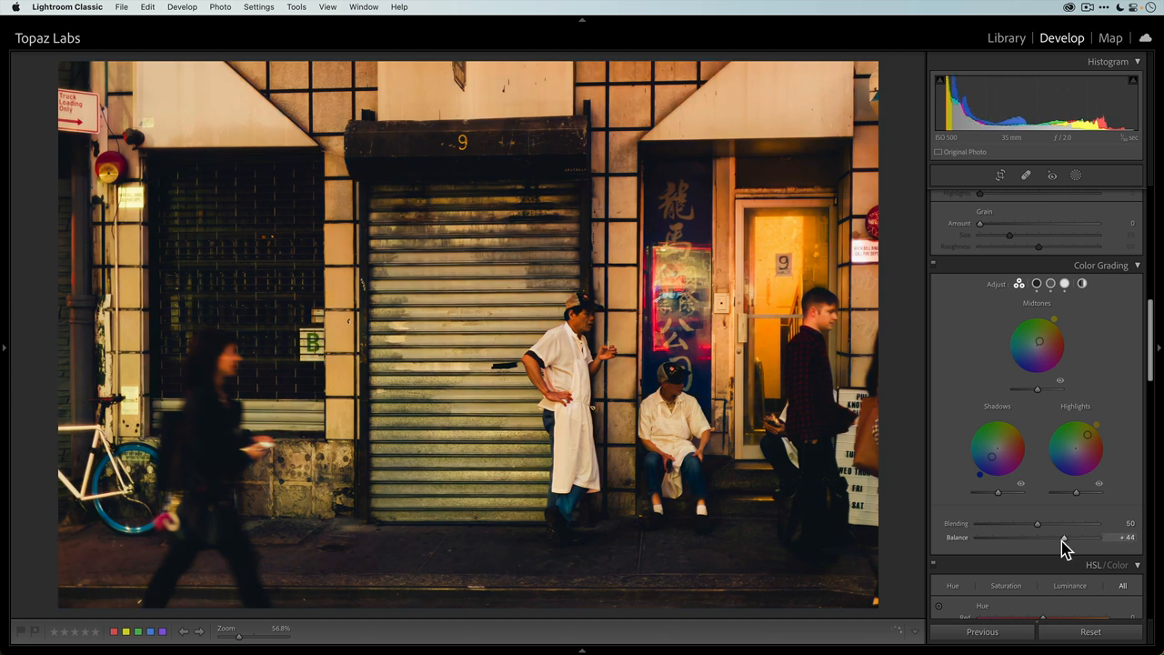
pyautogui.moveTo(1064, 538); pyautogui.dragTo(1047, 538)
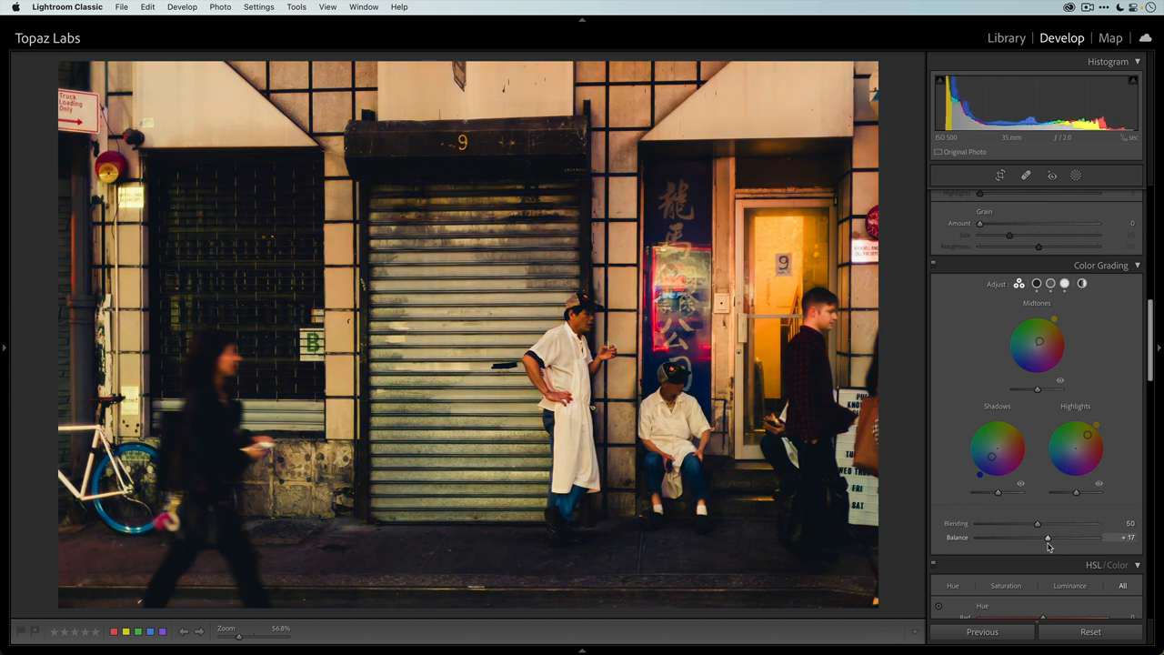
pyautogui.moveTo(1046, 537); pyautogui.dragTo(1052, 537)
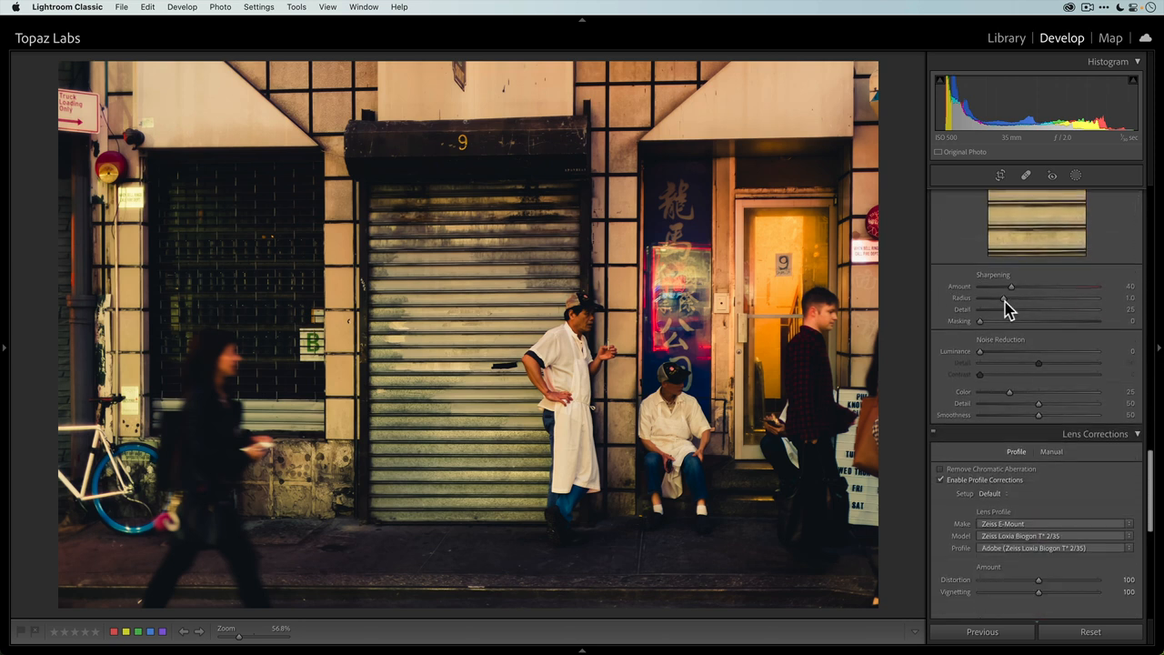
pyautogui.moveTo(1015, 298)
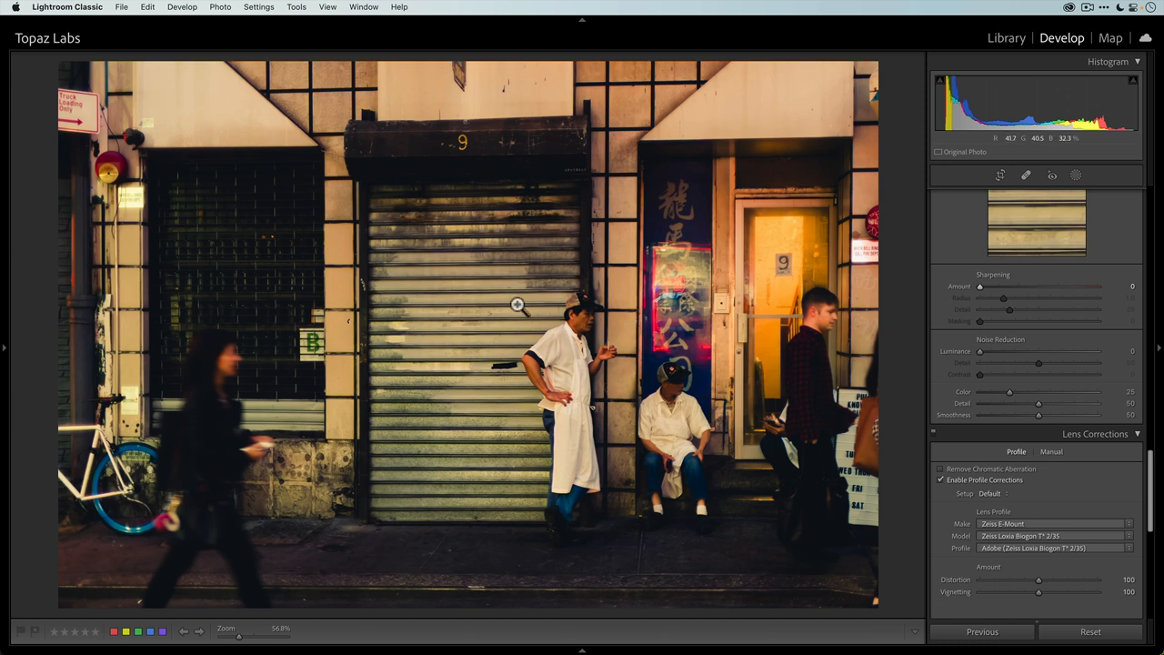
# Send a copy with Lightroom adjustments to Topaz Sharpen AI via Edit In.
pyautogui.rightClick(516, 305)
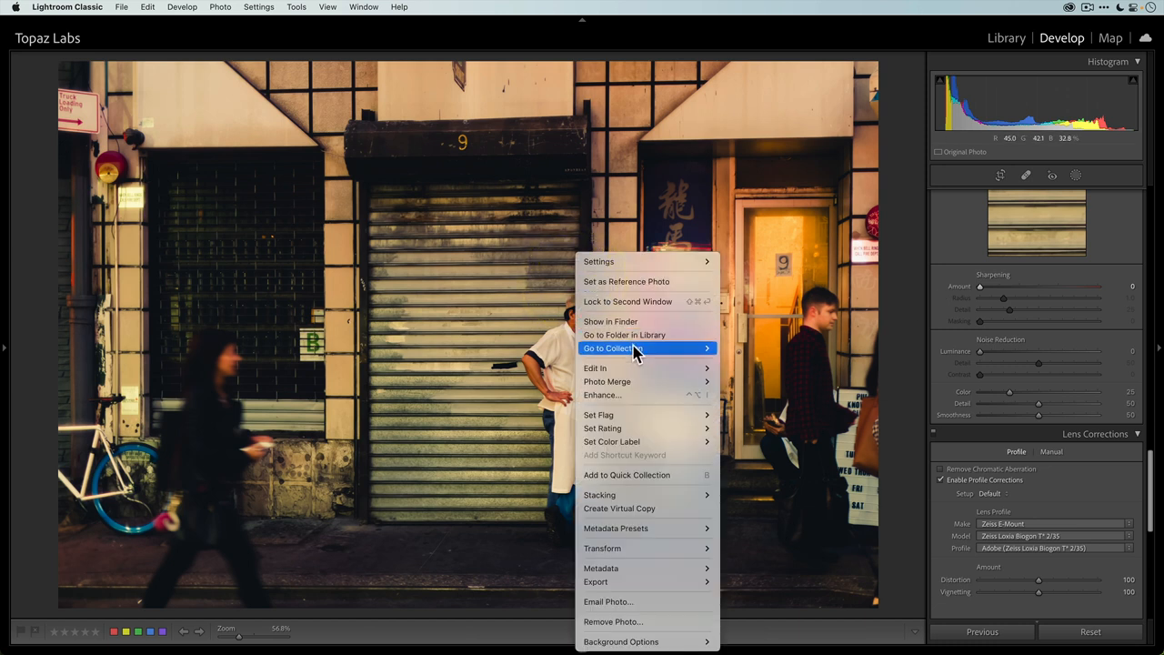
pyautogui.moveTo(597, 368)
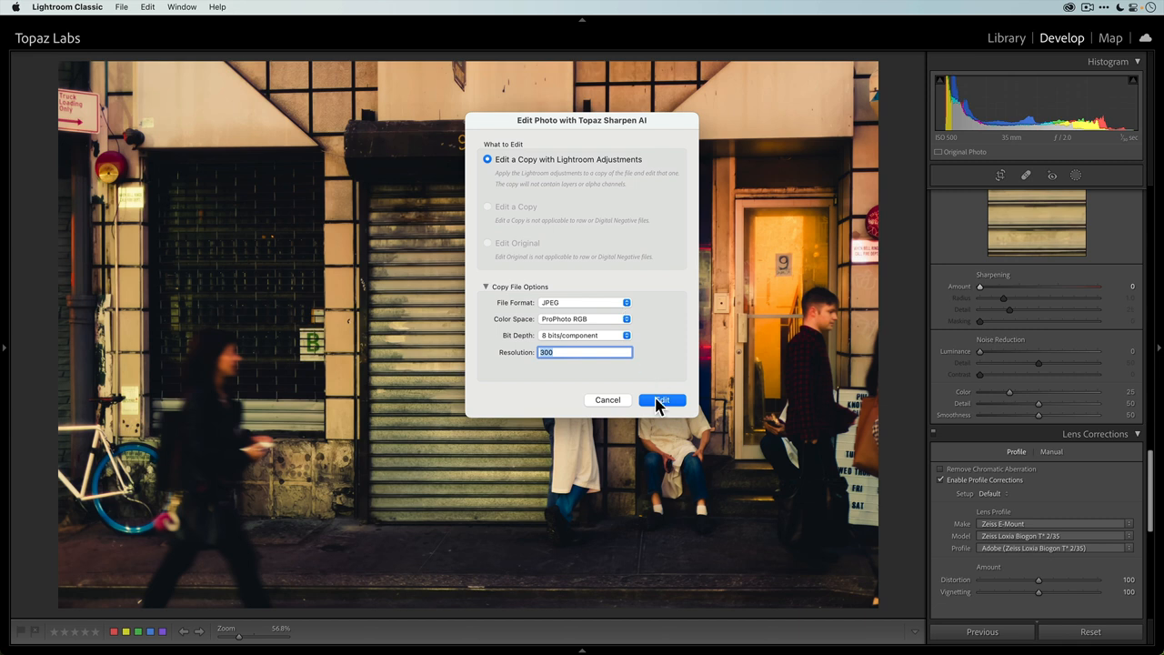
pyautogui.click(662, 400)
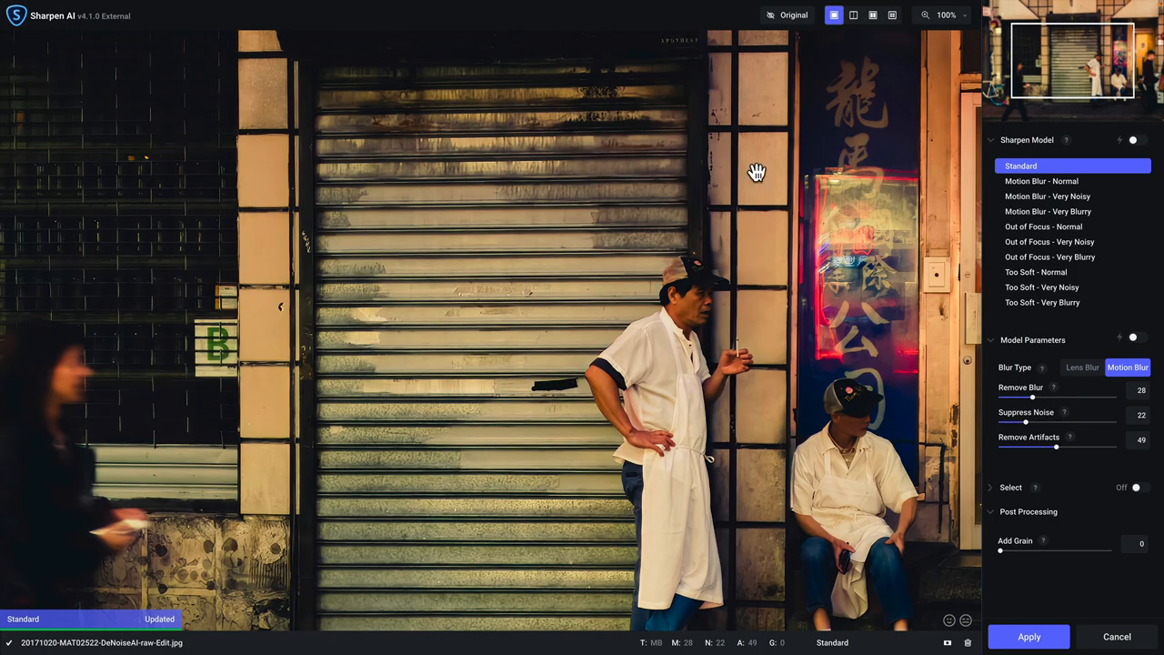
# Compare models in four-panel view, choose Out of Focus - Very Blurry, check against Original, return to single view.
pyautogui.click(891, 15)
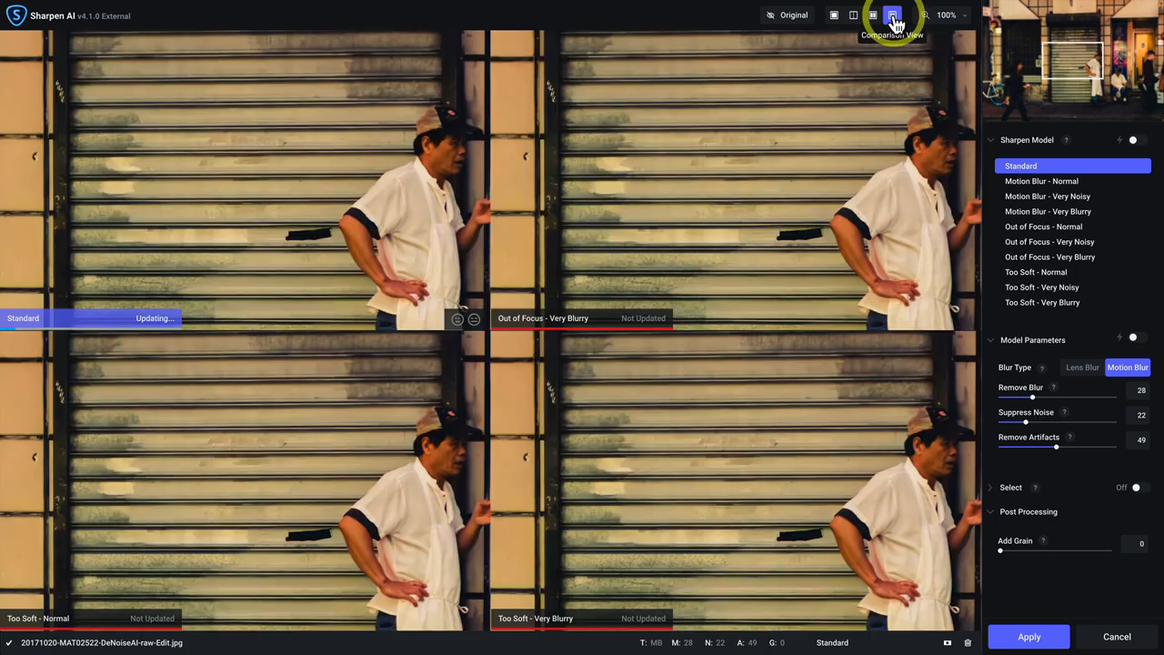
pyautogui.click(891, 15)
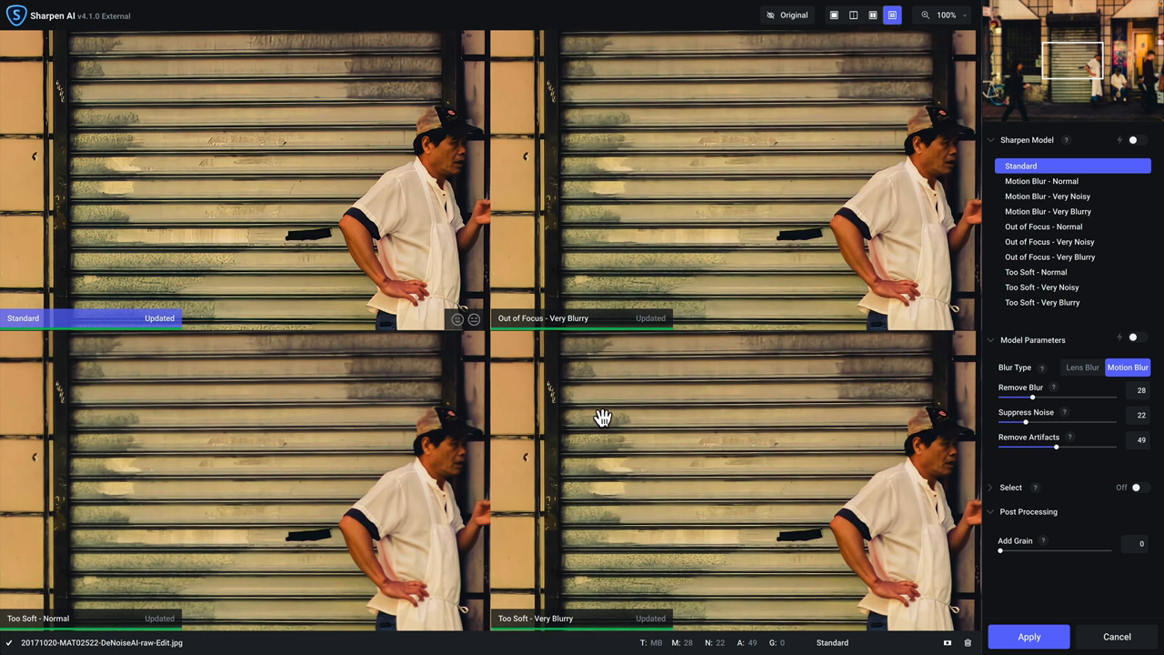
pyautogui.moveTo(946, 57)
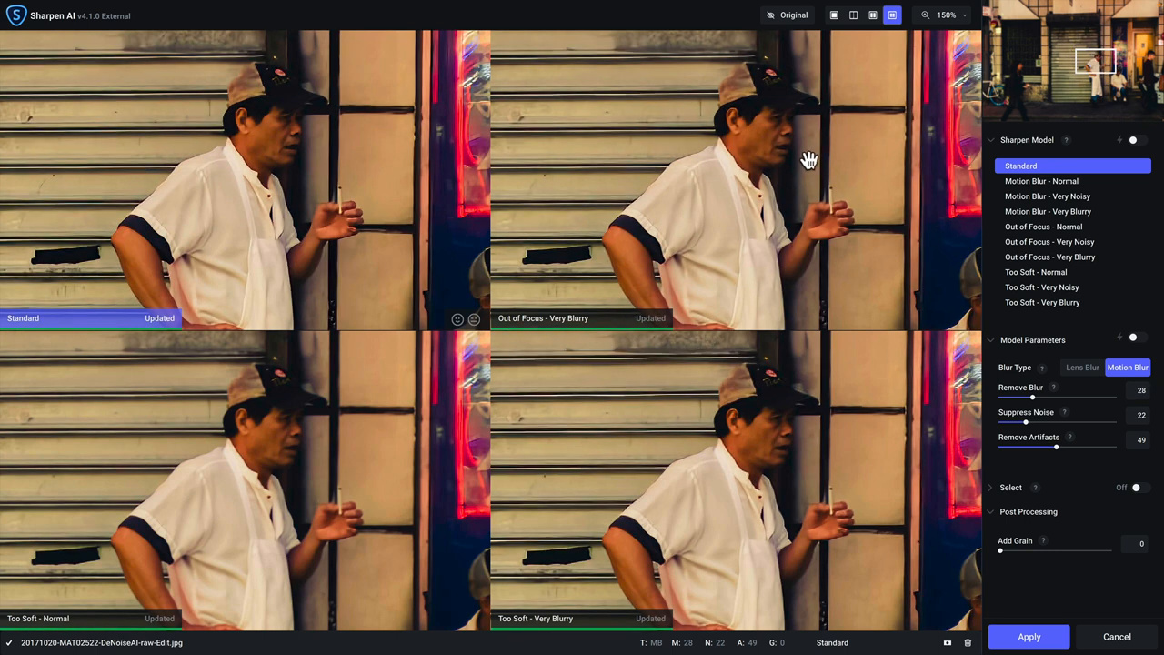
pyautogui.click(1048, 257)
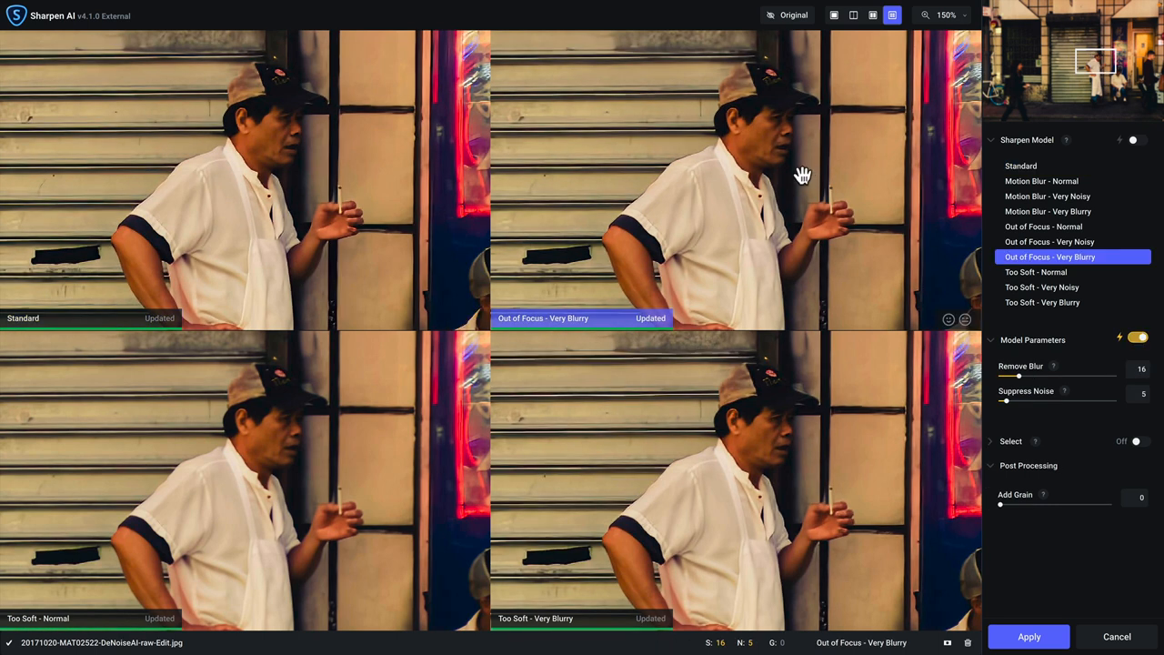
pyautogui.click(787, 15)
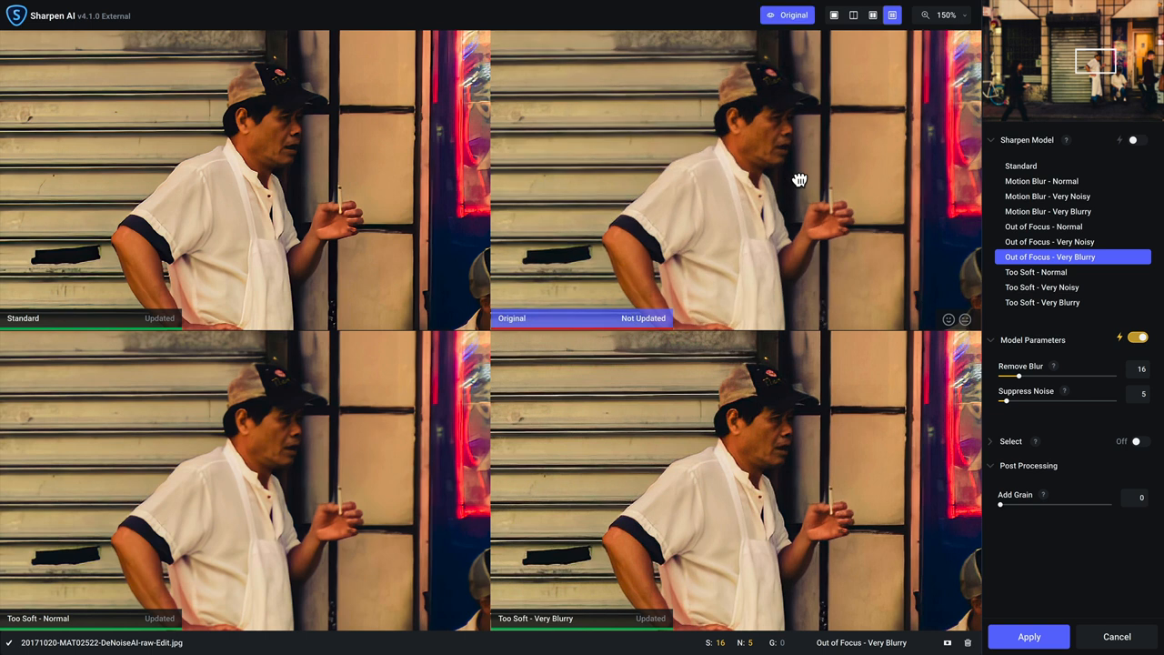
pyautogui.click(786, 15)
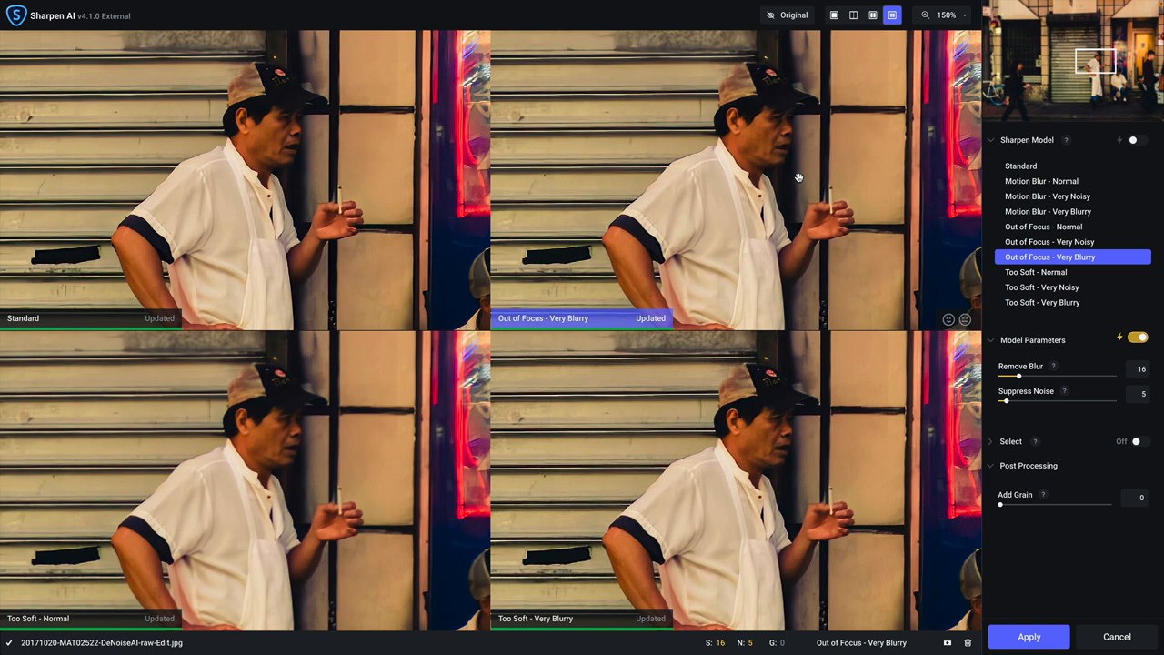
pyautogui.moveTo(782, 218)
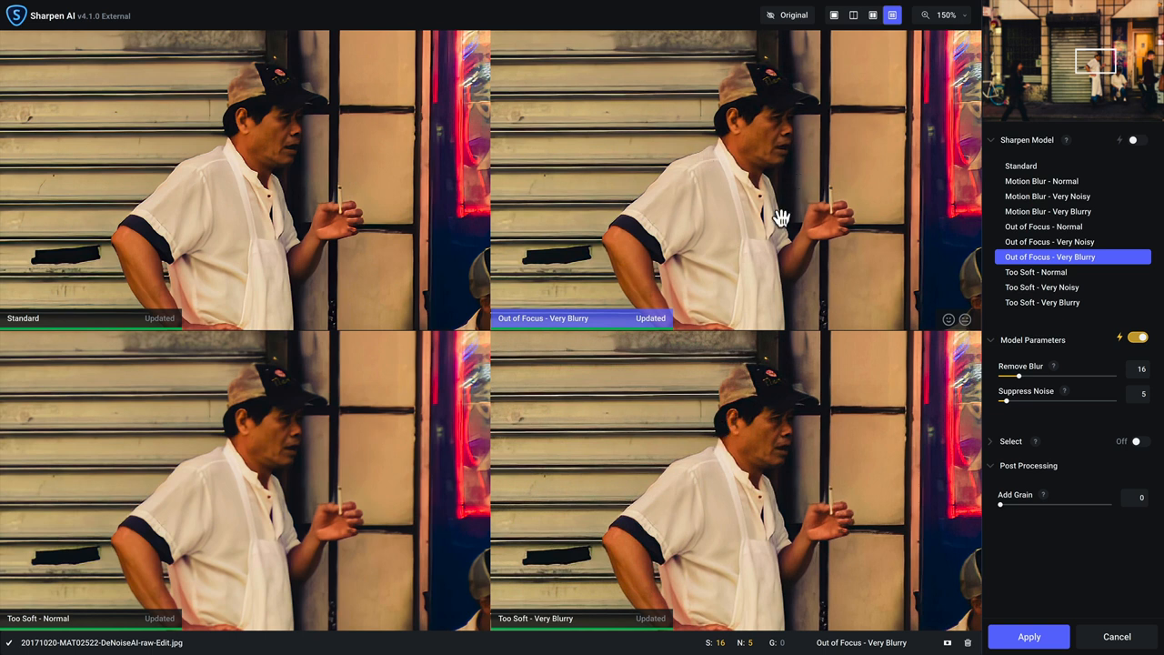
pyautogui.click(833, 15)
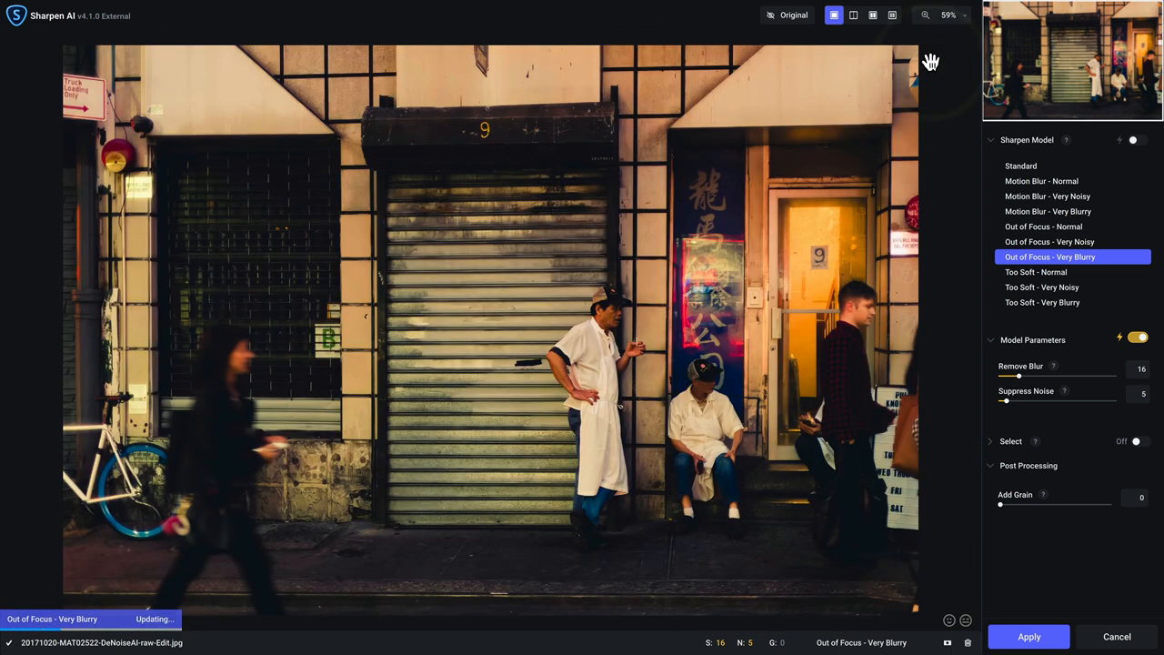
# Toggle the preview against the original to review the whole sharpened image.
pyautogui.click(793, 15)
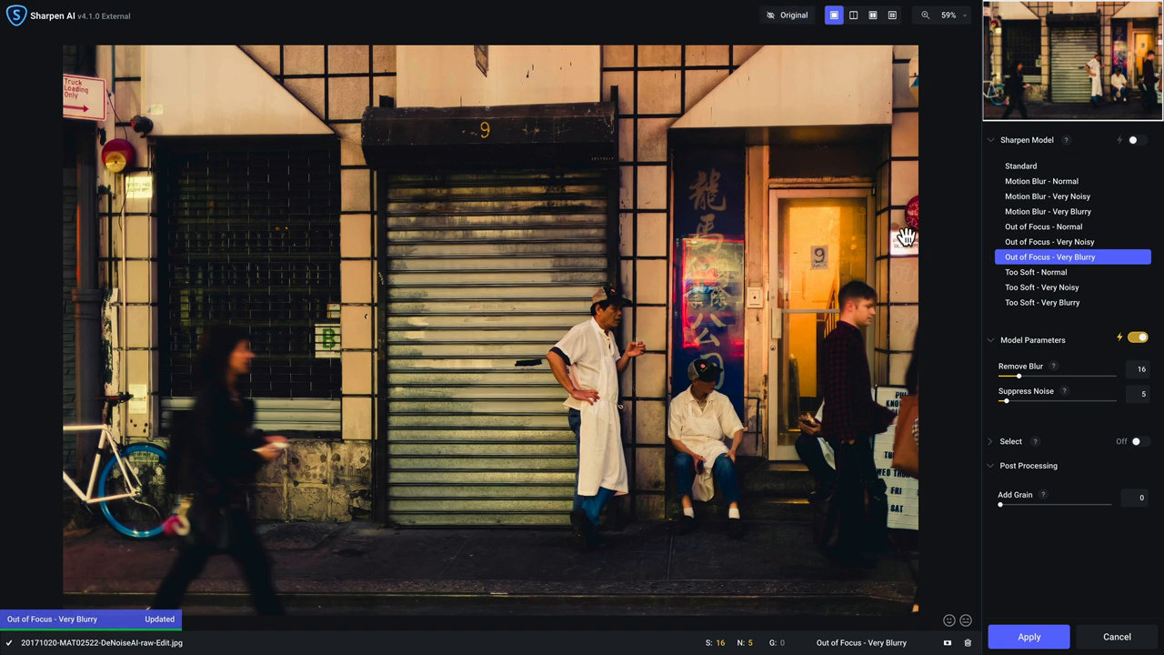
pyautogui.moveTo(893, 289)
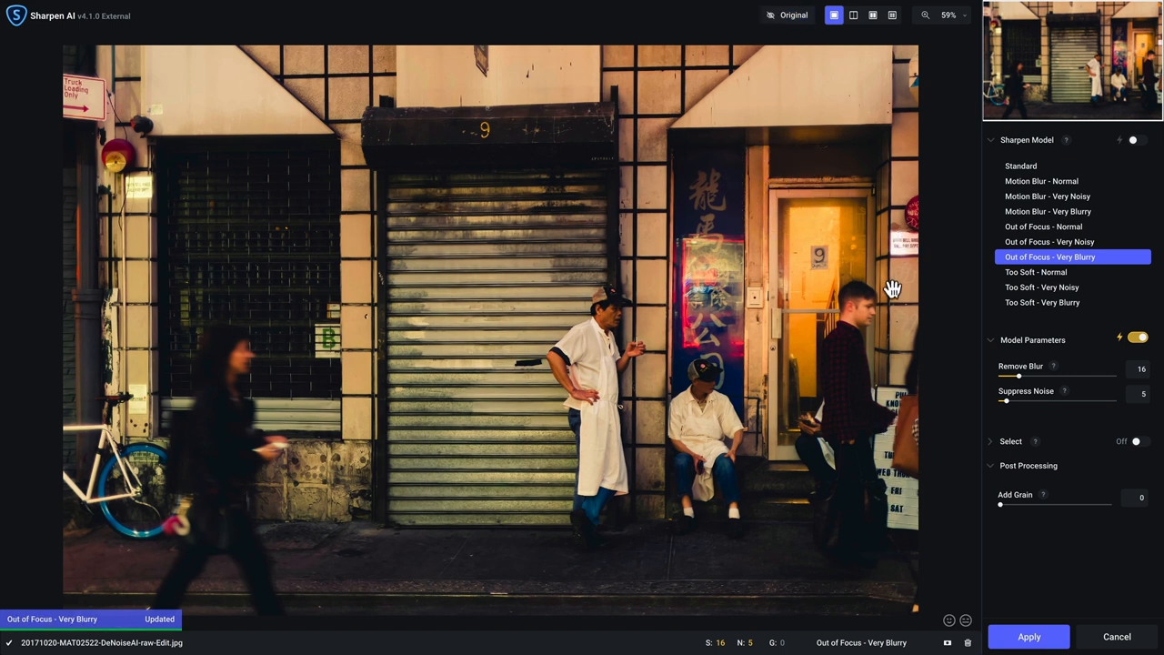
pyautogui.moveTo(764, 421)
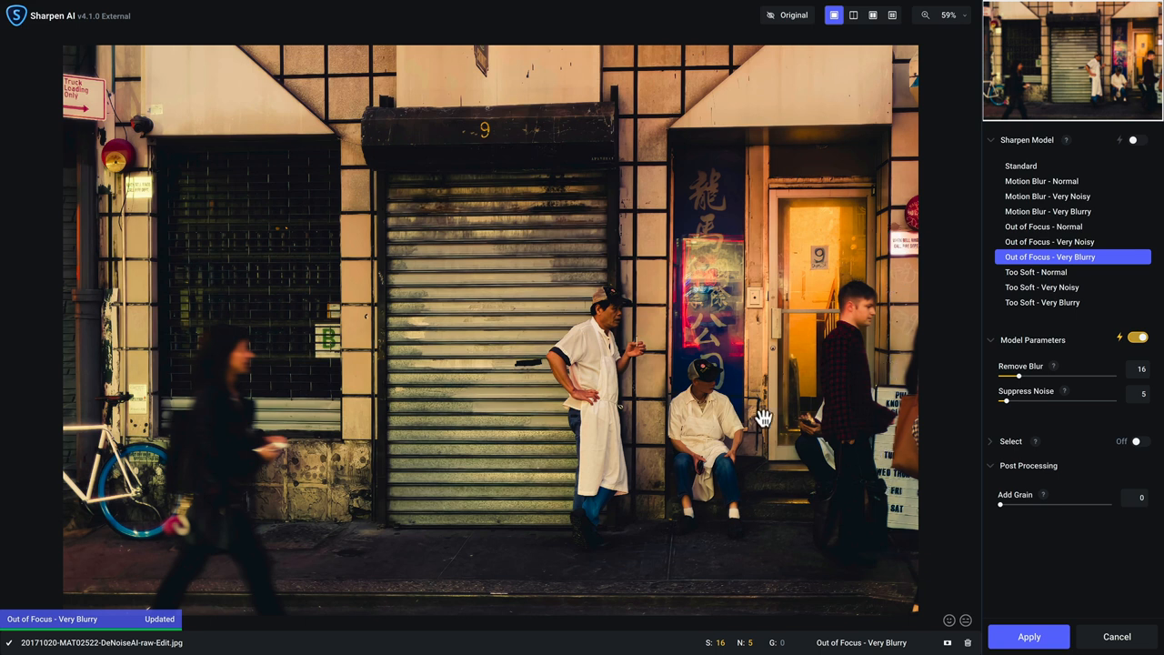
pyautogui.click(786, 14)
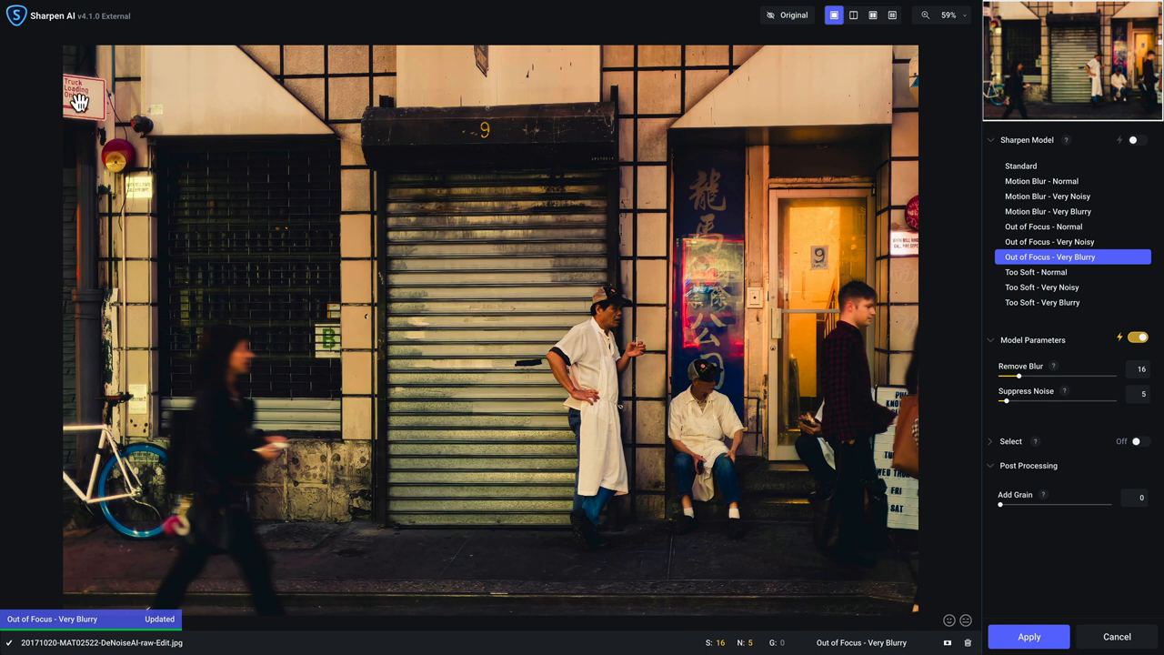
pyautogui.click(786, 15)
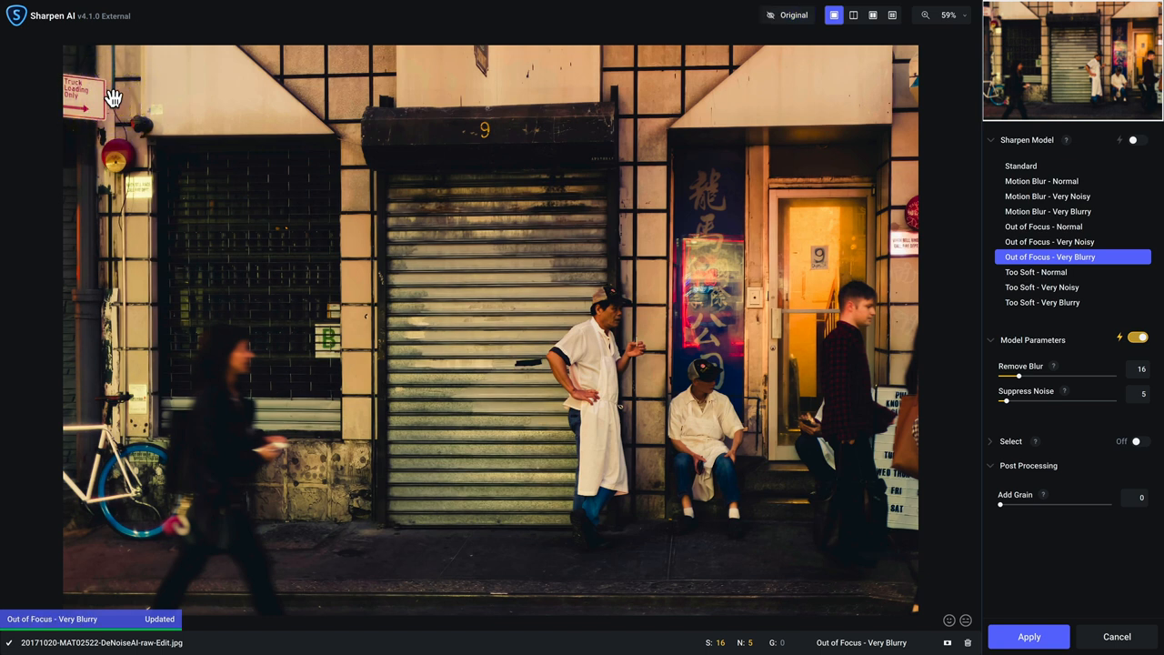
pyautogui.moveTo(269, 261)
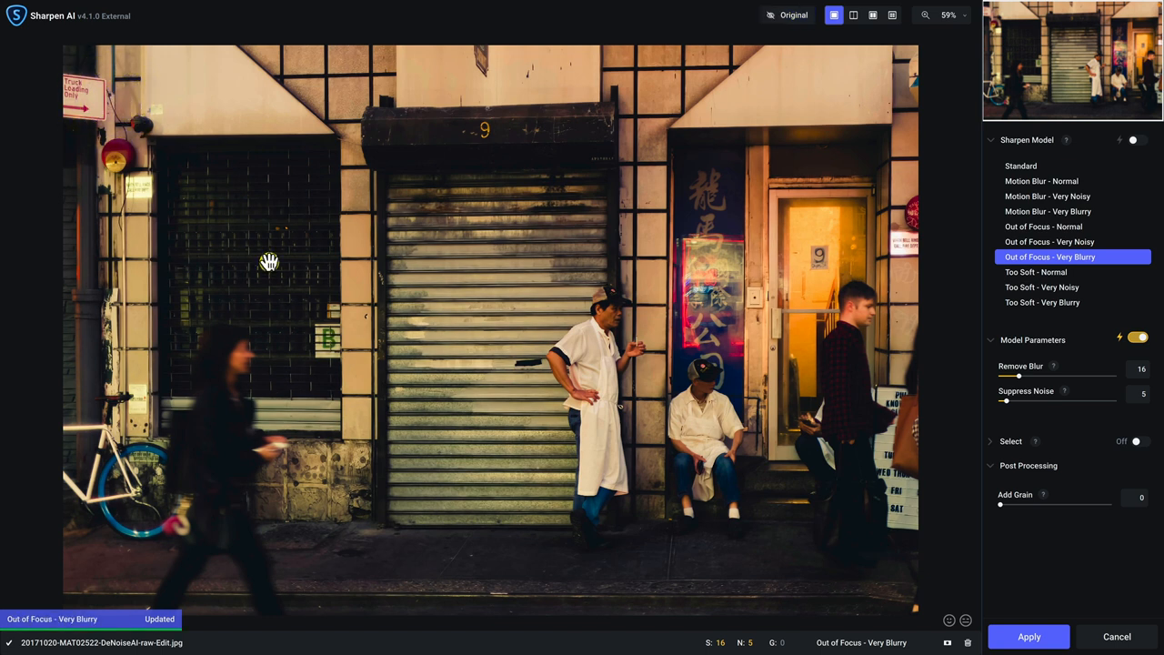
pyautogui.moveTo(395, 382)
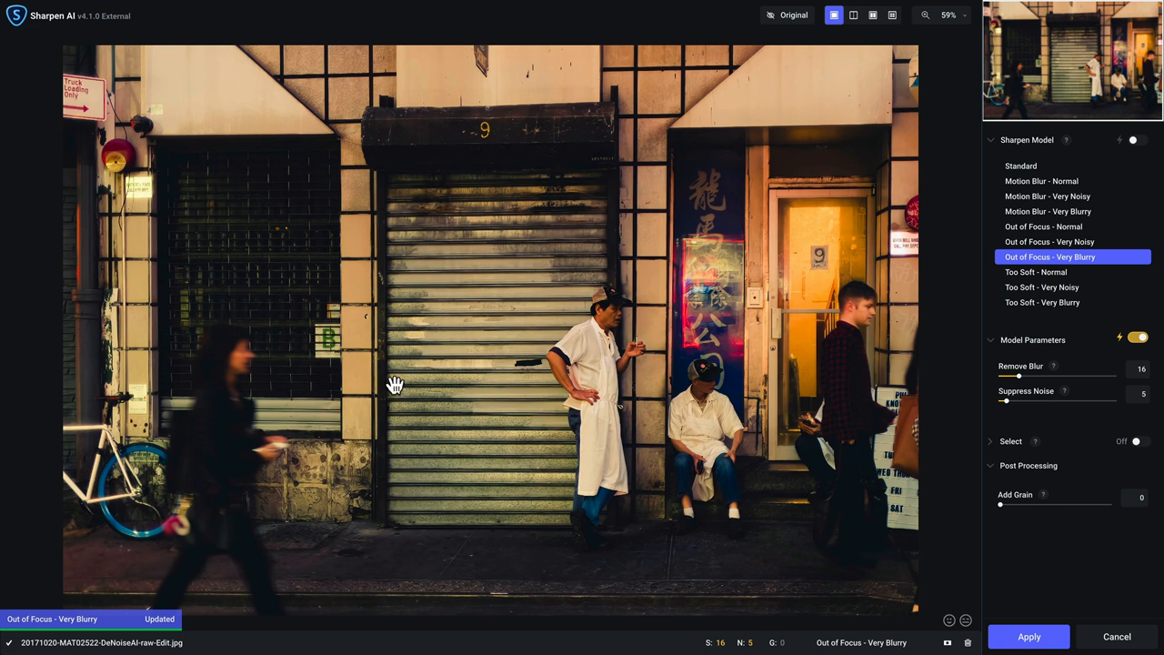
pyautogui.moveTo(919, 542)
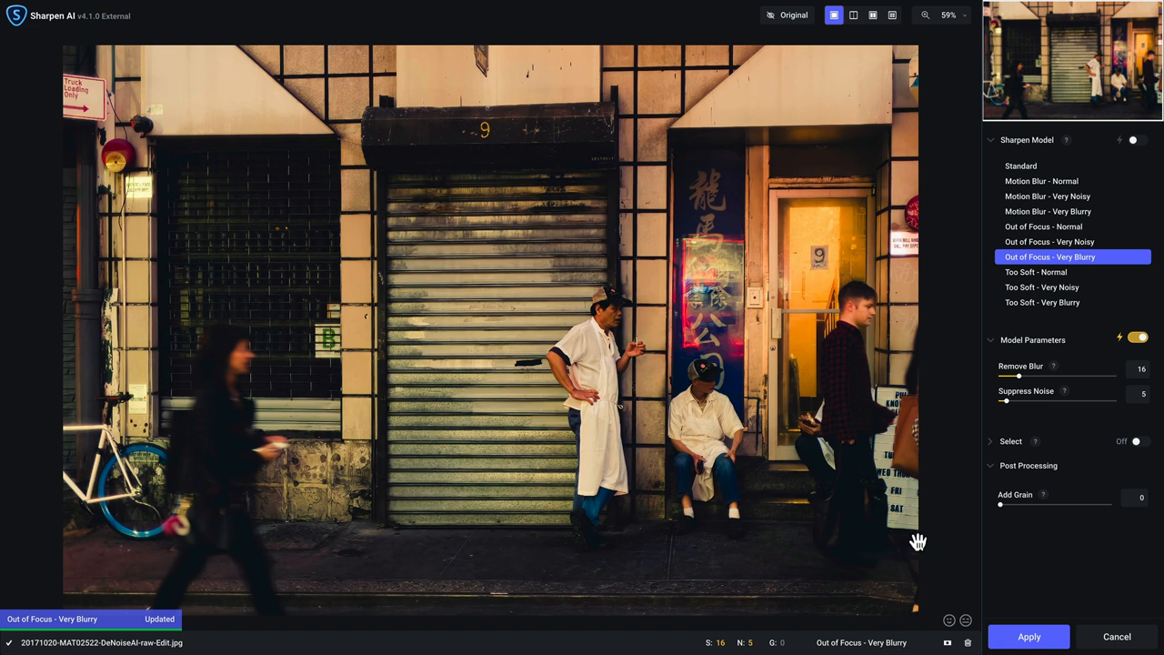
pyautogui.moveTo(1030, 636)
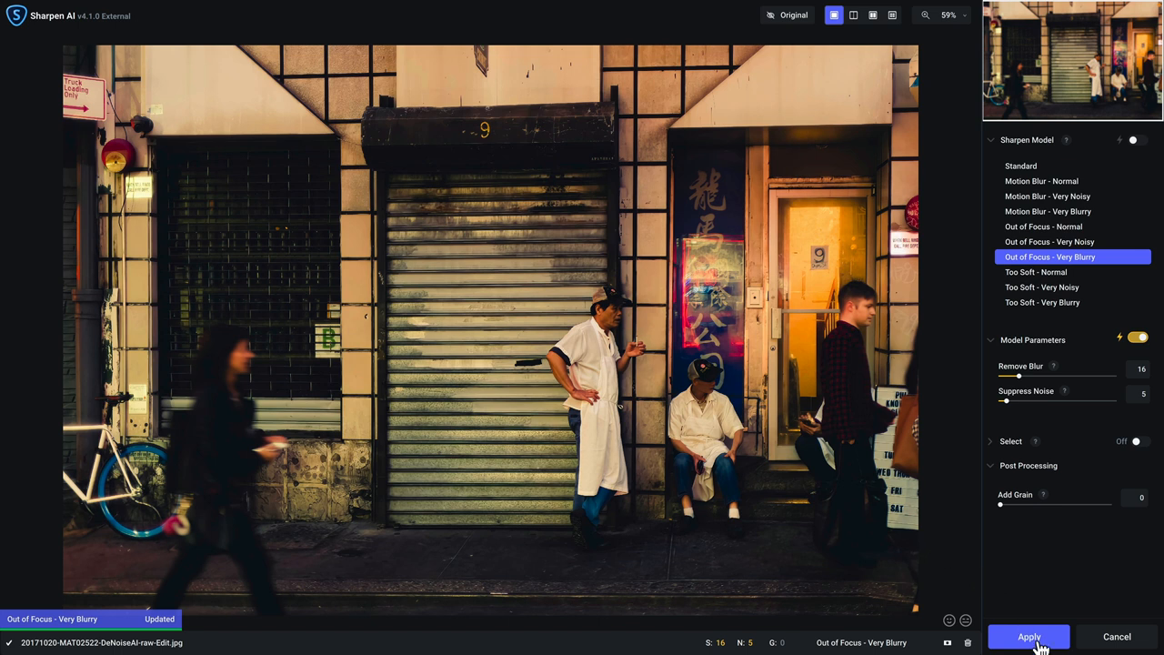
# Apply the Topaz sharpening and select the sharpened copy back in the Library grid.
pyautogui.click(1030, 636)
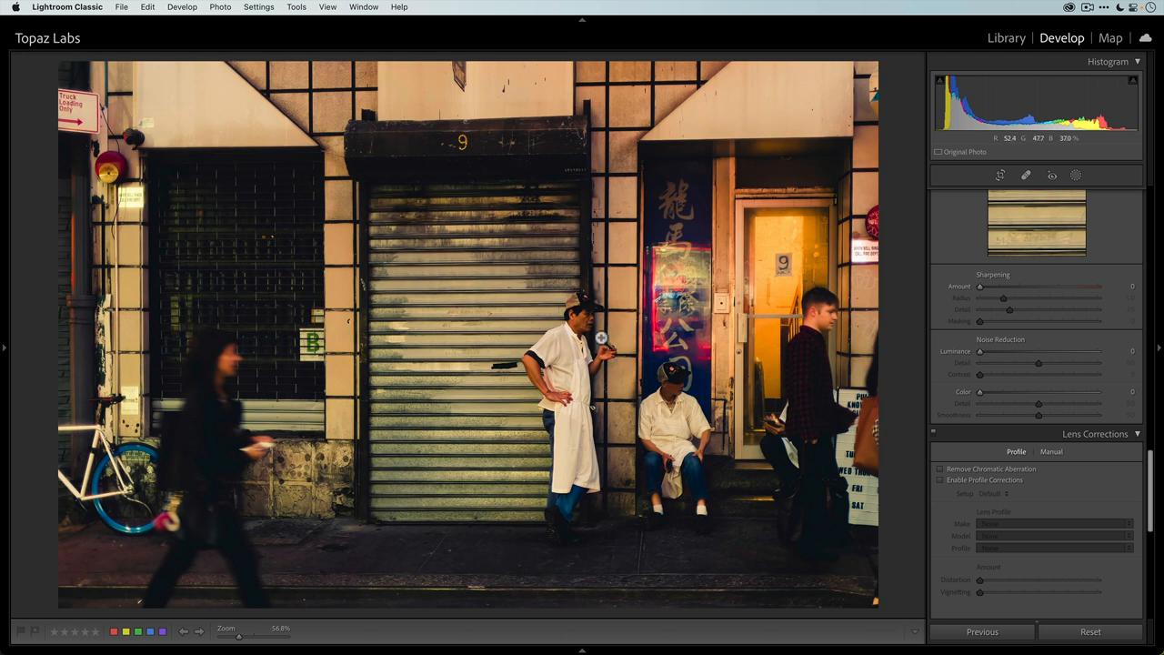
pyautogui.click(1005, 36)
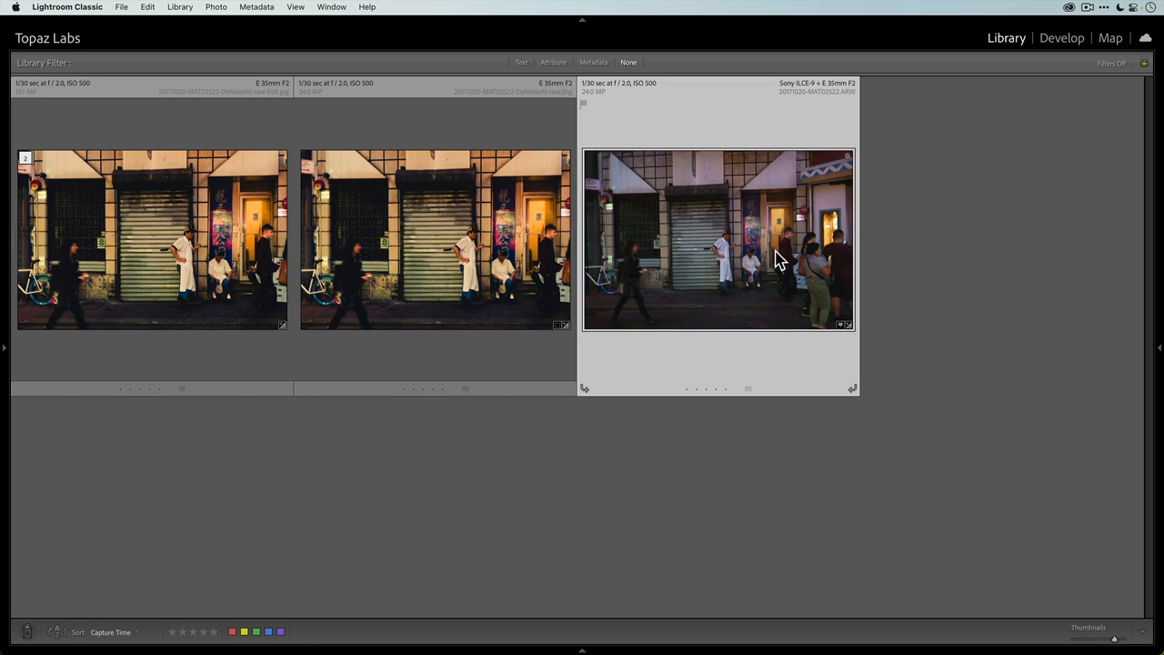
pyautogui.click(436, 240)
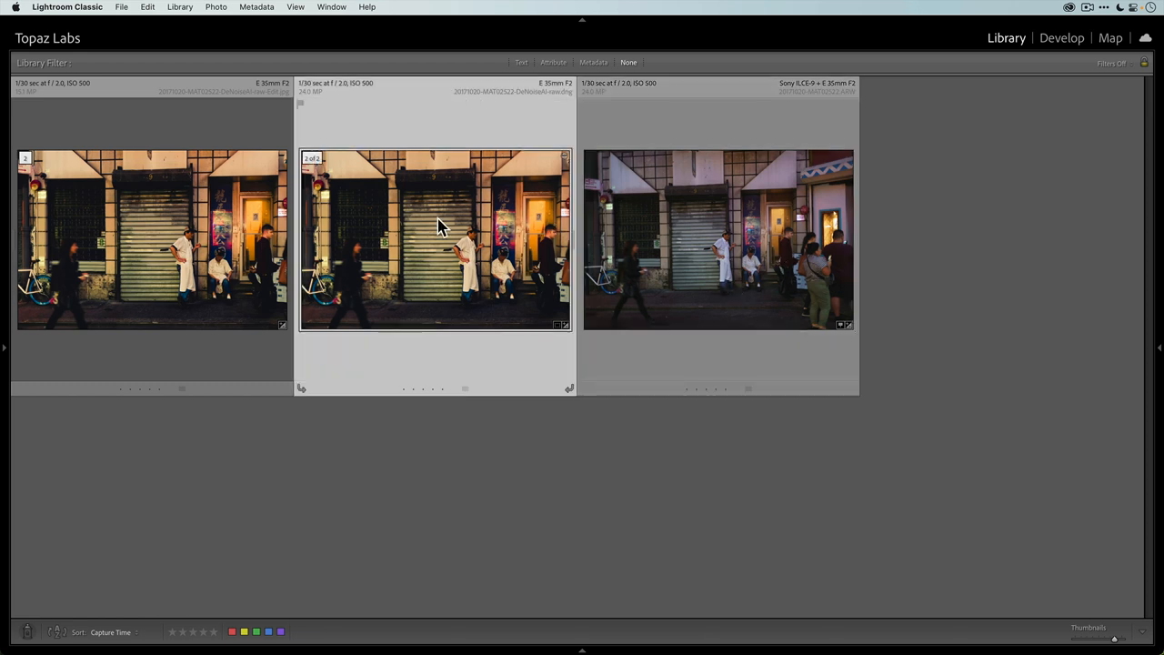
pyautogui.moveTo(403, 238)
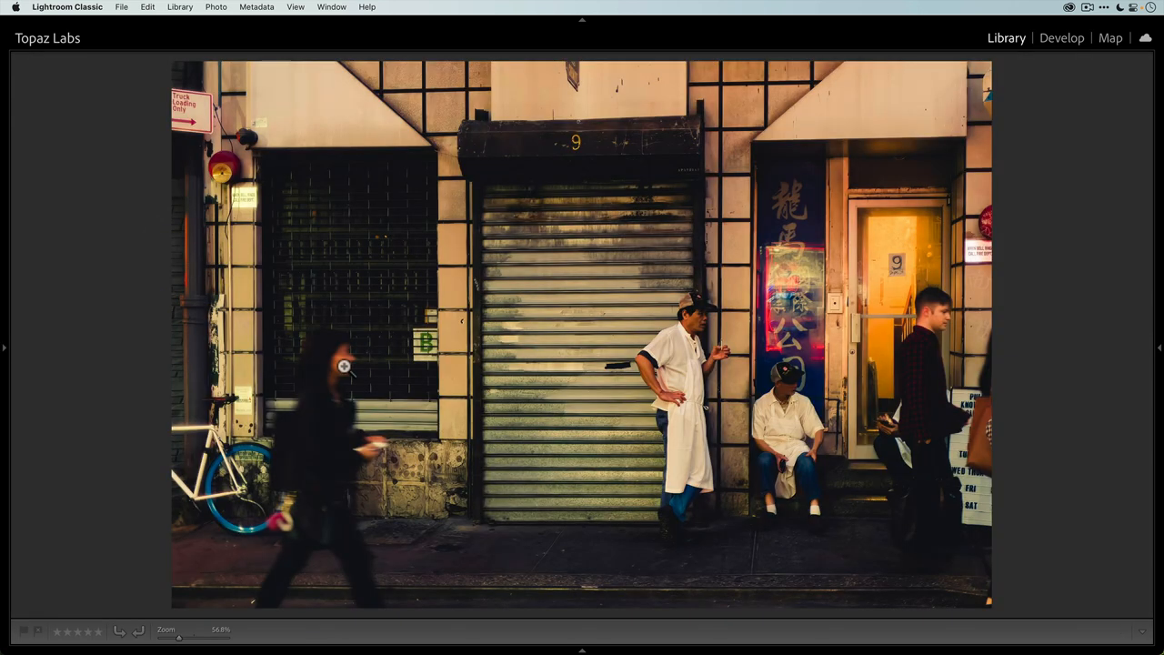
pyautogui.moveTo(1044, 51)
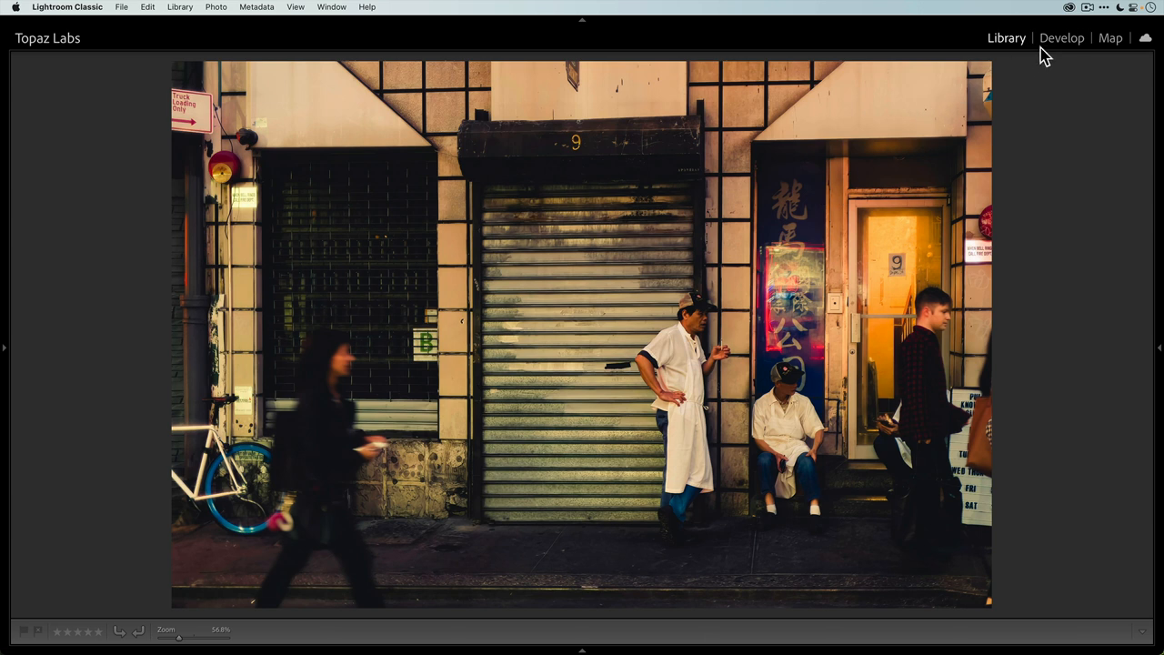
# In Develop, draw a radial-gradient mask over the aproned man and hide its colour overlay.
pyautogui.click(1062, 36)
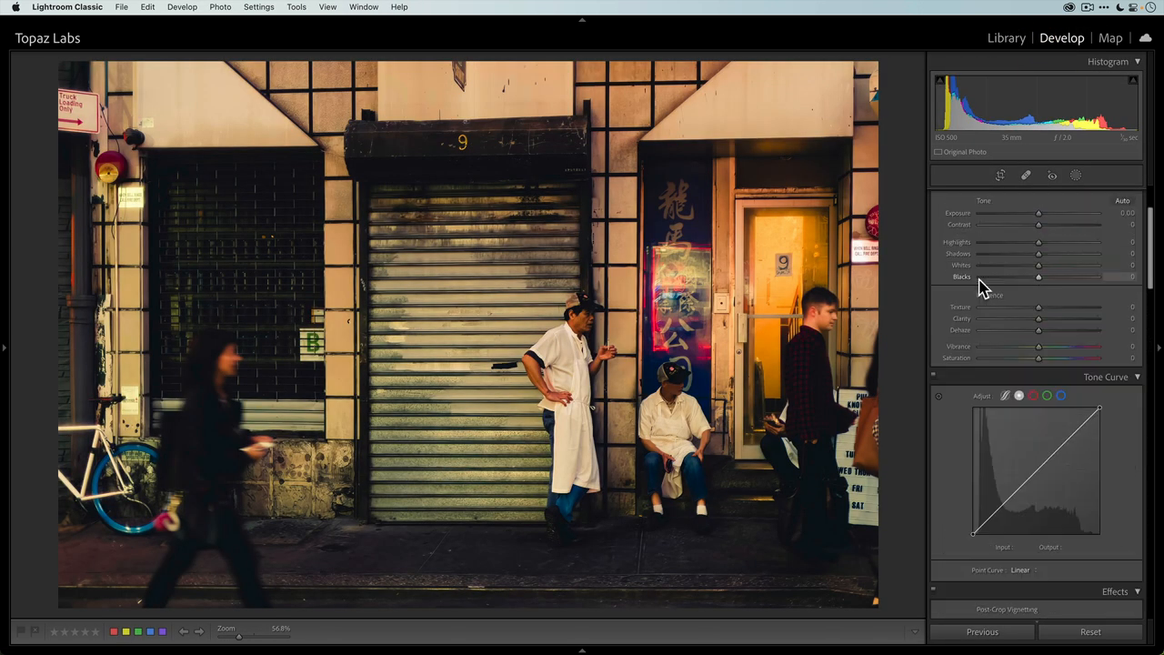
pyautogui.click(1077, 174)
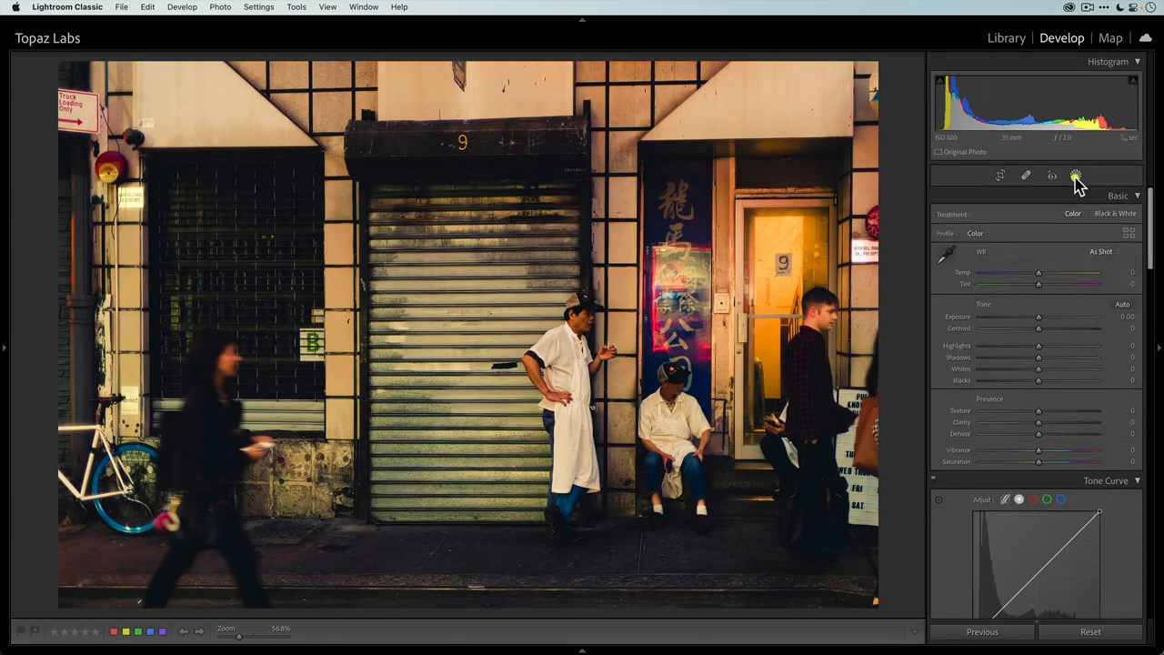
pyautogui.click(1076, 175)
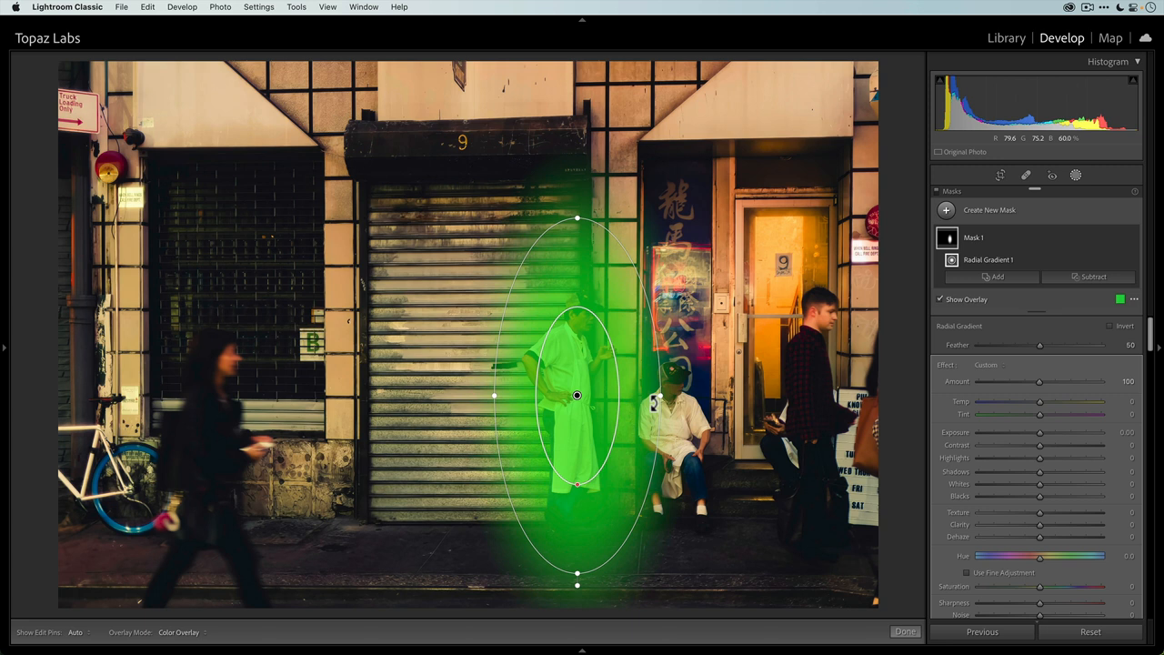
pyautogui.click(940, 298)
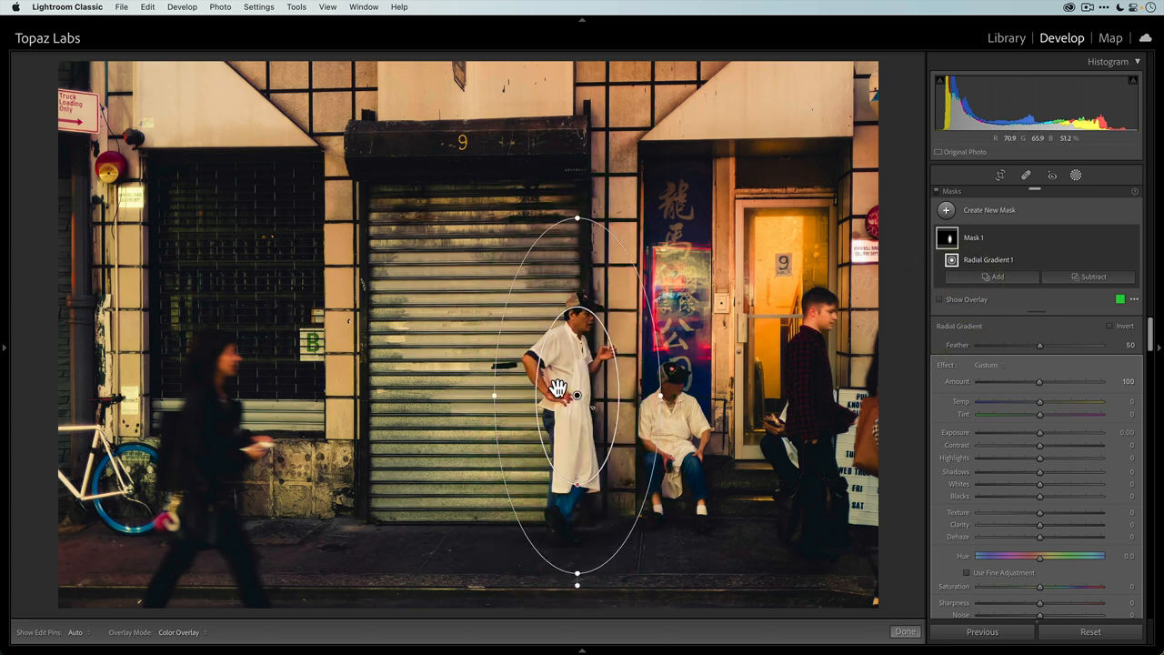
pyautogui.moveTo(546, 306)
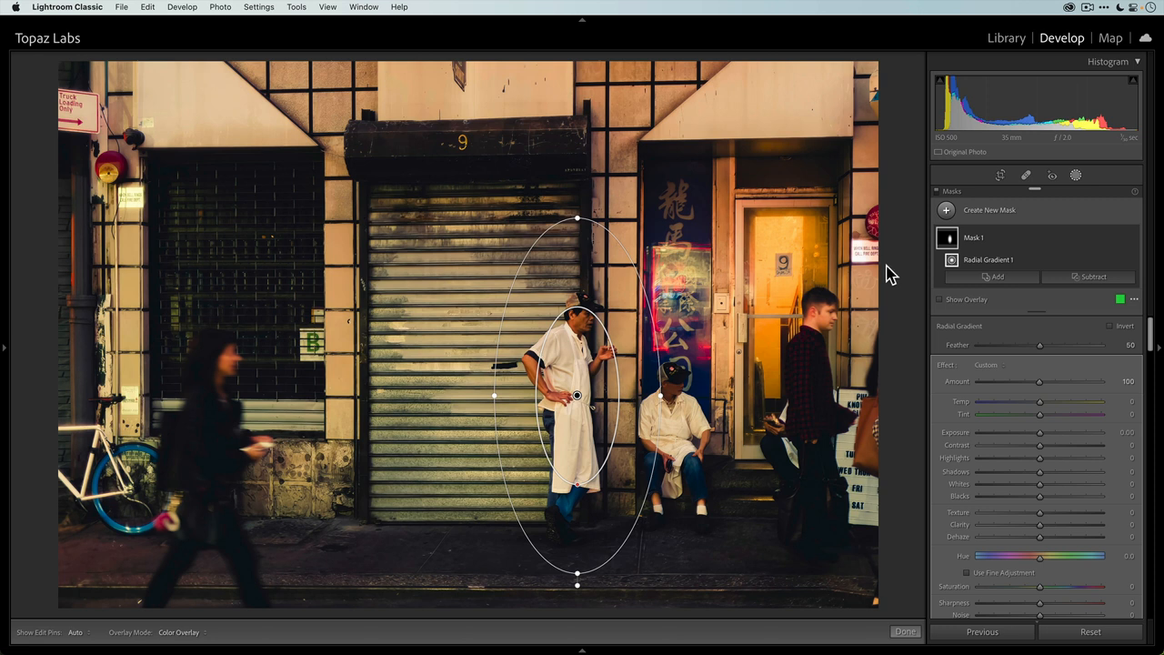
pyautogui.moveTo(713, 230)
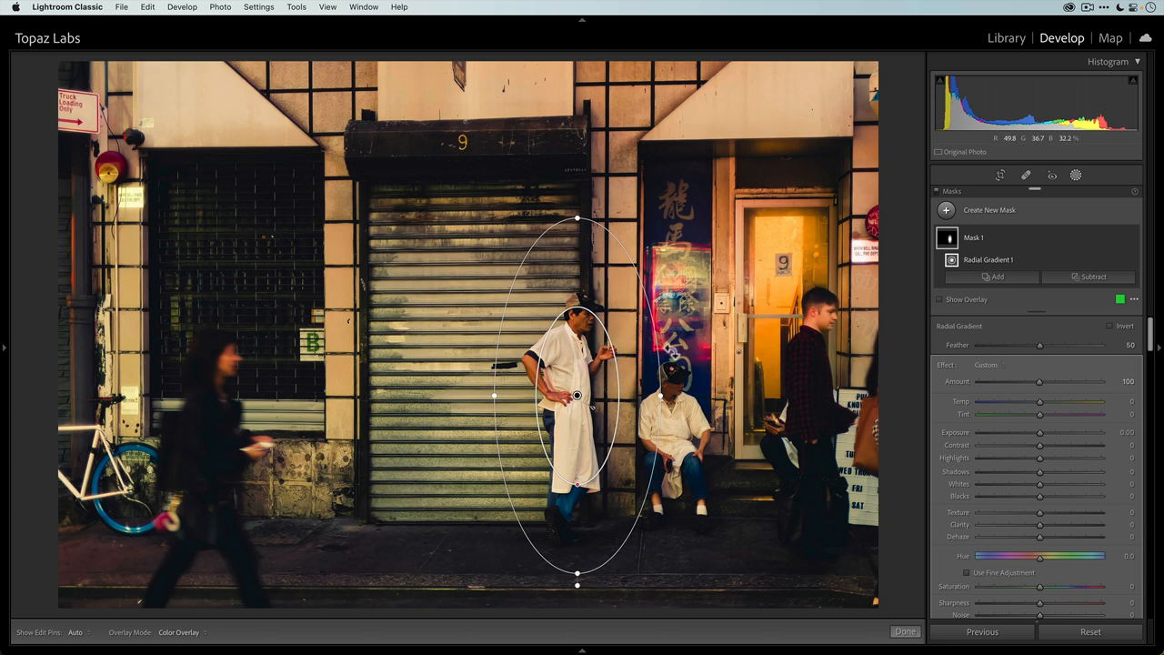
pyautogui.moveTo(840, 397)
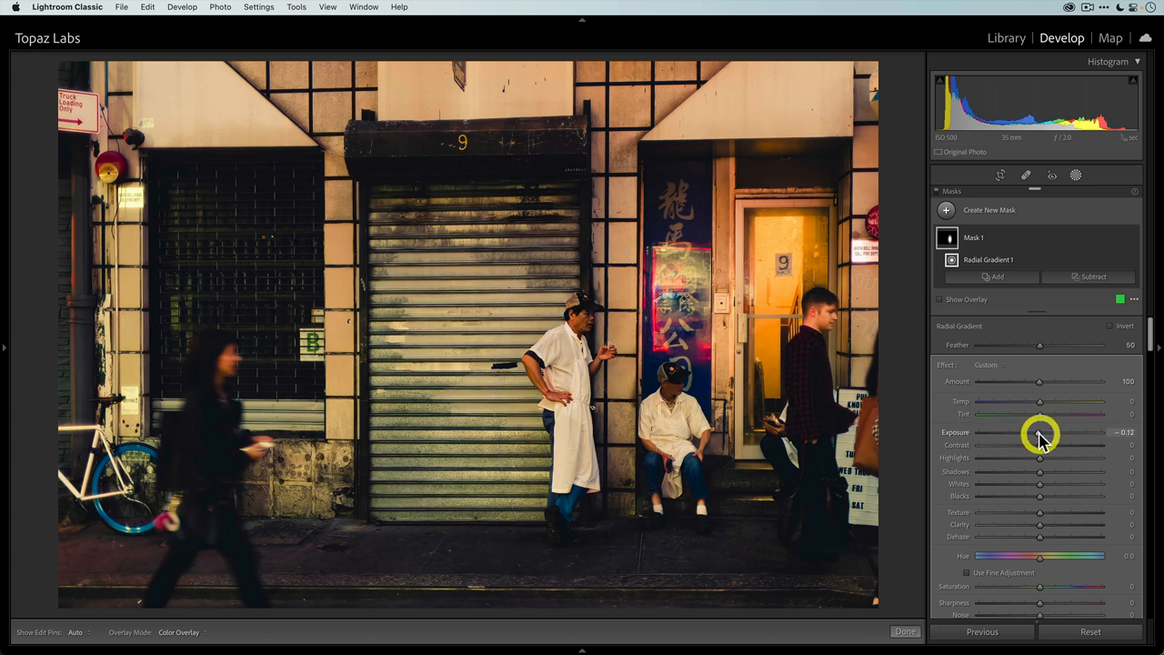
# Invert the radial mask and pull its Exposure negative to darken the surroundings.
pyautogui.moveTo(1040, 444); pyautogui.dragTo(1035, 444)
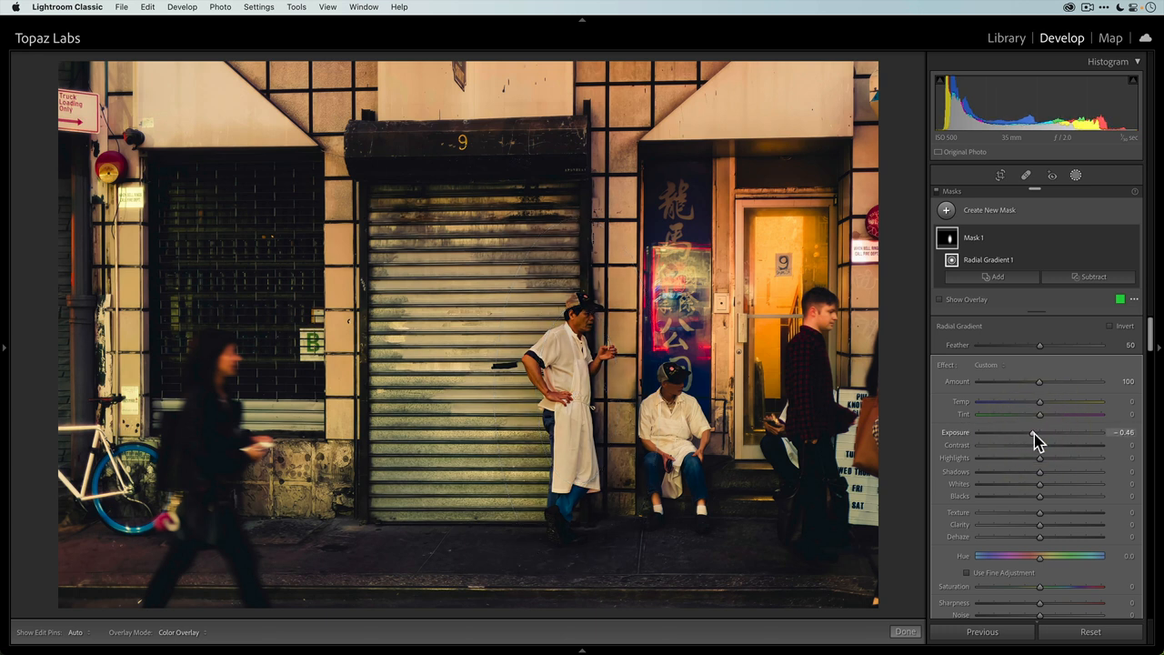
pyautogui.moveTo(1040, 433); pyautogui.dragTo(1022, 432)
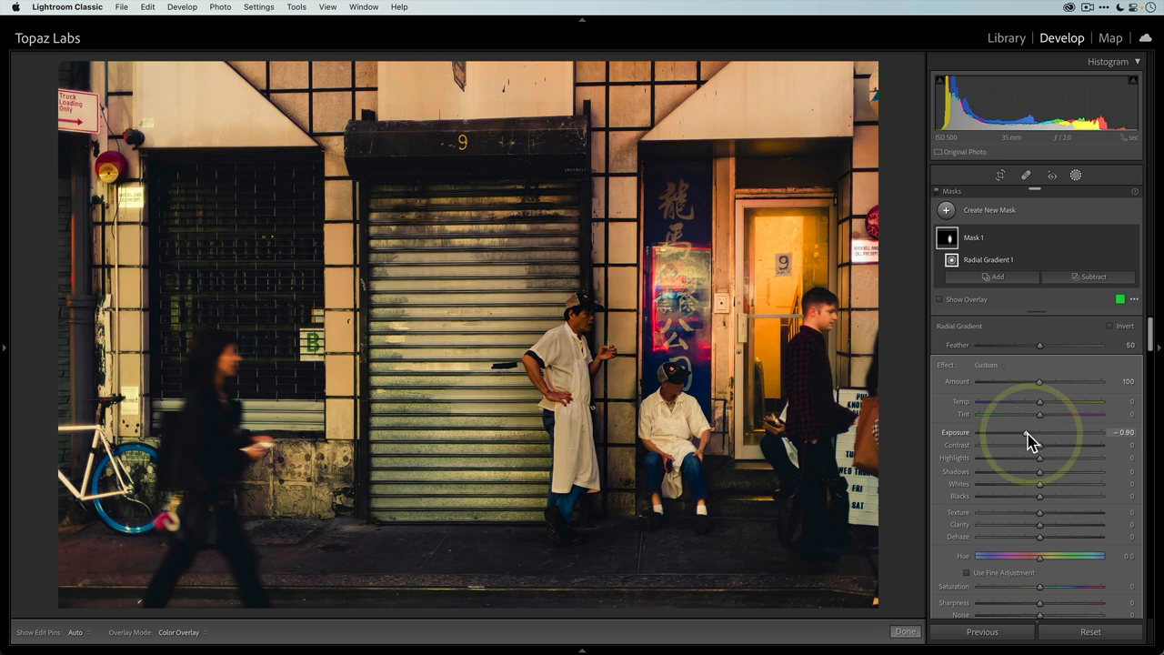
pyautogui.moveTo(1027, 433); pyautogui.dragTo(1037, 433)
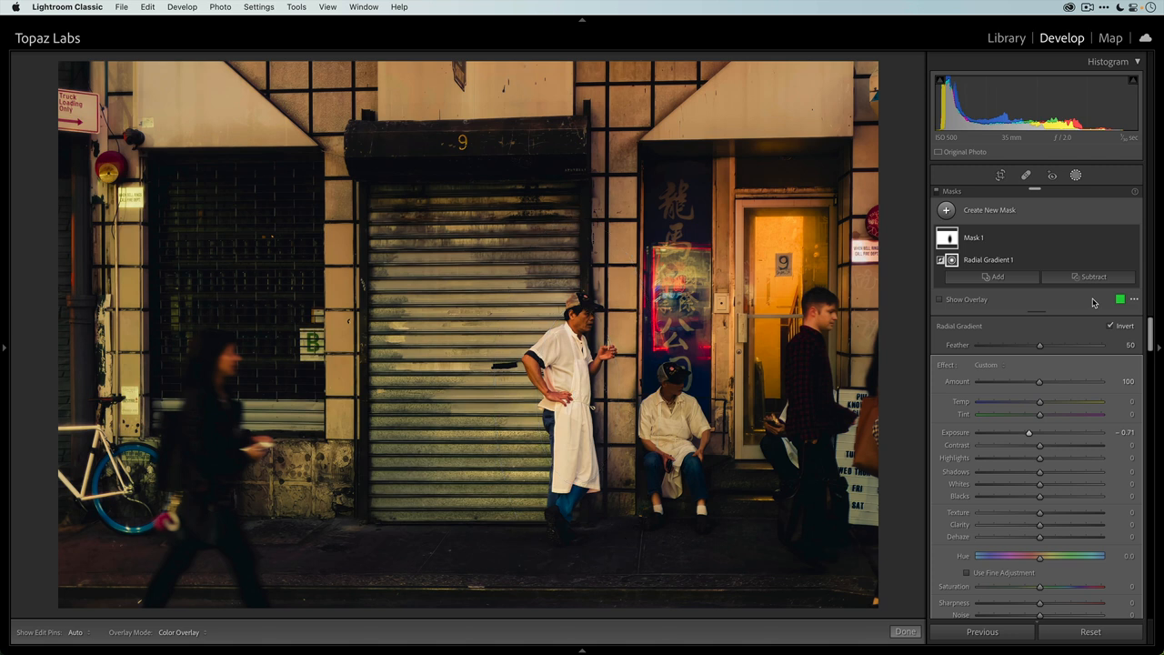
pyautogui.moveTo(1030, 432); pyautogui.dragTo(1041, 433)
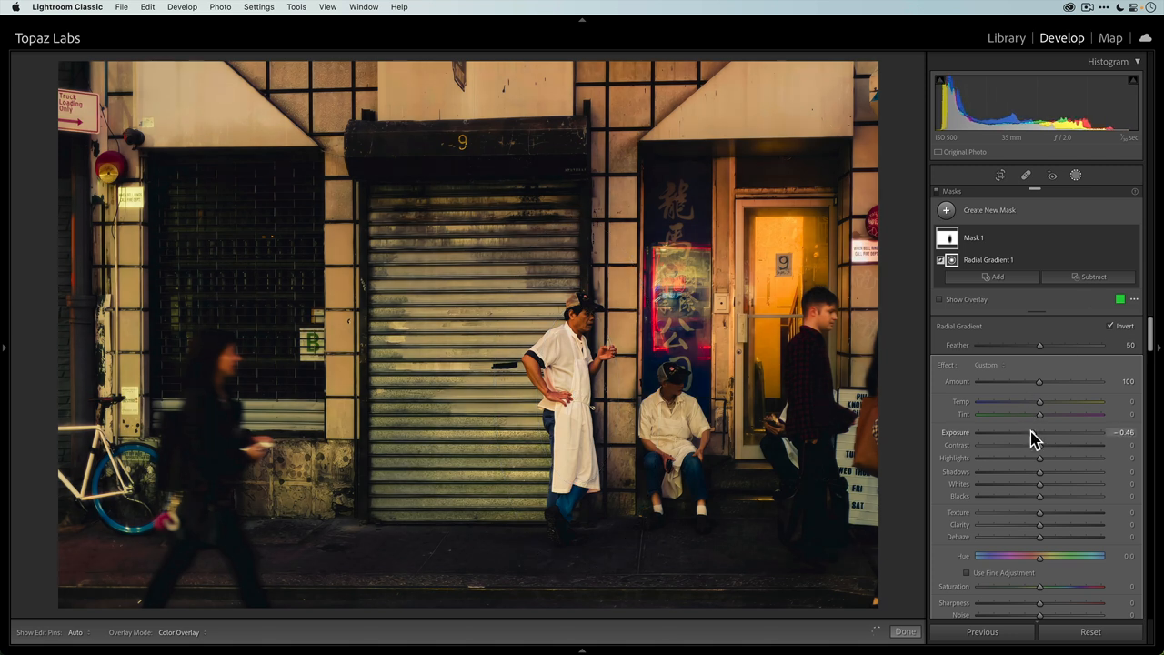
pyautogui.moveTo(1040, 433); pyautogui.dragTo(1030, 433)
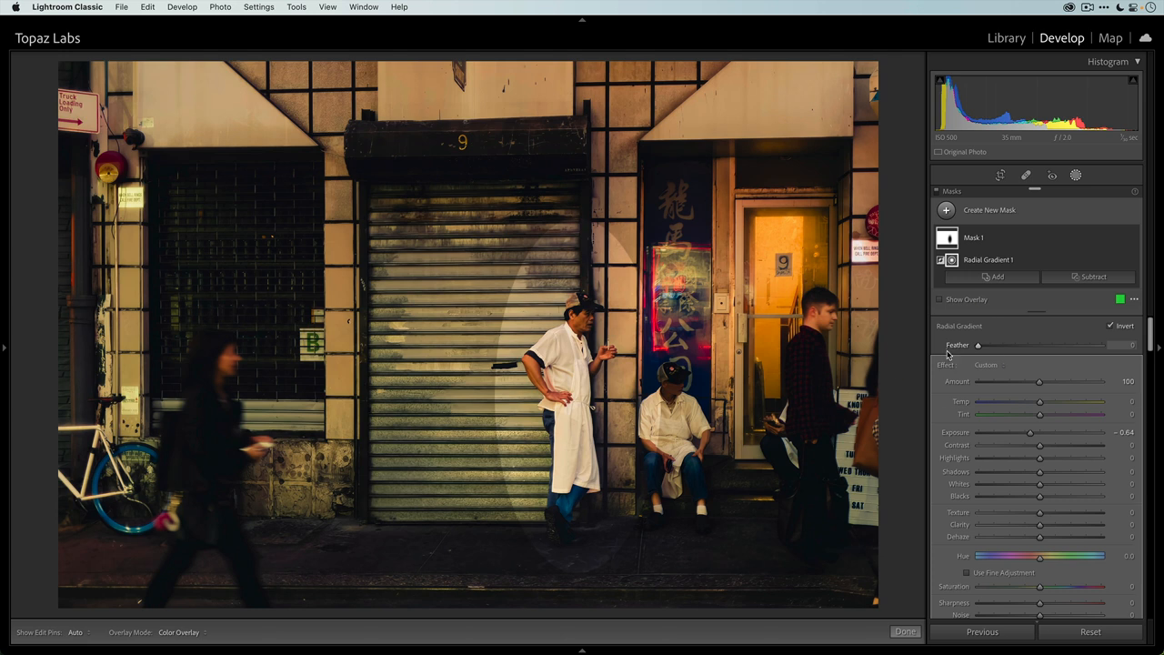
# Feather the vignette to 72, reshape the oval around the man and fine-tune its darkness.
pyautogui.moveTo(978, 346); pyautogui.dragTo(1066, 345)
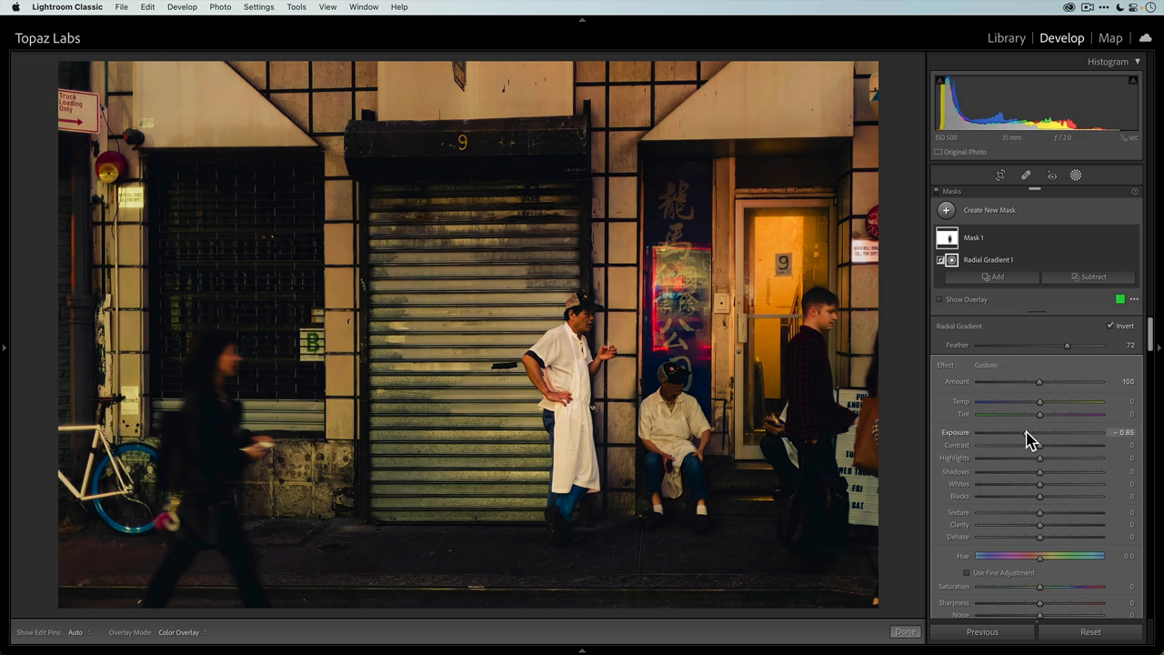
pyautogui.moveTo(1041, 433); pyautogui.dragTo(1052, 433)
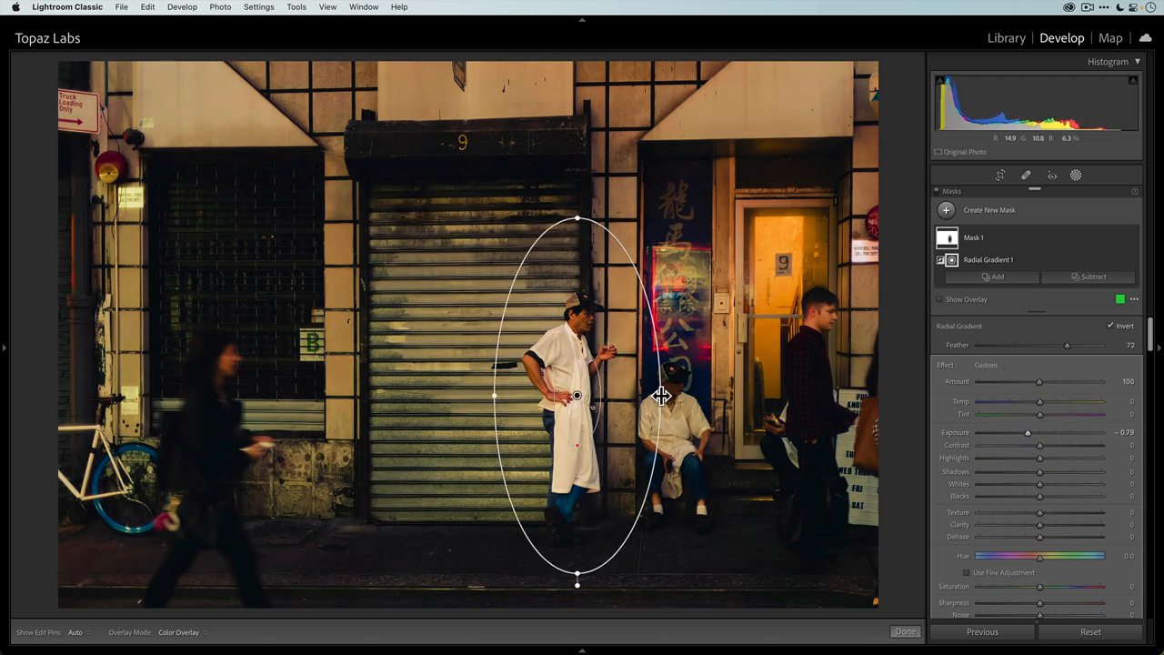
pyautogui.moveTo(640, 395); pyautogui.dragTo(709, 395)
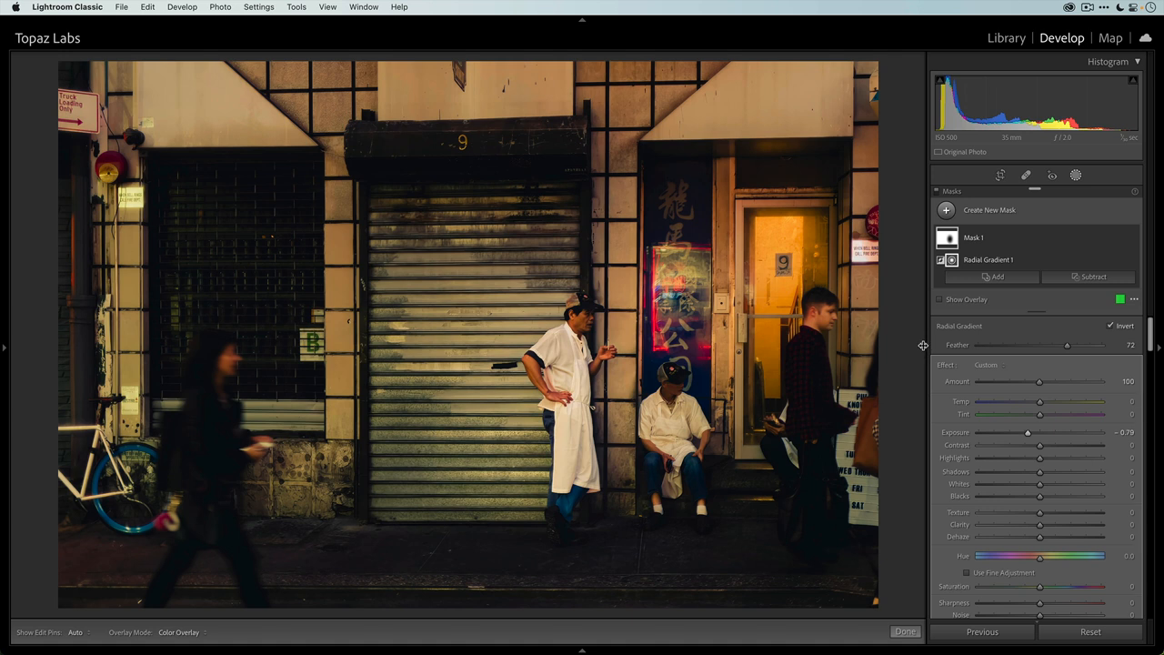
pyautogui.moveTo(1028, 433); pyautogui.dragTo(1041, 433)
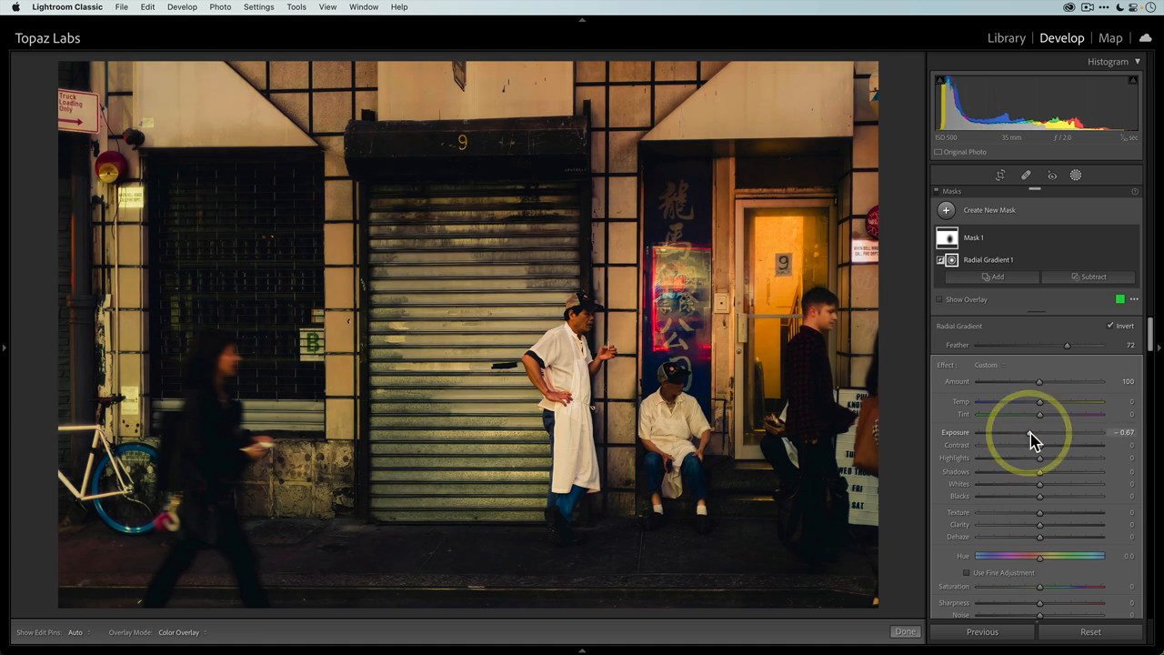
pyautogui.moveTo(1040, 433); pyautogui.dragTo(1033, 433)
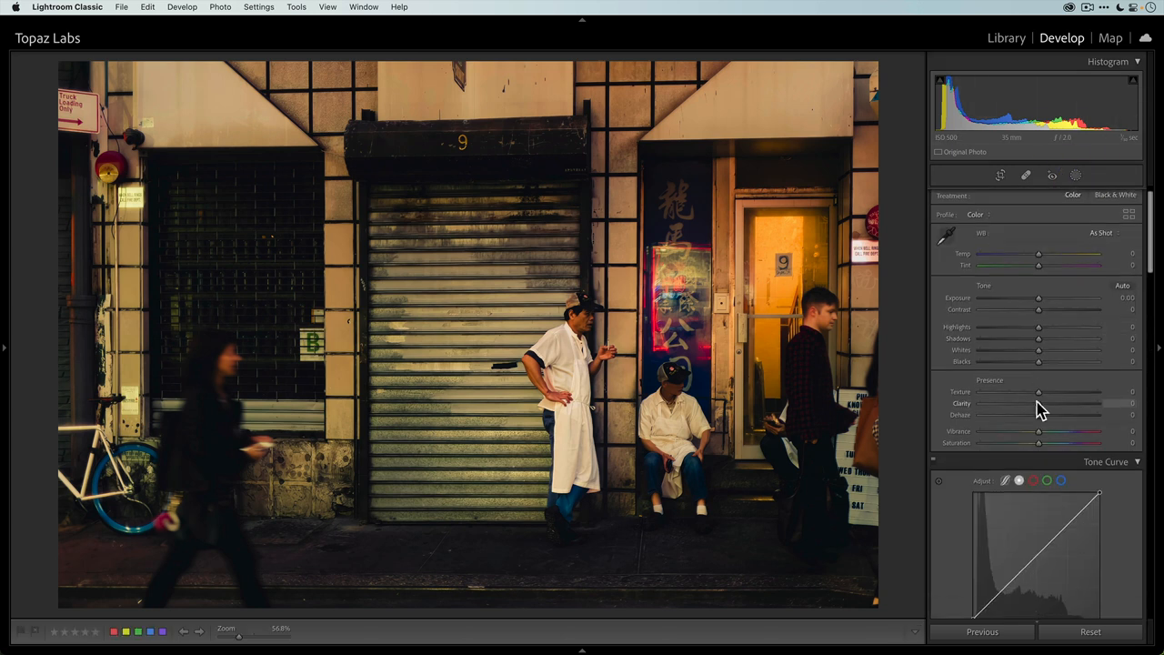
# Raise Texture to about +75 and Clarity to +8, then return to the Library grid.
pyautogui.moveTo(1037, 404); pyautogui.dragTo(1046, 404)
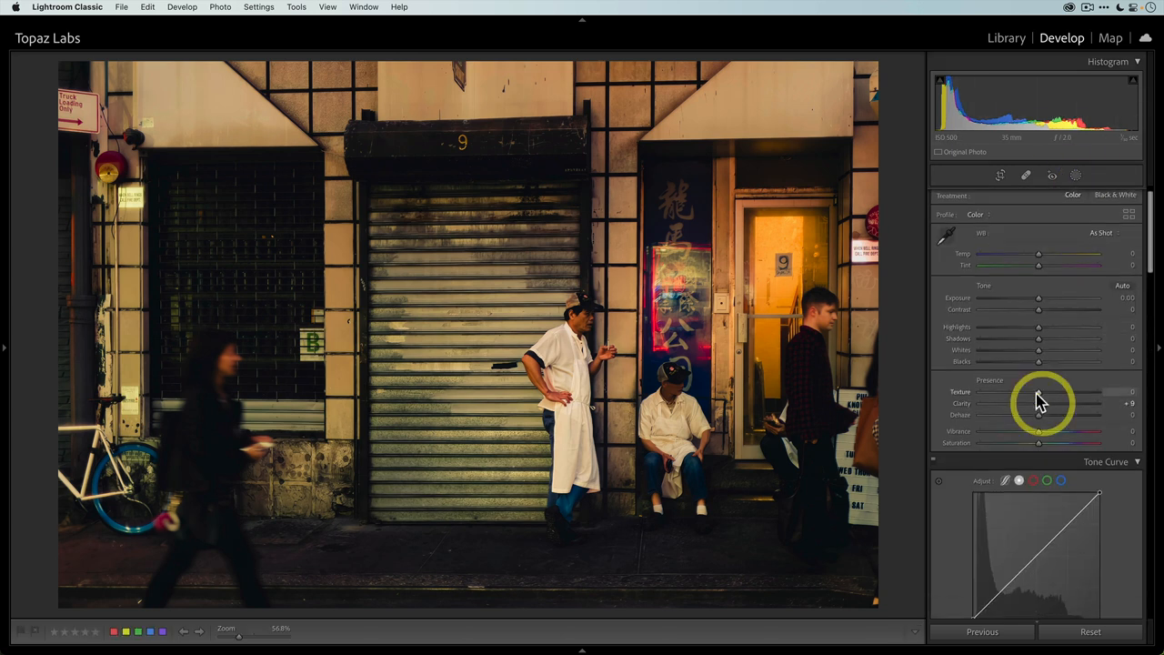
pyautogui.moveTo(1037, 391); pyautogui.dragTo(1055, 391)
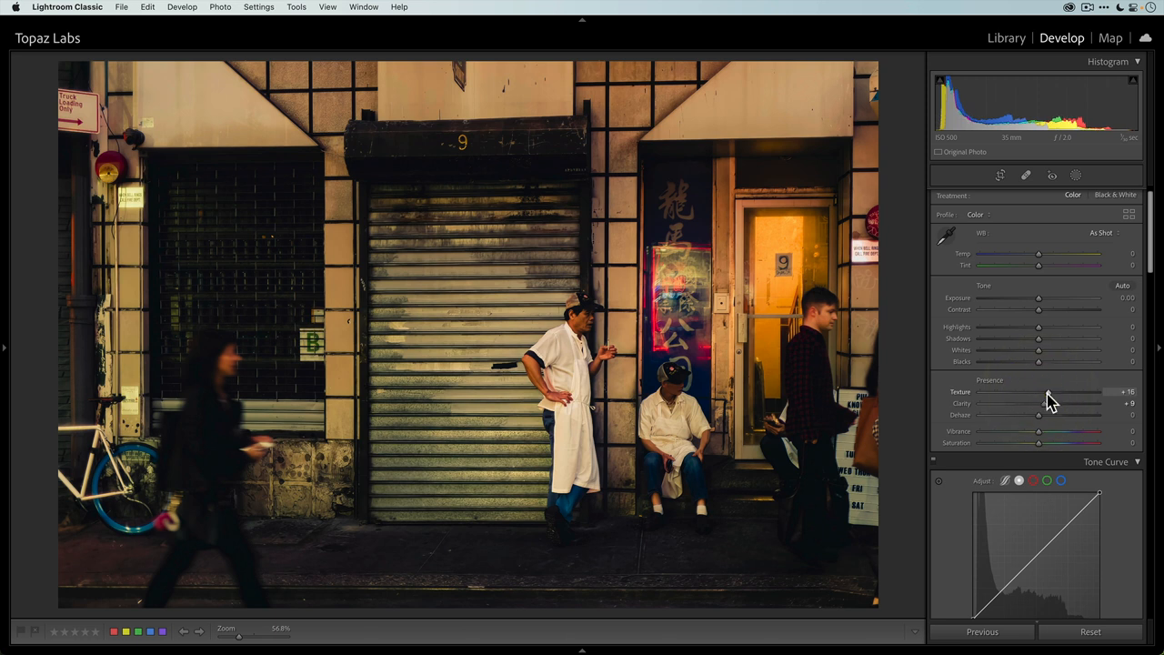
pyautogui.moveTo(1040, 393); pyautogui.dragTo(1036, 393)
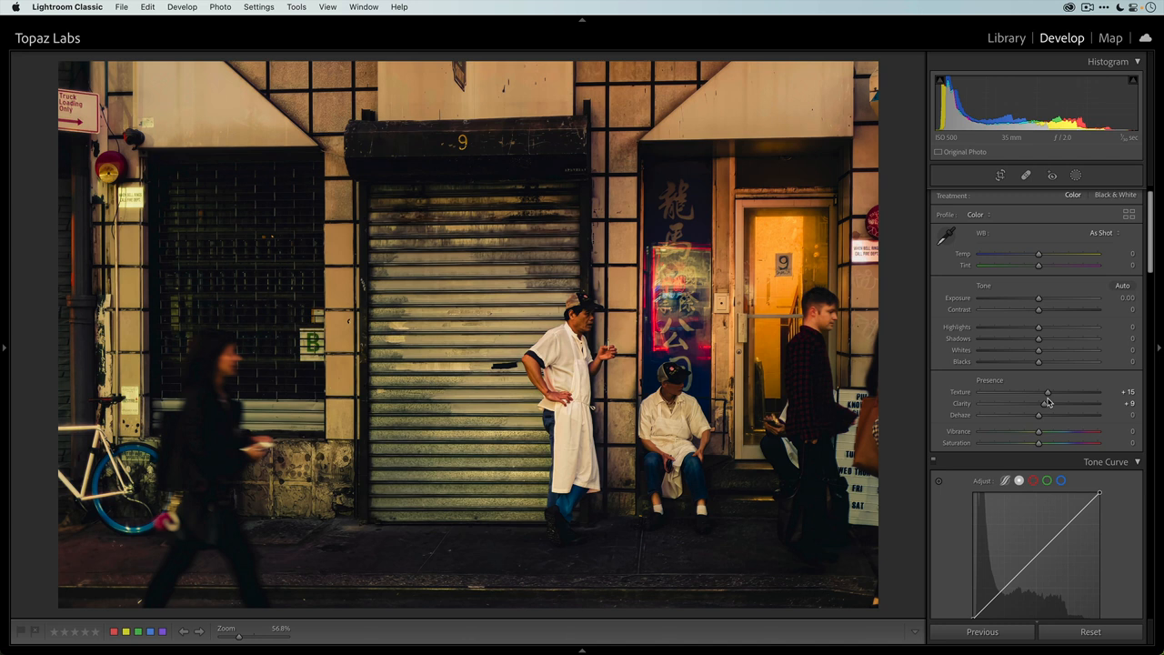
pyautogui.moveTo(962, 402)
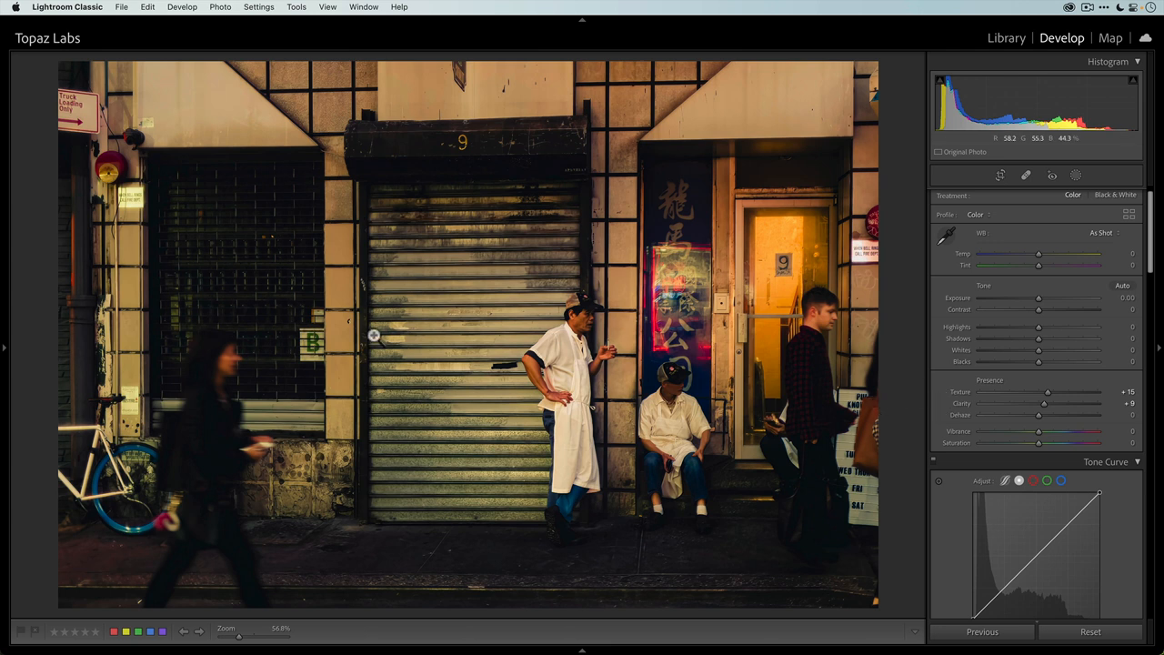
pyautogui.moveTo(373, 335)
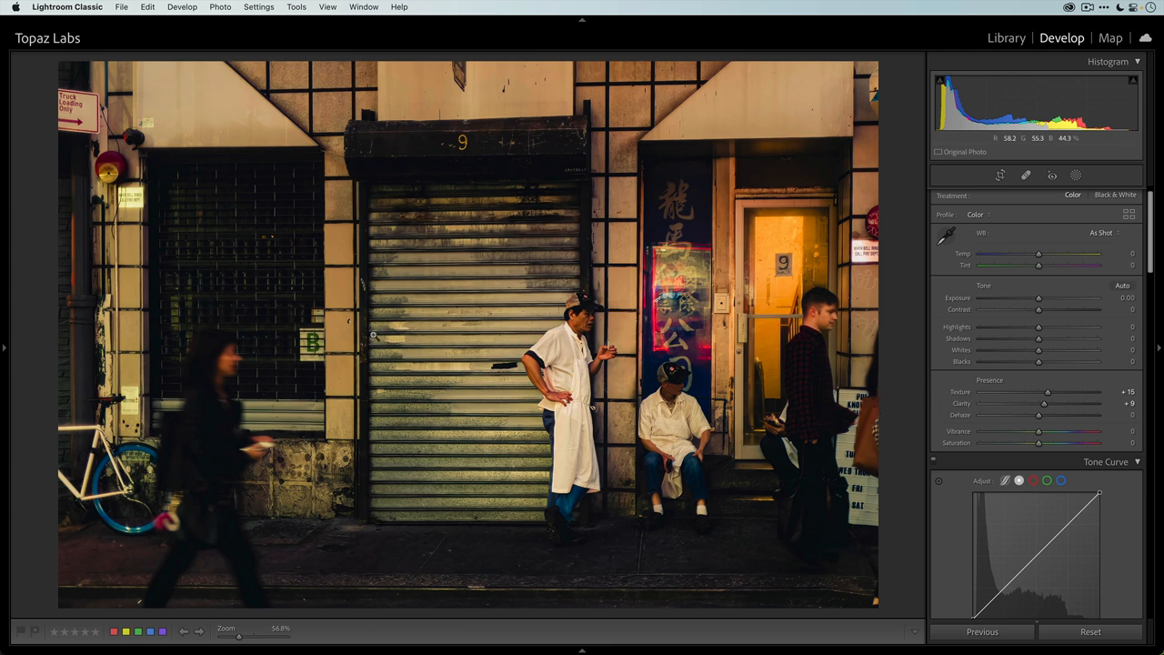
pyautogui.click(1006, 36)
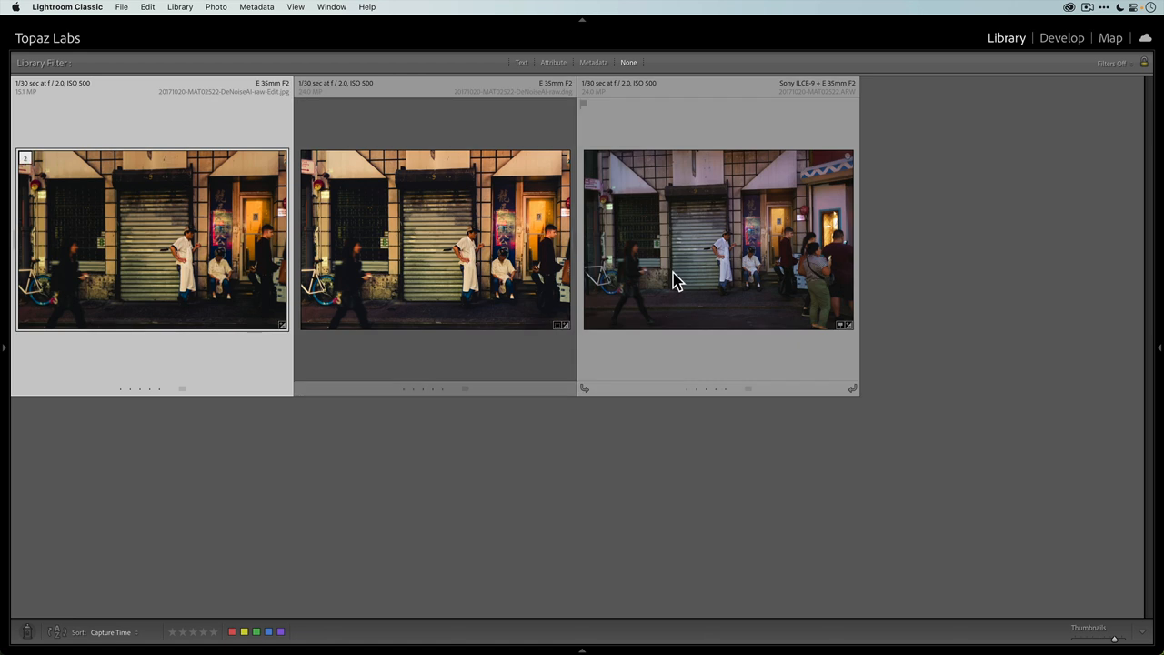